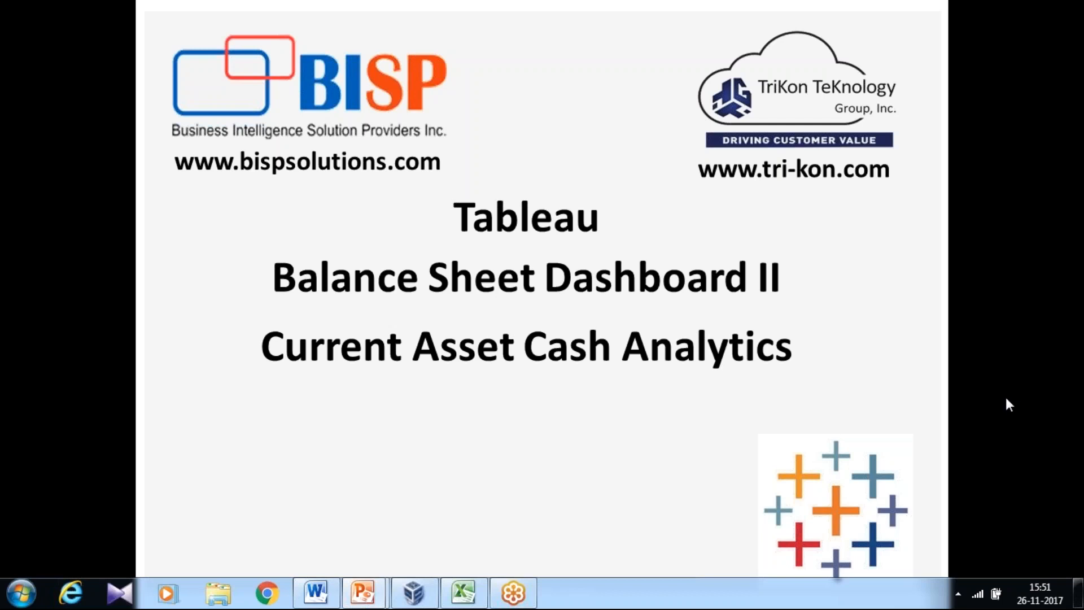
{"action": "mouse_move", "coordinate": [711, 540]}
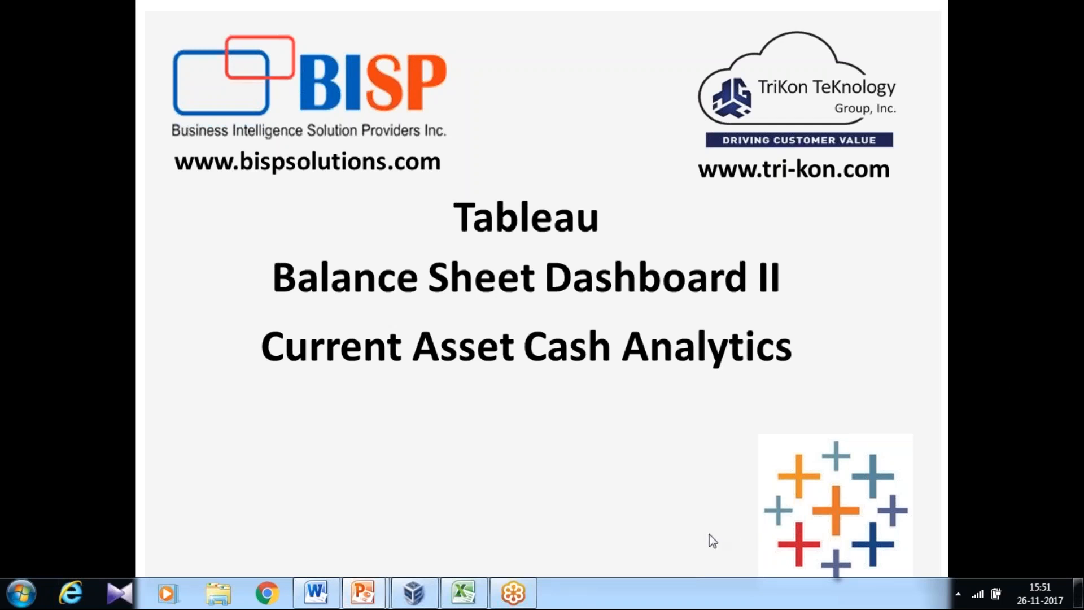
In Excel, filter ACCOUNT_BS's Account Level#5 column to CASH, leaving 9 of 180 rows
{"action": "left_click", "coordinate": [461, 592]}
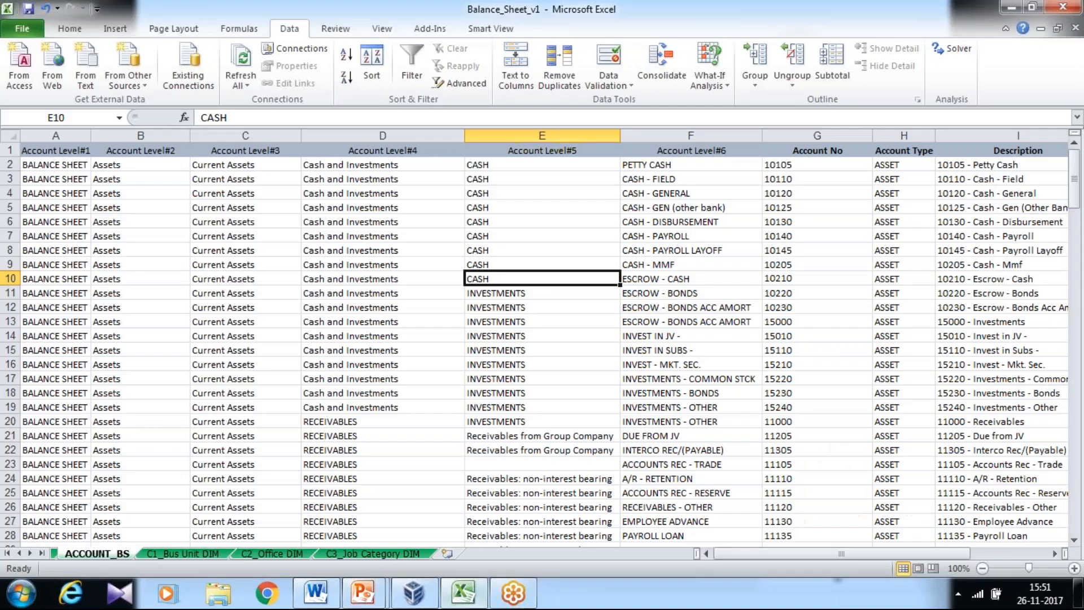
{"action": "left_click", "coordinate": [542, 365]}
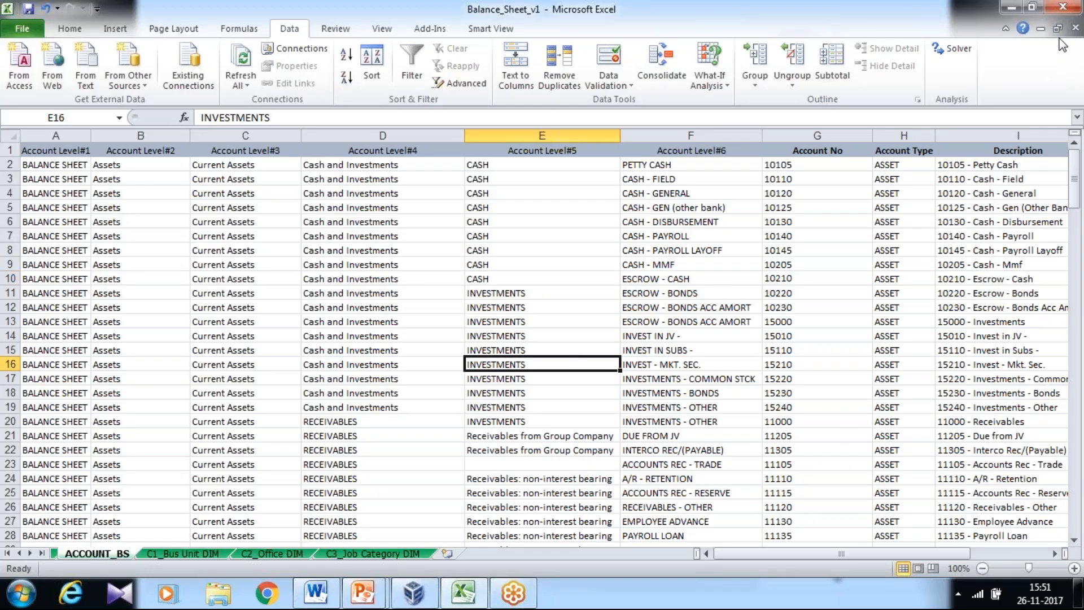
{"action": "left_click", "coordinate": [541, 150]}
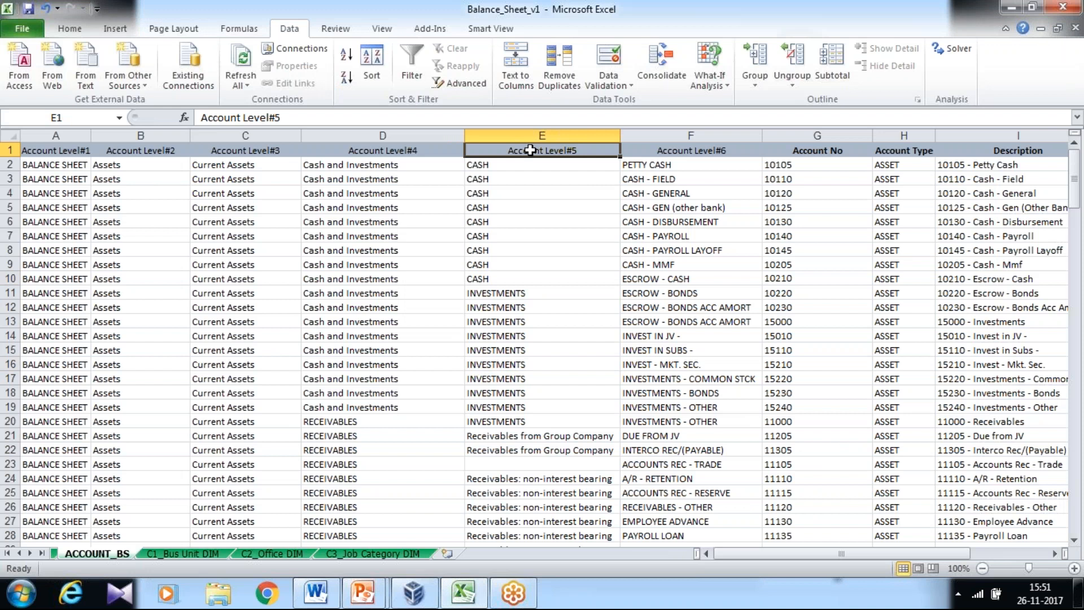
{"action": "left_click", "coordinate": [55, 150]}
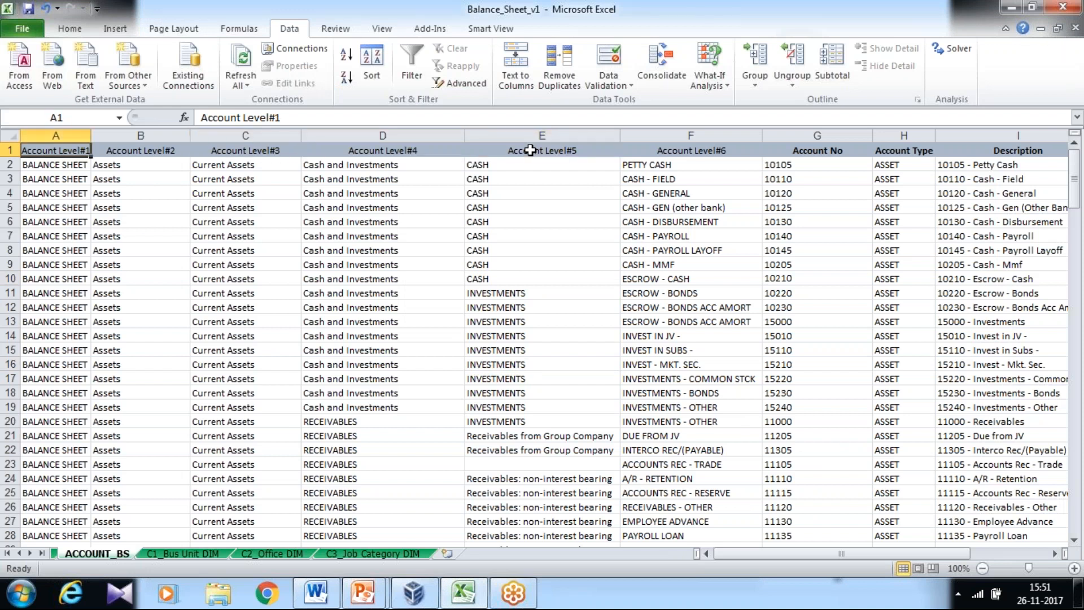
{"action": "left_click", "coordinate": [690, 150]}
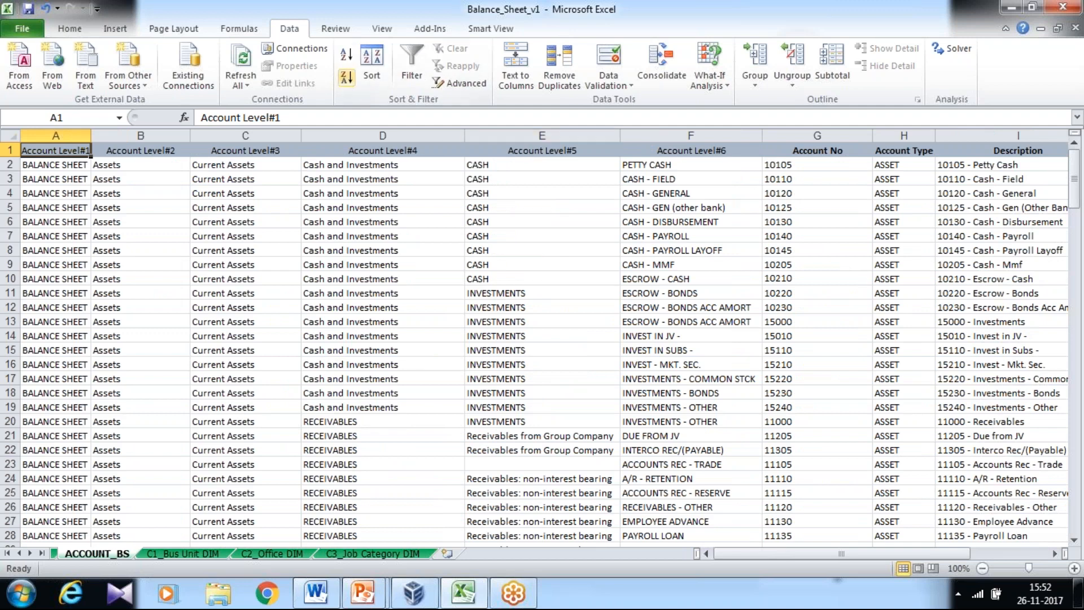
{"action": "left_click", "coordinate": [541, 150]}
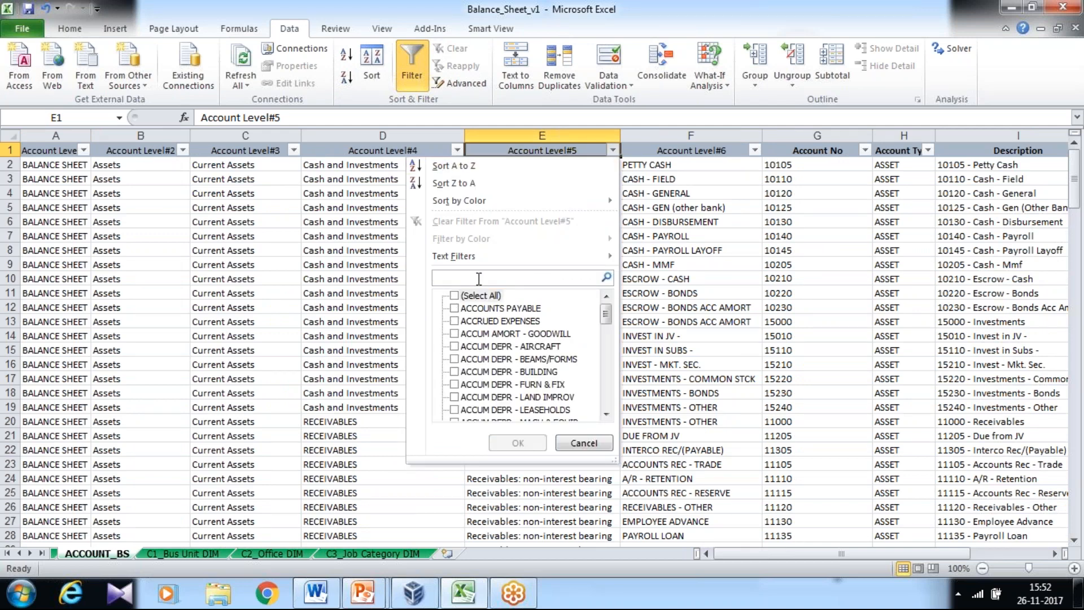
{"action": "type", "text": "Cash"}
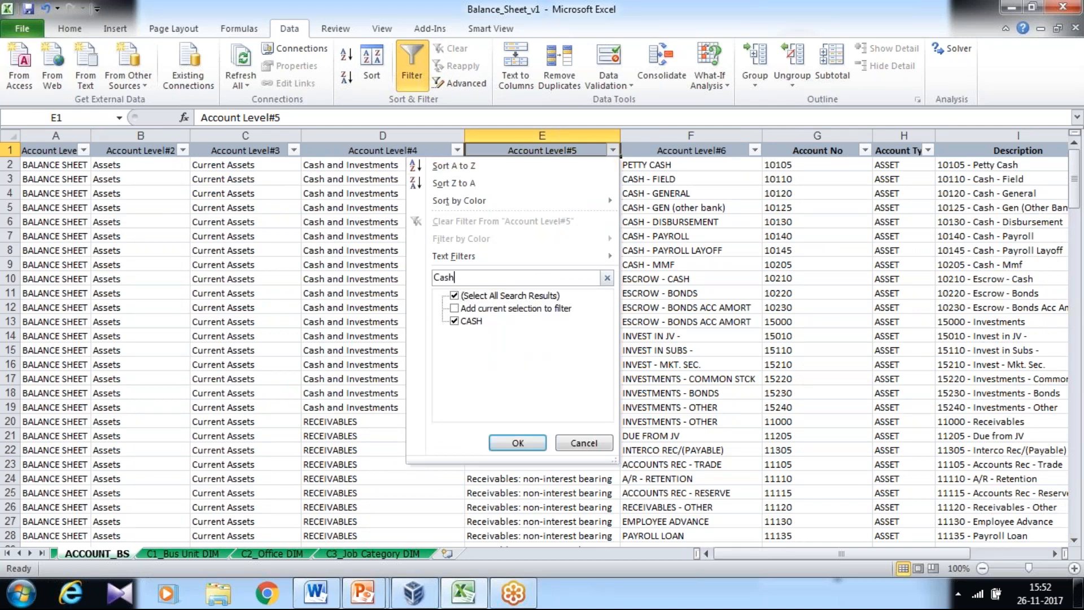
{"action": "left_click", "coordinate": [517, 442]}
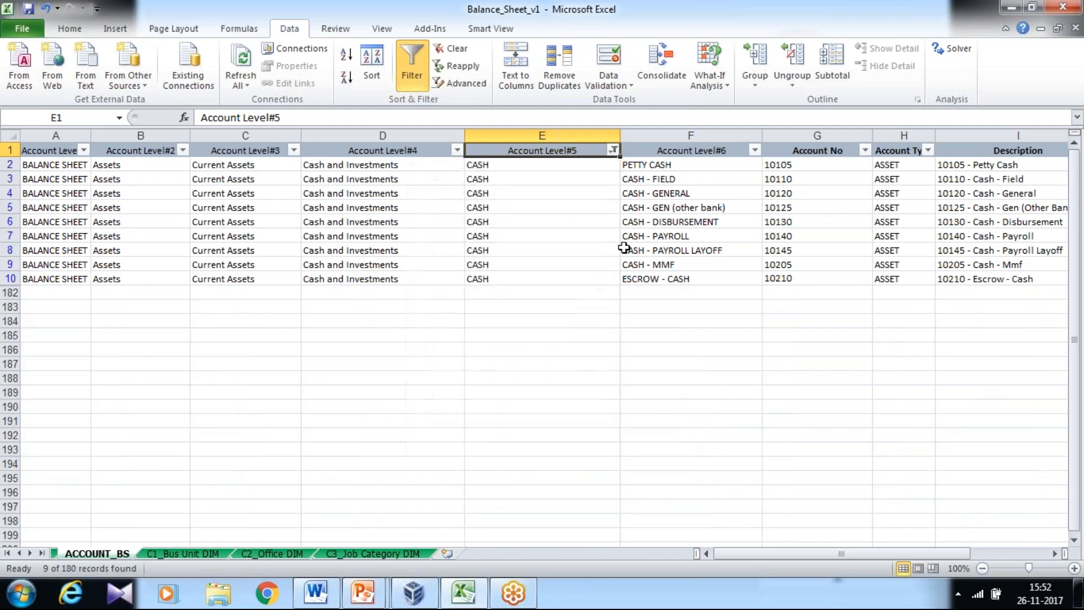
{"action": "mouse_move", "coordinate": [628, 238]}
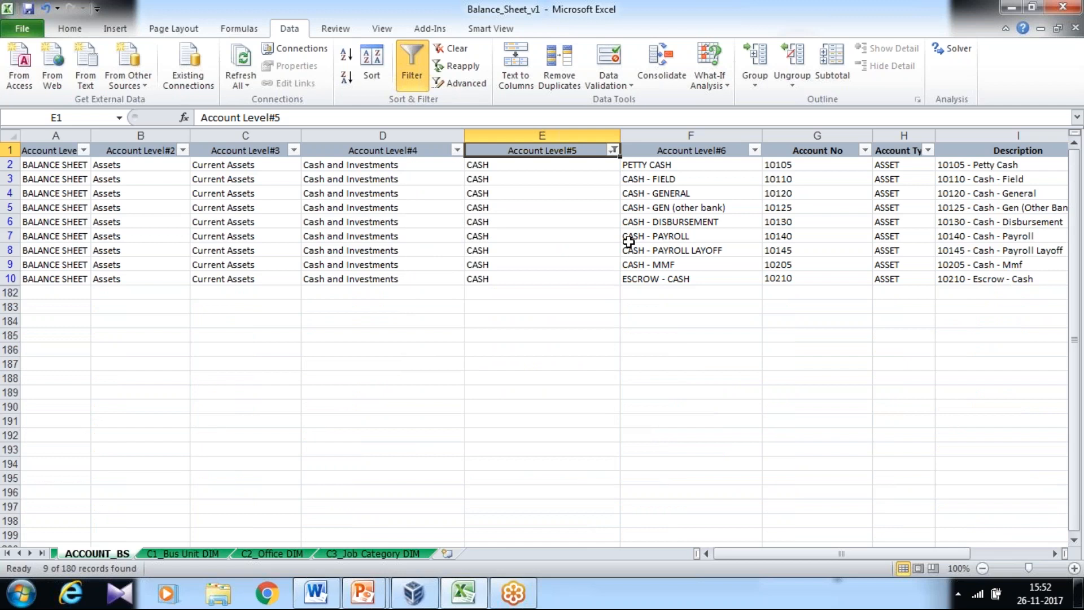
{"action": "mouse_move", "coordinate": [653, 179]}
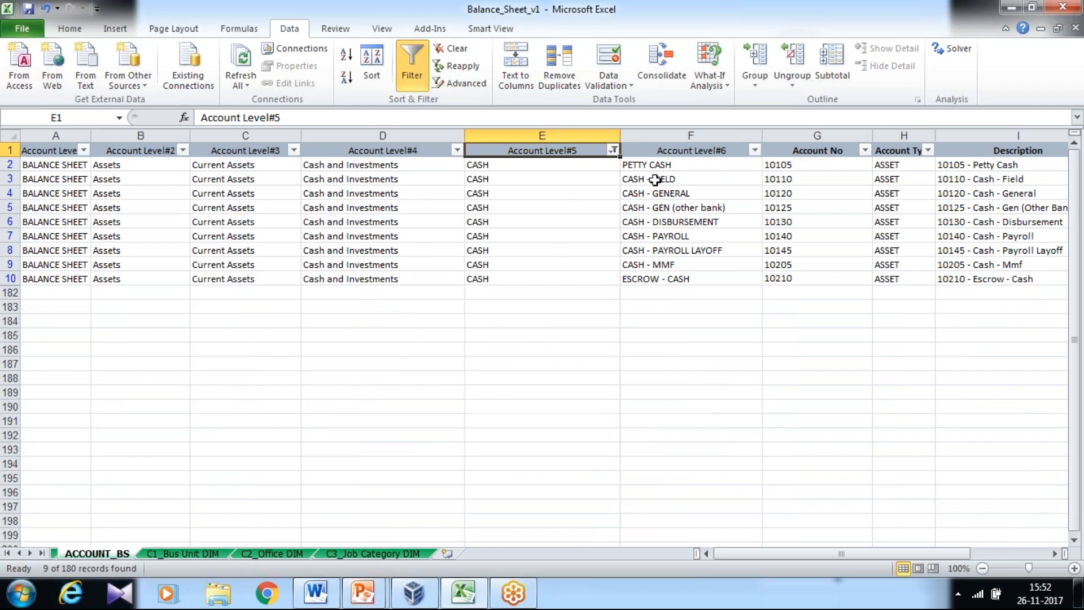
{"action": "mouse_move", "coordinate": [496, 471]}
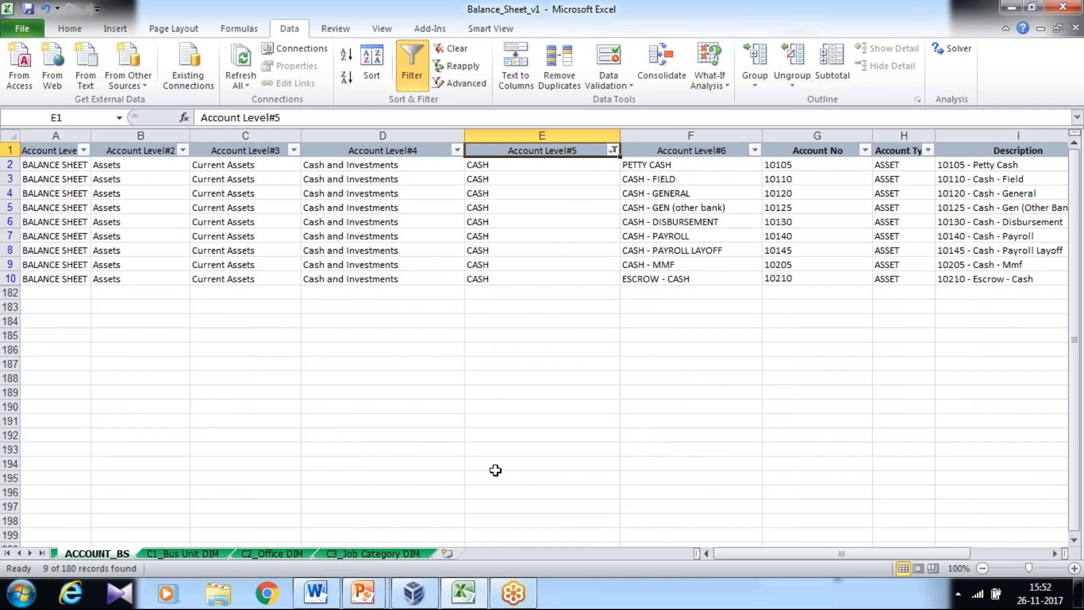
Connect Tableau to ACCOUNT_BS in the Balance_Sheet_v1 Excel workbook and open Sheet 1
{"action": "left_click", "coordinate": [316, 593]}
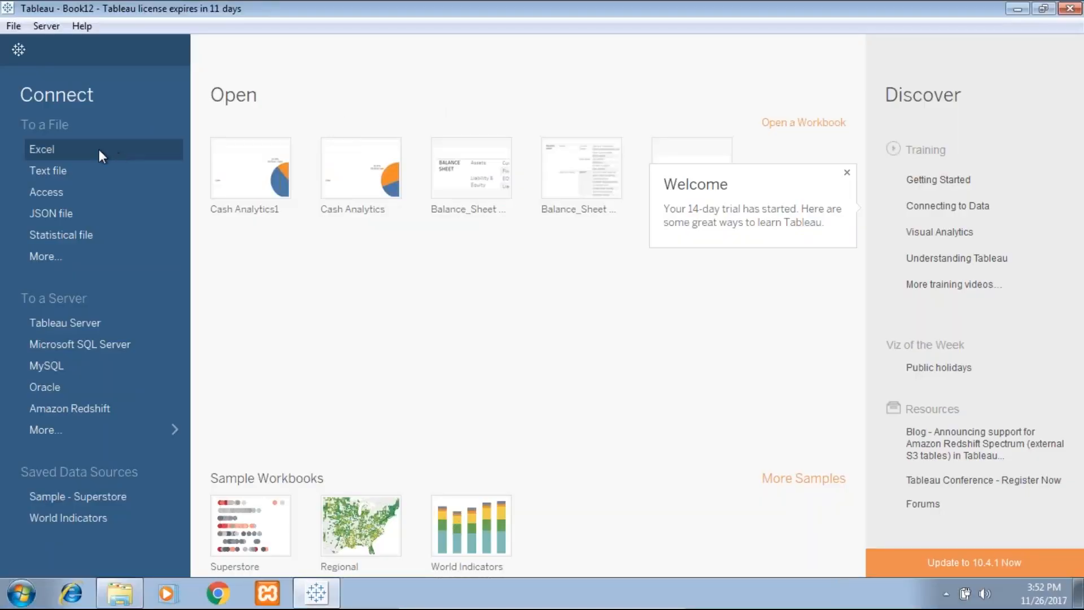
{"action": "left_click", "coordinate": [42, 149]}
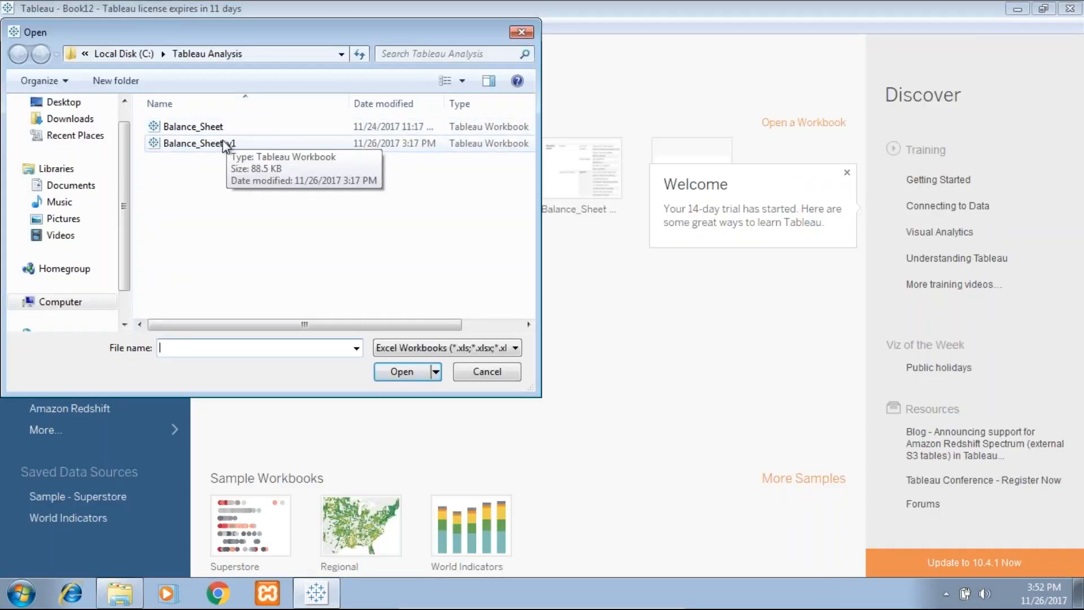
{"action": "left_click", "coordinate": [199, 143]}
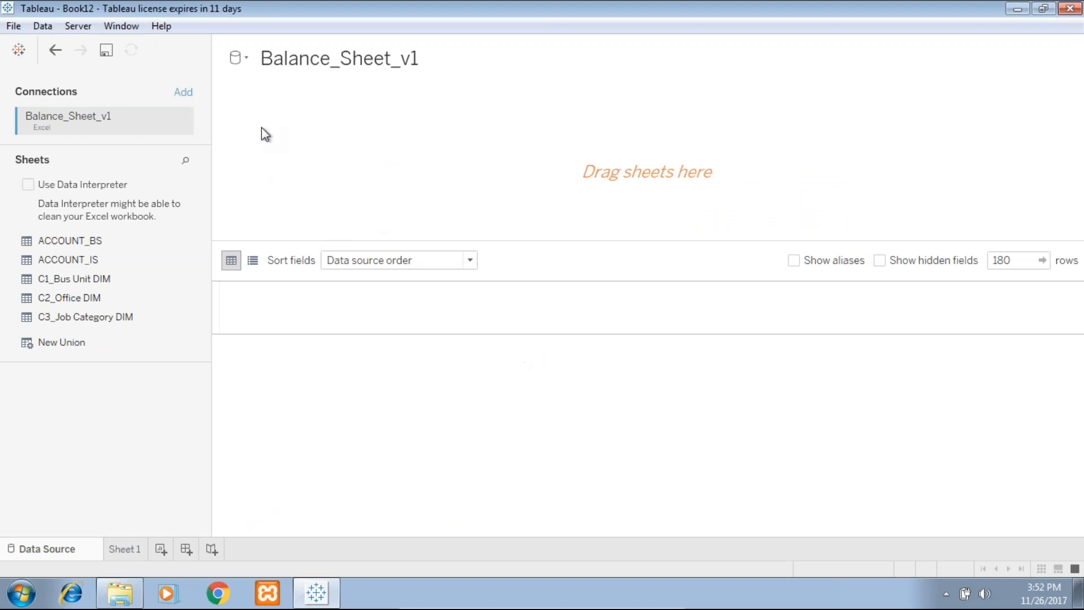
{"action": "mouse_move", "coordinate": [69, 240]}
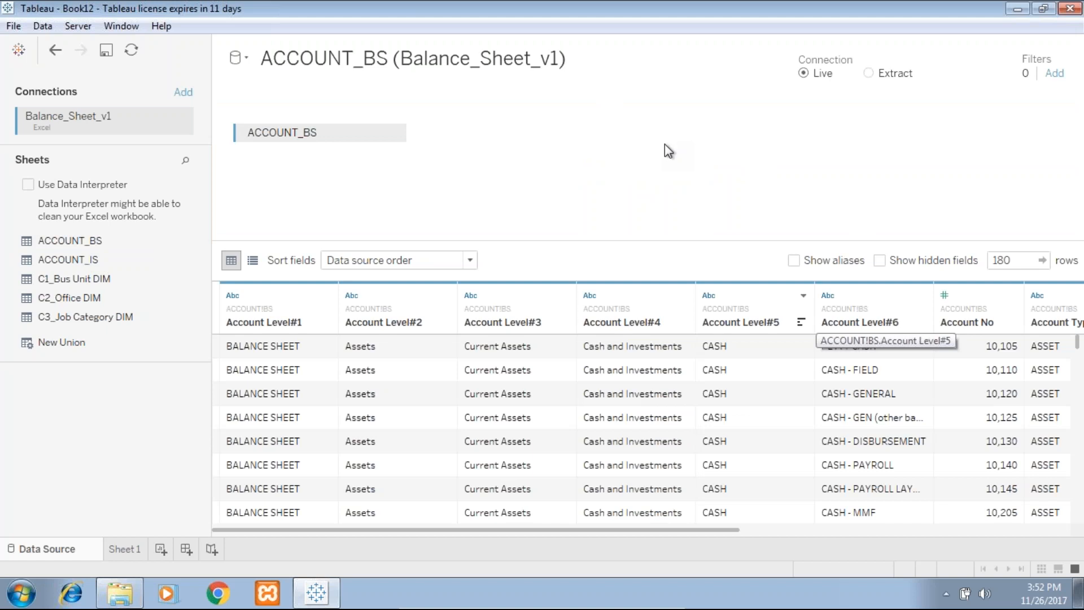
{"action": "mouse_move", "coordinate": [314, 157]}
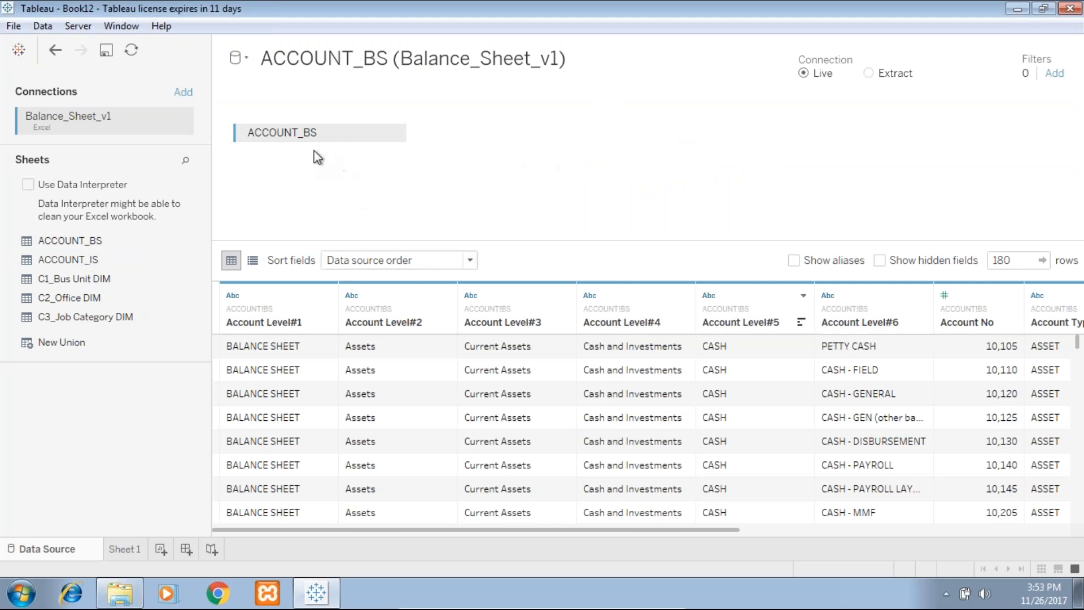
{"action": "left_click", "coordinate": [124, 548]}
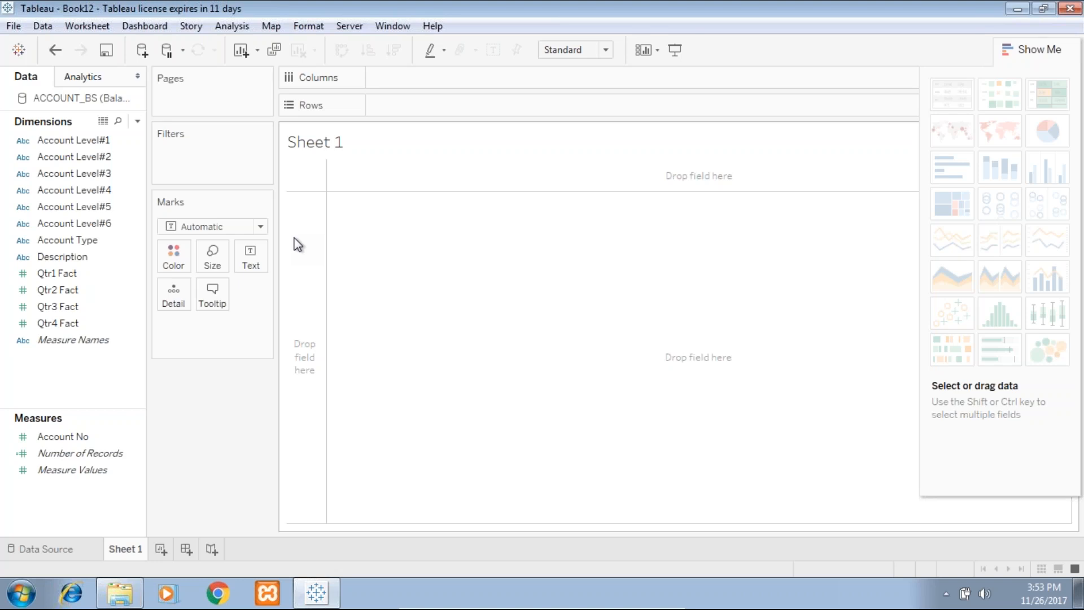
Build Account Hierarchy from Account Level#1–#6 and move the Qtr1–Qtr4 Fact fields to Measures
{"action": "left_click", "coordinate": [73, 206]}
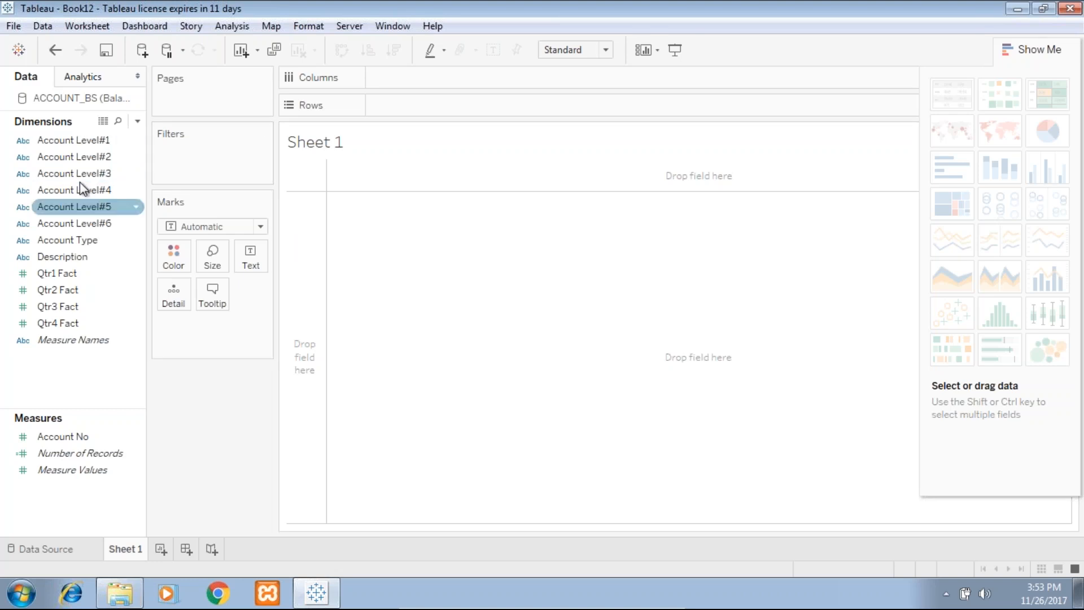
{"action": "left_click", "coordinate": [73, 156]}
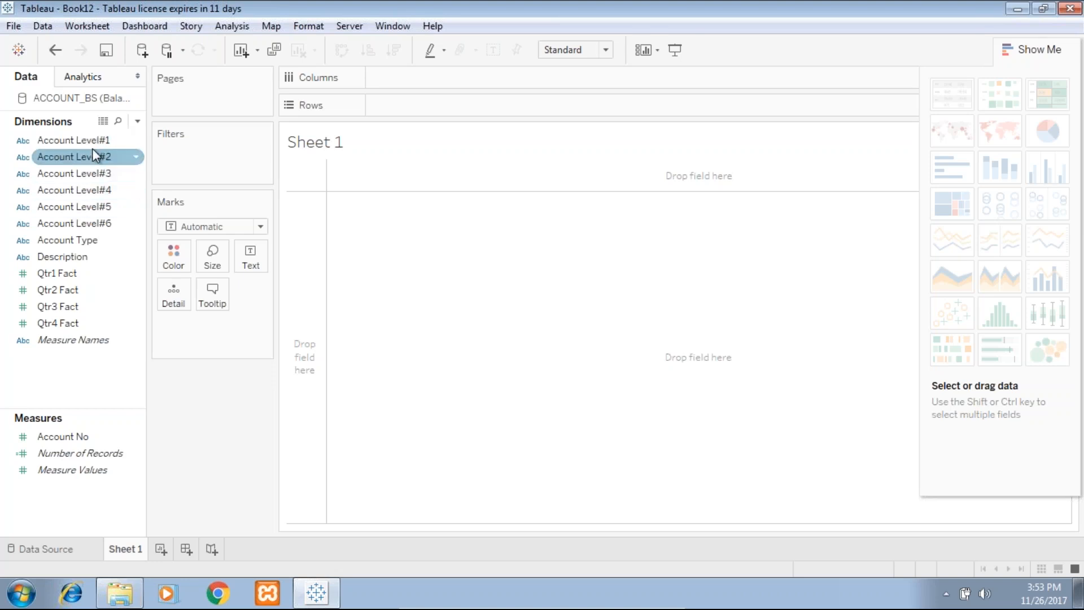
{"action": "left_click", "coordinate": [73, 173]}
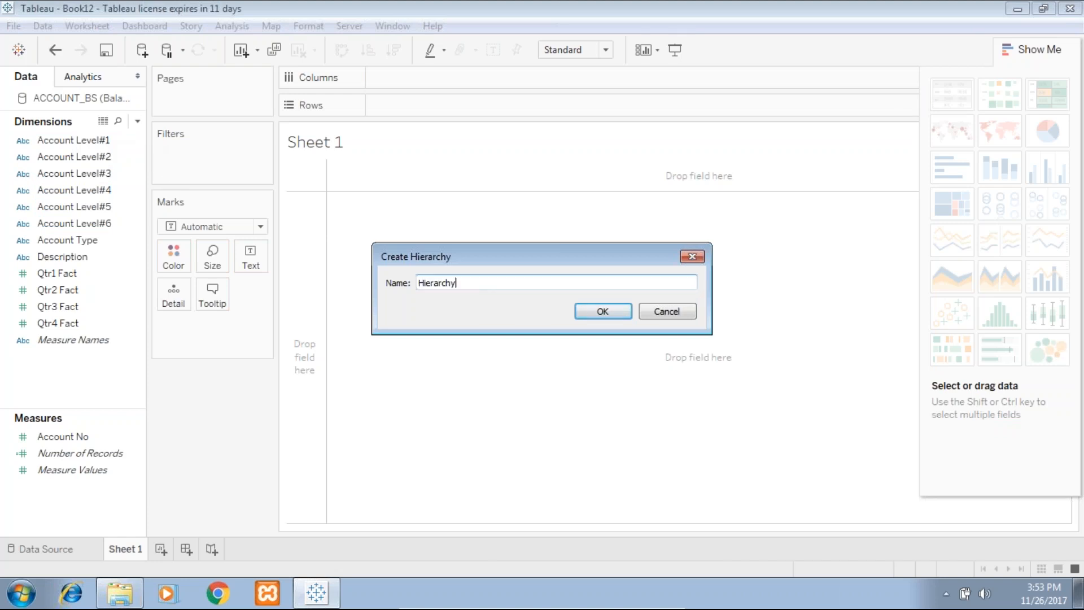
{"action": "type", "text": "Account"}
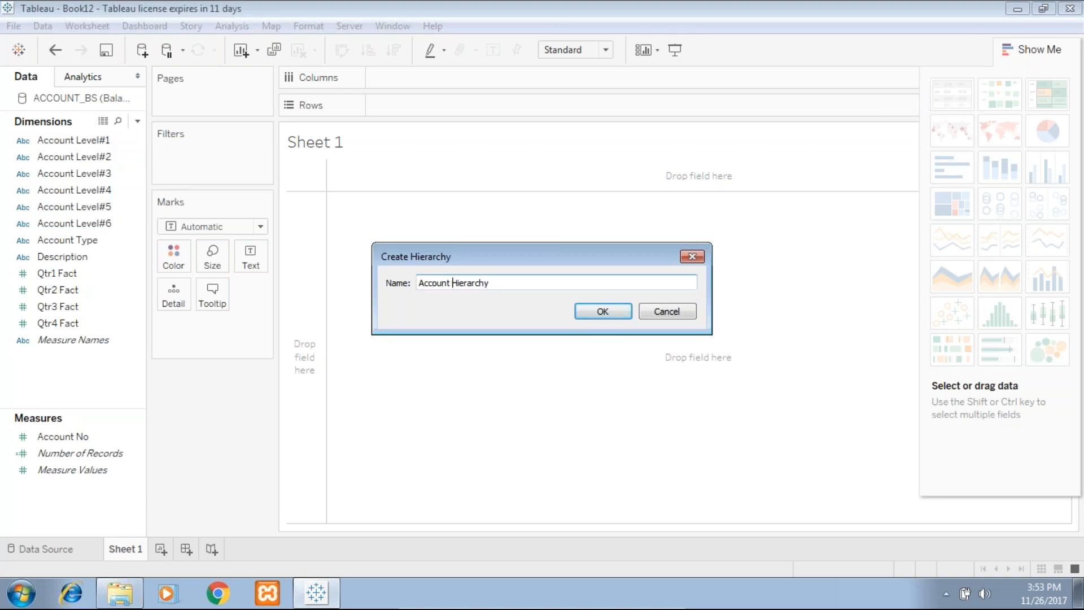
{"action": "left_click", "coordinate": [601, 311]}
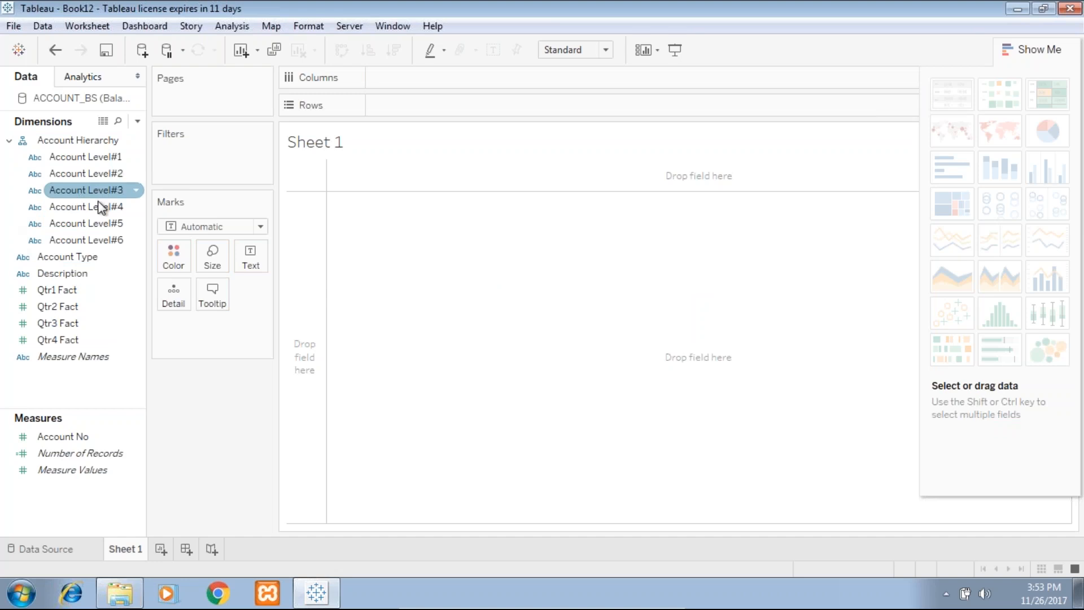
{"action": "left_click", "coordinate": [58, 323]}
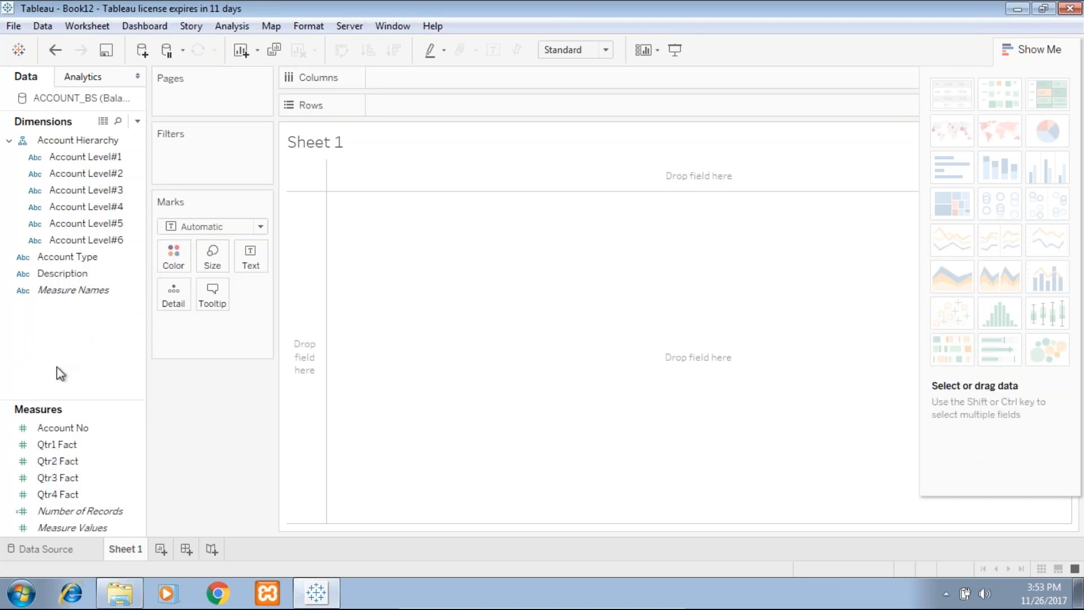
Convert the Account No field from a measure into a dimension
{"action": "left_click", "coordinate": [71, 527]}
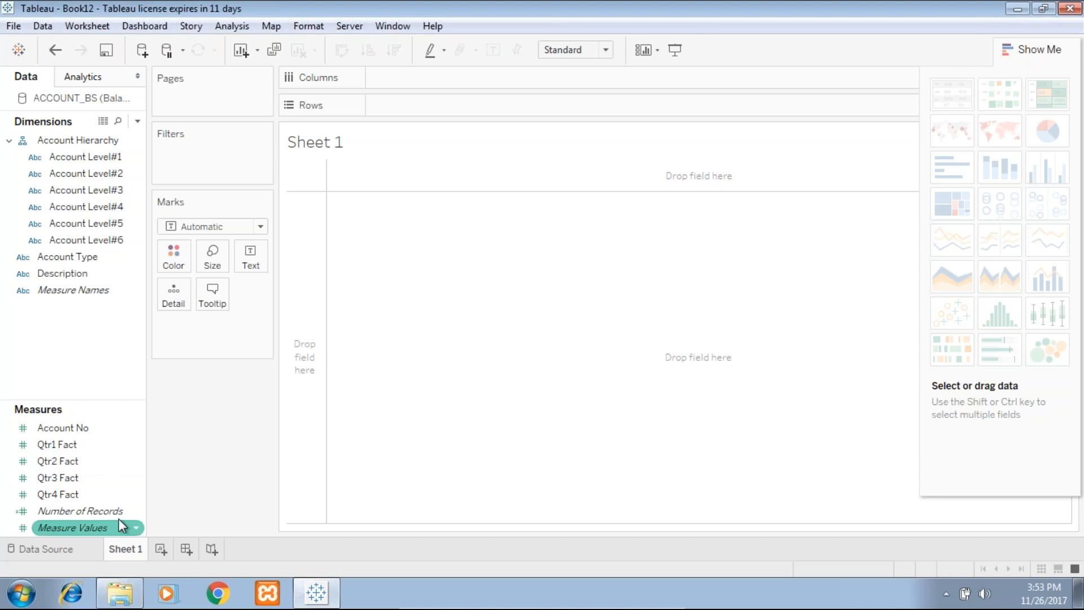
{"action": "left_click", "coordinate": [63, 427]}
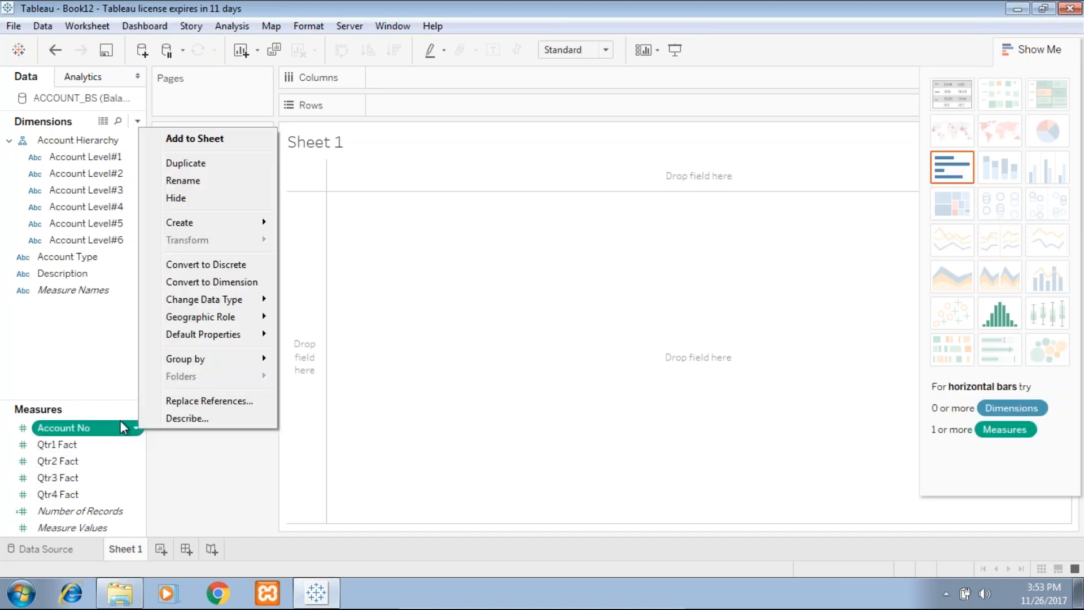
{"action": "mouse_move", "coordinate": [206, 265]}
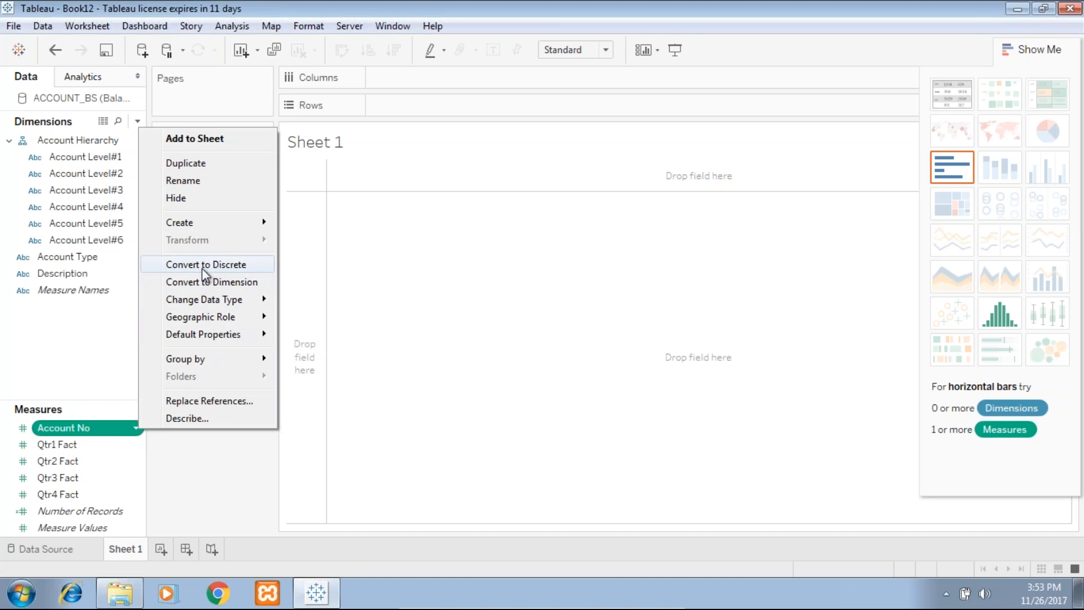
{"action": "left_click", "coordinate": [212, 281]}
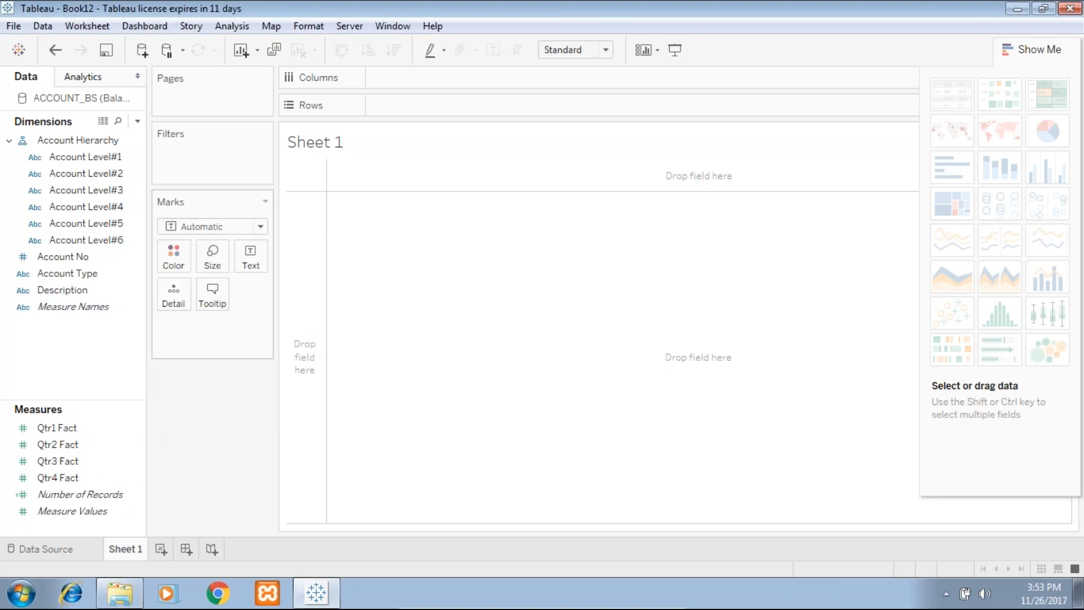
{"action": "left_click", "coordinate": [86, 206]}
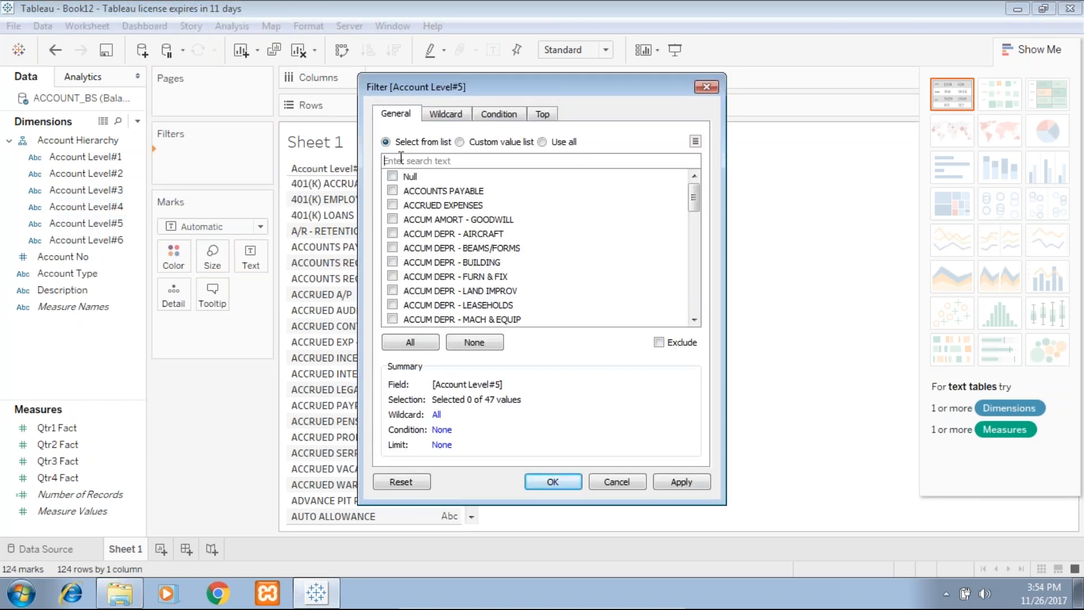
Filter Account Level#5 to CASH and show Qtr1 Fact sums for its nine sub-accounts
{"action": "type", "text": "Cash"}
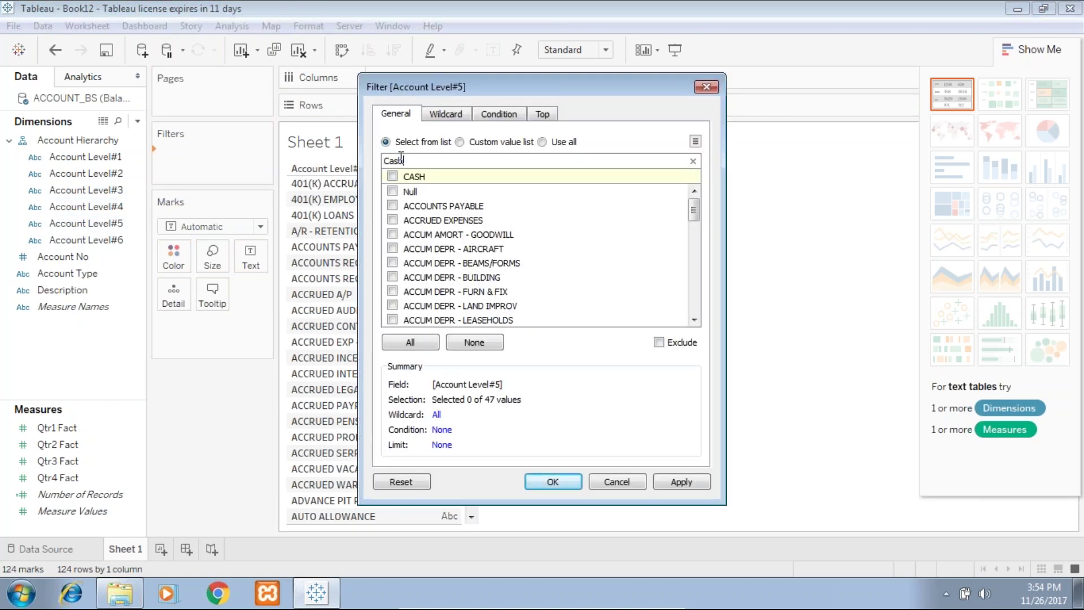
{"action": "left_click", "coordinate": [393, 176]}
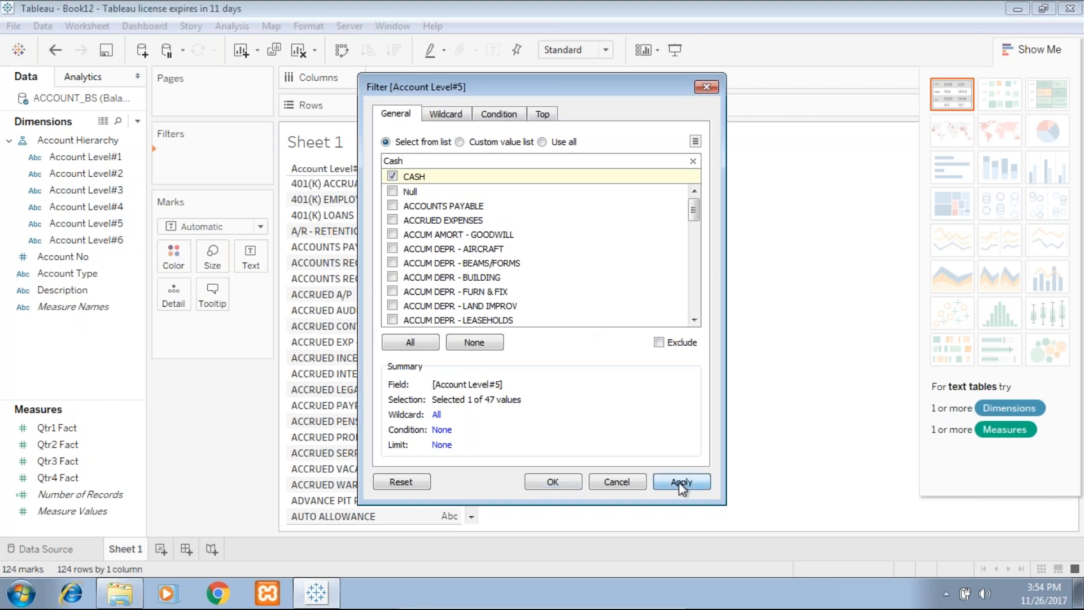
{"action": "left_click", "coordinate": [681, 481]}
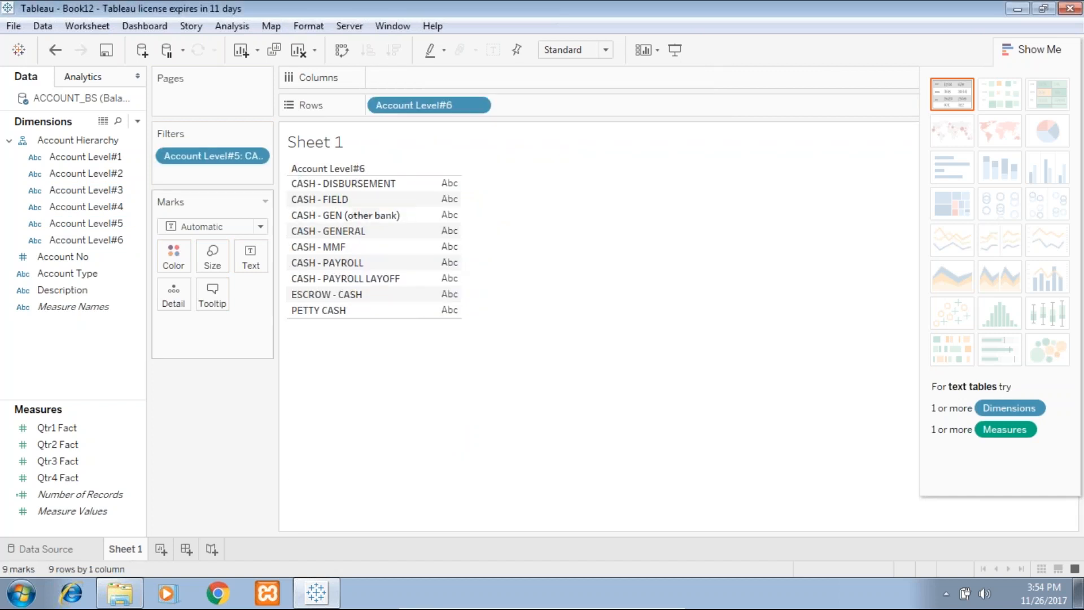
{"action": "mouse_move", "coordinate": [100, 399]}
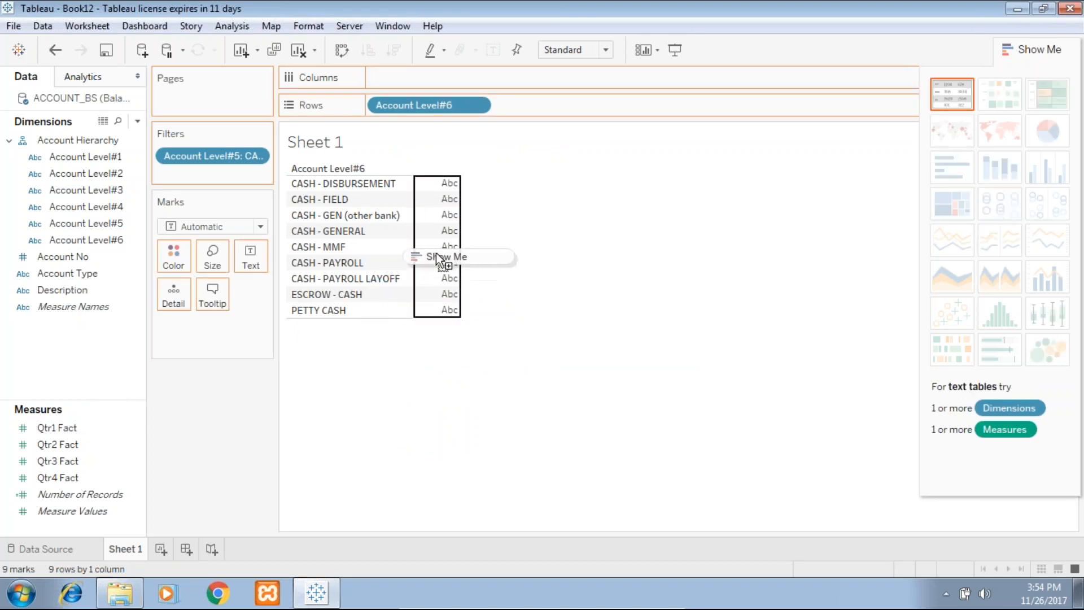
{"action": "left_click", "coordinate": [952, 167]}
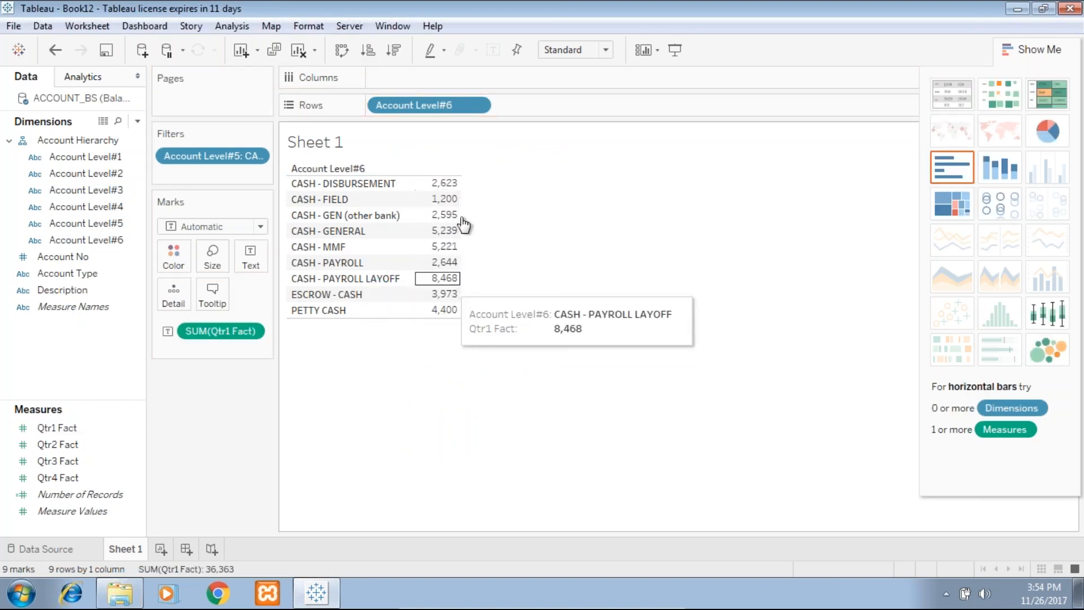
{"action": "mouse_move", "coordinate": [344, 183]}
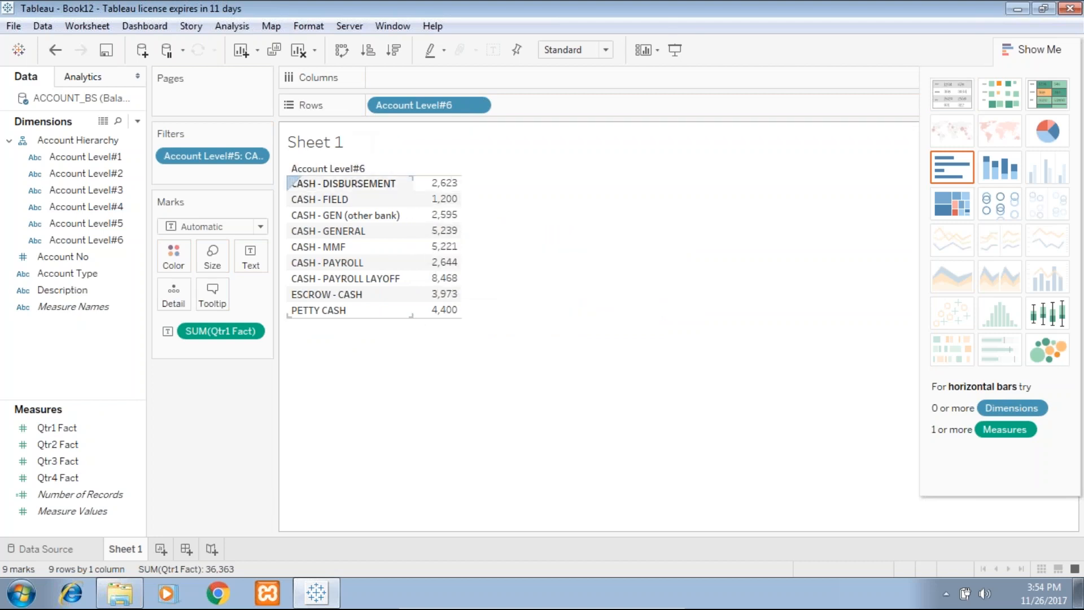
{"action": "mouse_move", "coordinate": [346, 192]}
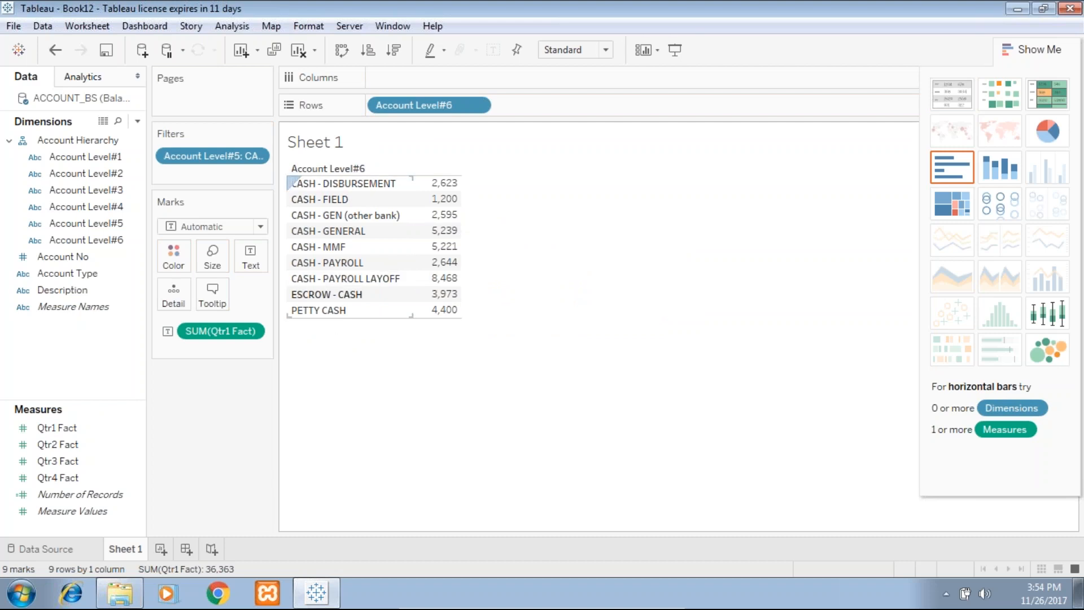
{"action": "mouse_move", "coordinate": [326, 302]}
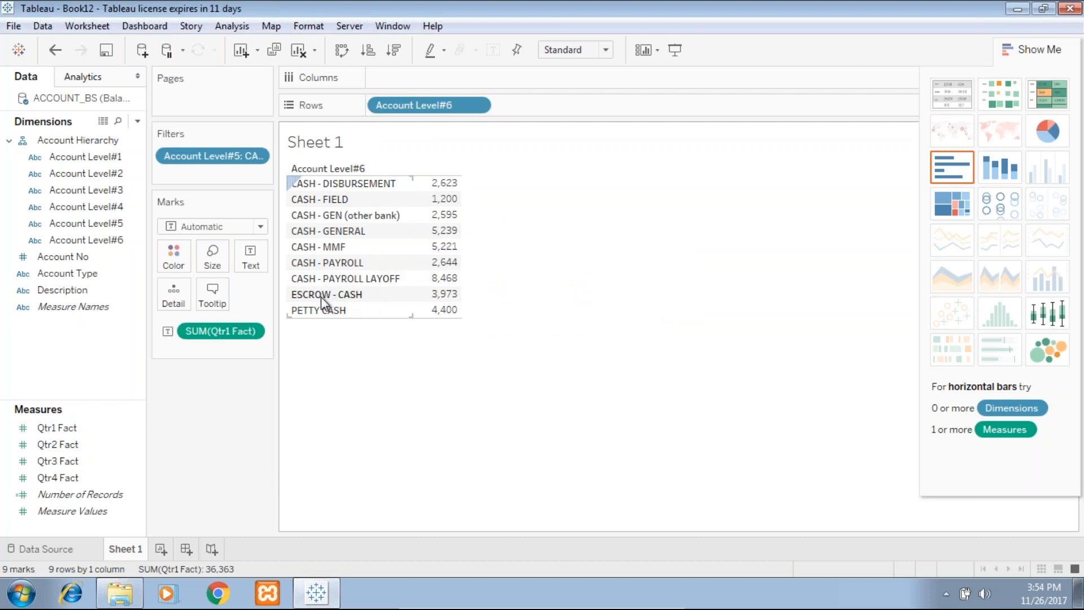
Group the eight non-escrow cash accounts as Cash Internal (32,390), leaving ESCROW - CASH separate
{"action": "left_click", "coordinate": [326, 293]}
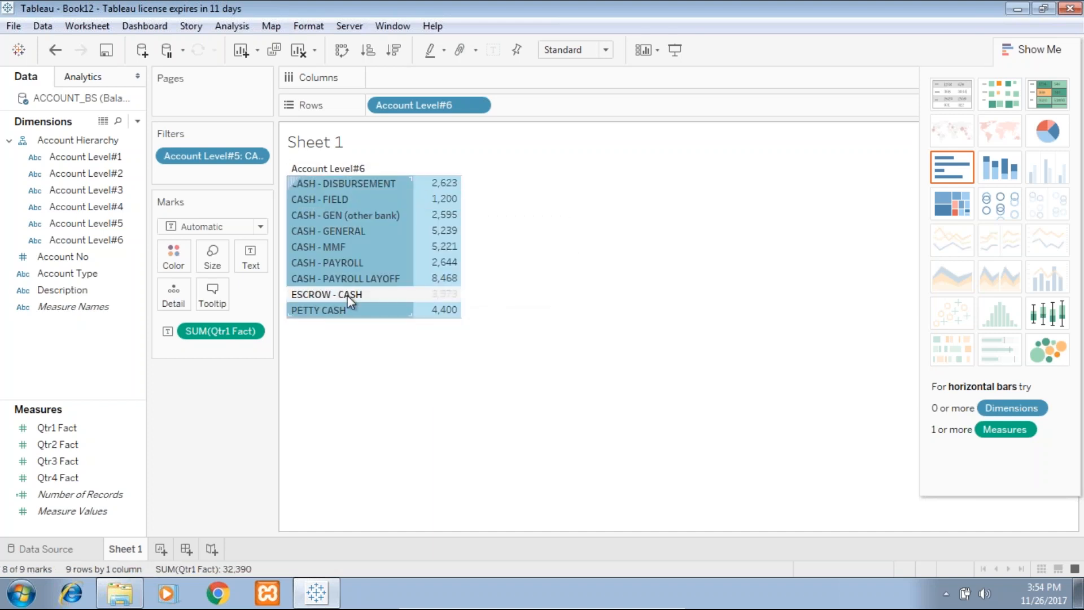
{"action": "mouse_move", "coordinate": [486, 305]}
{"action": "type", "text": "Cash"}
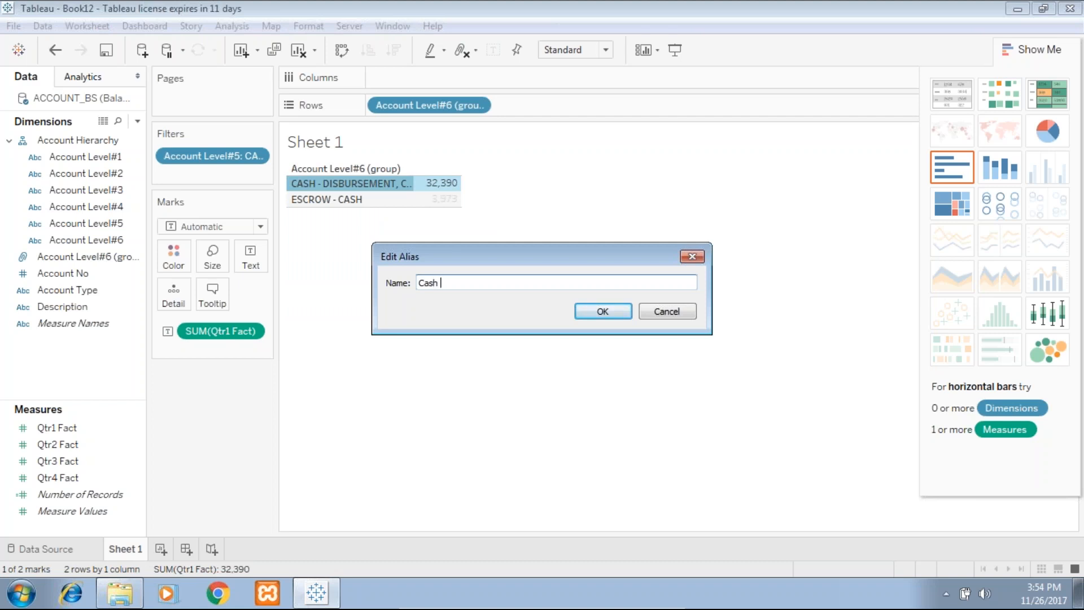
{"action": "type", "text": "Internal"}
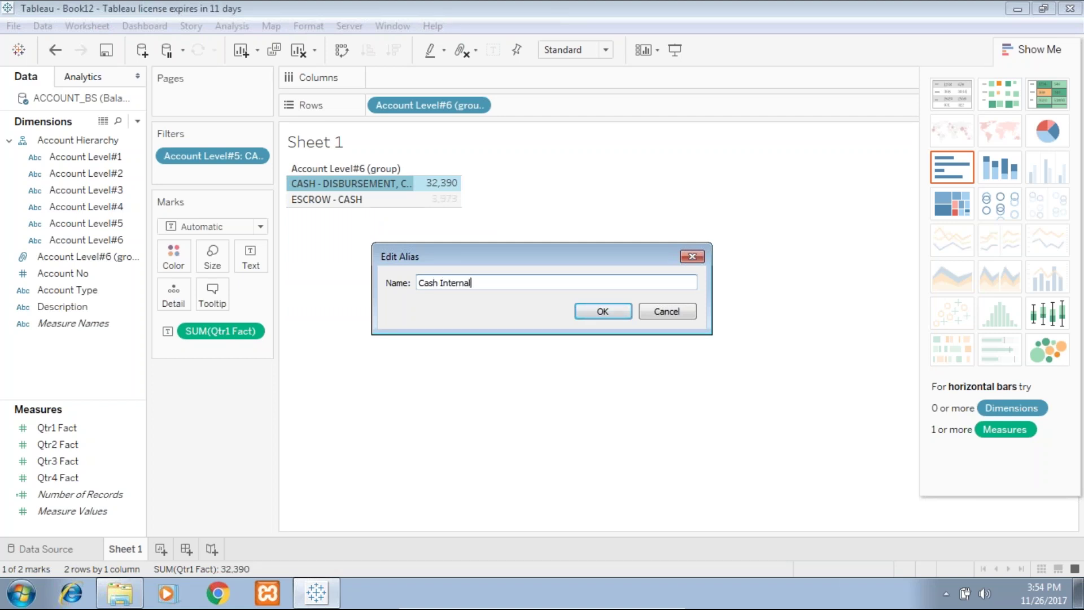
{"action": "left_click", "coordinate": [602, 310]}
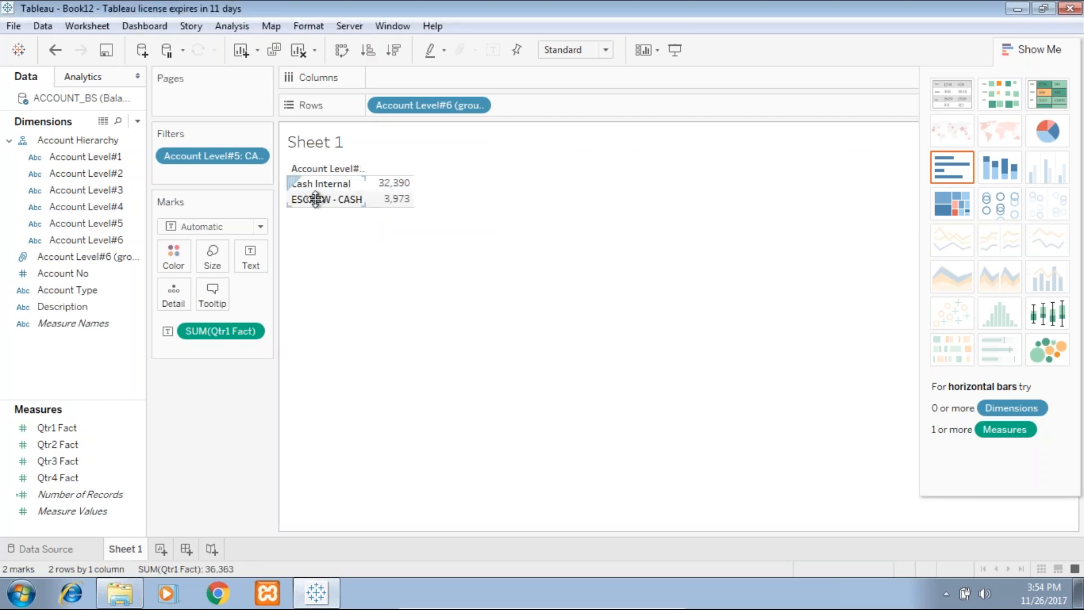
{"action": "left_click", "coordinate": [326, 199]}
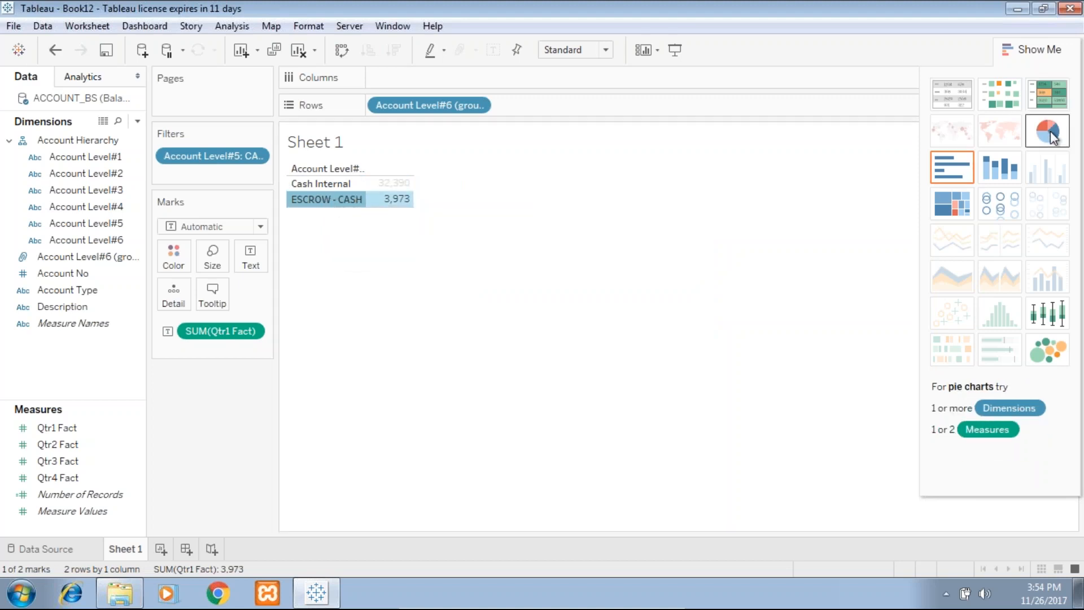
Display the cash split as an entire-view pie labelled by percent of total (89.07%, 10.93%)
{"action": "left_click", "coordinate": [604, 50]}
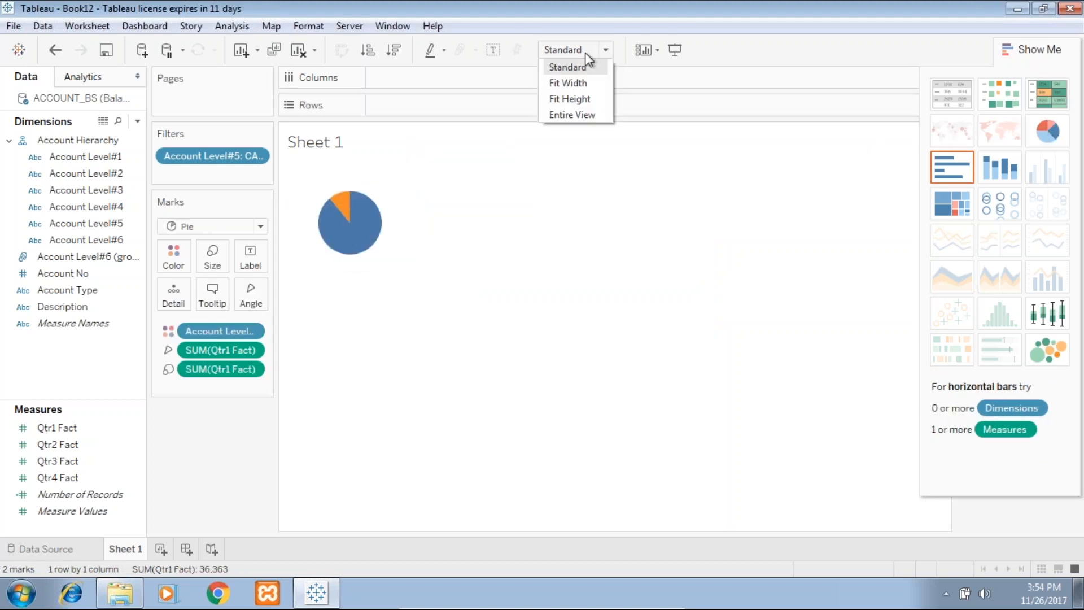
{"action": "left_click", "coordinate": [572, 114]}
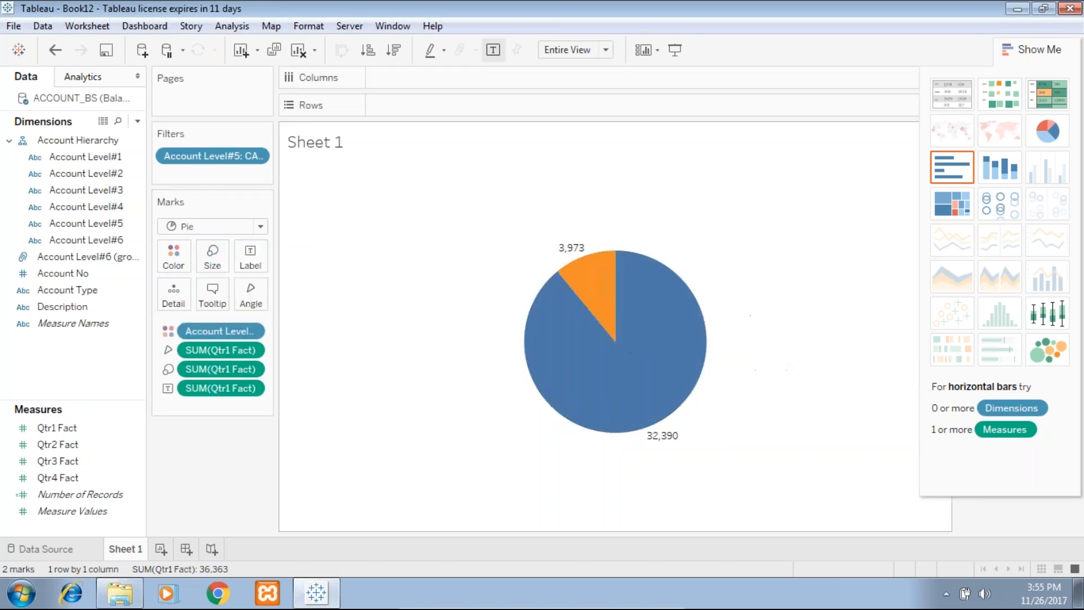
{"action": "mouse_move", "coordinate": [634, 386]}
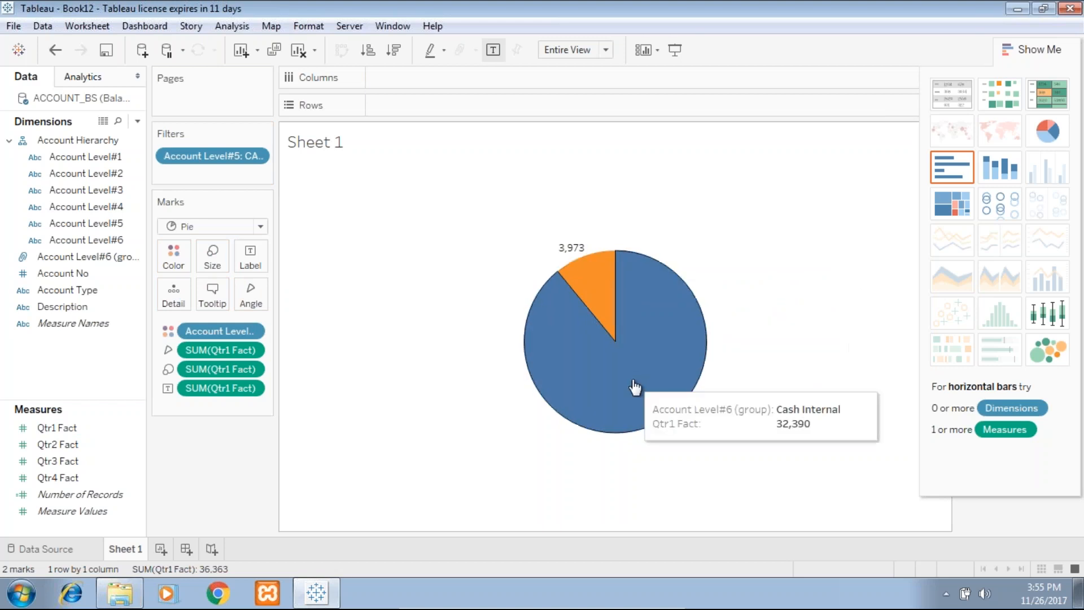
{"action": "mouse_move", "coordinate": [263, 386]}
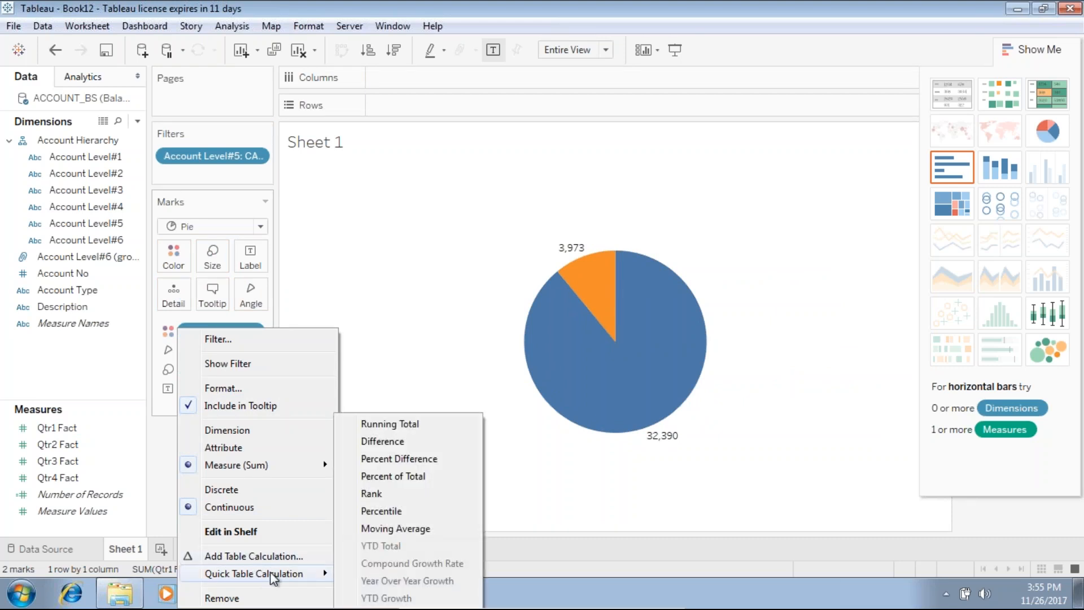
{"action": "left_click", "coordinate": [393, 475]}
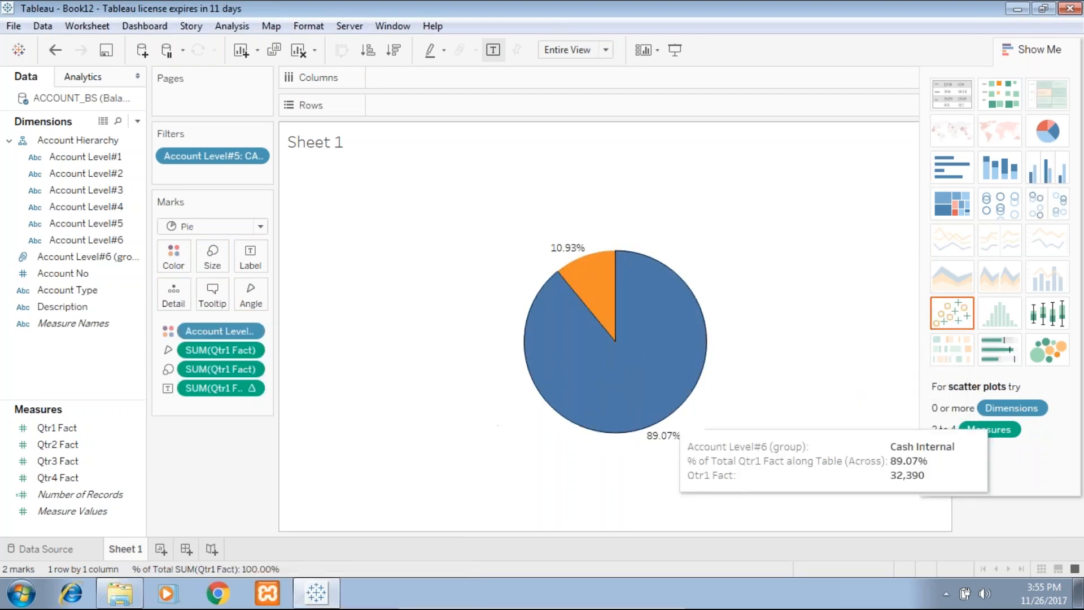
{"action": "mouse_move", "coordinate": [677, 447]}
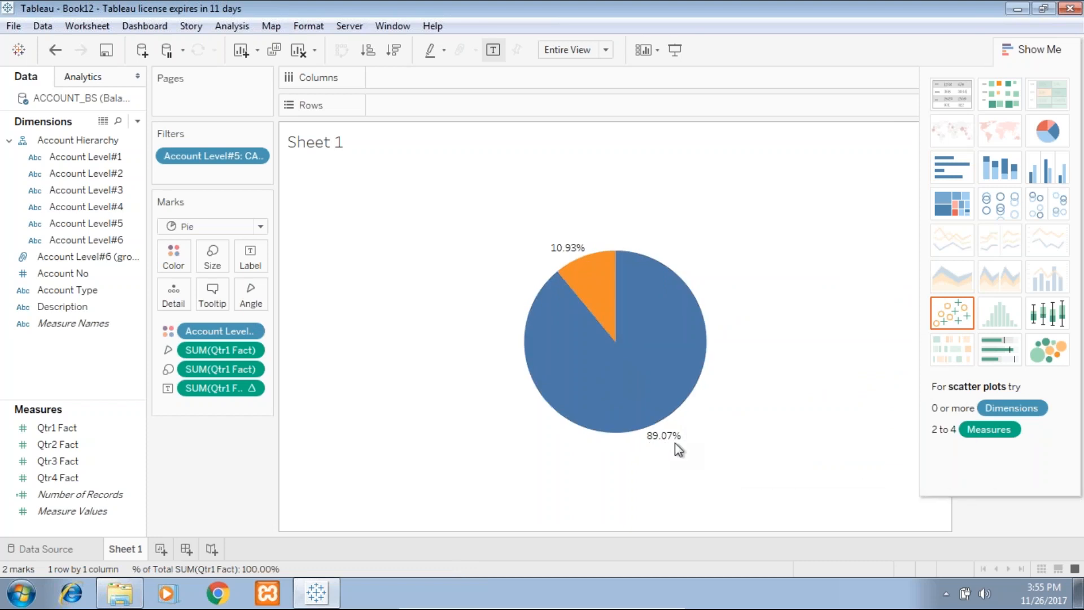
{"action": "mouse_move", "coordinate": [687, 422]}
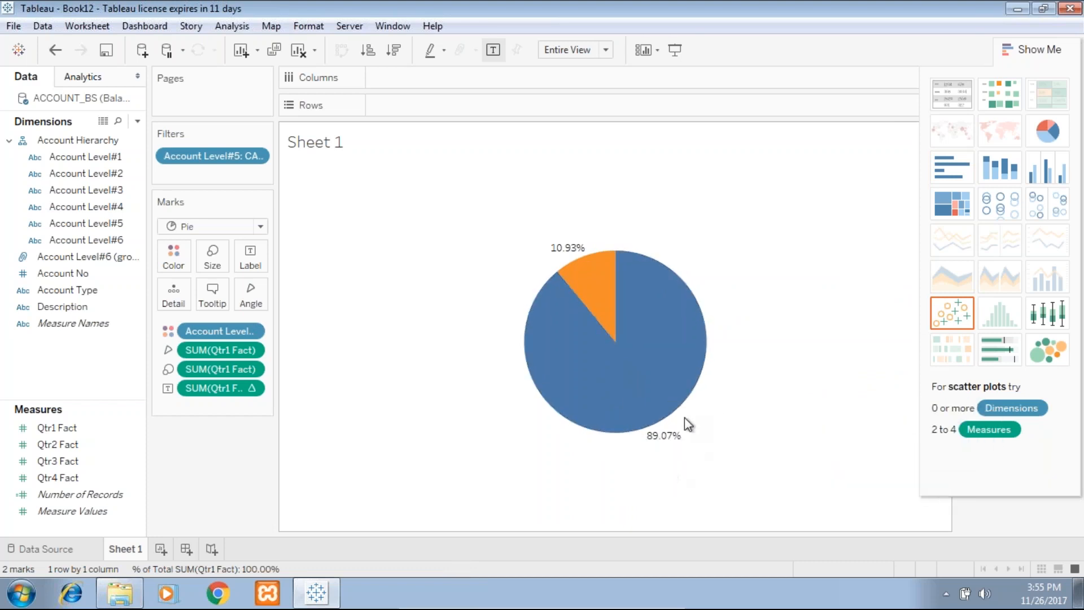
{"action": "mouse_move", "coordinate": [687, 422]}
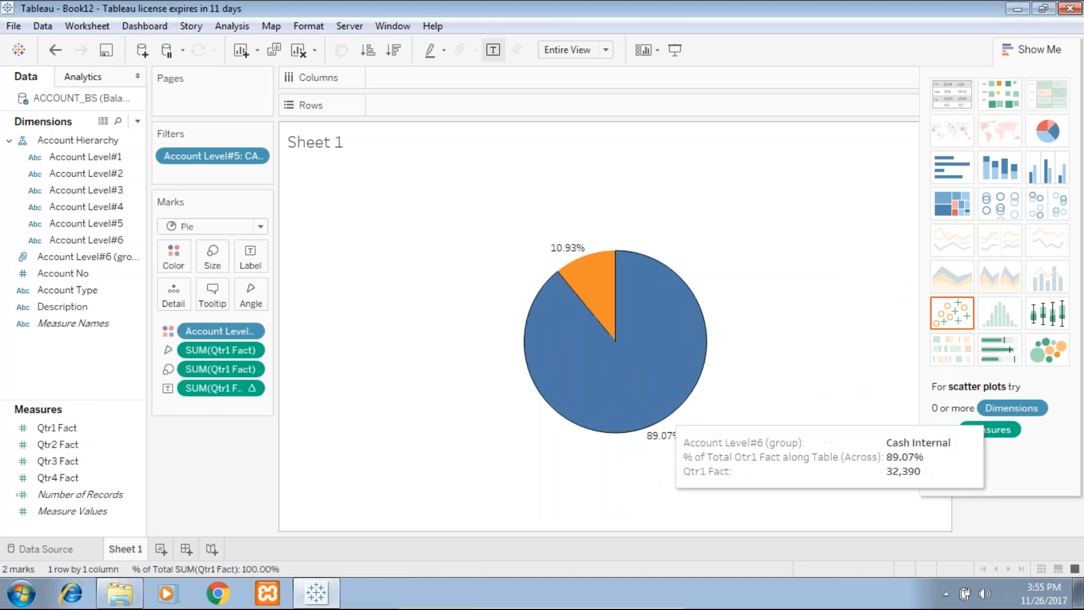
{"action": "mouse_move", "coordinate": [577, 257]}
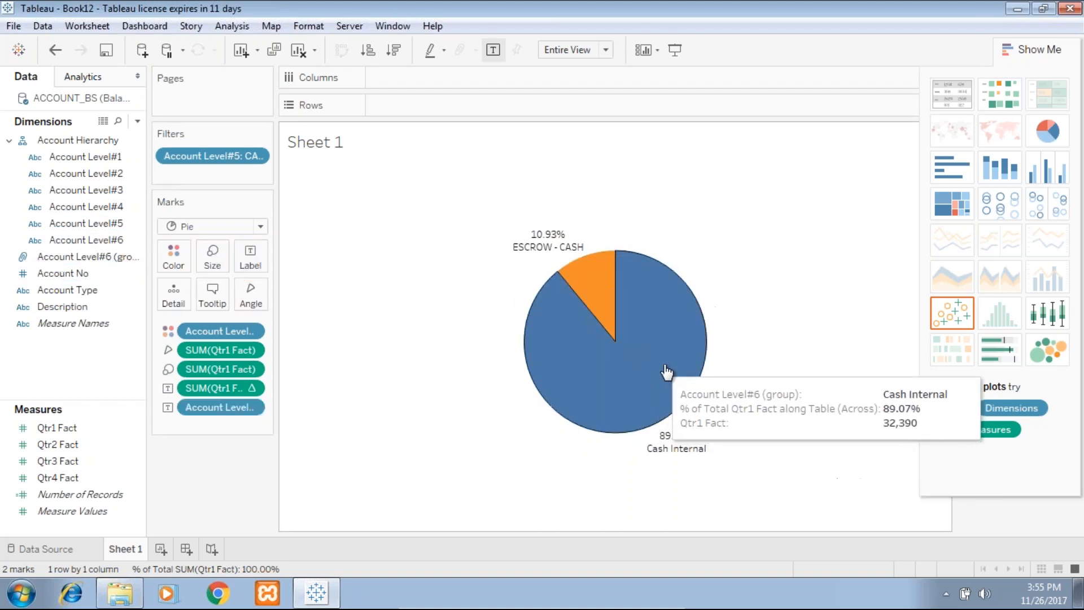
{"action": "mouse_move", "coordinate": [319, 144]}
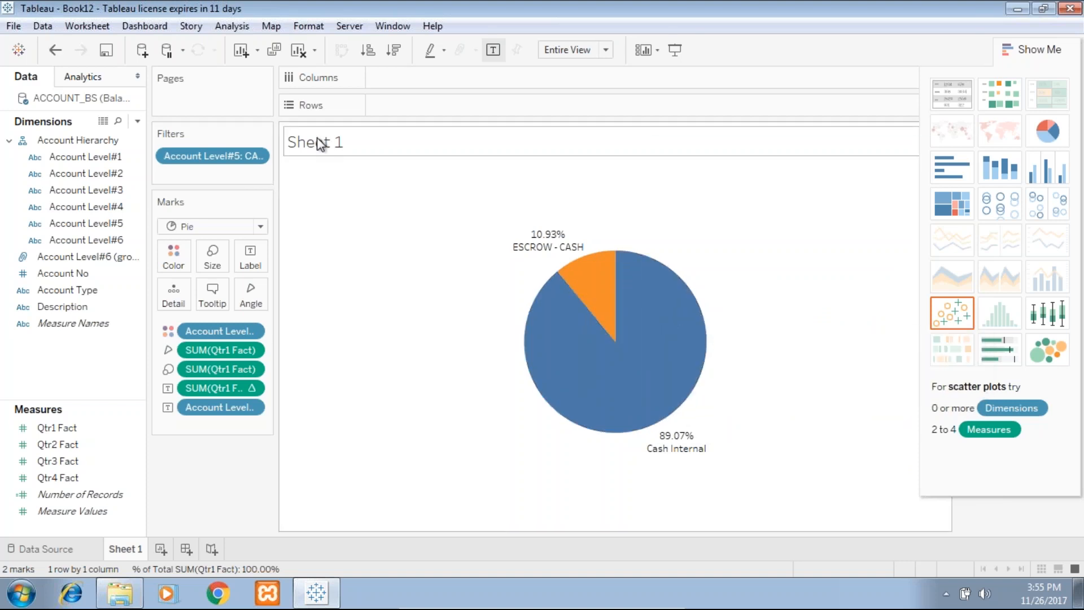
Change the worksheet title to 'Cash Group Pie View'
{"action": "double_click", "coordinate": [315, 142]}
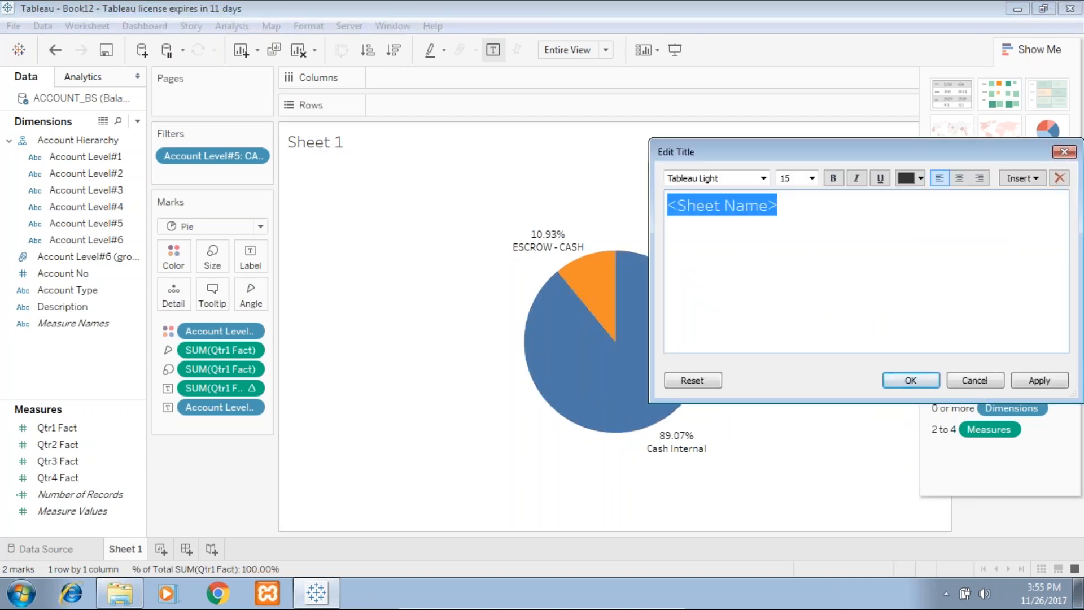
{"action": "type", "text": "Cash"}
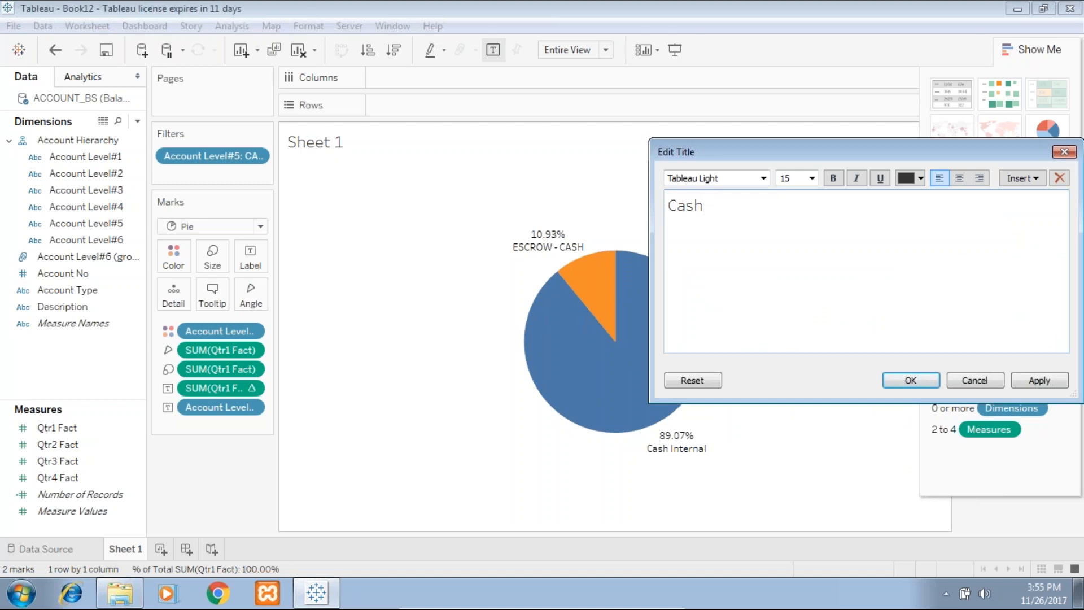
{"action": "type", "text": "Group Pier"}
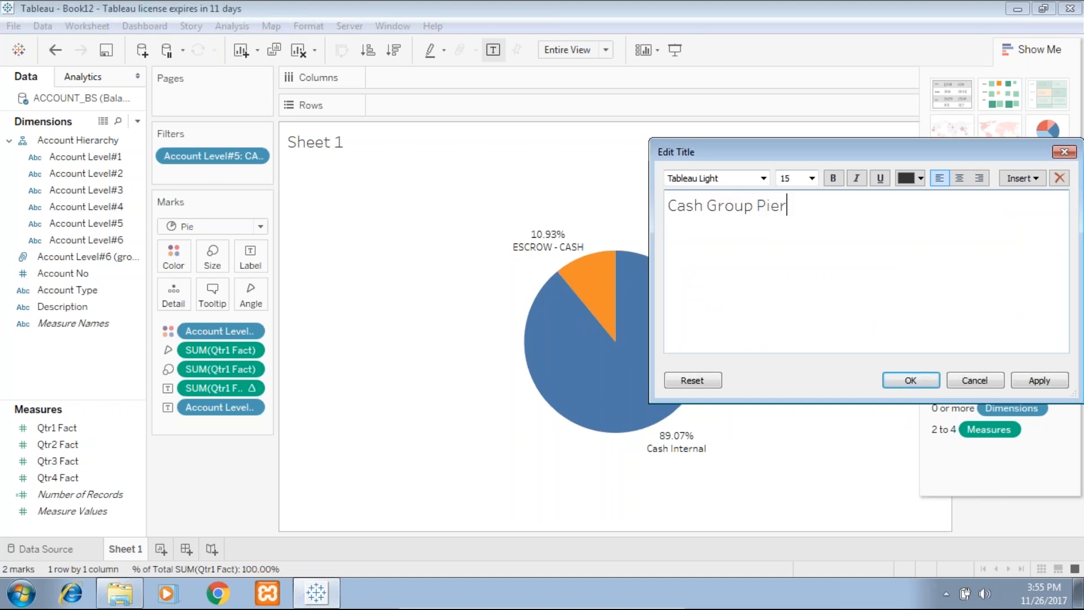
{"action": "type", "text": "View"}
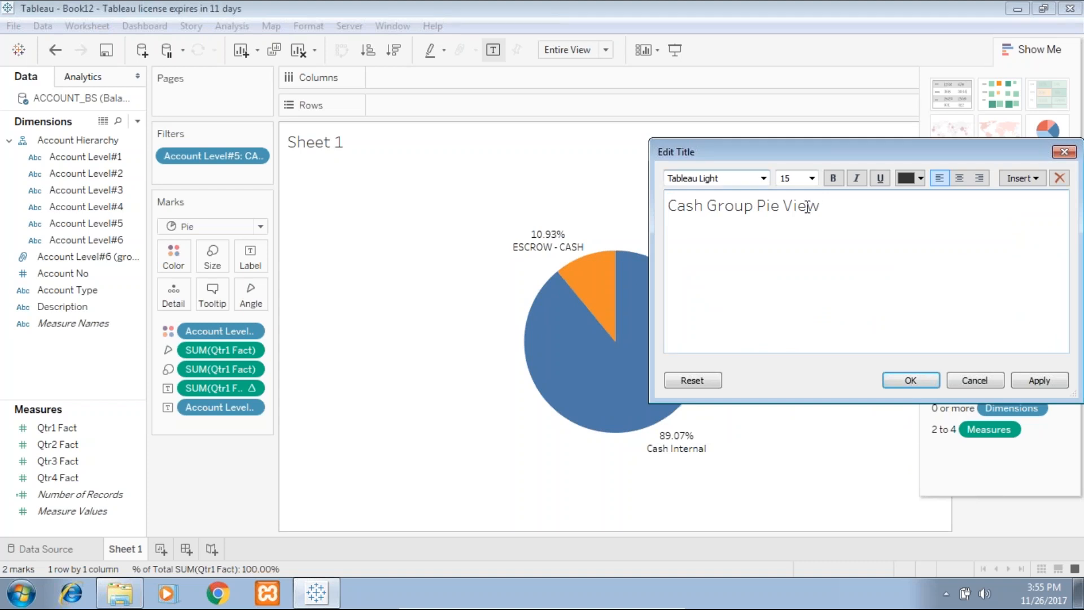
{"action": "left_click", "coordinate": [909, 380]}
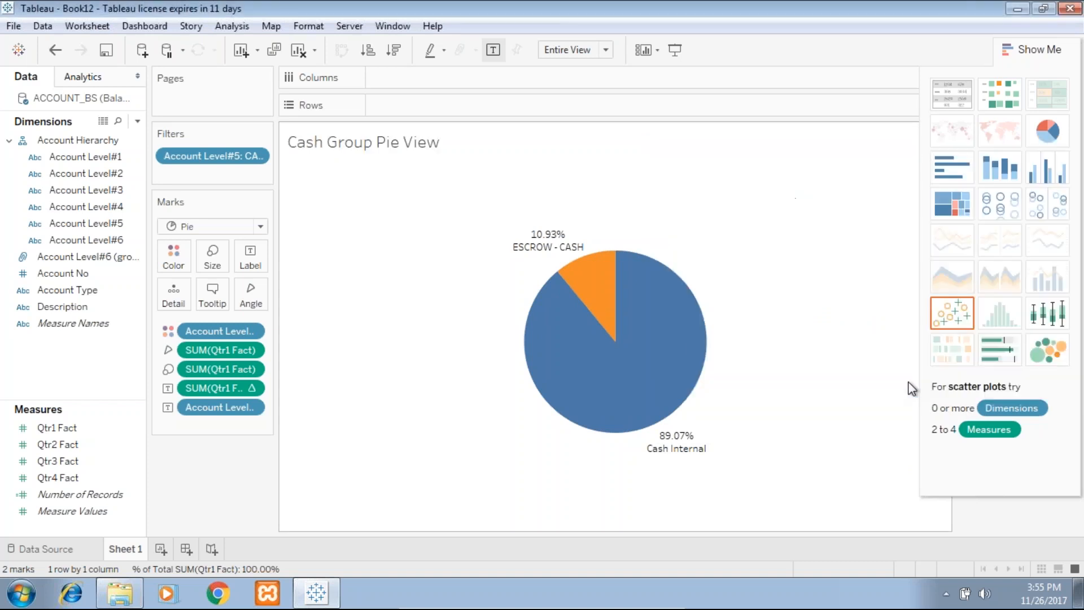
{"action": "mouse_move", "coordinate": [595, 359]}
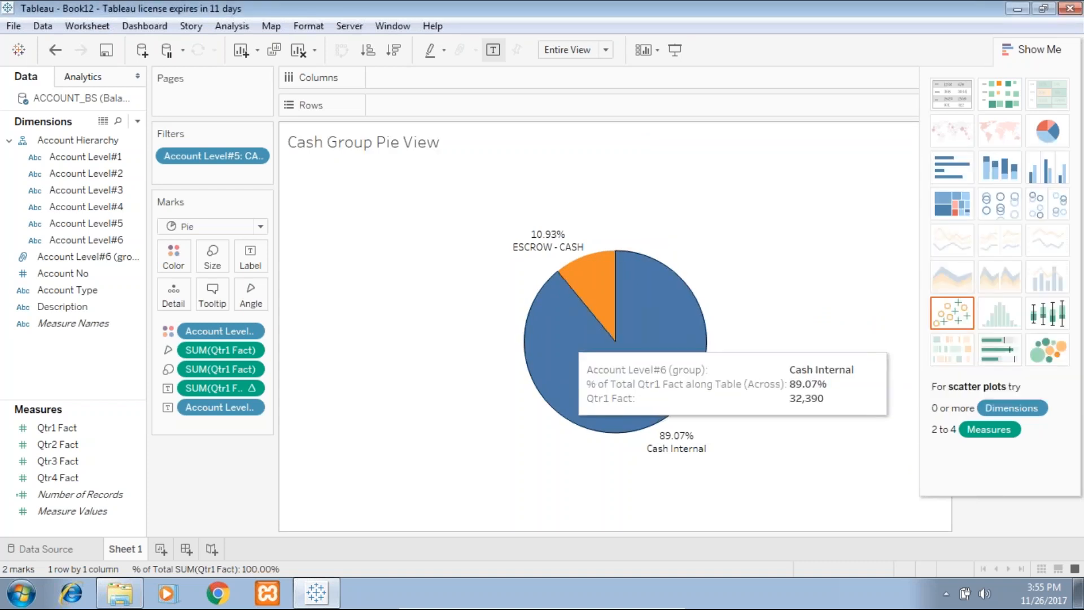
{"action": "mouse_move", "coordinate": [600, 301]}
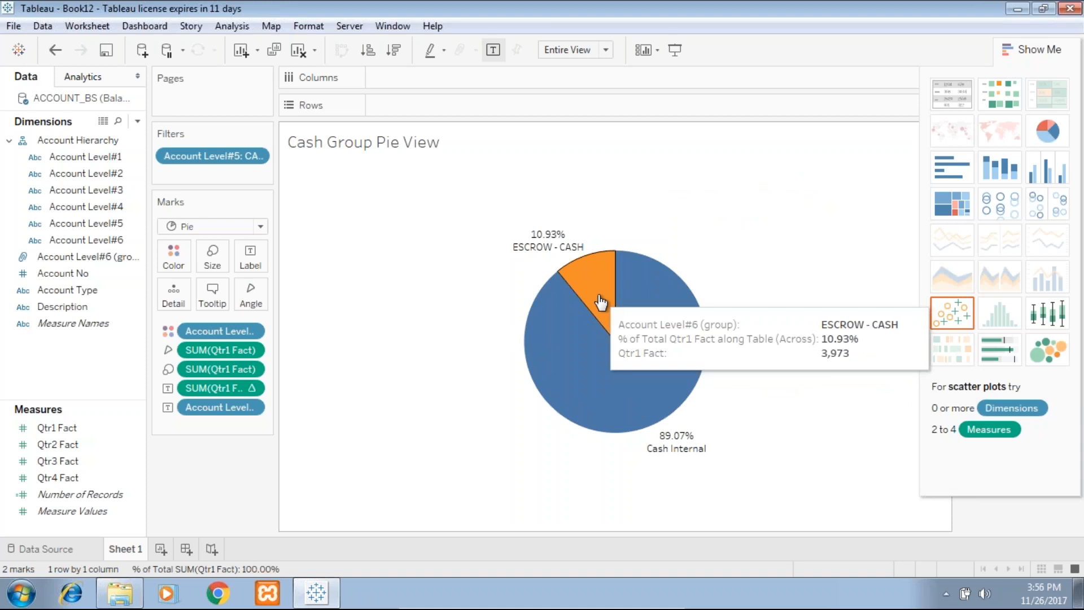
{"action": "mouse_move", "coordinate": [45, 577]}
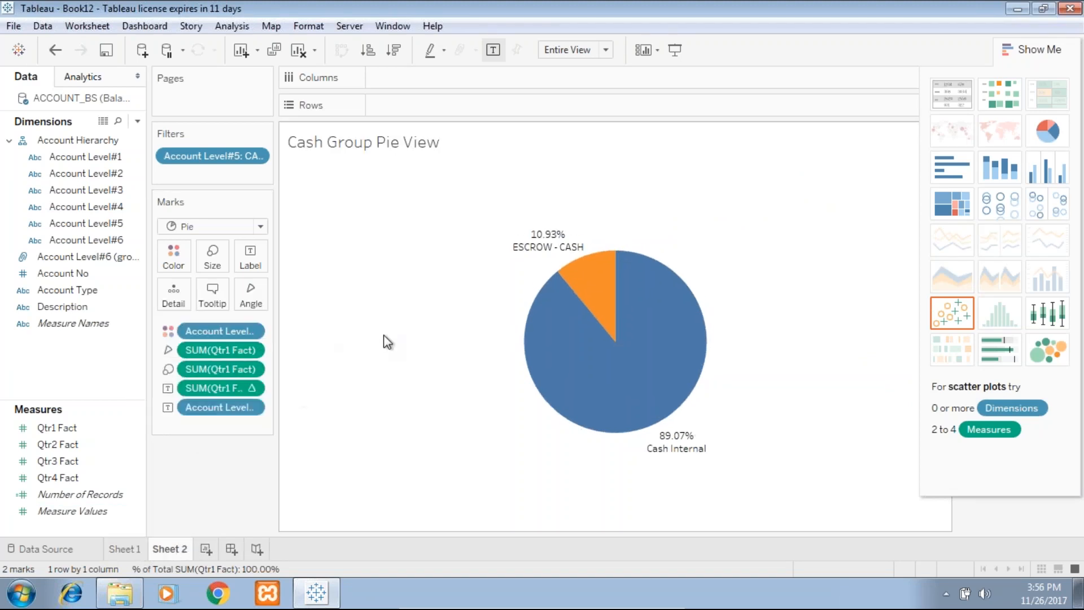
{"action": "mouse_move", "coordinate": [320, 243]}
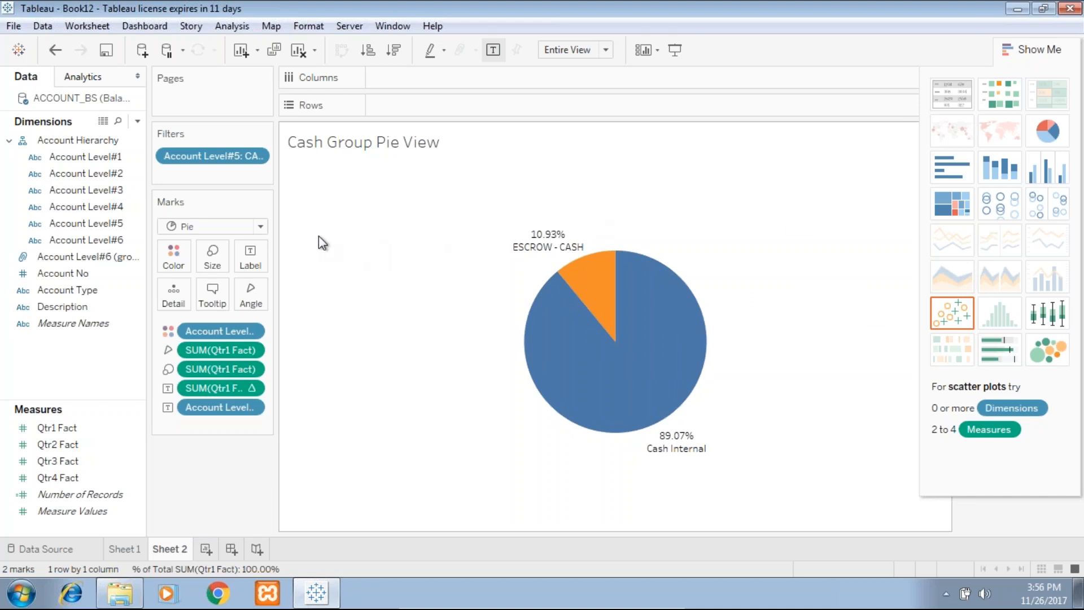
{"action": "mouse_move", "coordinate": [951, 94]}
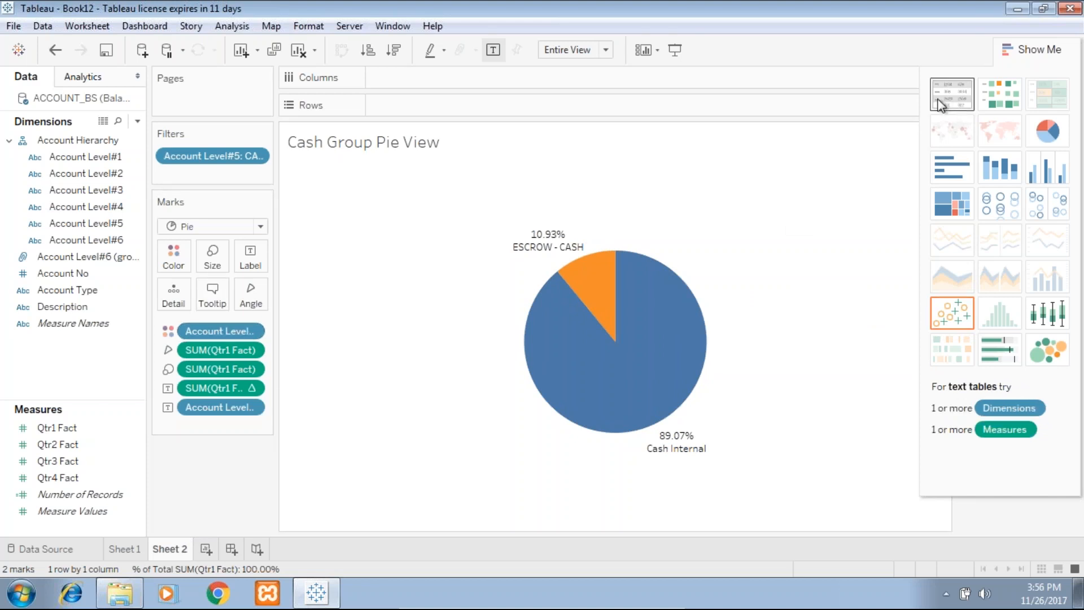
Show Cash Internal and ESCROW - CASH as a text table of percentages and Qtr1 Fact
{"action": "left_click", "coordinate": [952, 93]}
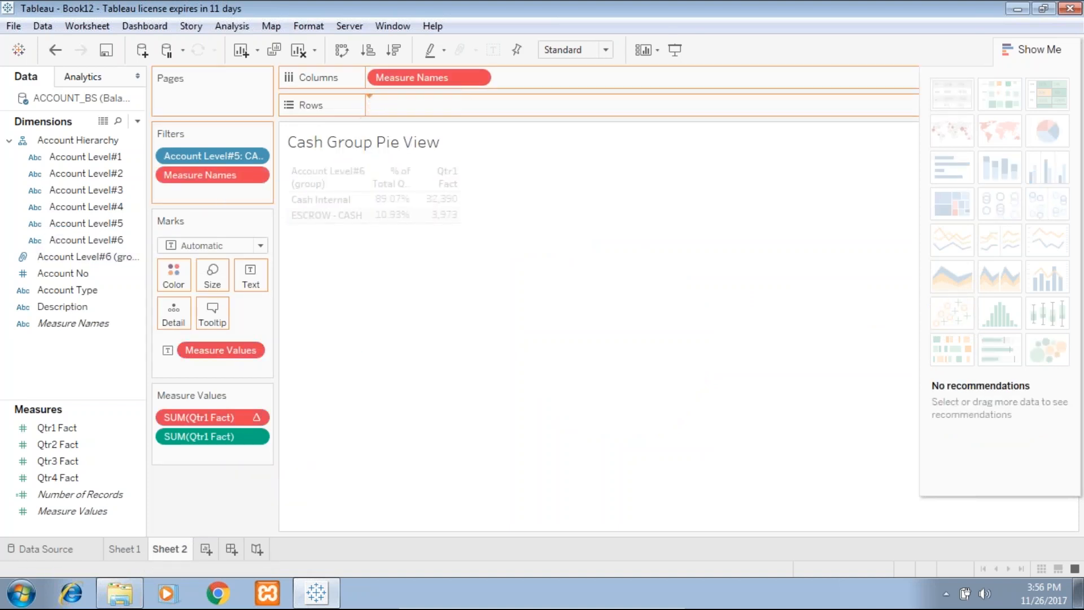
{"action": "left_click_drag", "start_coordinate": [88, 240], "coordinate": [428, 104]}
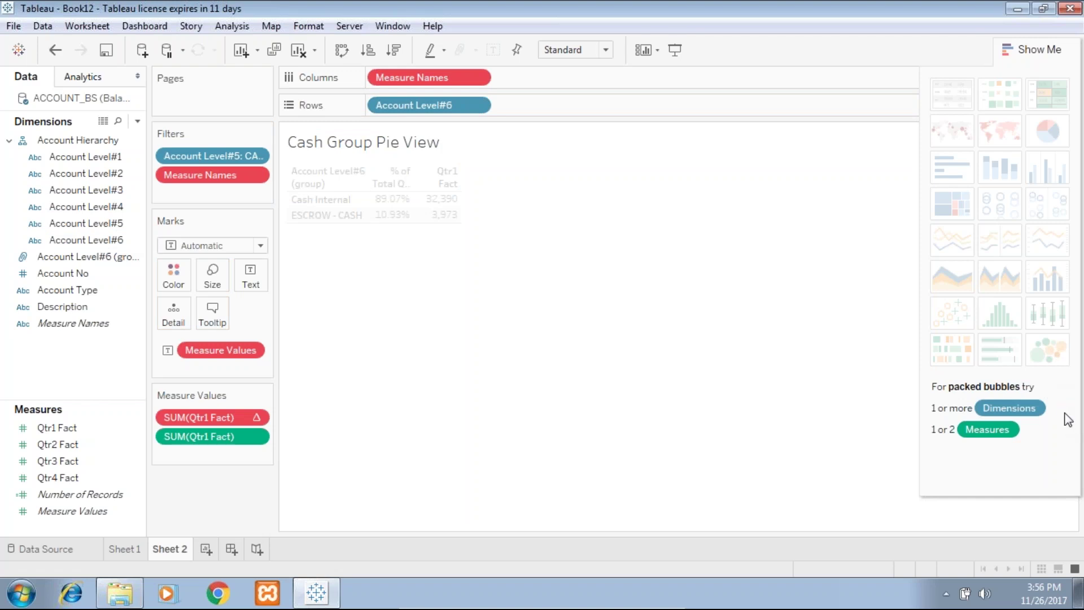
{"action": "left_click", "coordinate": [429, 77]}
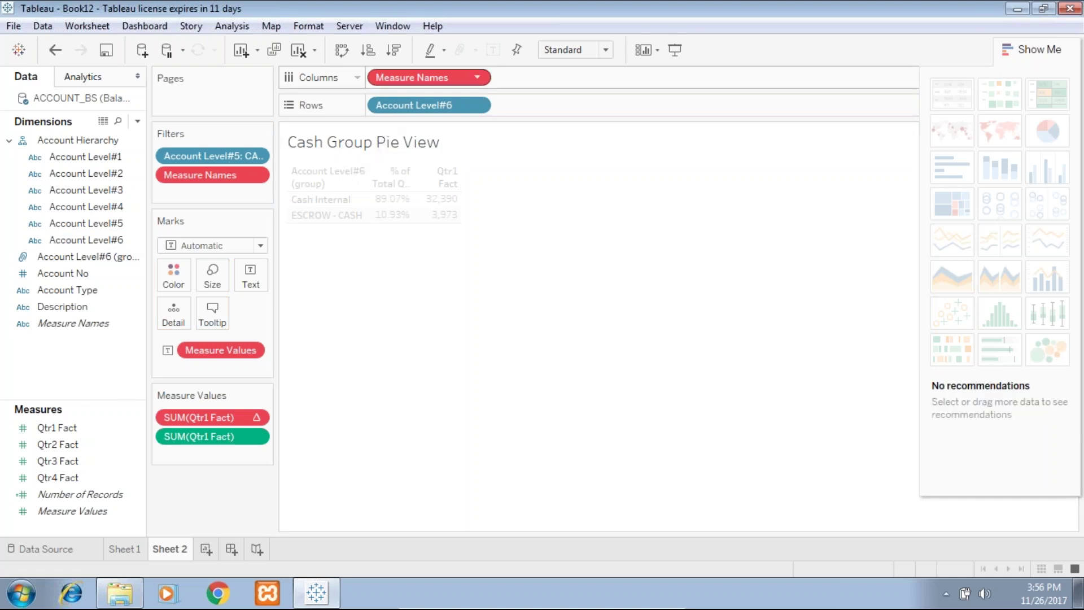
{"action": "mouse_move", "coordinate": [920, 415]}
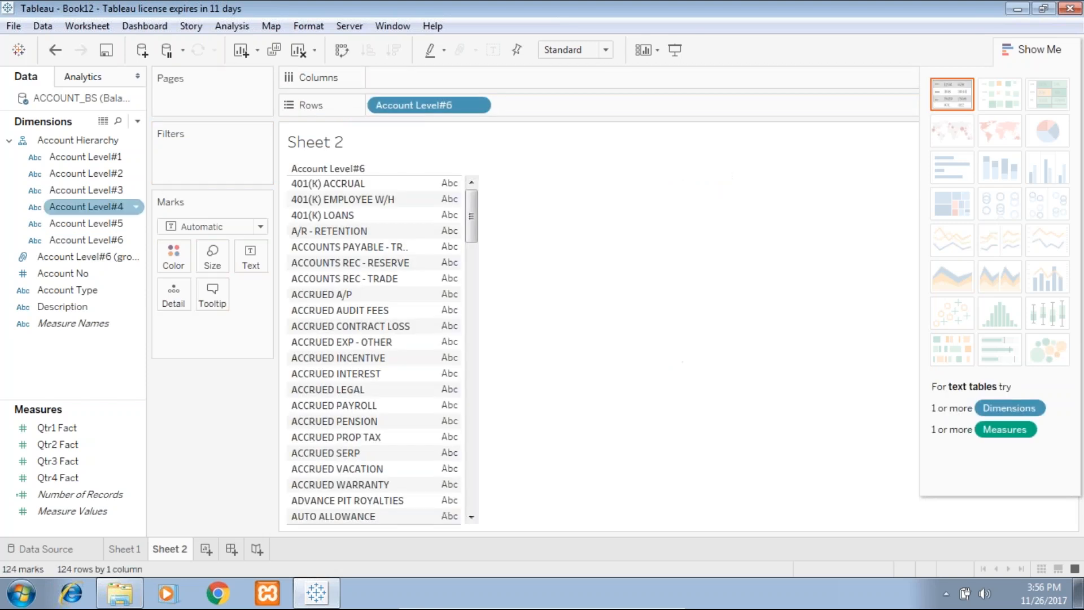
{"action": "mouse_move", "coordinate": [266, 153]}
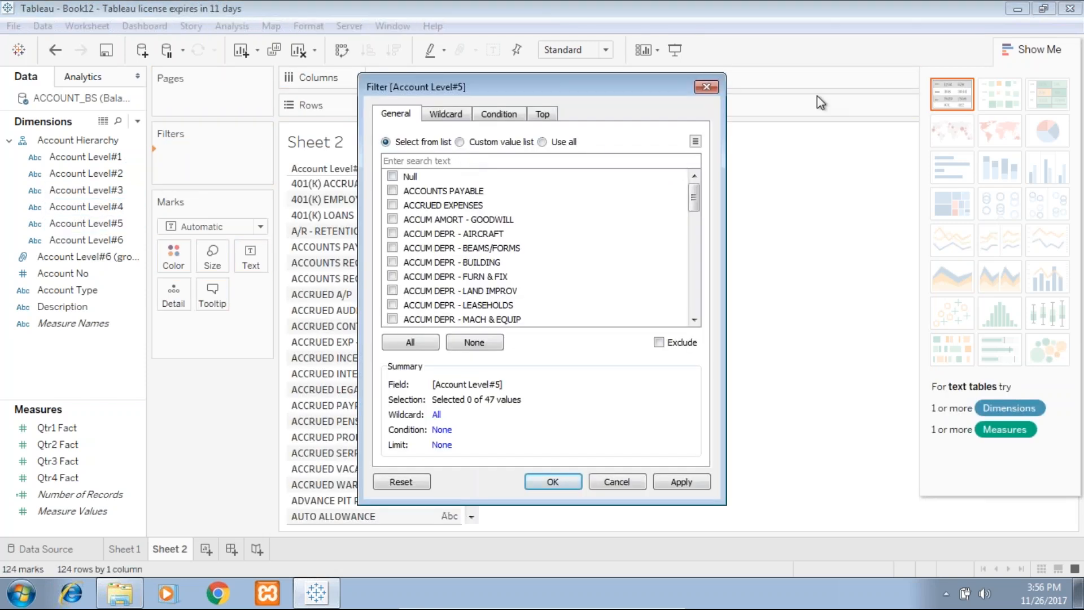
Filter Sheet 2 by Account Level#5 = CASH, showing Qtr1 Fact bars for nine sub-accounts
{"action": "type", "text": "c"}
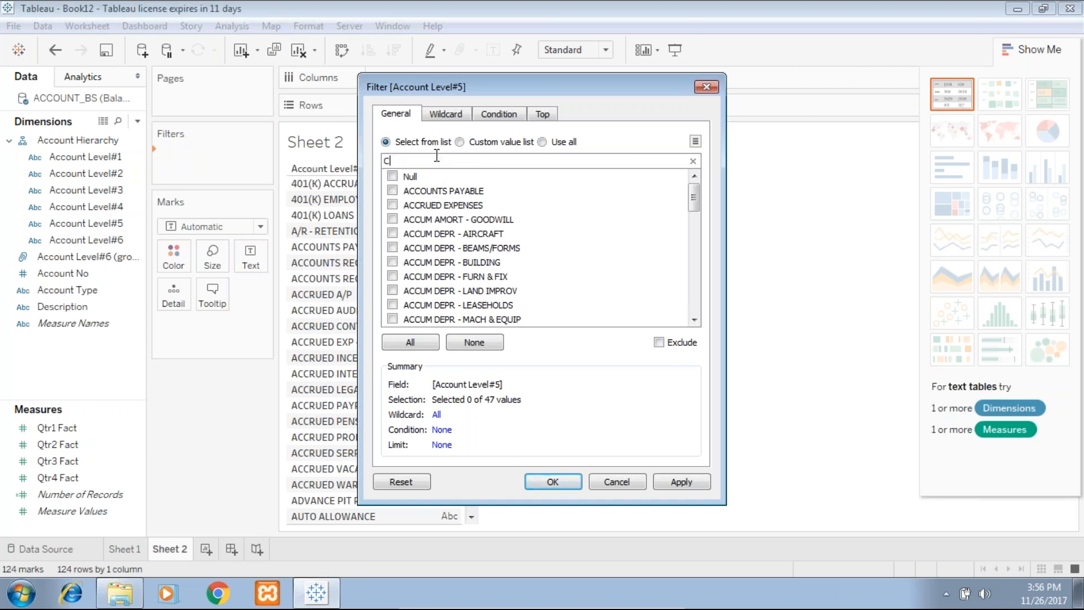
{"action": "type", "text": "ash"}
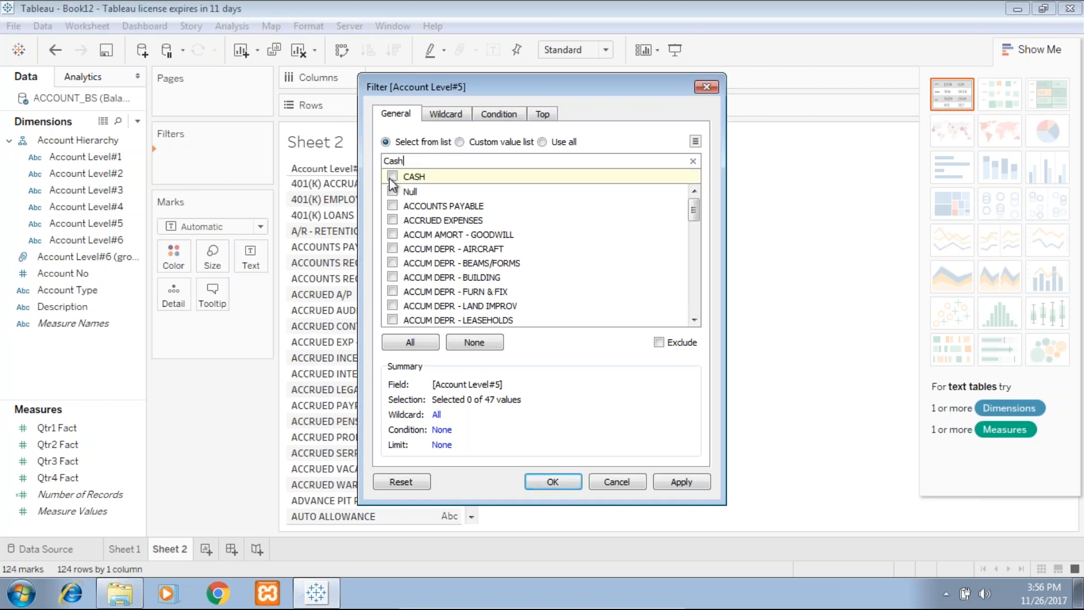
{"action": "left_click", "coordinate": [393, 175]}
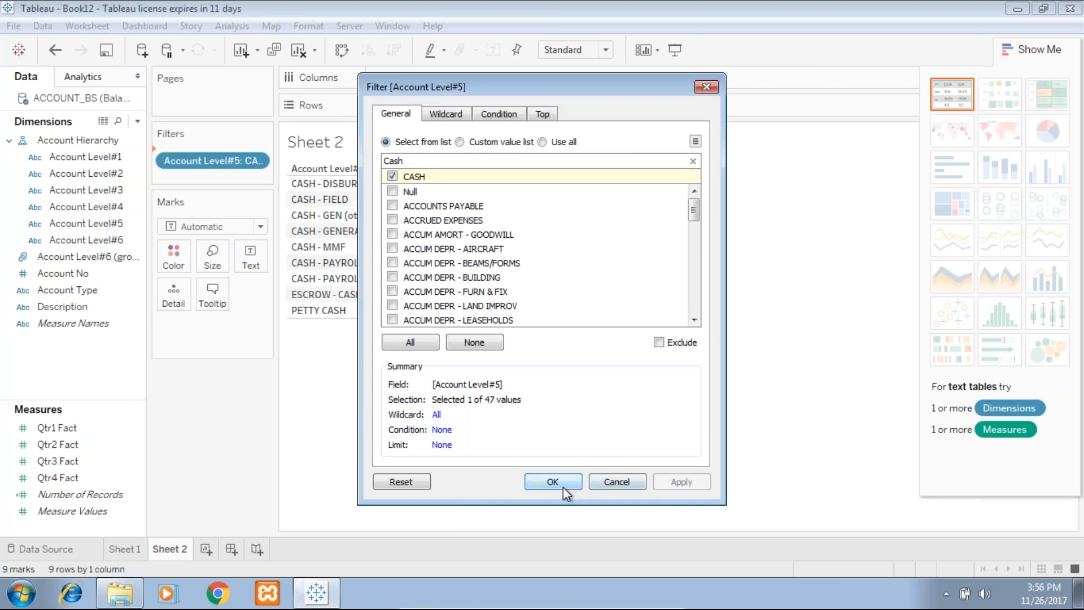
{"action": "left_click", "coordinate": [552, 481]}
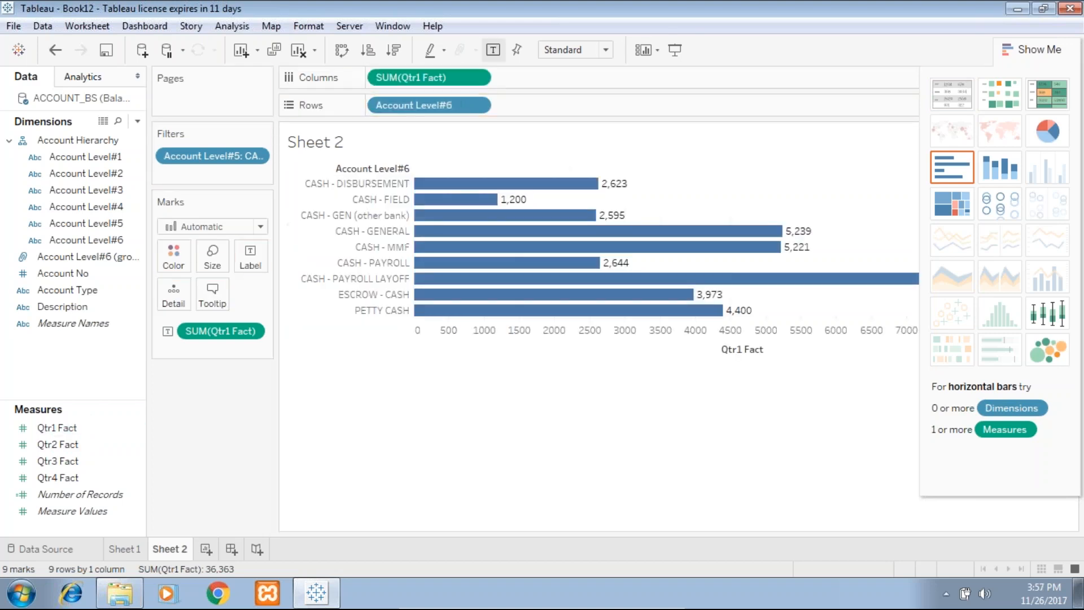
Move Account Level#6 to Columns as a line chart sorted ascending by Qtr1 Fact
{"action": "left_click_drag", "start_coordinate": [429, 104], "coordinate": [415, 77]}
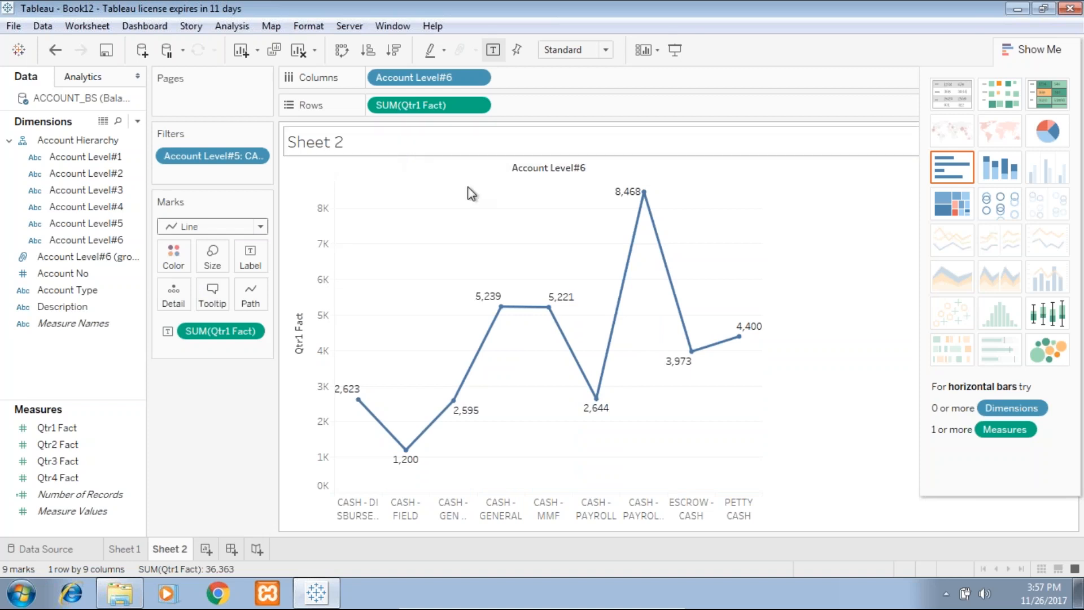
{"action": "mouse_move", "coordinate": [681, 349]}
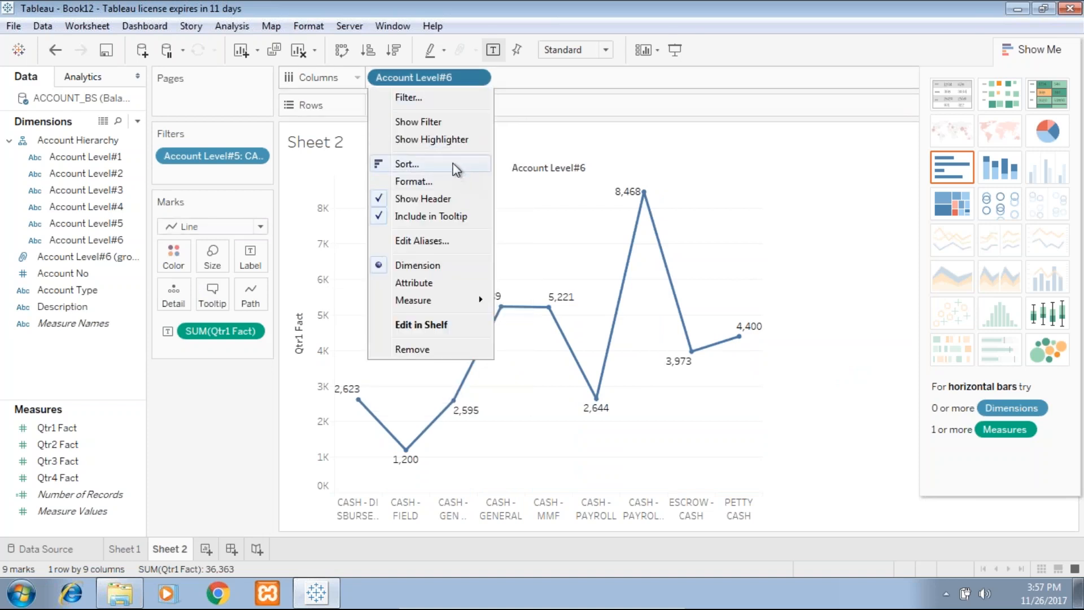
{"action": "left_click", "coordinate": [407, 163]}
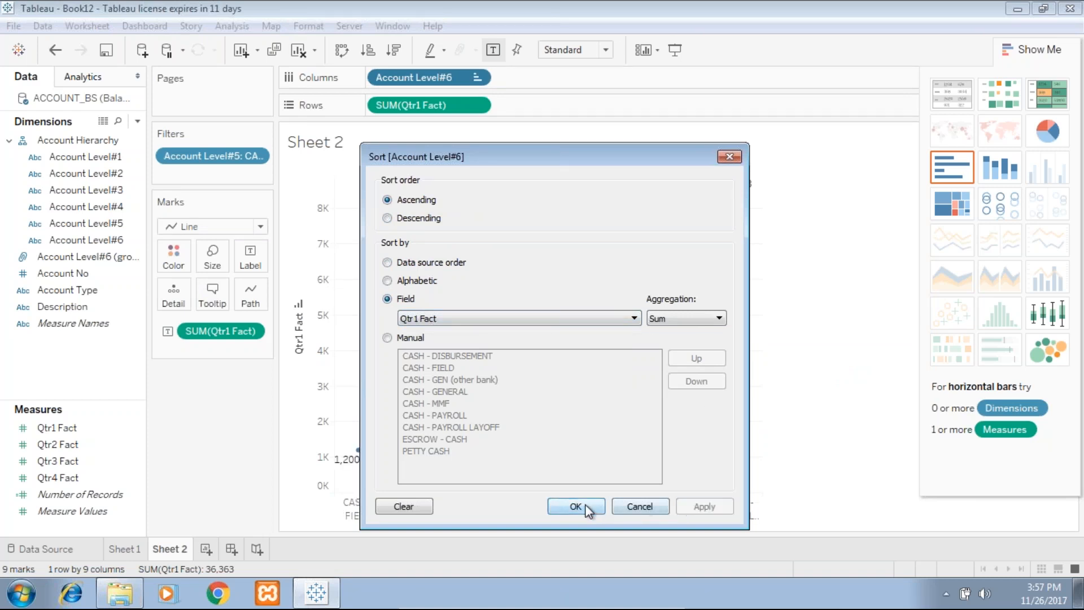
{"action": "left_click", "coordinate": [575, 506]}
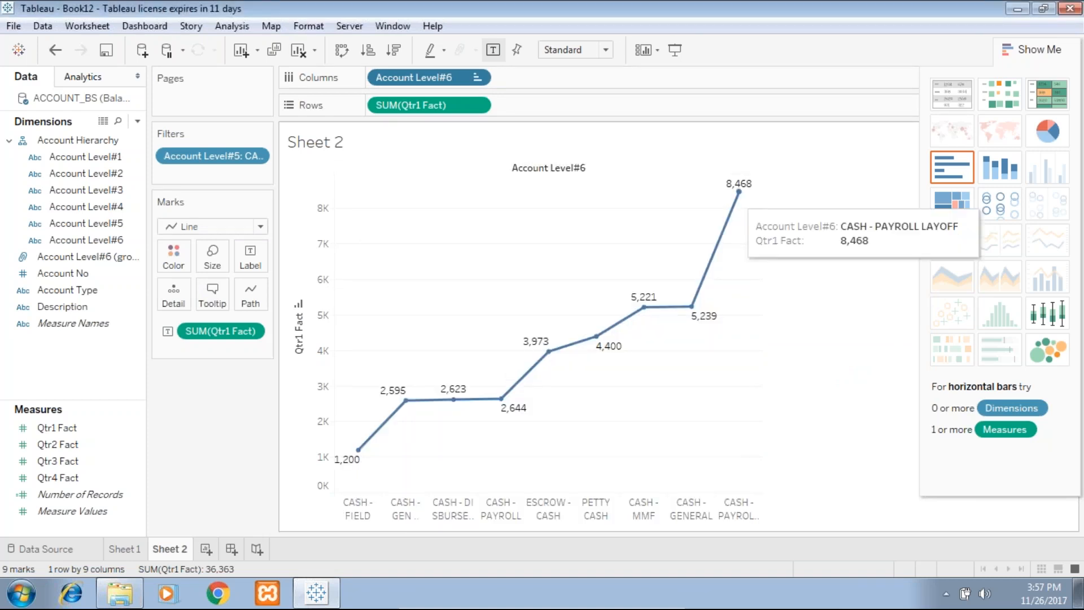
{"action": "mouse_move", "coordinate": [738, 222]}
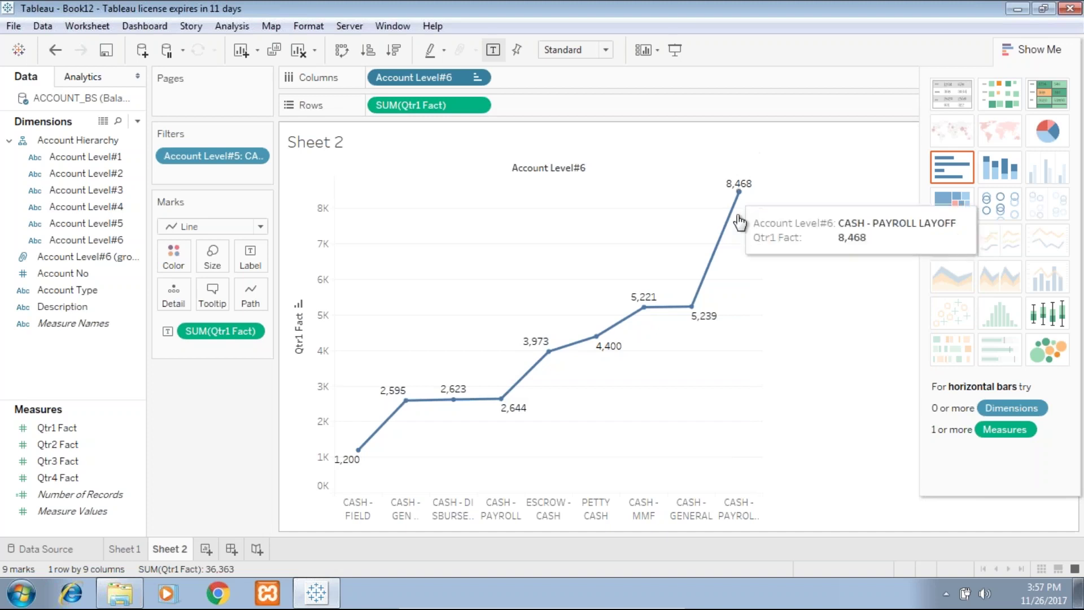
{"action": "mouse_move", "coordinate": [731, 188]}
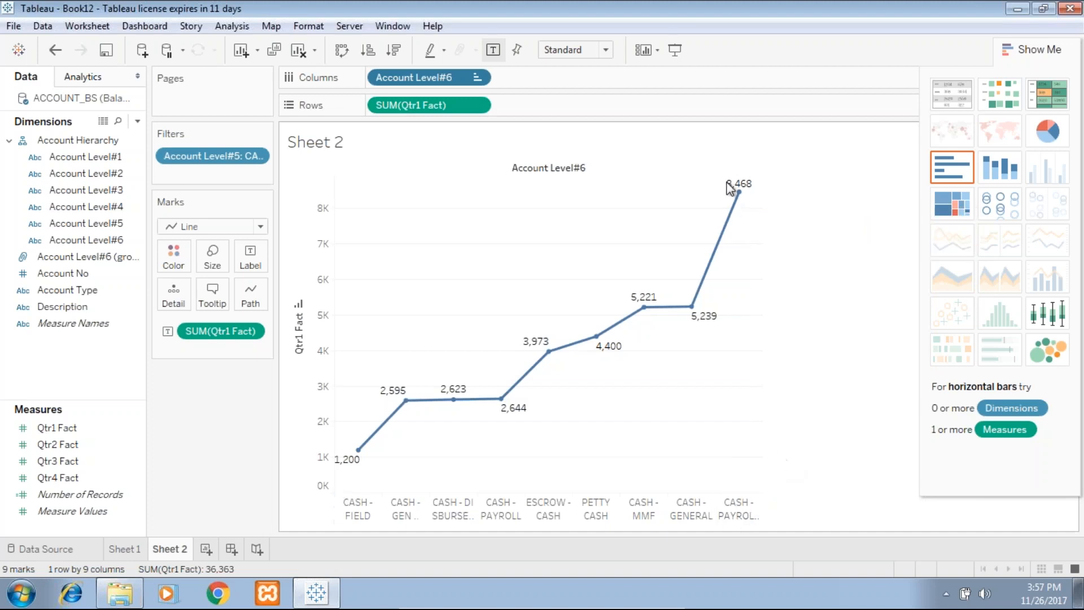
{"action": "left_click", "coordinate": [605, 49]}
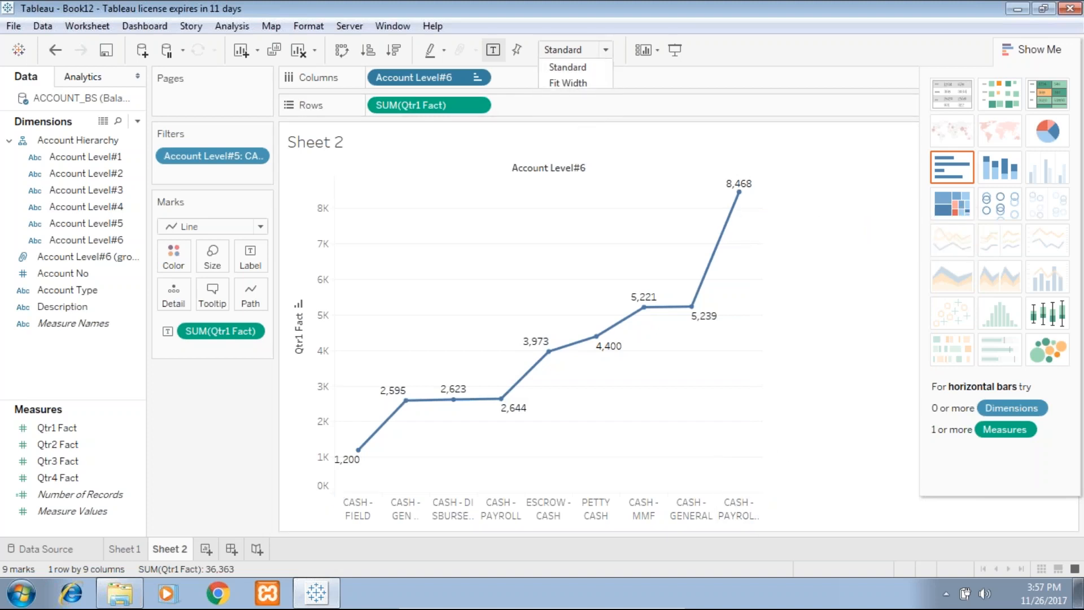
Fit the line chart to Entire View and format Qtr1 Fact labels as Standard currency
{"action": "left_click", "coordinate": [567, 67]}
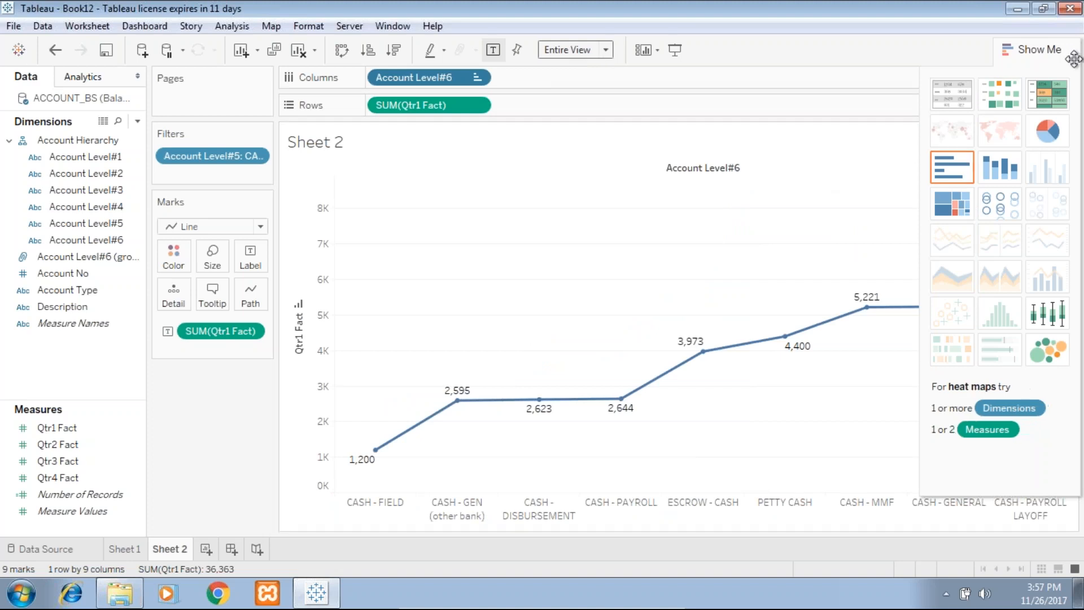
{"action": "left_click", "coordinate": [1032, 49]}
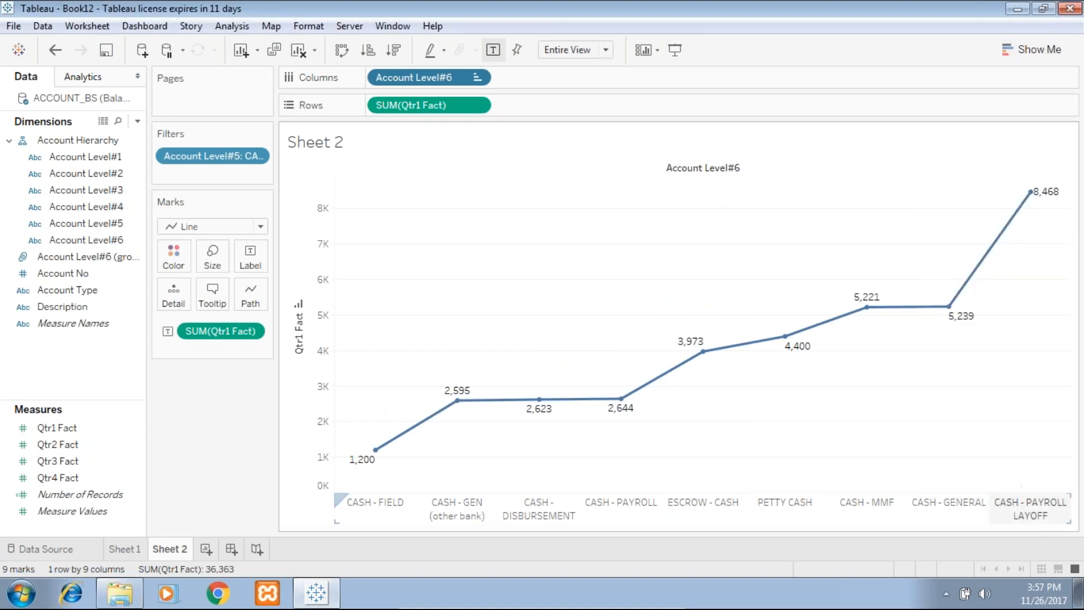
{"action": "mouse_move", "coordinate": [1046, 209]}
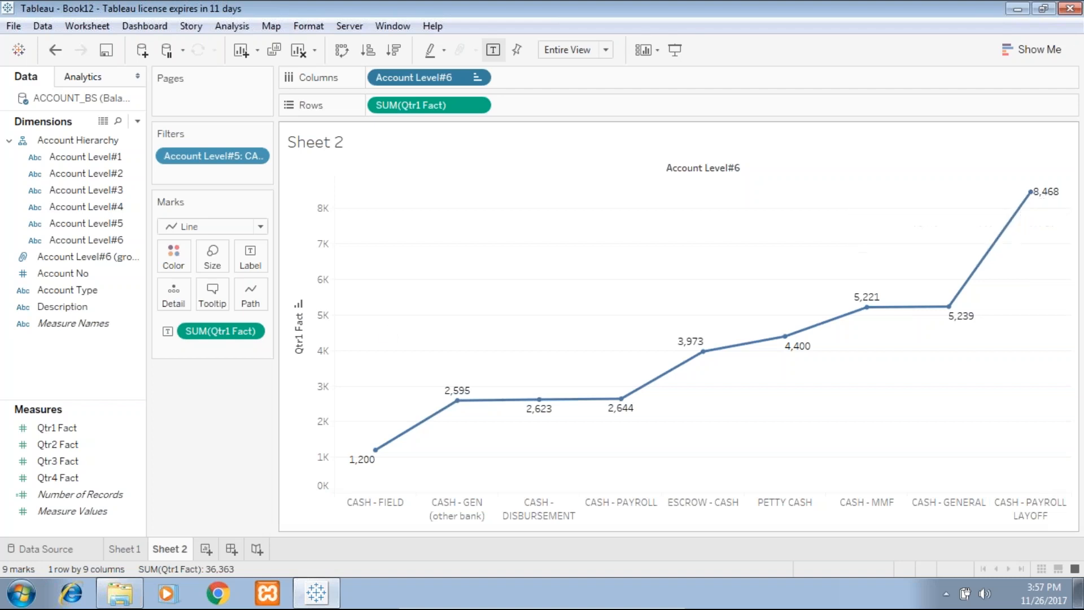
{"action": "right_click", "coordinate": [220, 330]}
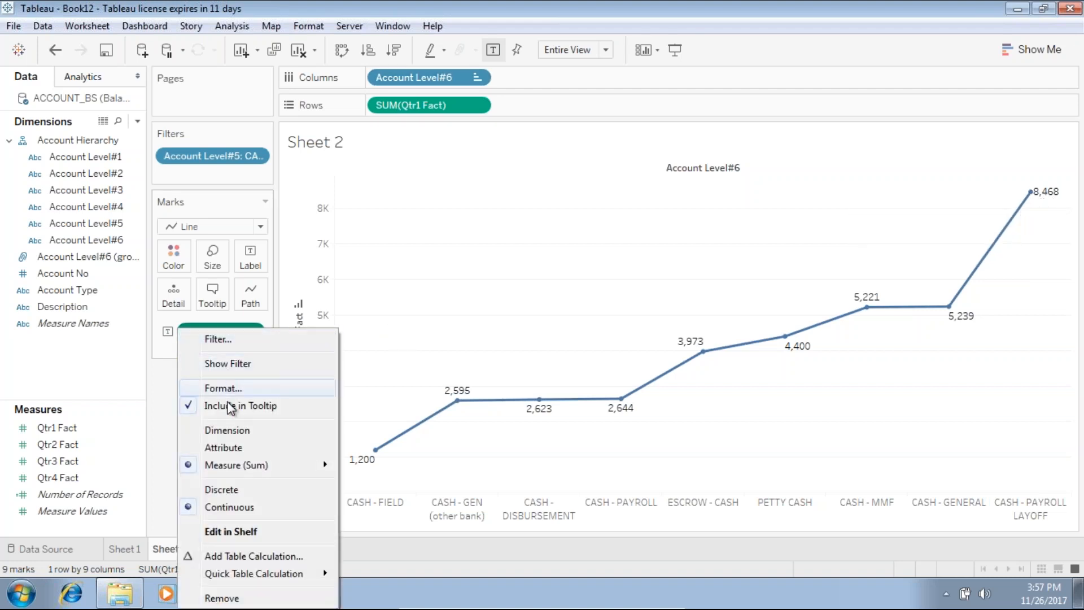
{"action": "mouse_move", "coordinate": [223, 388]}
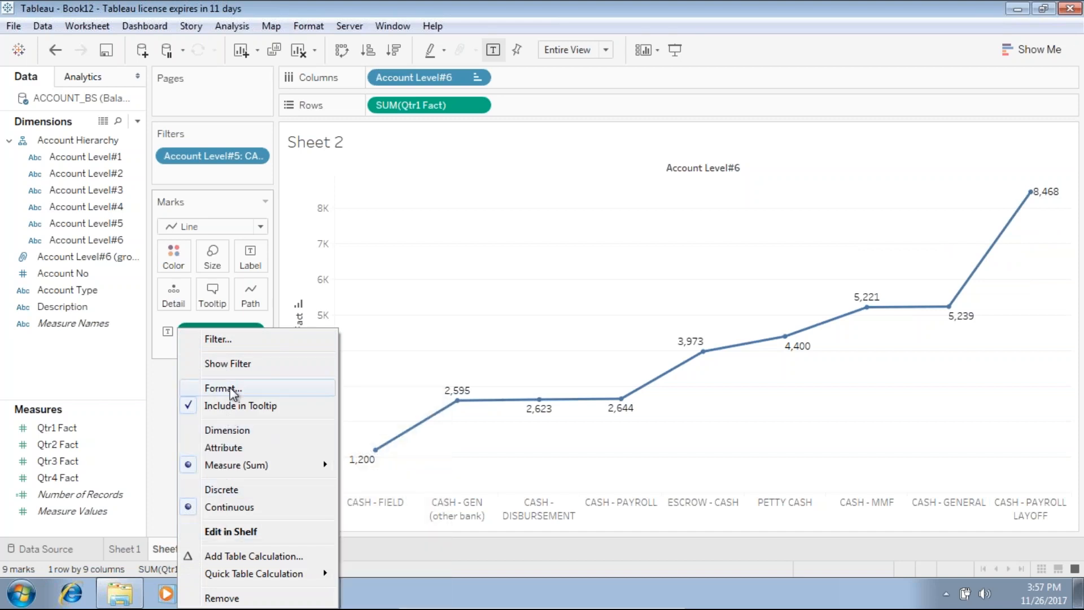
{"action": "left_click", "coordinate": [222, 388]}
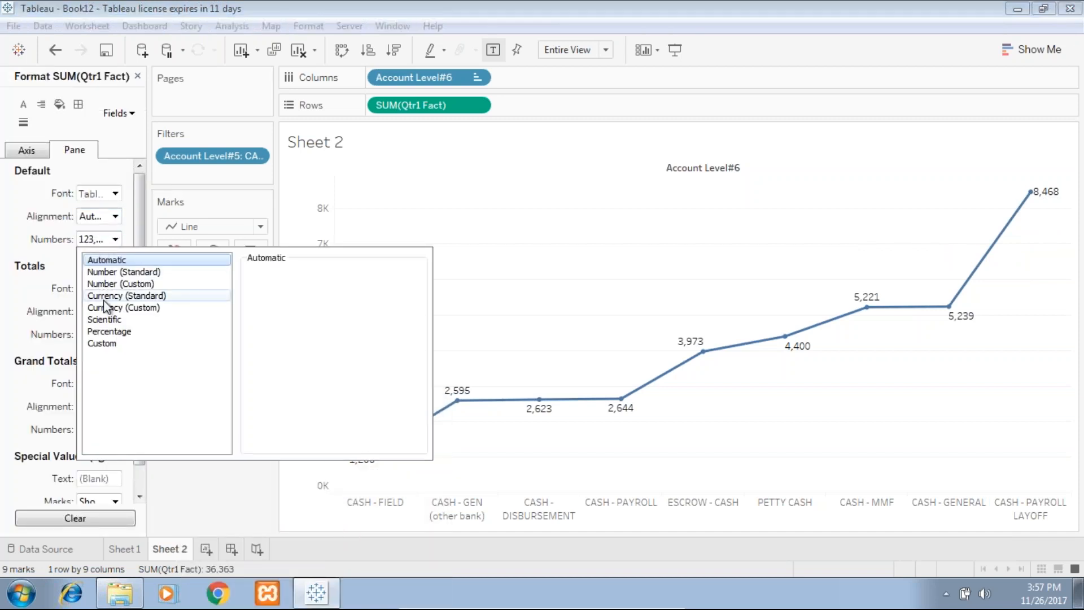
{"action": "left_click", "coordinate": [124, 307]}
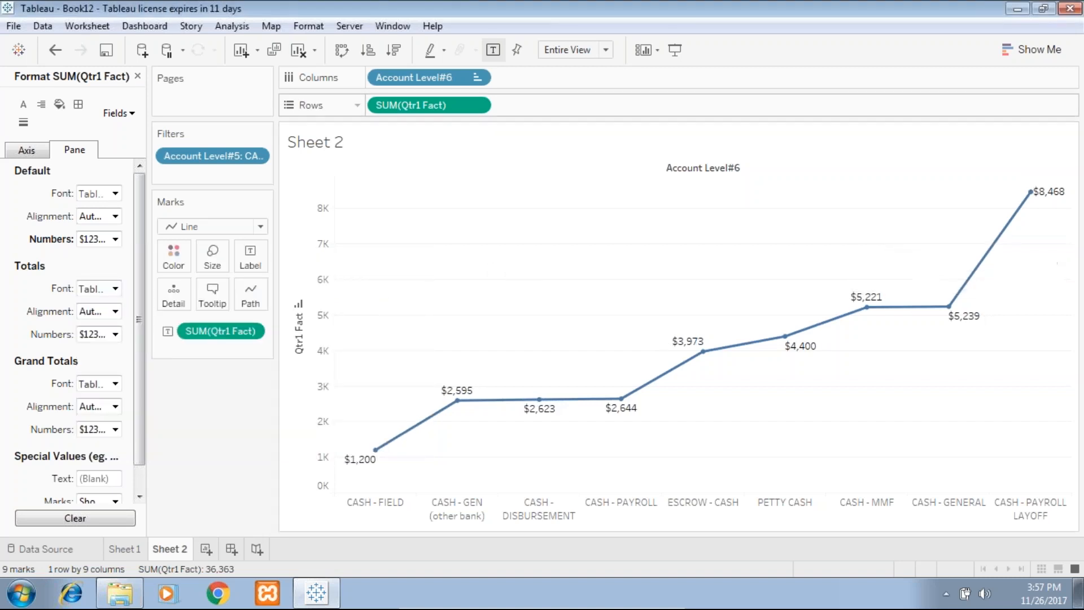
Re-sort the cash accounts descending by Qtr1 Fact and close the header formatting pane
{"action": "left_click", "coordinate": [480, 77]}
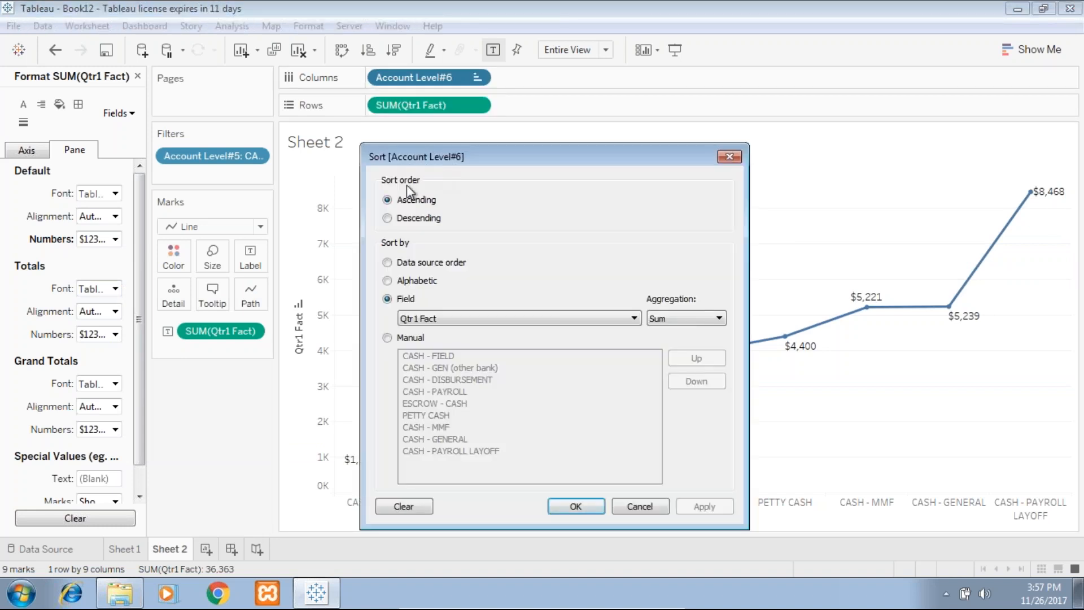
{"action": "left_click", "coordinate": [386, 218]}
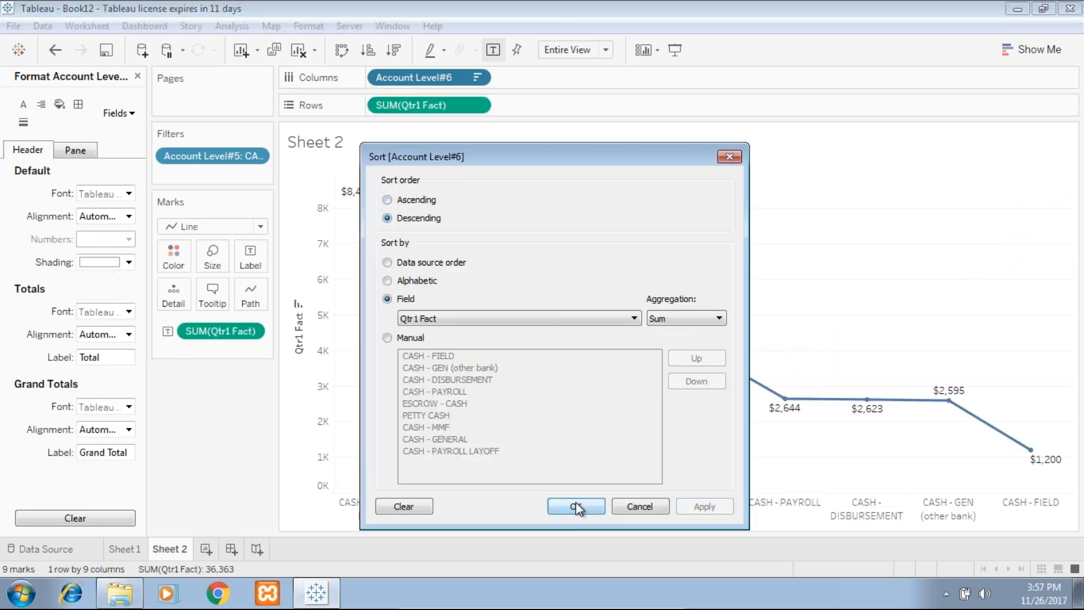
{"action": "left_click", "coordinate": [575, 505]}
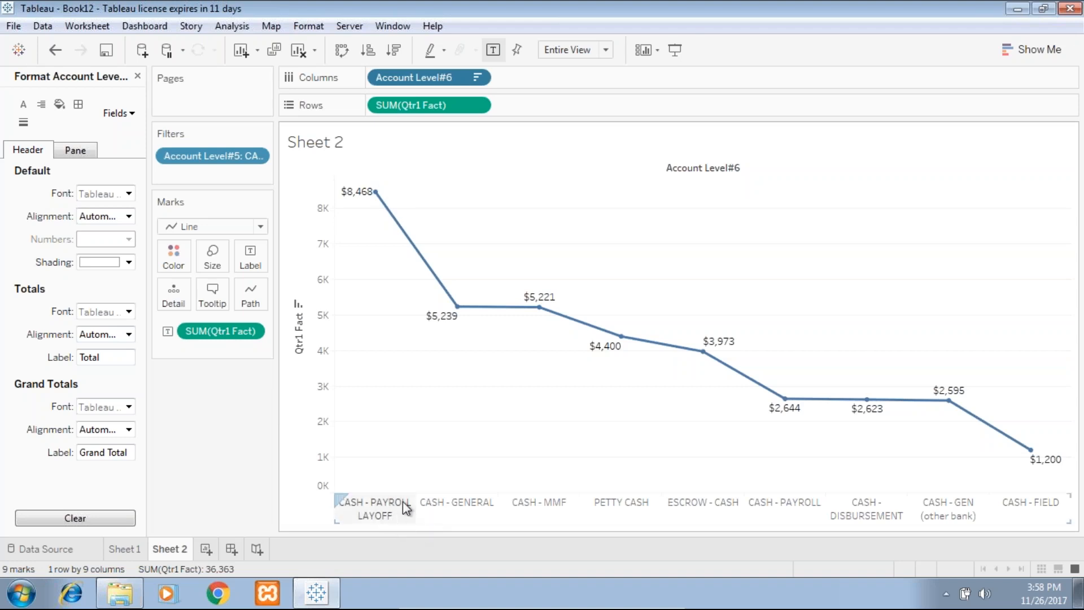
{"action": "mouse_move", "coordinate": [386, 267]}
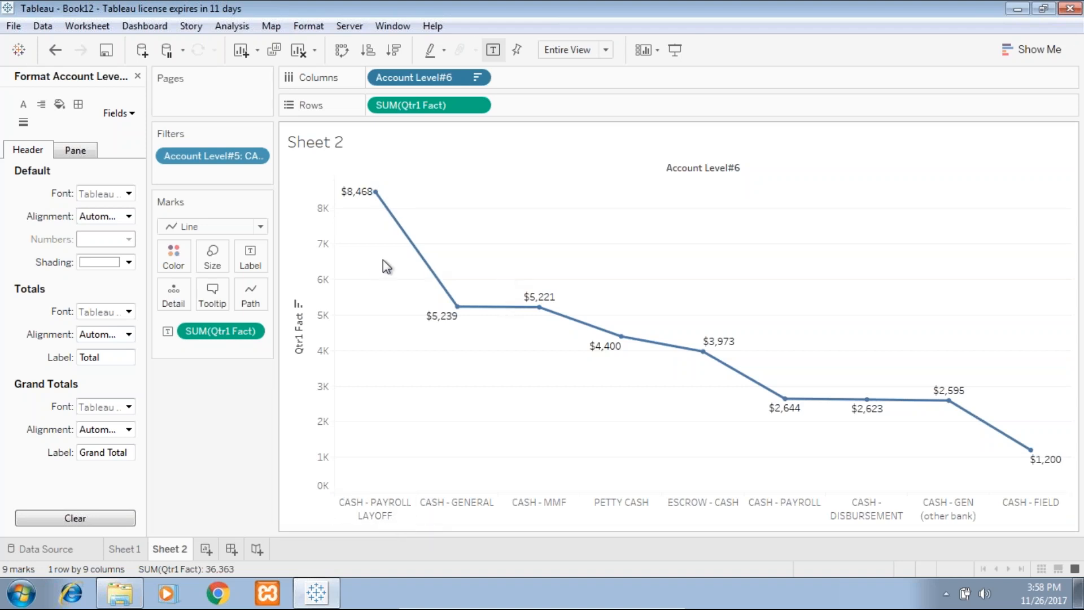
{"action": "mouse_move", "coordinate": [325, 197]}
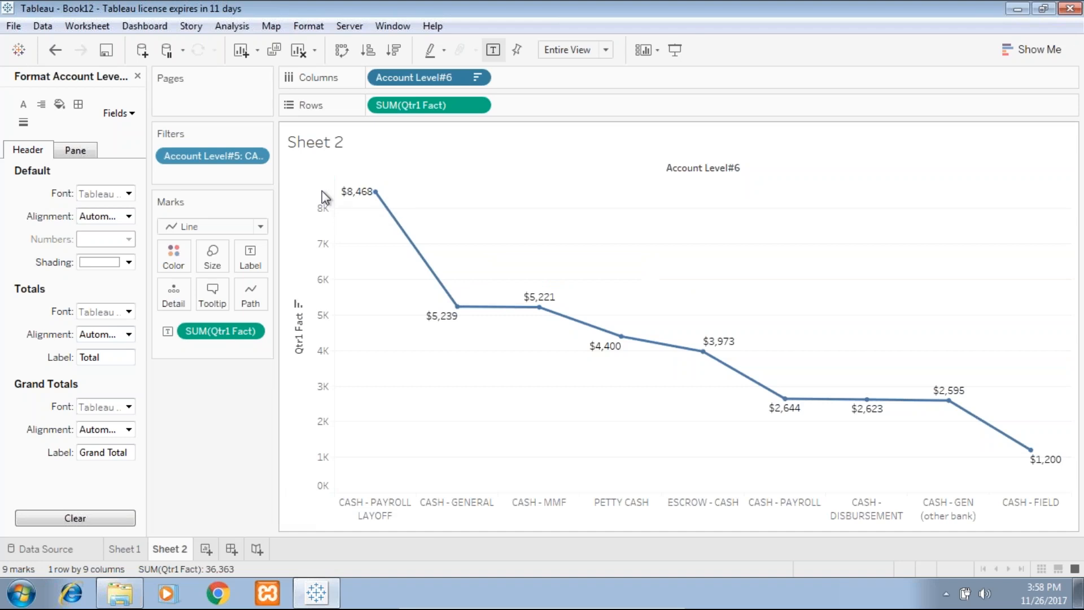
{"action": "left_click", "coordinate": [137, 77]}
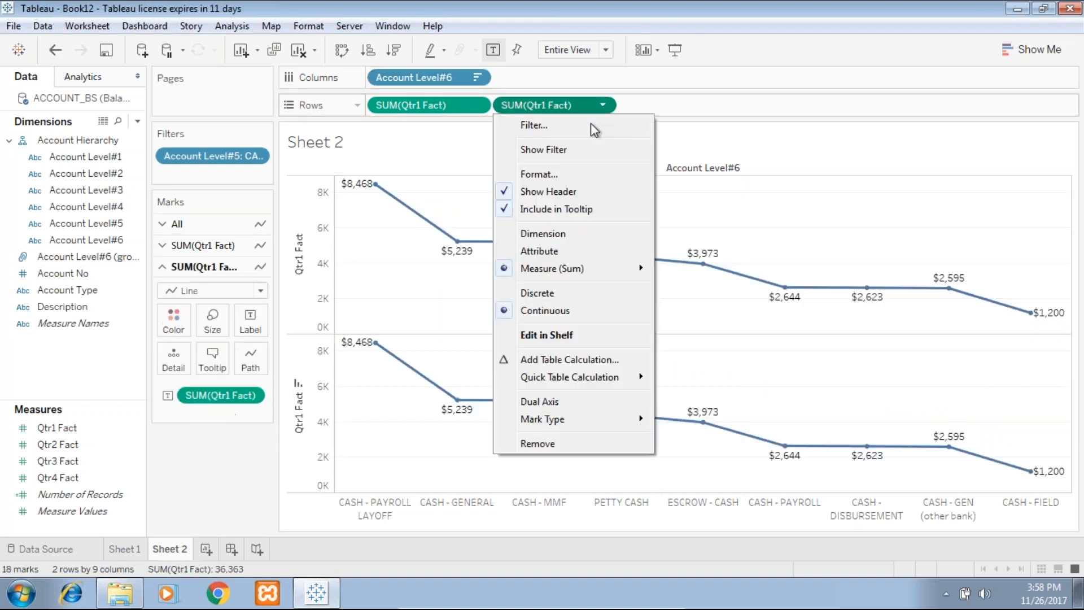
{"action": "mouse_move", "coordinate": [458, 315]}
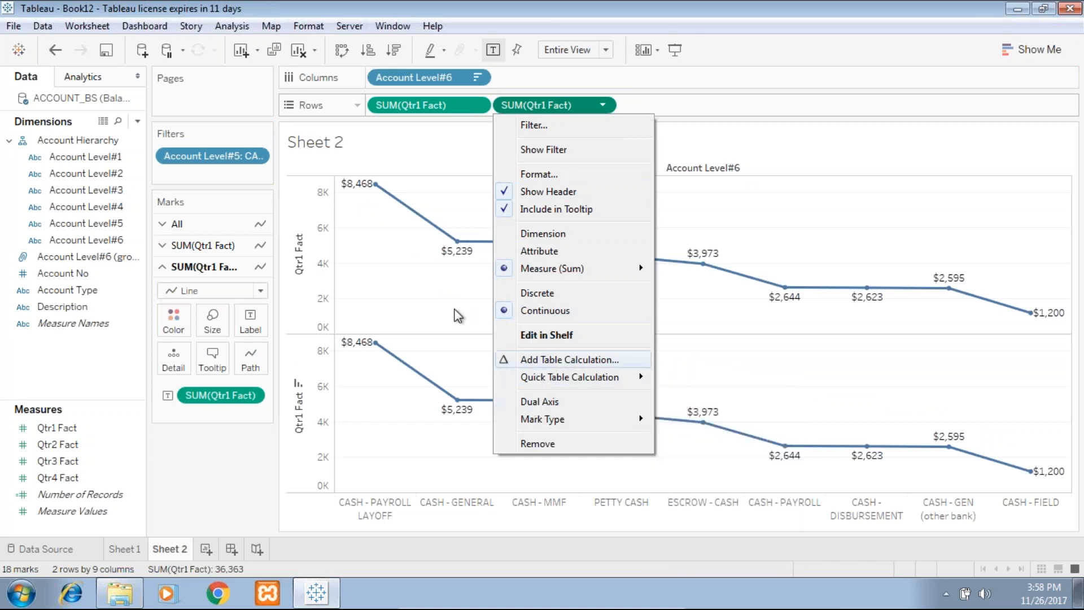
Combine the two Qtr1 Fact charts on a dual axis with red circle marks
{"action": "left_click", "coordinate": [538, 402]}
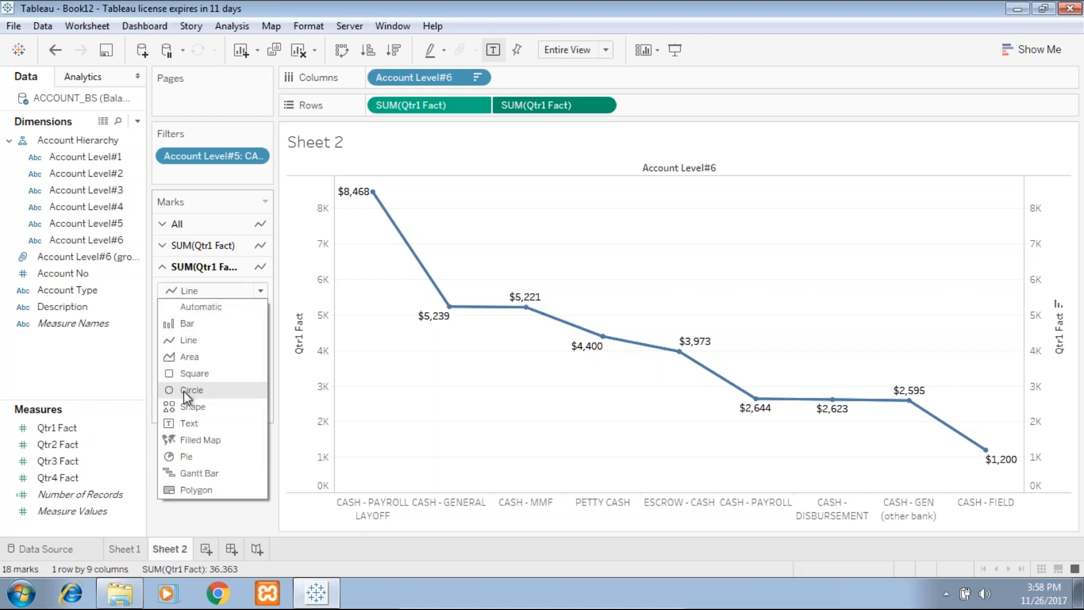
{"action": "left_click", "coordinate": [192, 389]}
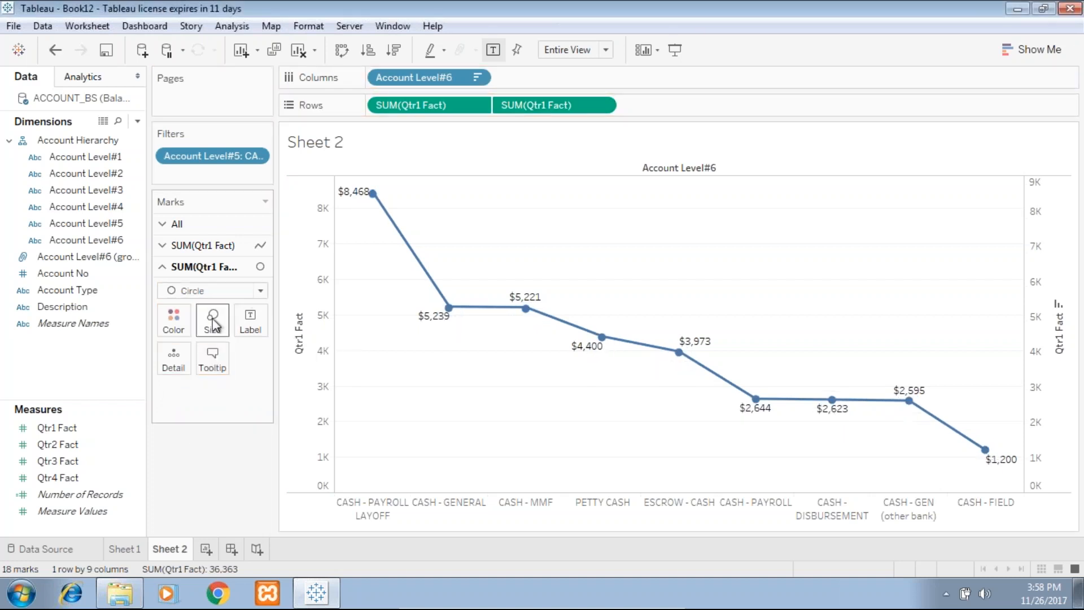
{"action": "left_click", "coordinate": [173, 320]}
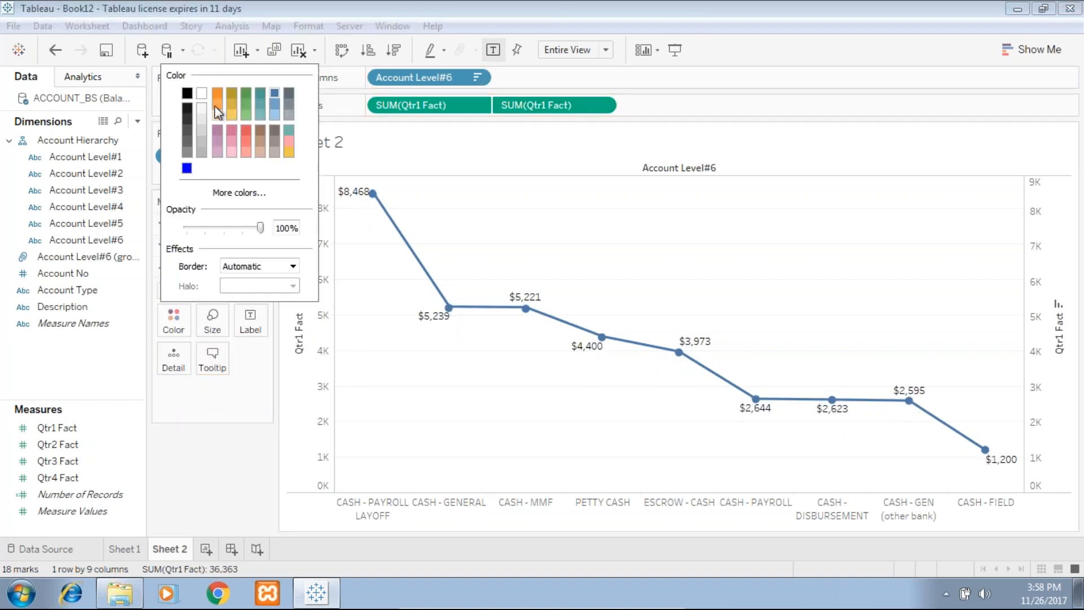
{"action": "left_click", "coordinate": [245, 132]}
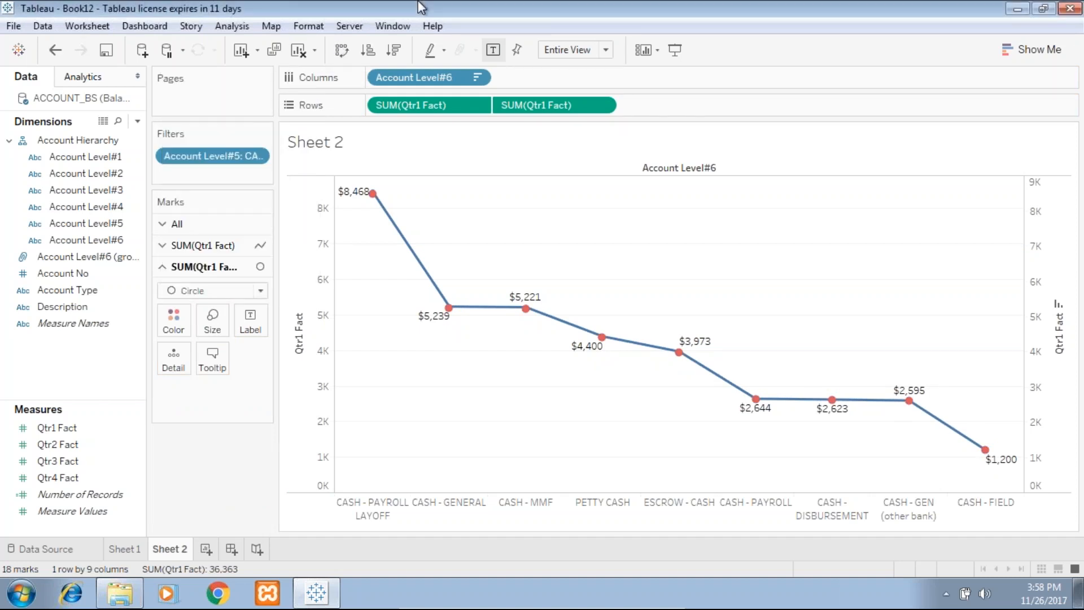
{"action": "mouse_move", "coordinate": [372, 193]}
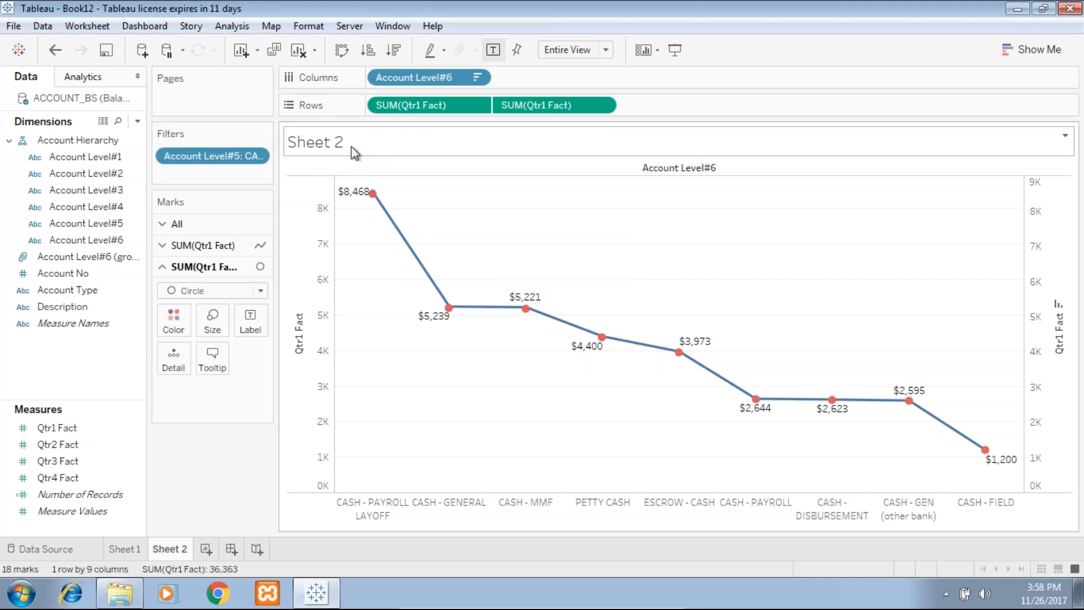
Replace the sheet title with 'Cash Distribution Line Chart'
{"action": "double_click", "coordinate": [315, 142]}
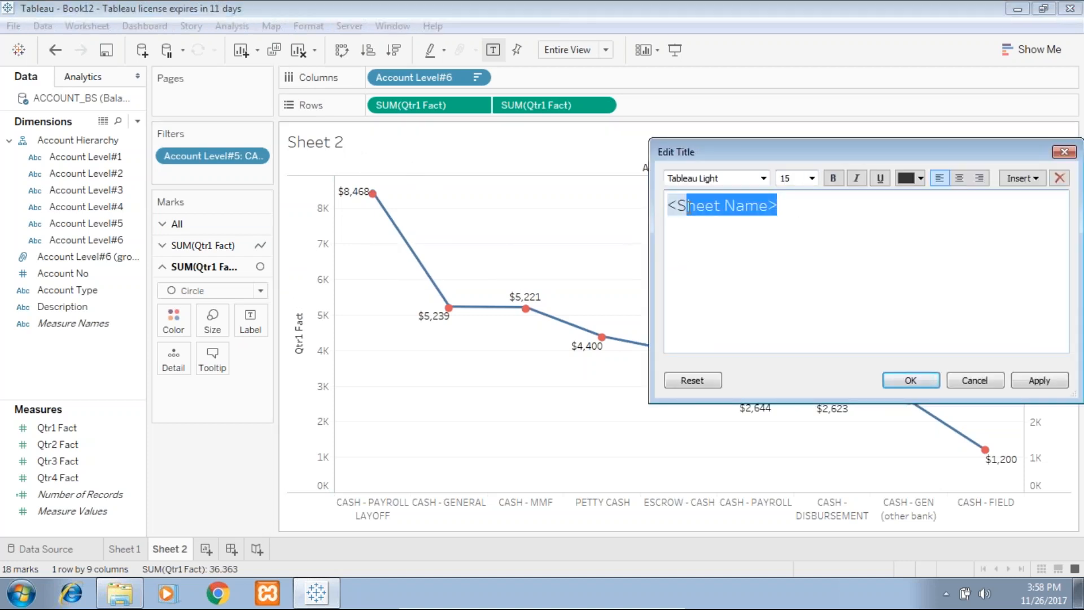
{"action": "type", "text": "Cash D"}
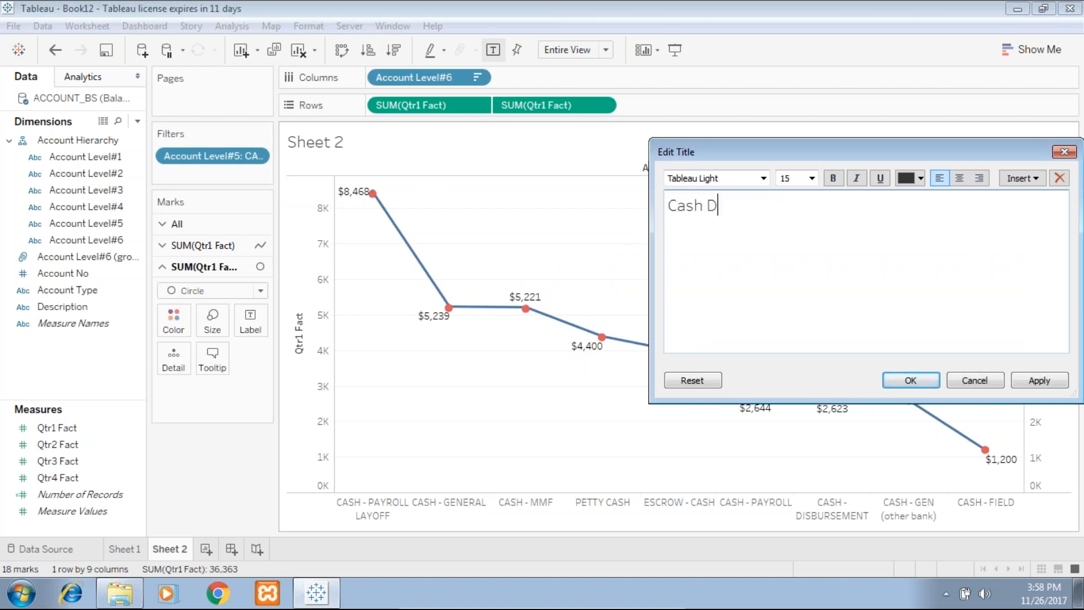
{"action": "type", "text": "istribution"}
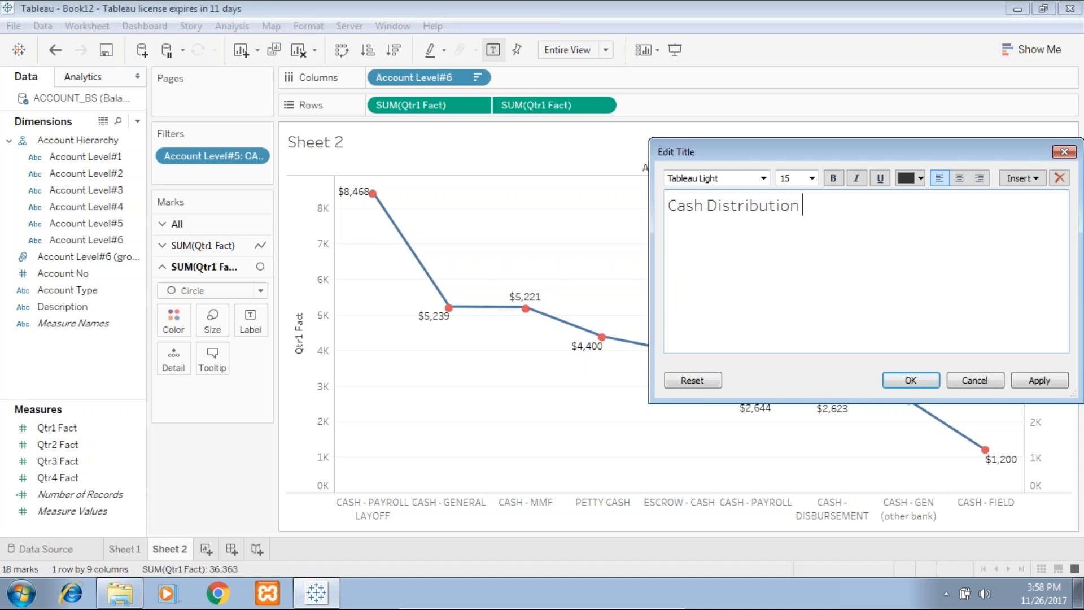
{"action": "type", "text": "Line Chart"}
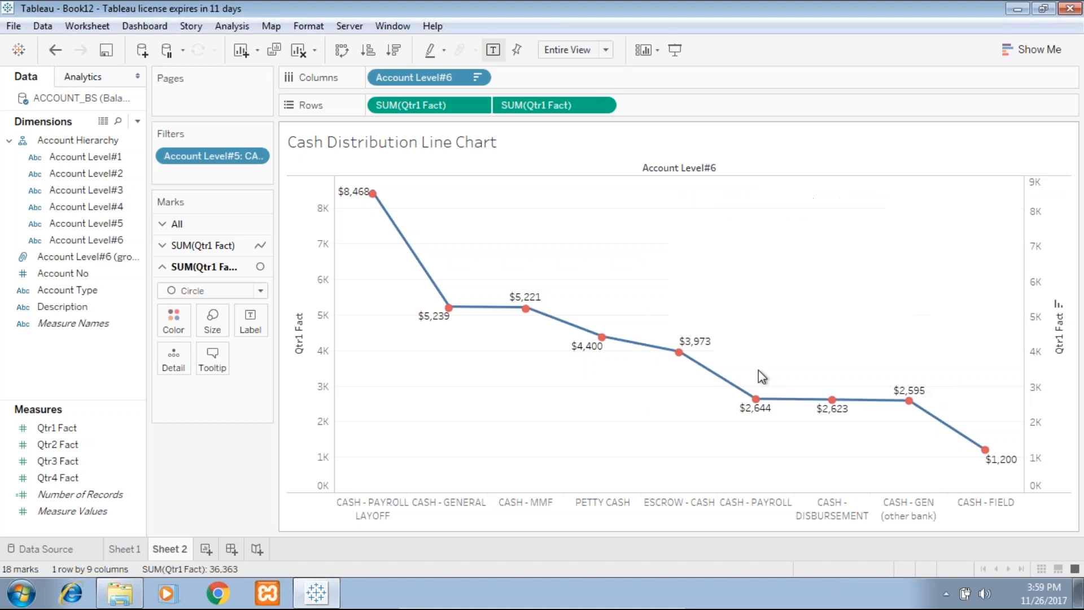
{"action": "left_click", "coordinate": [124, 548]}
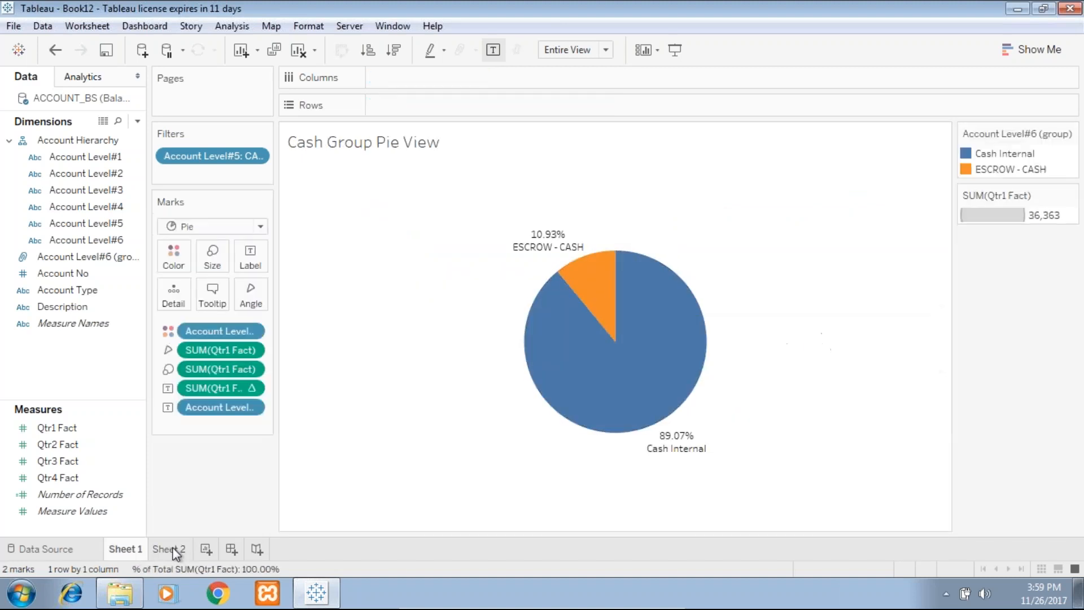
{"action": "left_click", "coordinate": [169, 548]}
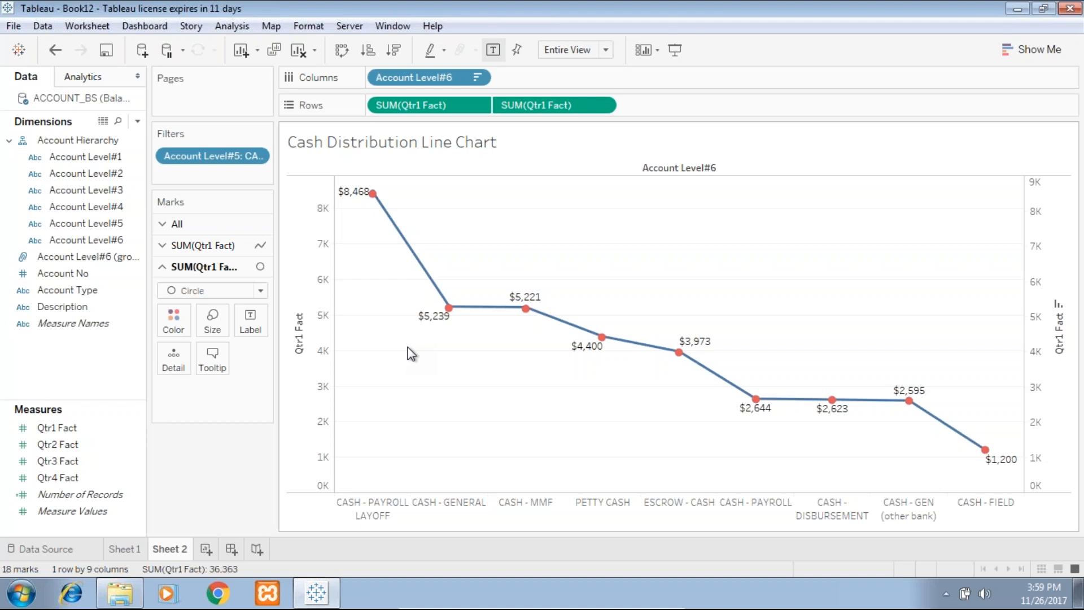
{"action": "mouse_move", "coordinate": [372, 193]}
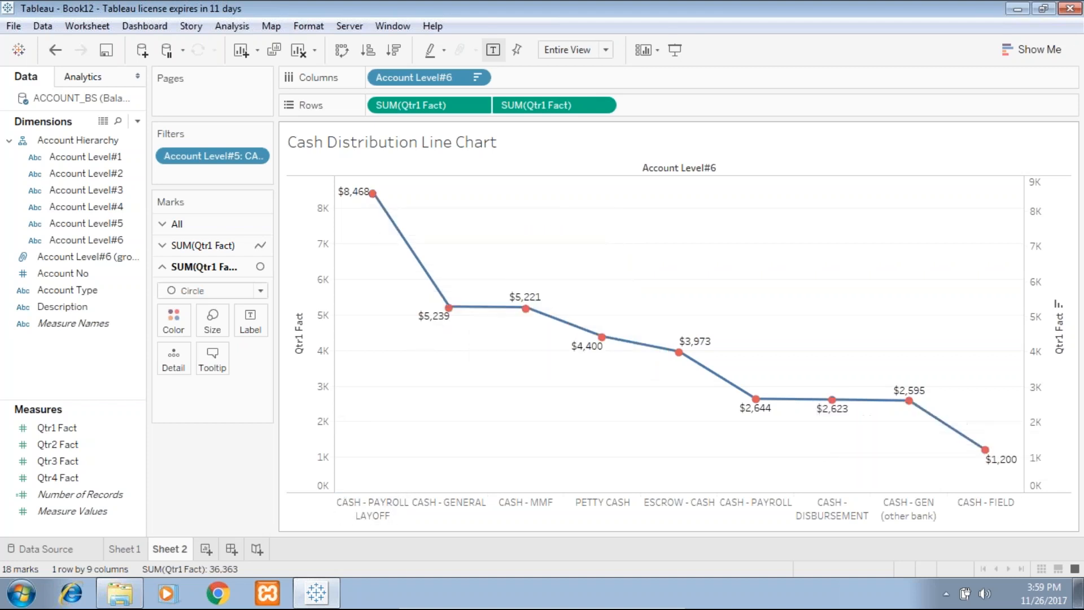
{"action": "mouse_move", "coordinate": [379, 289]}
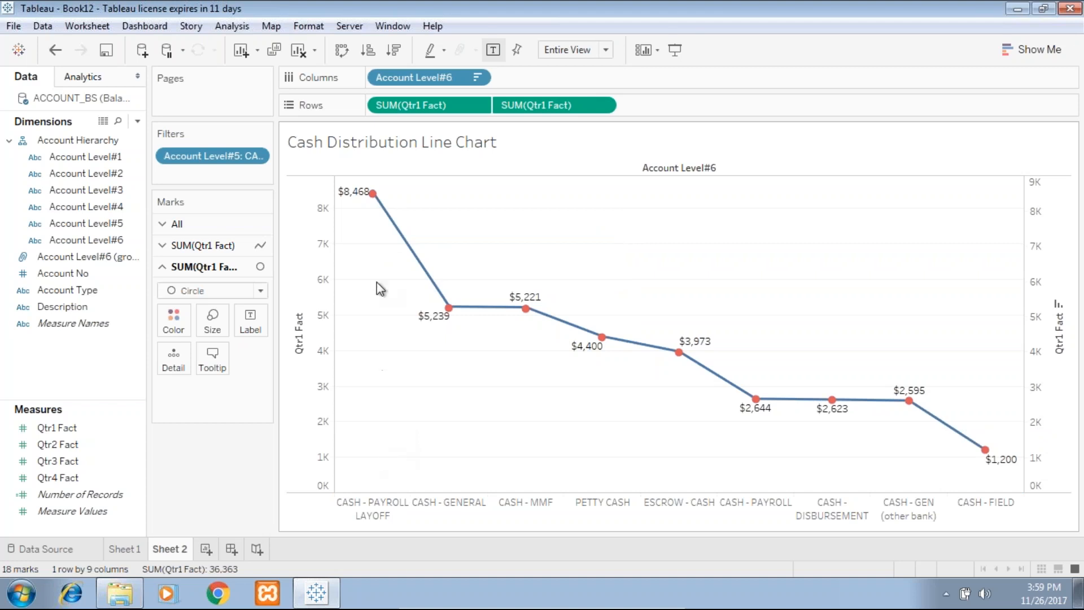
{"action": "mouse_move", "coordinate": [373, 193]}
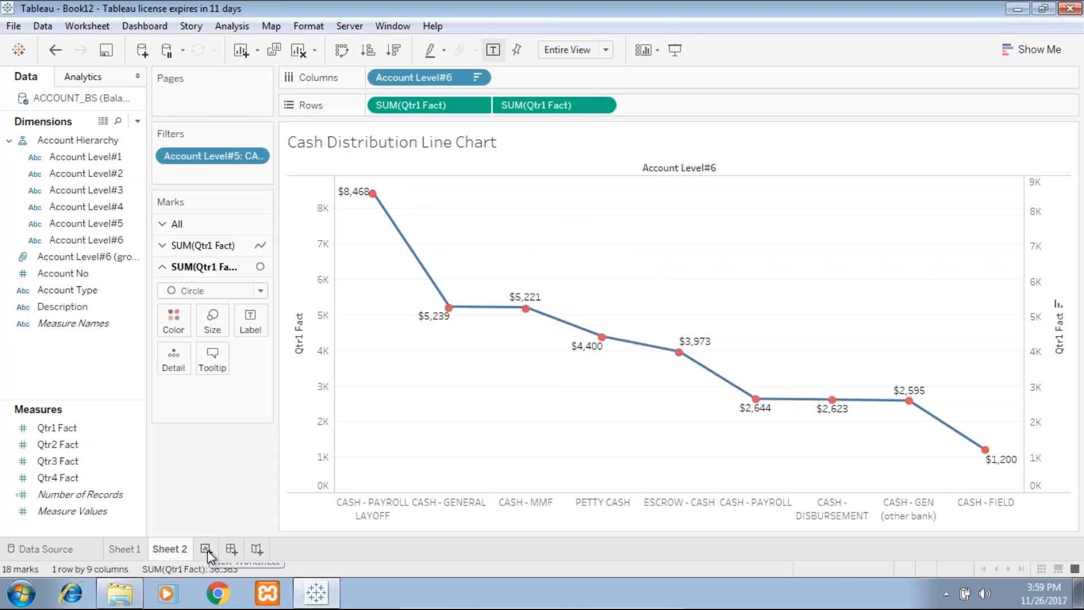
Copy the line chart view into new Sheet 3 and redraw it as horizontal bars
{"action": "left_click", "coordinate": [251, 549]}
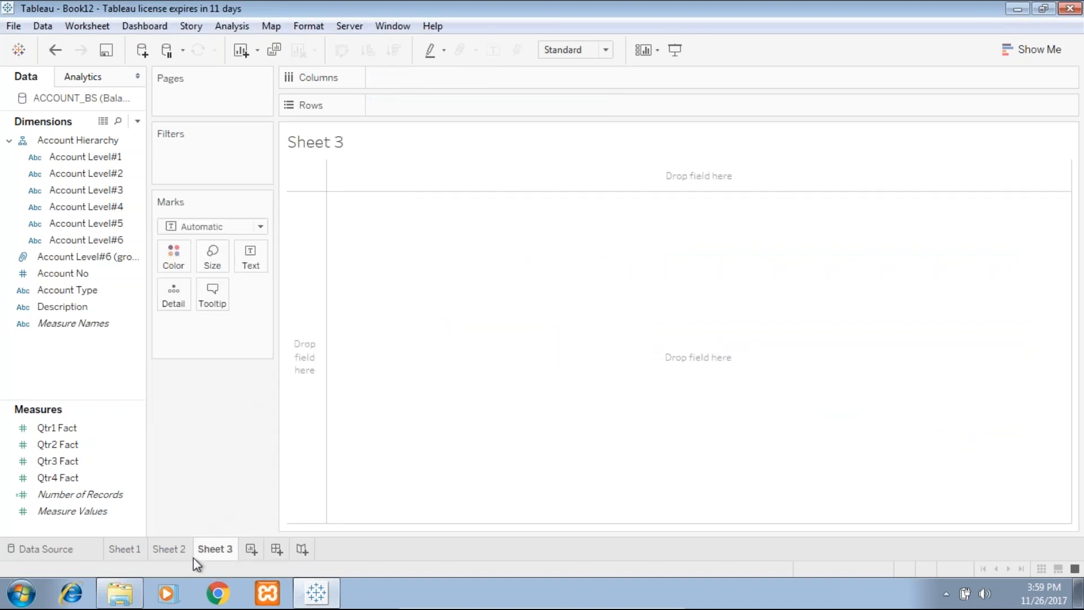
{"action": "right_click", "coordinate": [215, 549]}
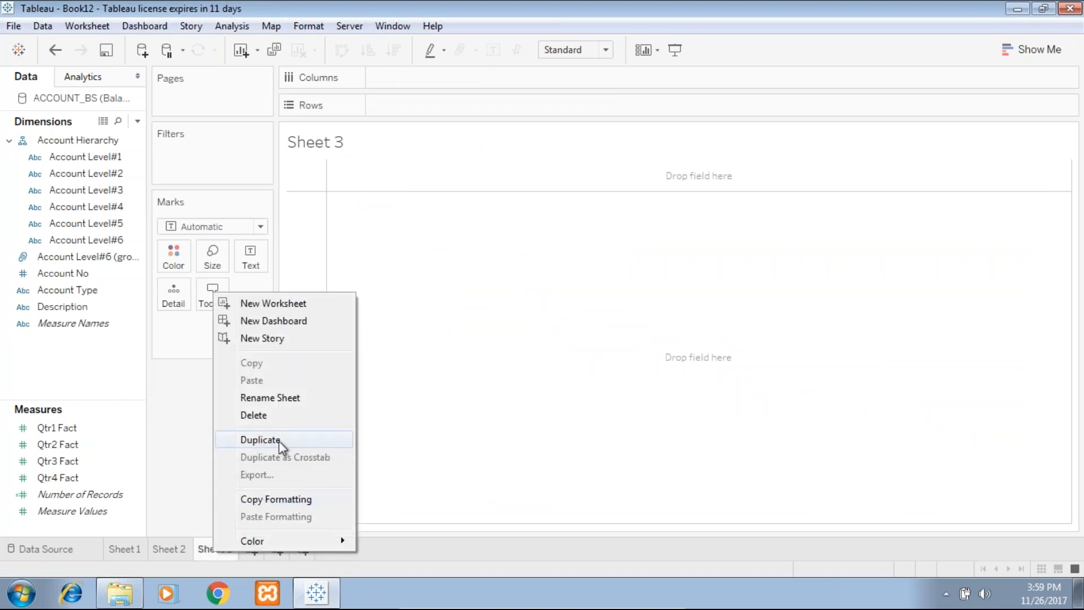
{"action": "left_click", "coordinate": [261, 439]}
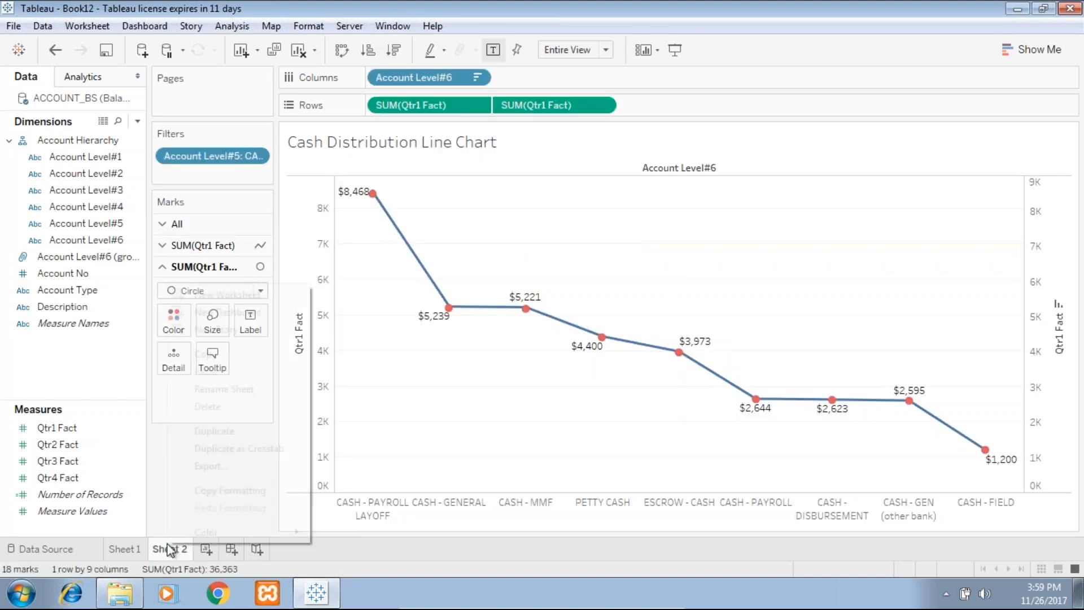
{"action": "left_click", "coordinate": [251, 548]}
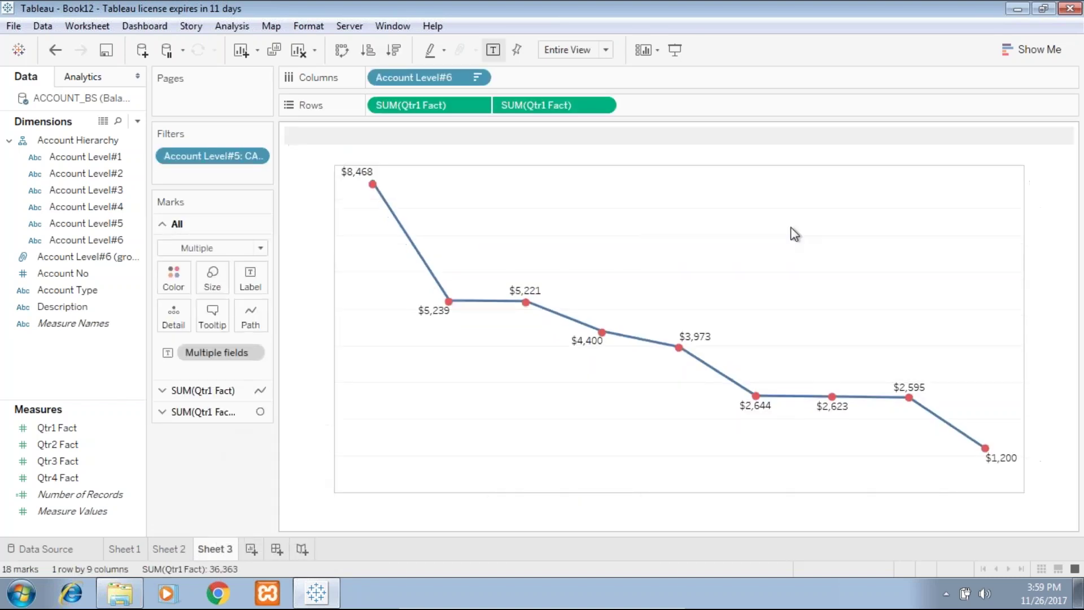
{"action": "left_click", "coordinate": [1032, 49]}
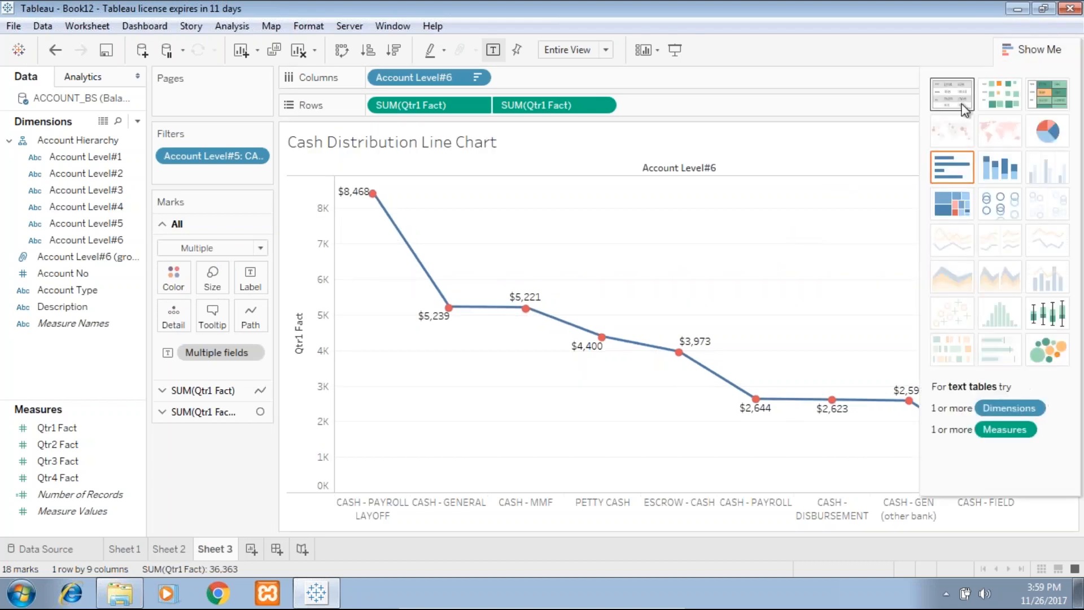
{"action": "mouse_move", "coordinate": [951, 167]}
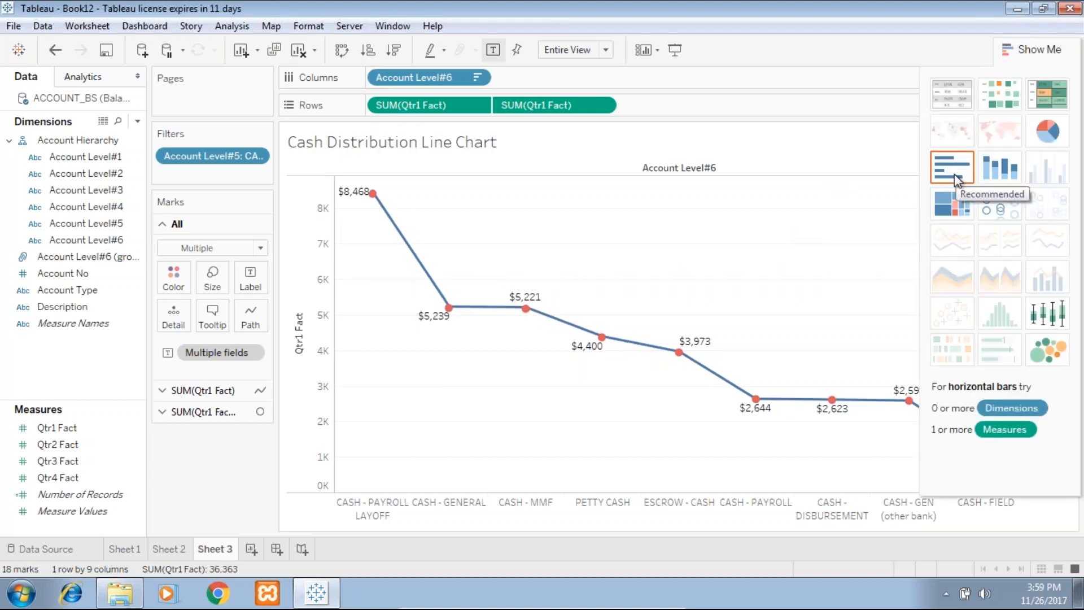
{"action": "left_click", "coordinate": [952, 167]}
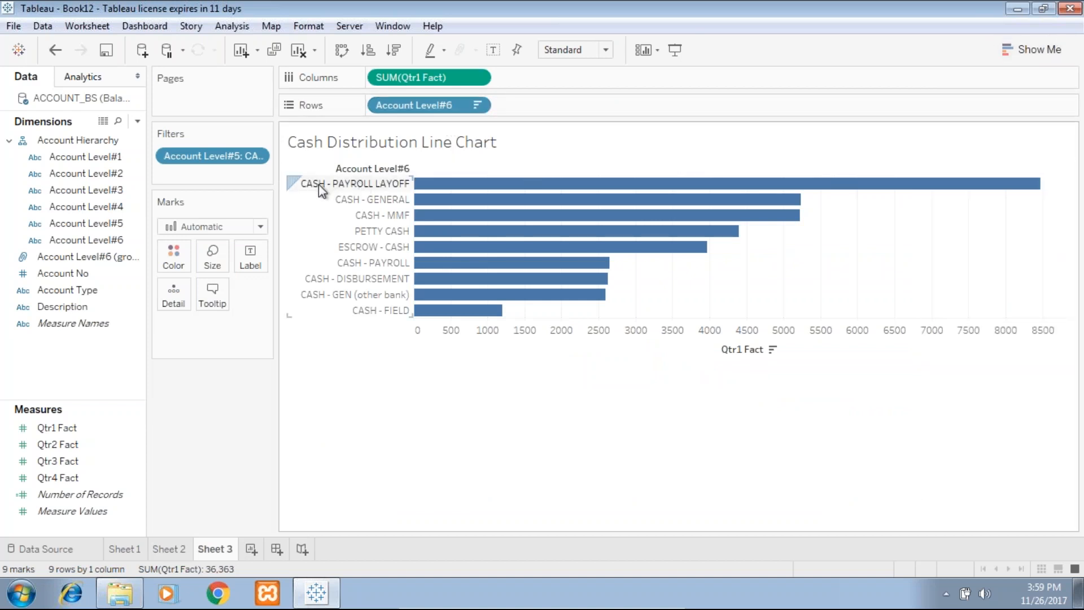
Set the second Qtr1 Fact to Percent Difference From, relative to First, computed down the table
{"action": "left_click", "coordinate": [57, 428]}
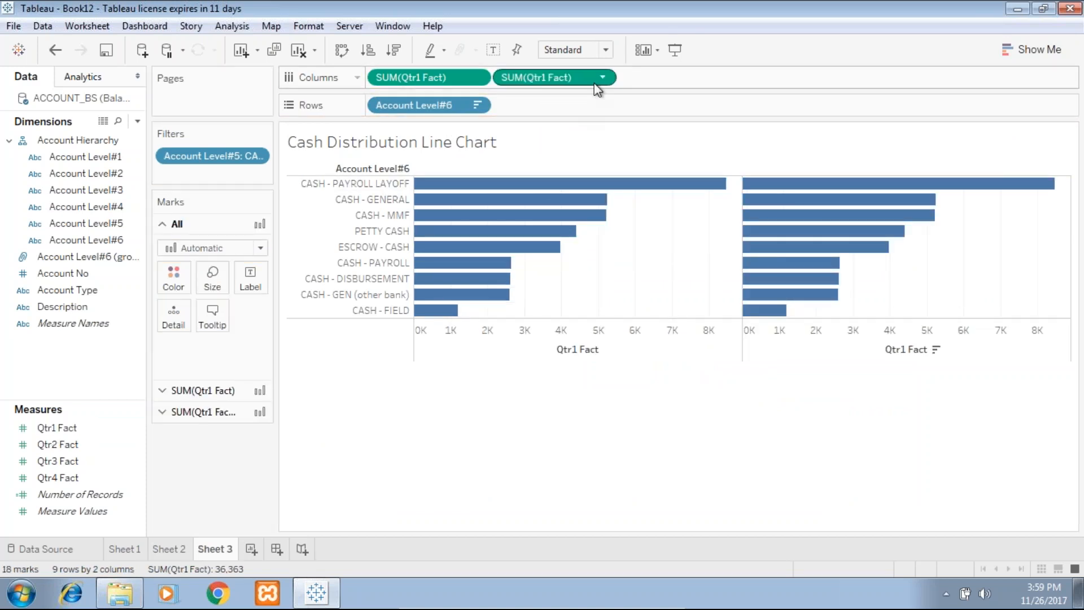
{"action": "left_click", "coordinate": [604, 77]}
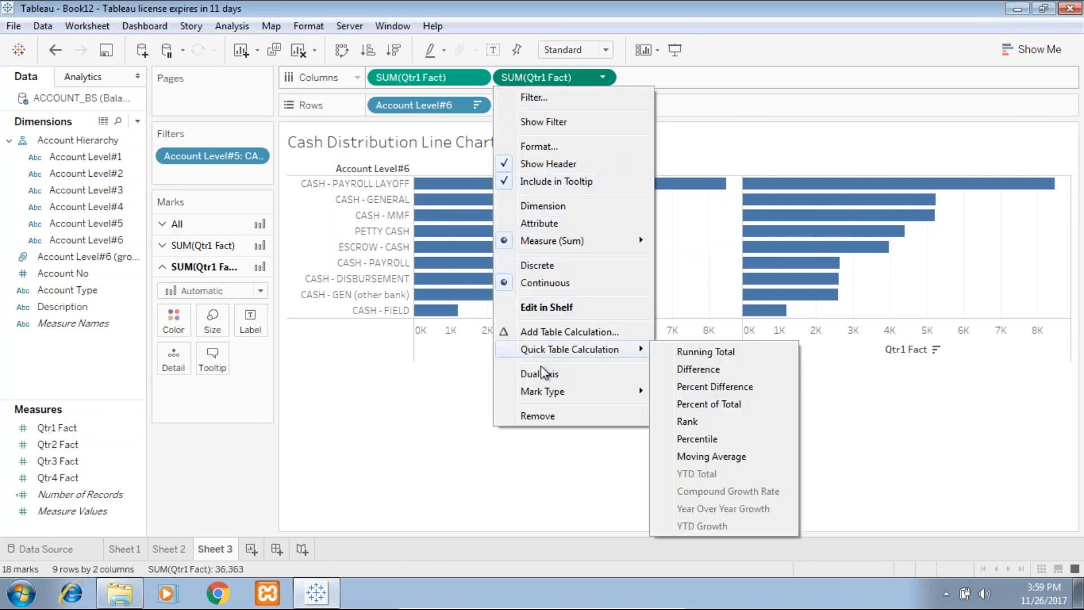
{"action": "mouse_move", "coordinate": [717, 386]}
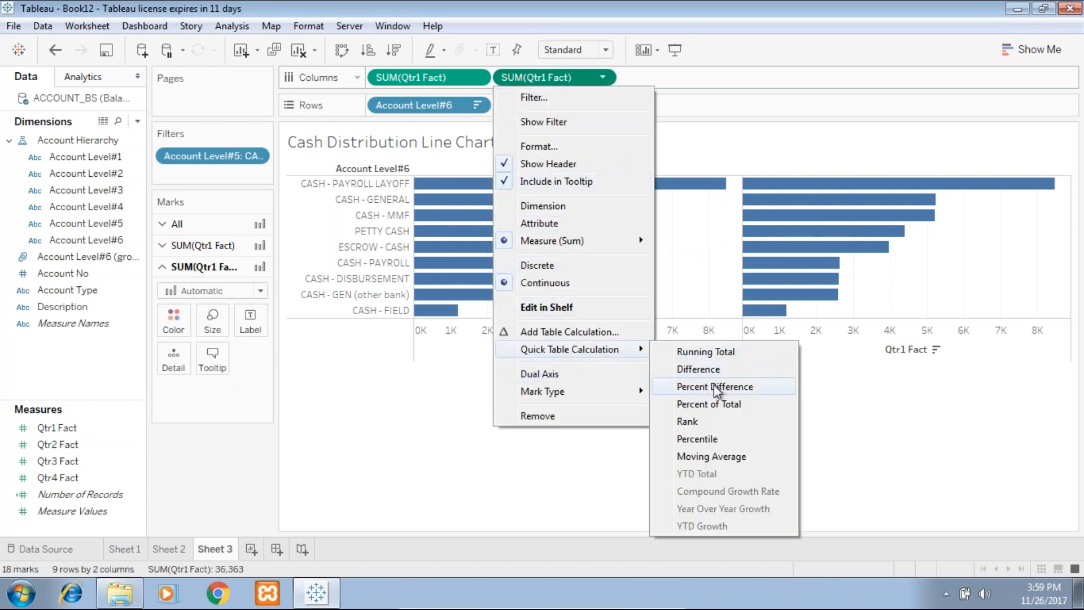
{"action": "left_click", "coordinate": [699, 369]}
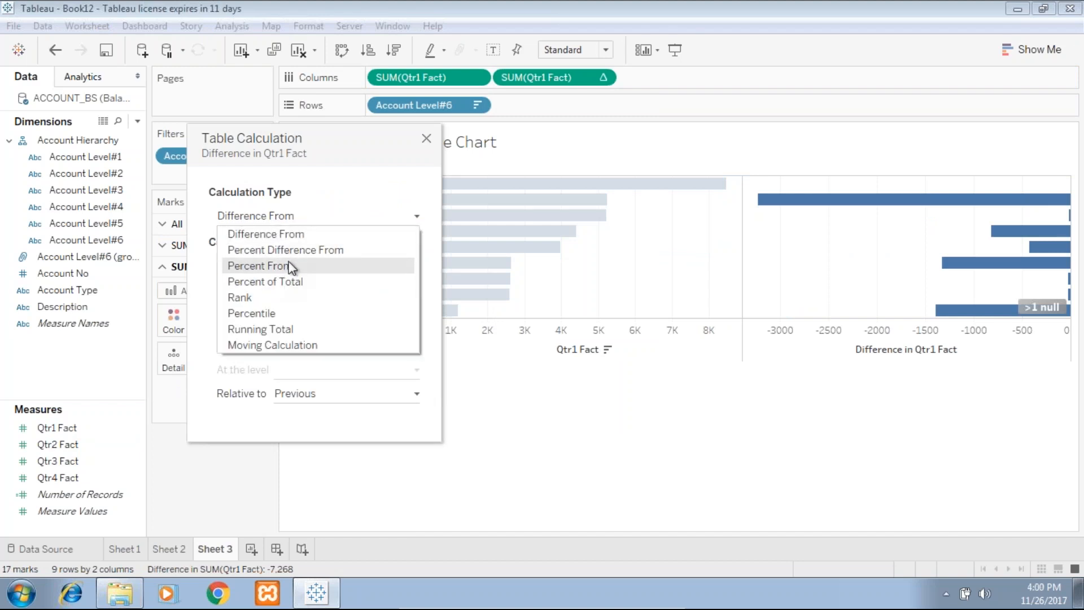
{"action": "left_click", "coordinate": [284, 249]}
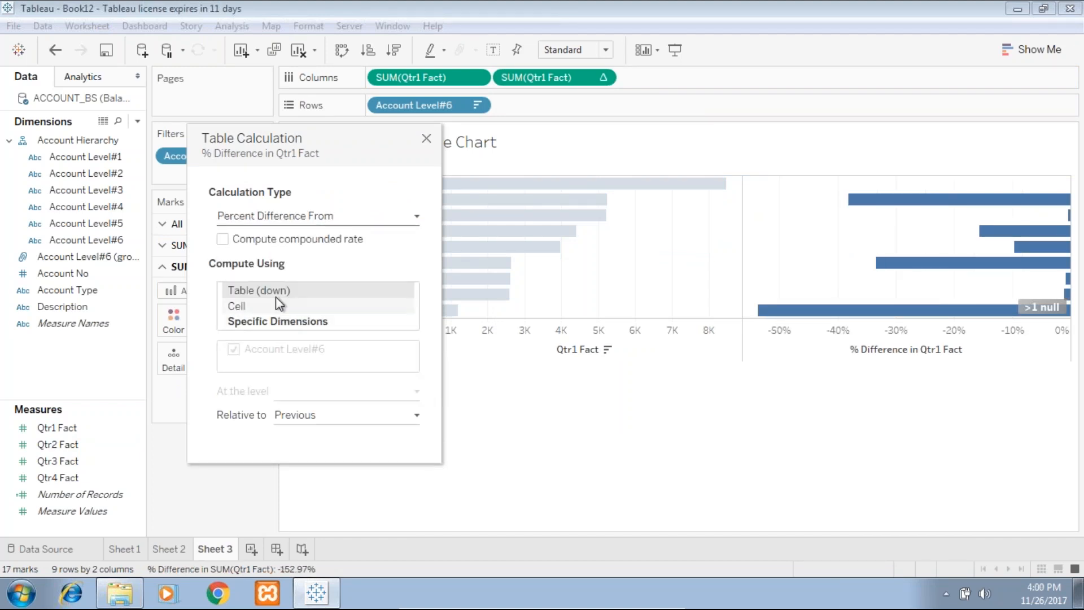
{"action": "mouse_move", "coordinate": [268, 240]}
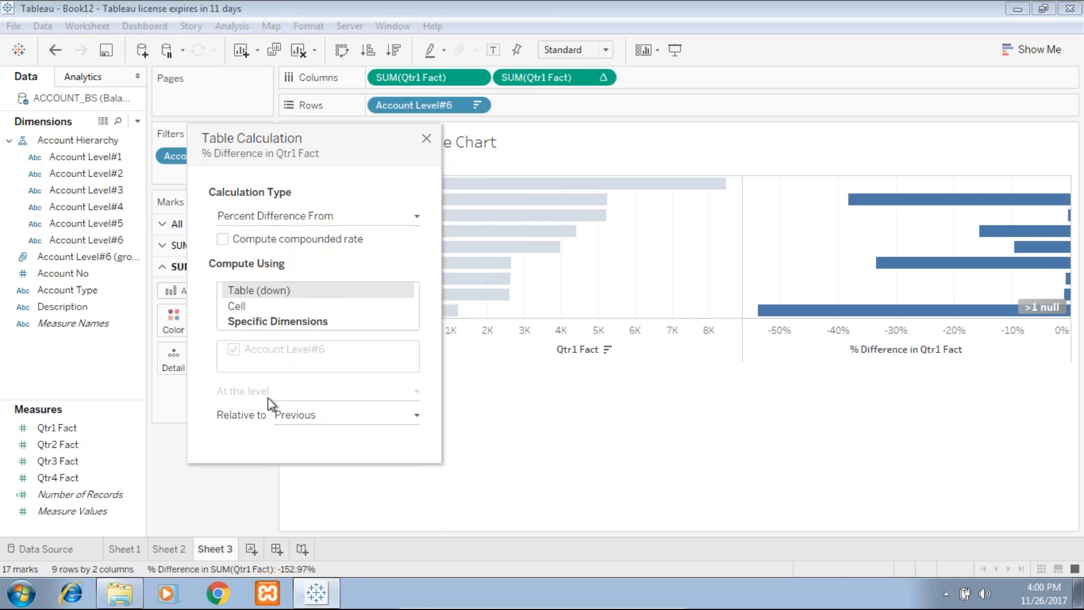
{"action": "left_click", "coordinate": [346, 415]}
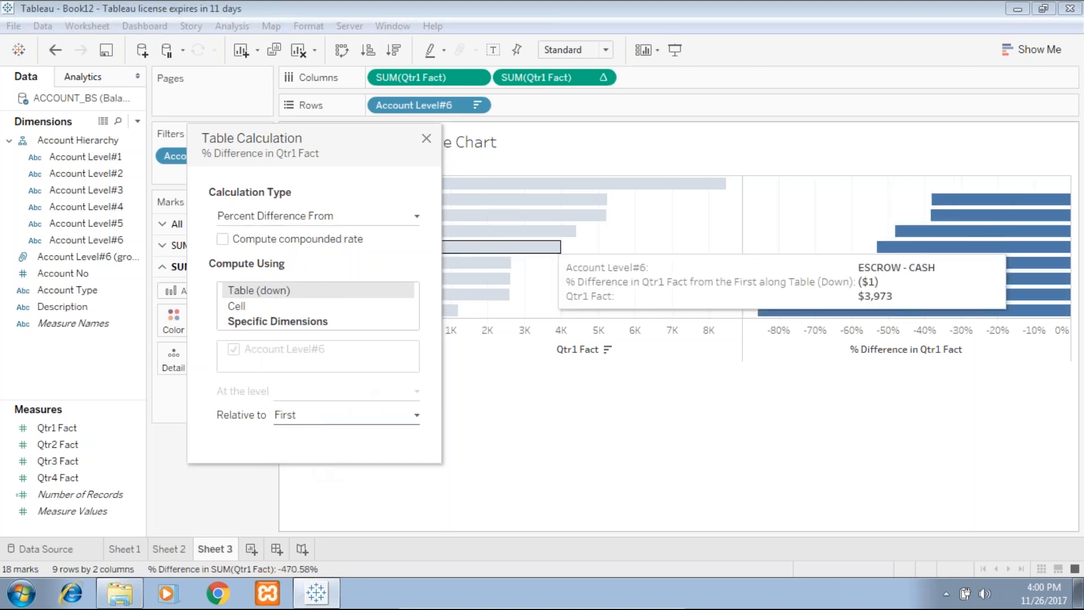
{"action": "mouse_move", "coordinate": [600, 190]}
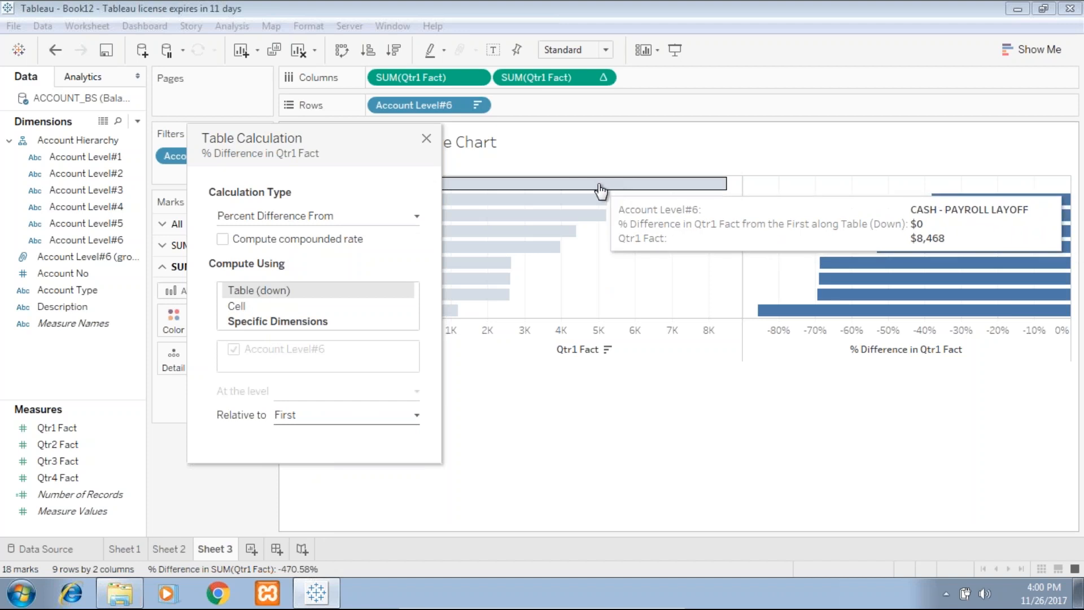
{"action": "mouse_move", "coordinate": [577, 189]}
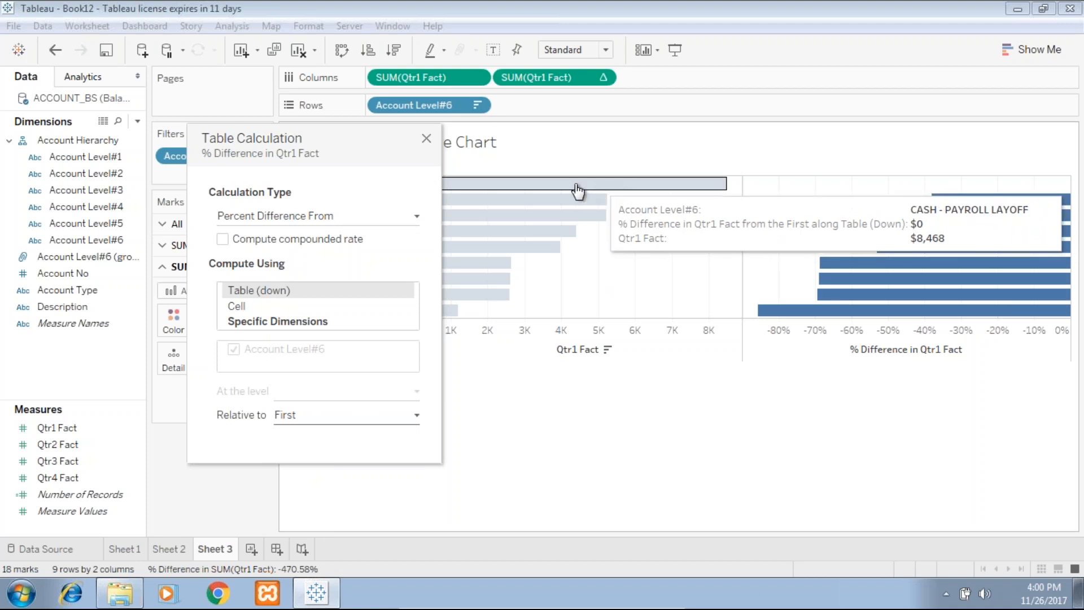
{"action": "left_click", "coordinate": [427, 139]}
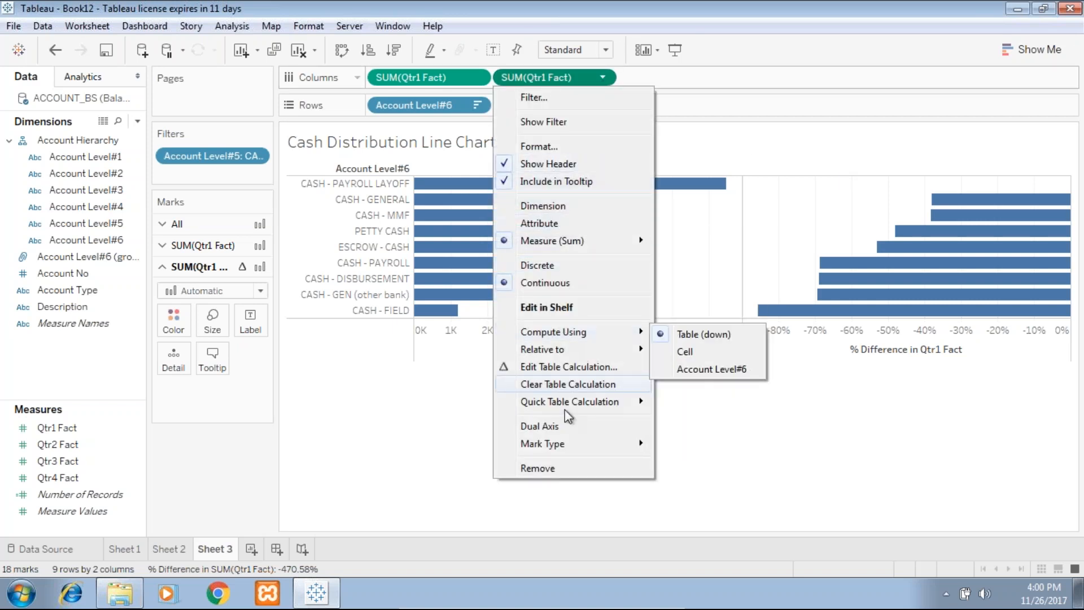
Put both measures on a dual axis as bars, labelling Qtr1 Fact and percent-difference bars
{"action": "left_click", "coordinate": [540, 425]}
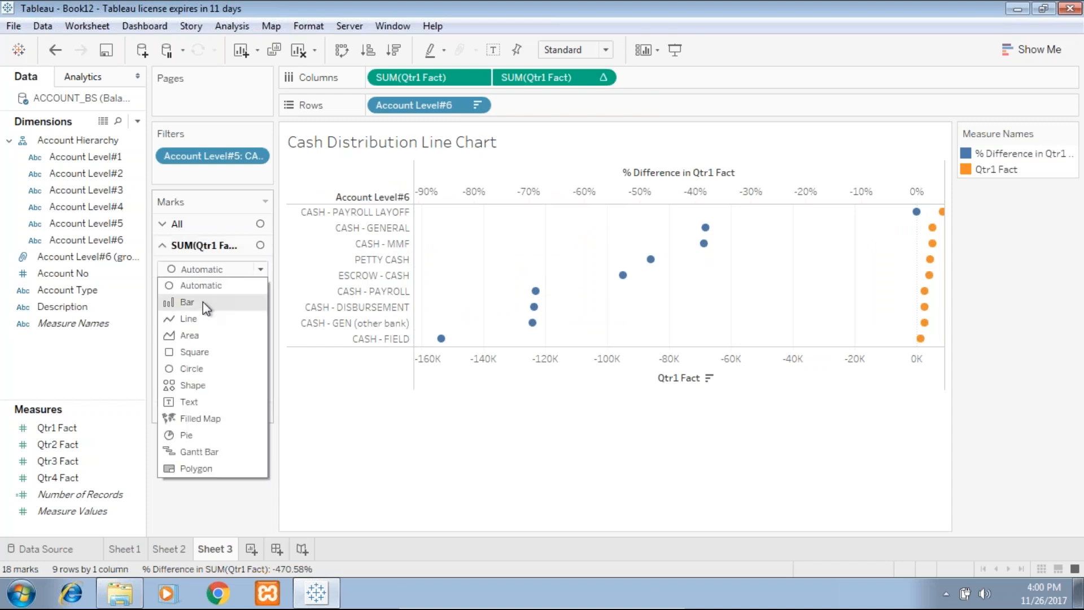
{"action": "left_click", "coordinate": [187, 302]}
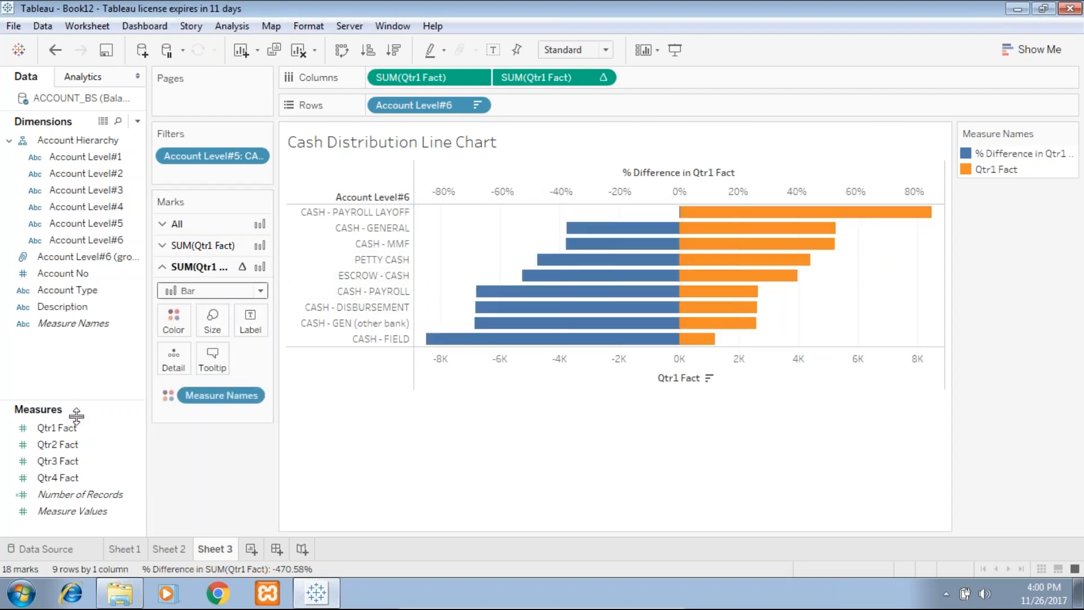
{"action": "left_click", "coordinate": [58, 427]}
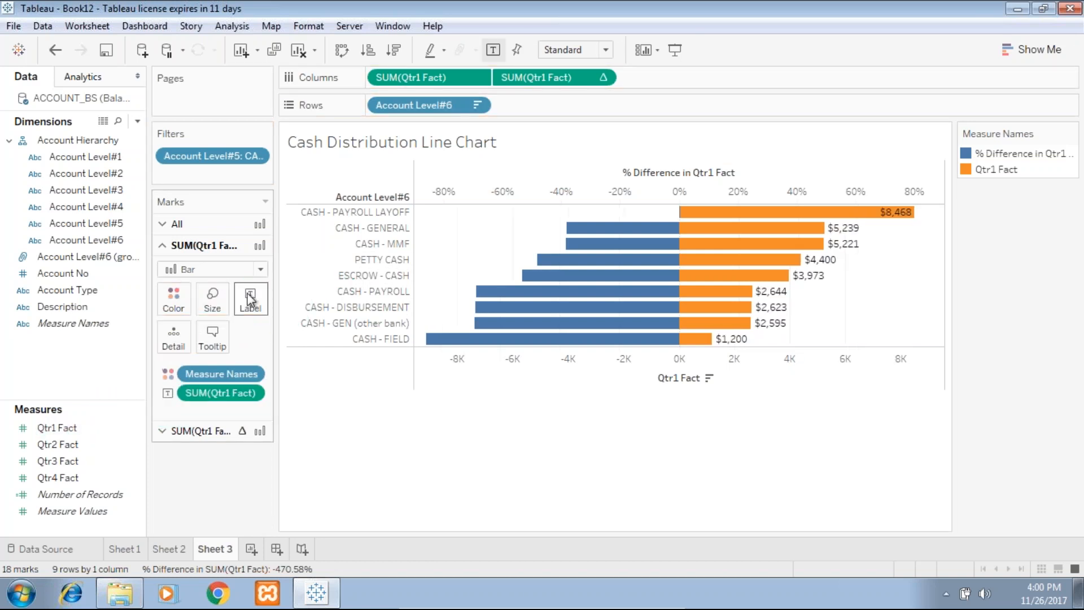
{"action": "mouse_move", "coordinate": [192, 427]}
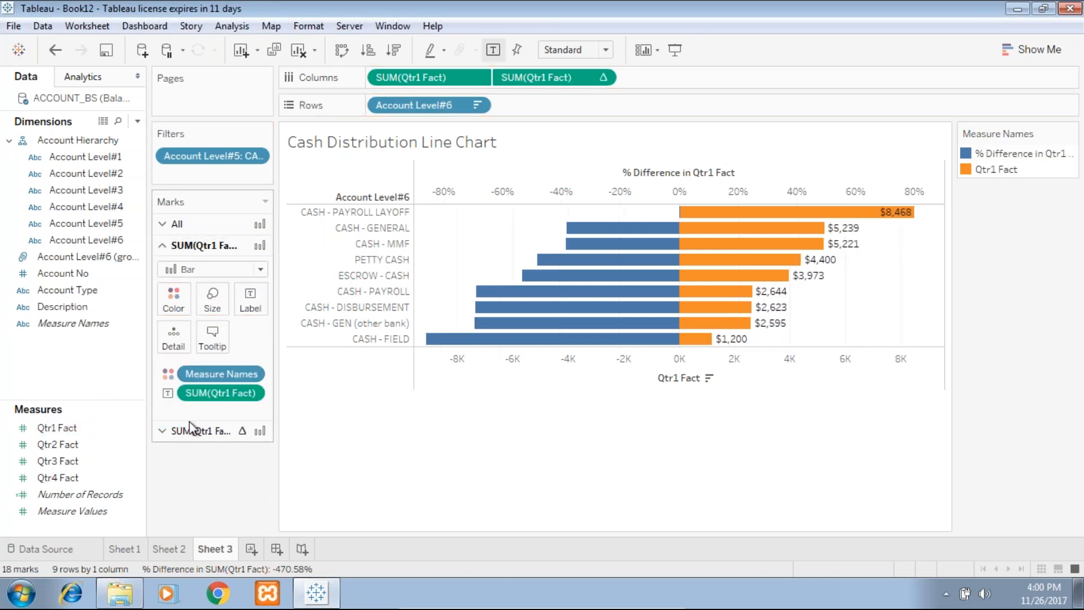
{"action": "left_click", "coordinate": [554, 77]}
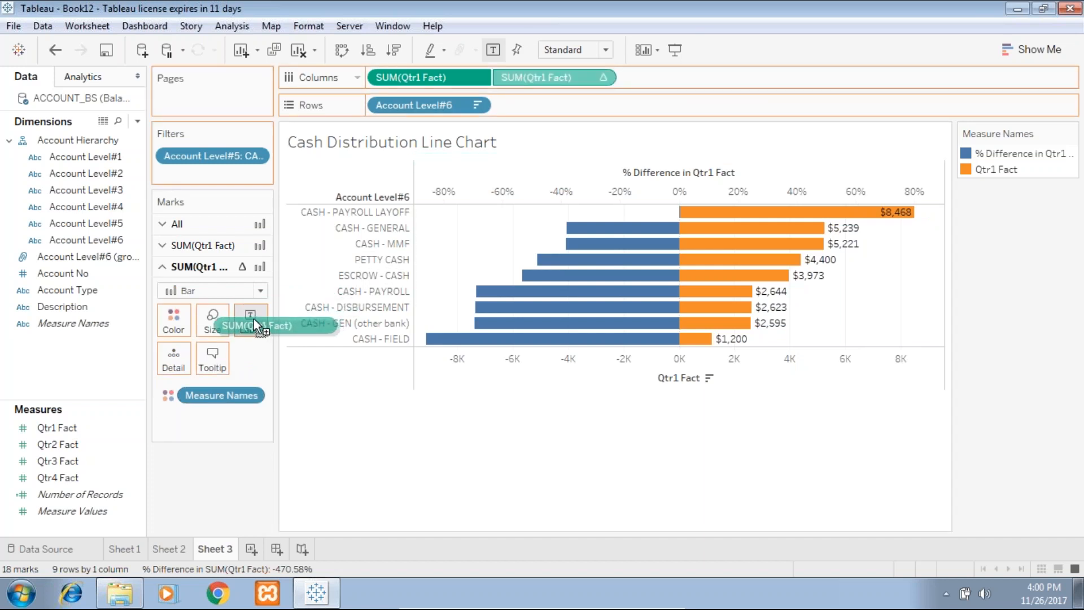
{"action": "left_click", "coordinate": [250, 320]}
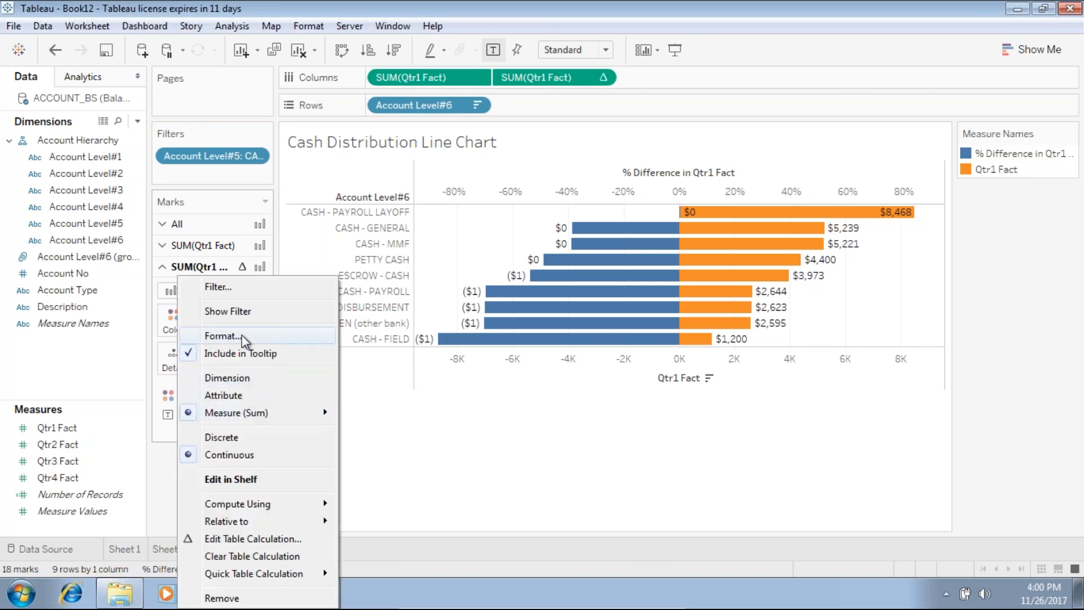
Format difference labels as two-decimal percentages and fit the chart to Entire View
{"action": "left_click", "coordinate": [223, 336]}
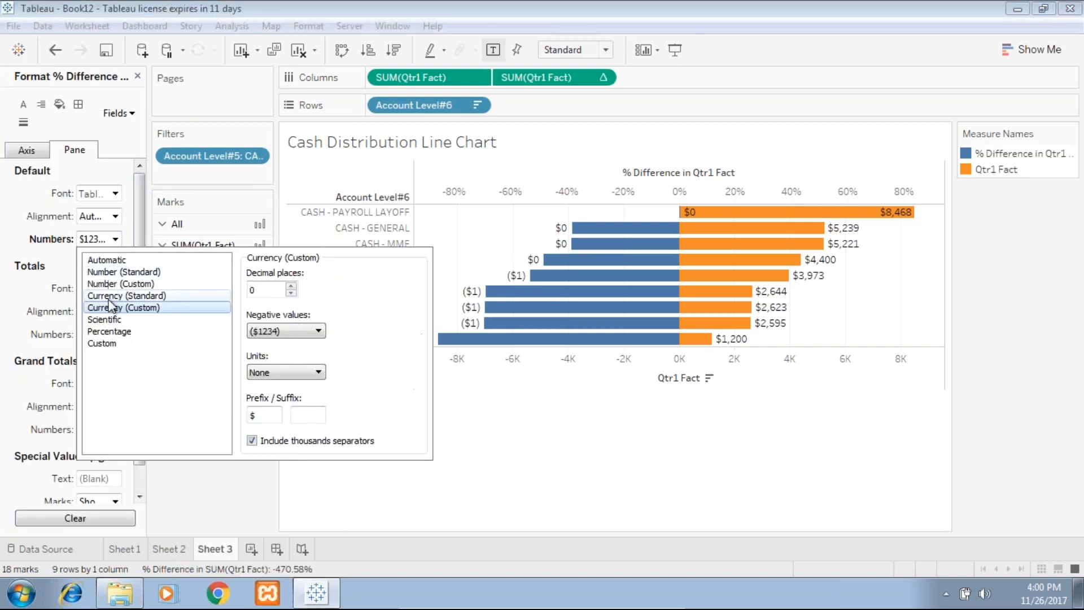
{"action": "left_click", "coordinate": [109, 332]}
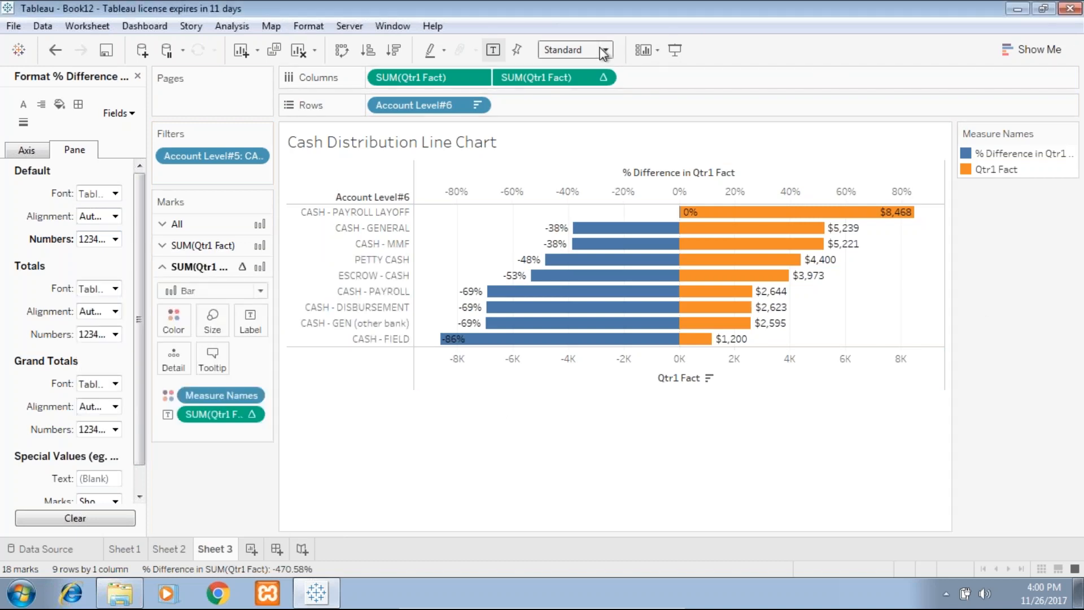
{"action": "left_click", "coordinate": [603, 49]}
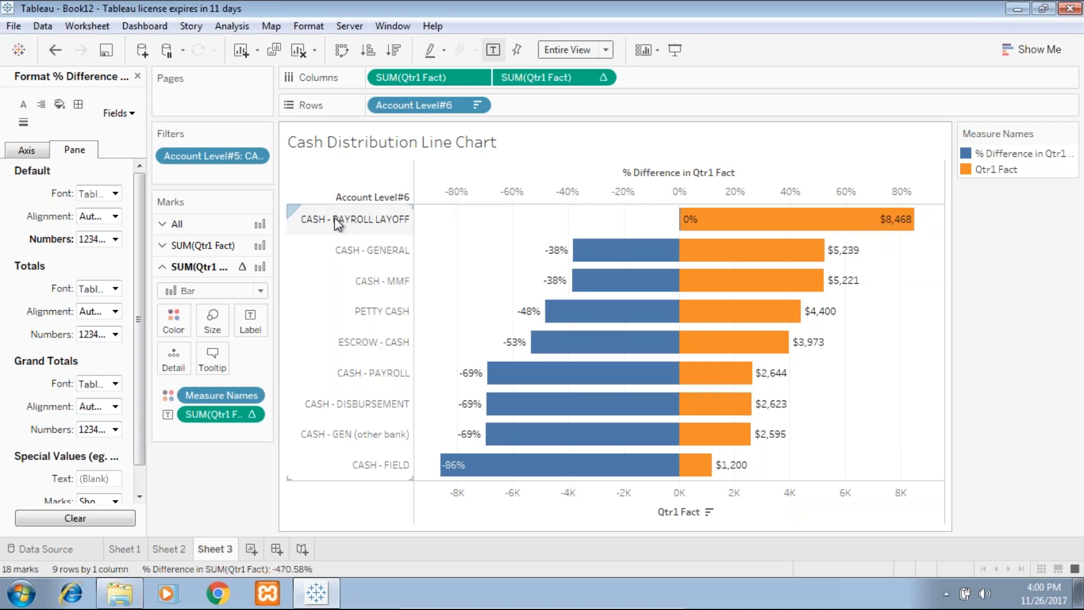
{"action": "mouse_move", "coordinate": [895, 228]}
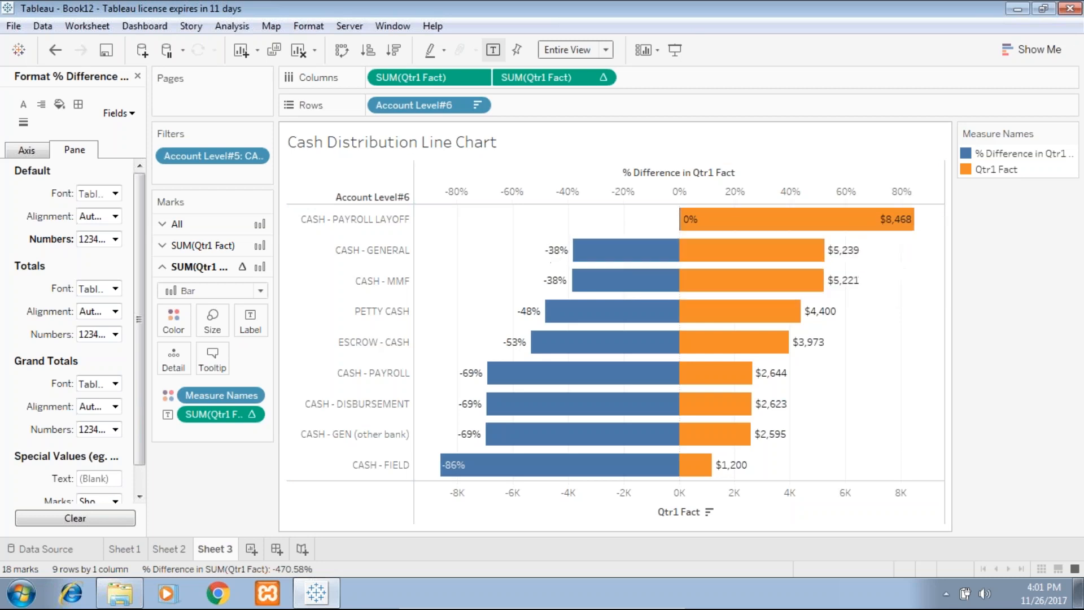
{"action": "mouse_move", "coordinate": [541, 270]}
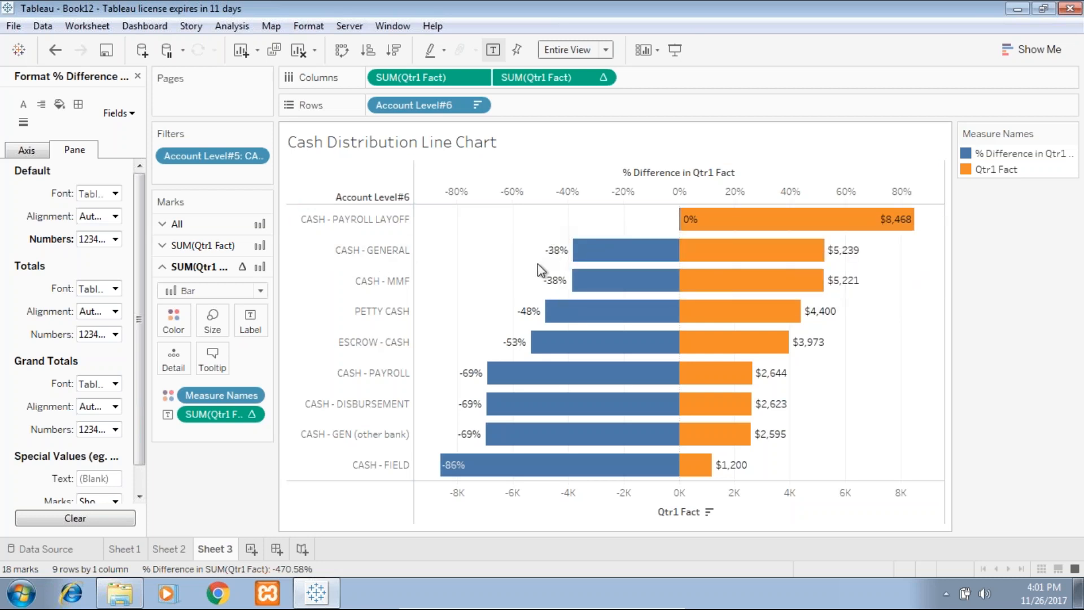
{"action": "mouse_move", "coordinate": [840, 228]}
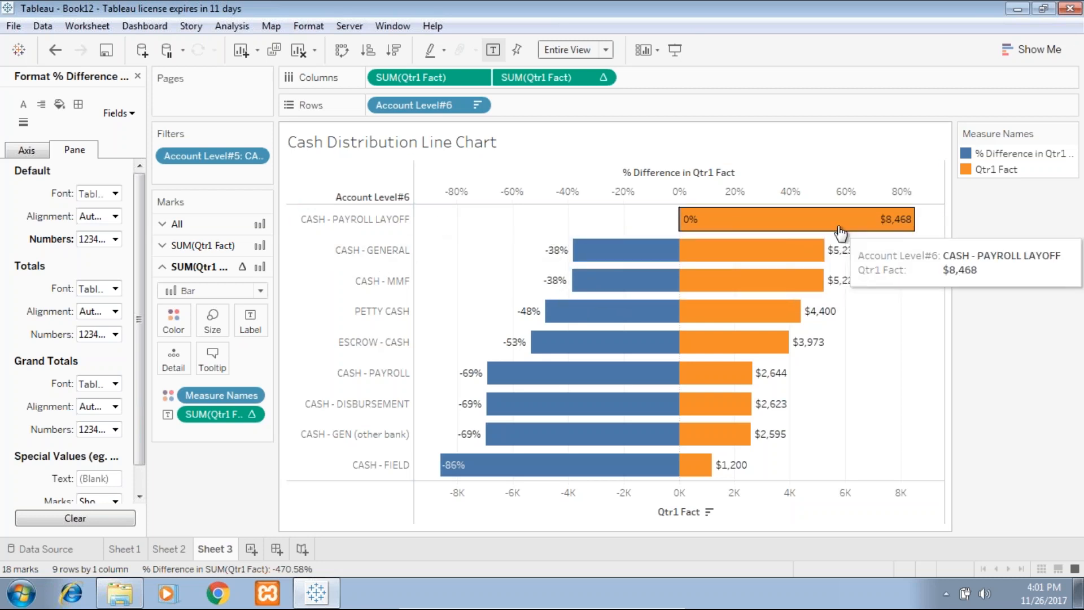
{"action": "mouse_move", "coordinate": [622, 280]}
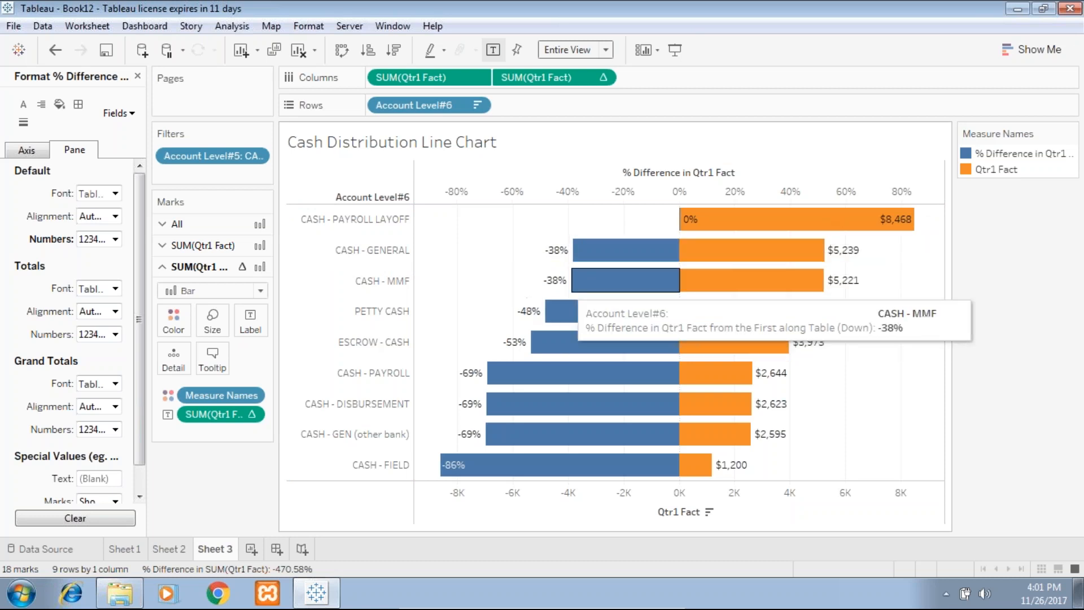
{"action": "mouse_move", "coordinate": [872, 203]}
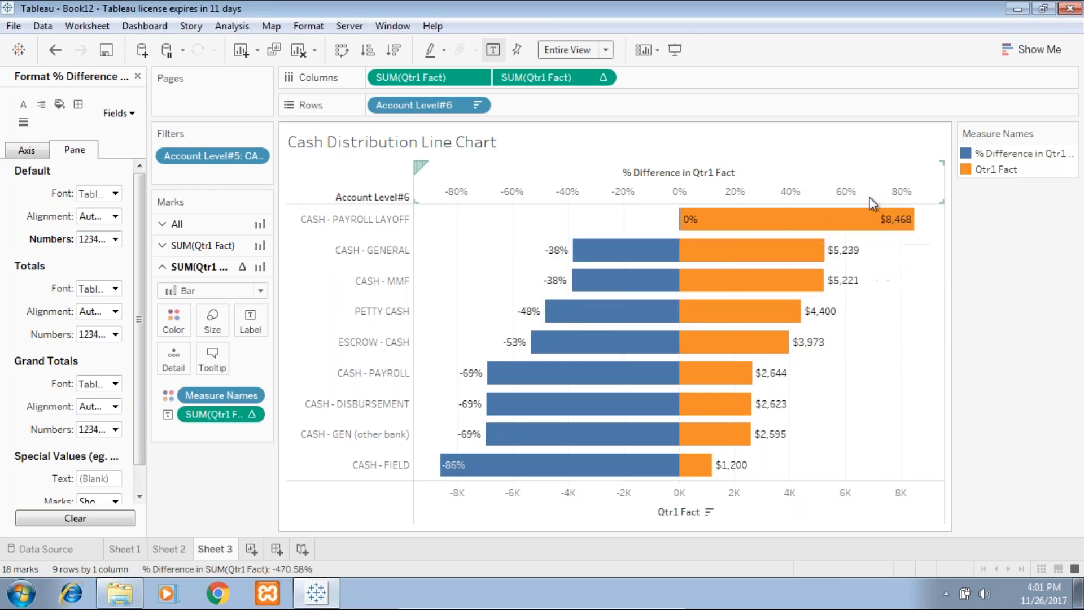
{"action": "mouse_move", "coordinate": [591, 249]}
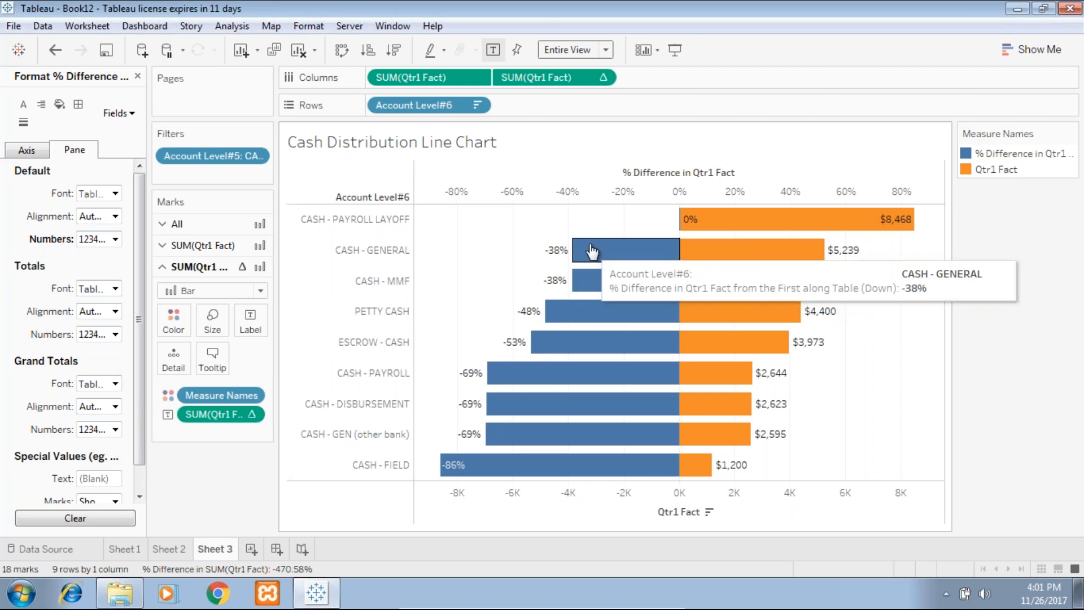
{"action": "mouse_move", "coordinate": [305, 374]}
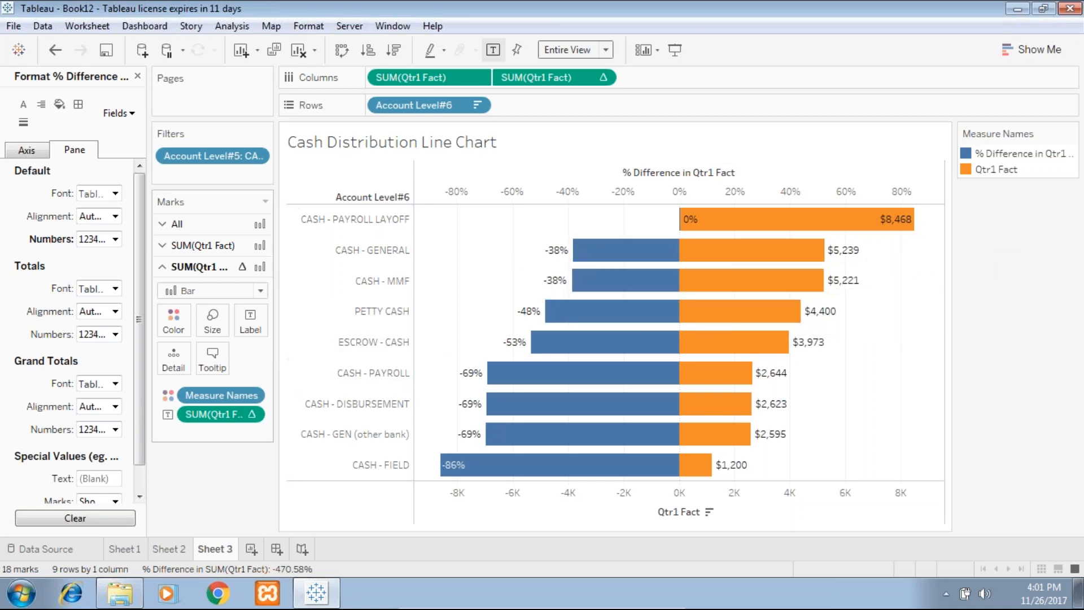
{"action": "mouse_move", "coordinate": [767, 218]}
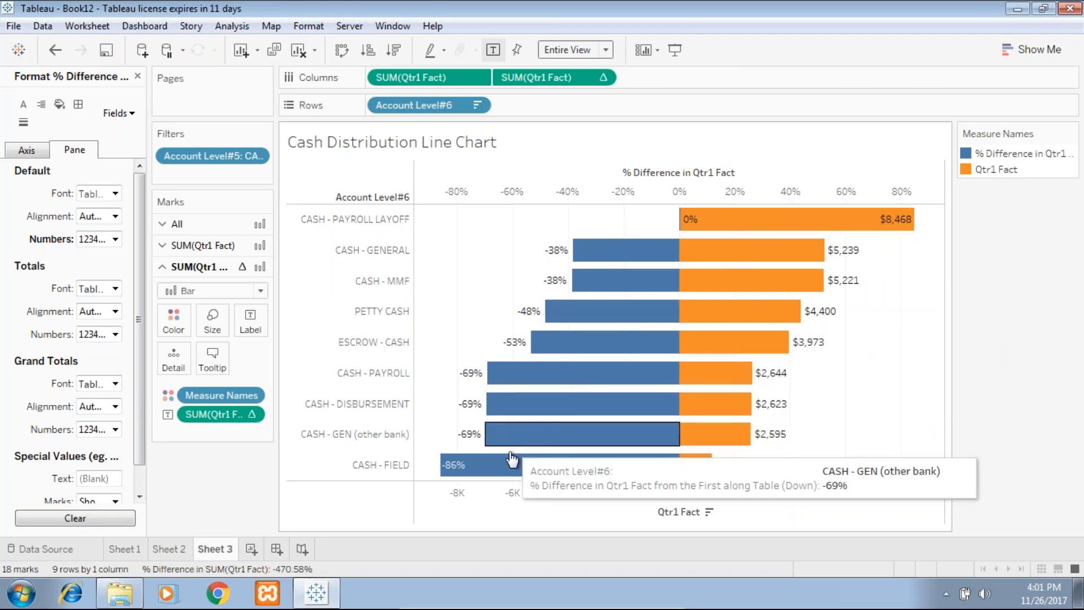
{"action": "mouse_move", "coordinate": [600, 382]}
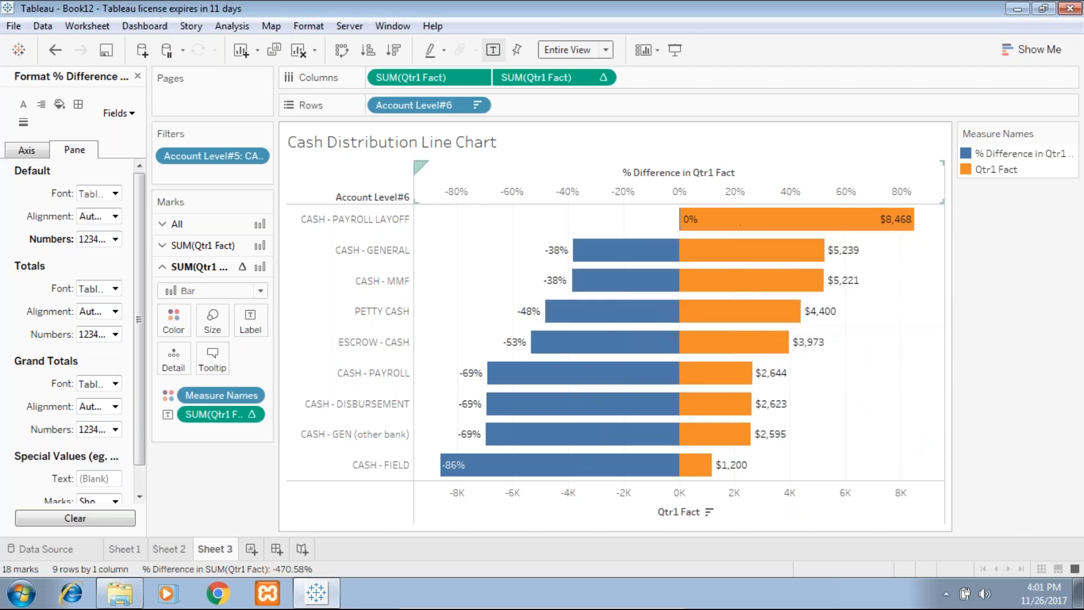
{"action": "mouse_move", "coordinate": [553, 434]}
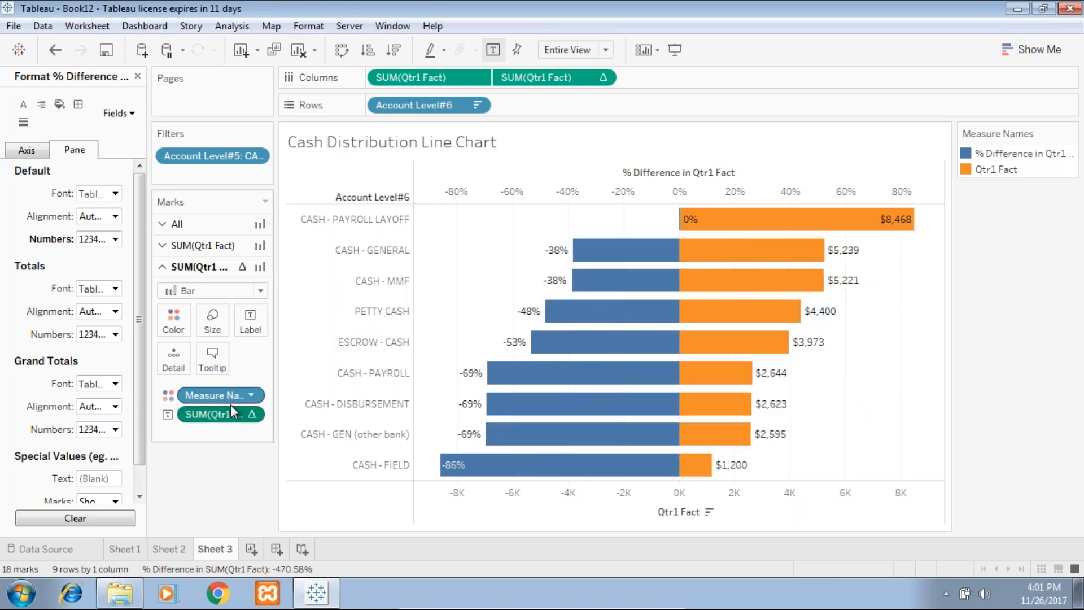
{"action": "left_click", "coordinate": [113, 239]}
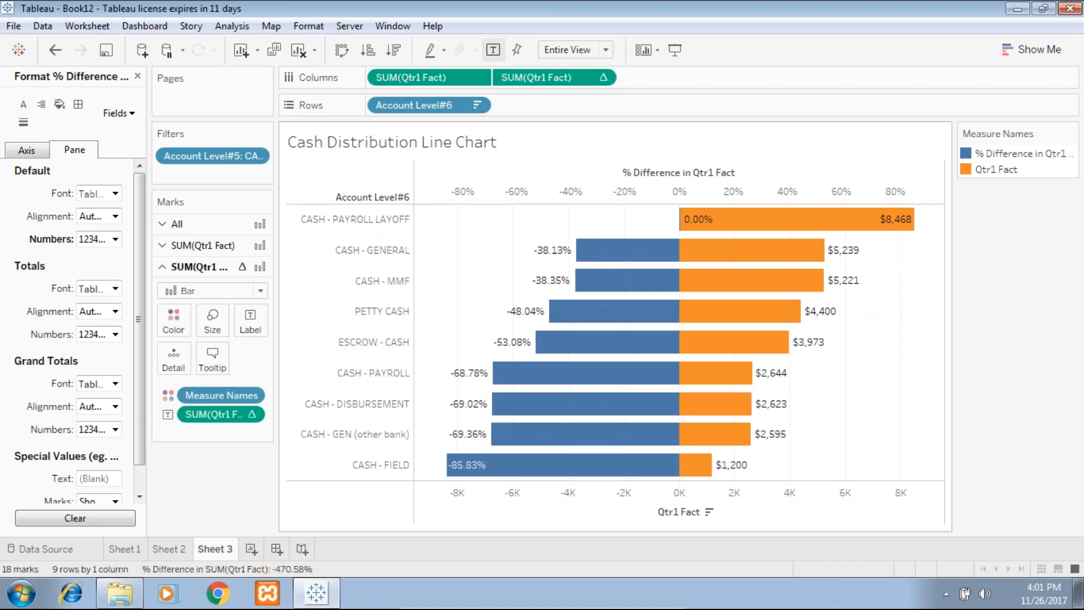
{"action": "mouse_move", "coordinate": [560, 265]}
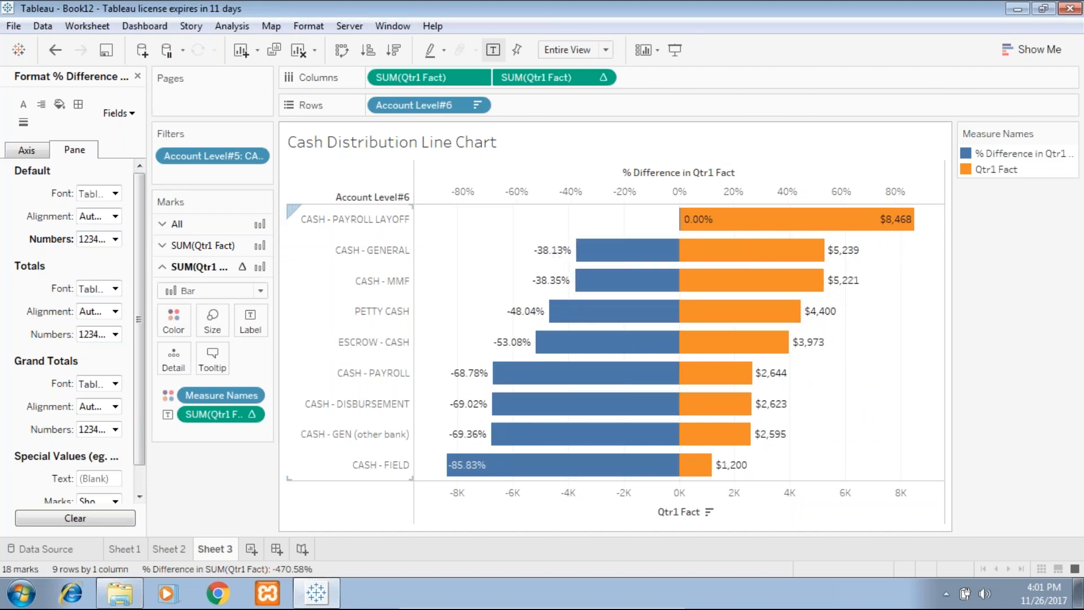
{"action": "mouse_move", "coordinate": [701, 241]}
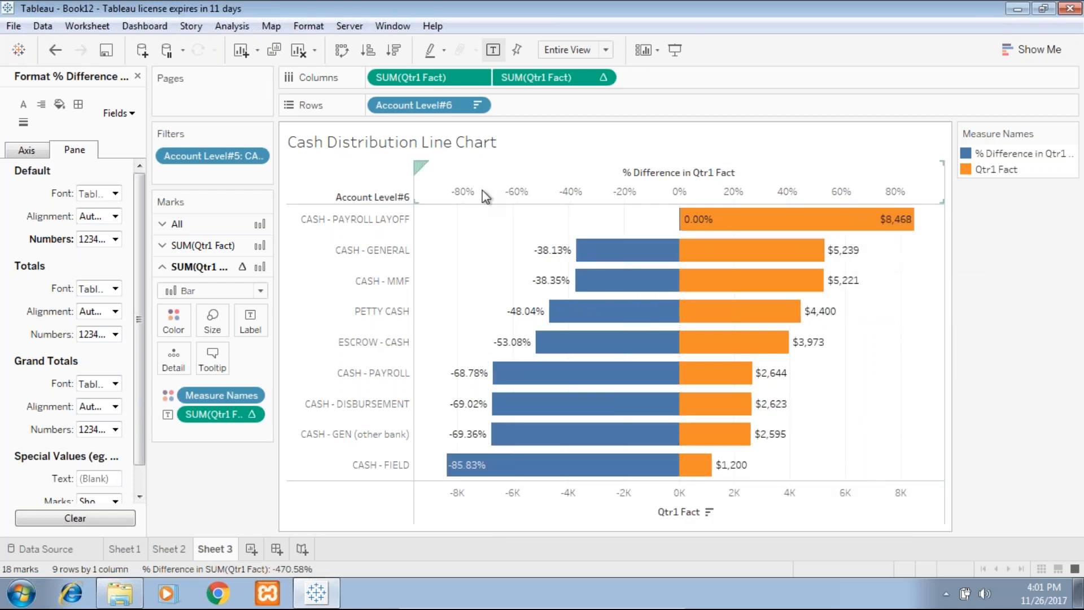
{"action": "mouse_move", "coordinate": [404, 209]}
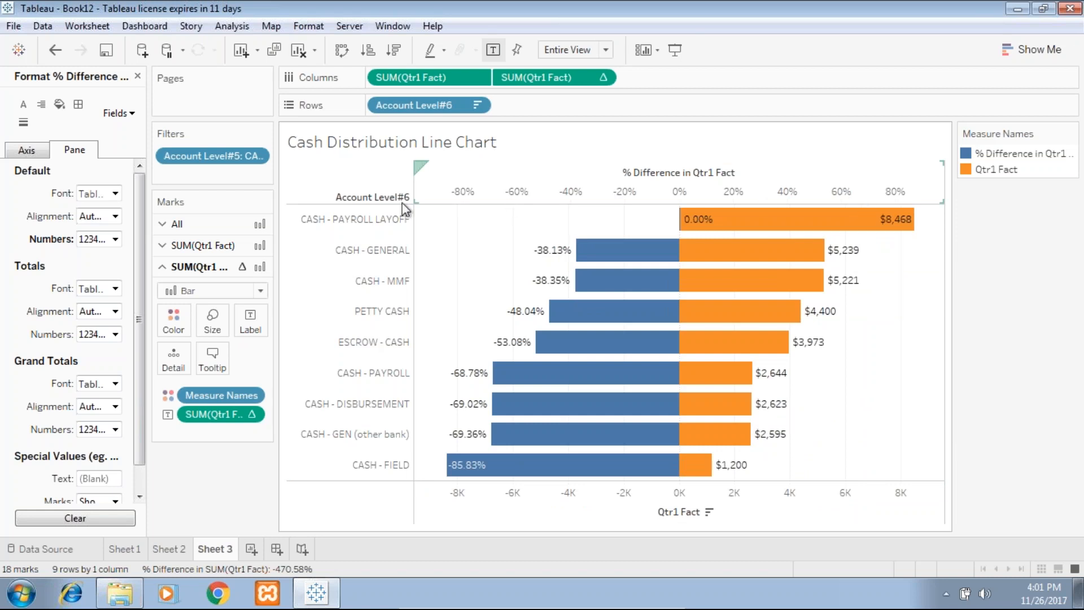
{"action": "mouse_move", "coordinate": [462, 324]}
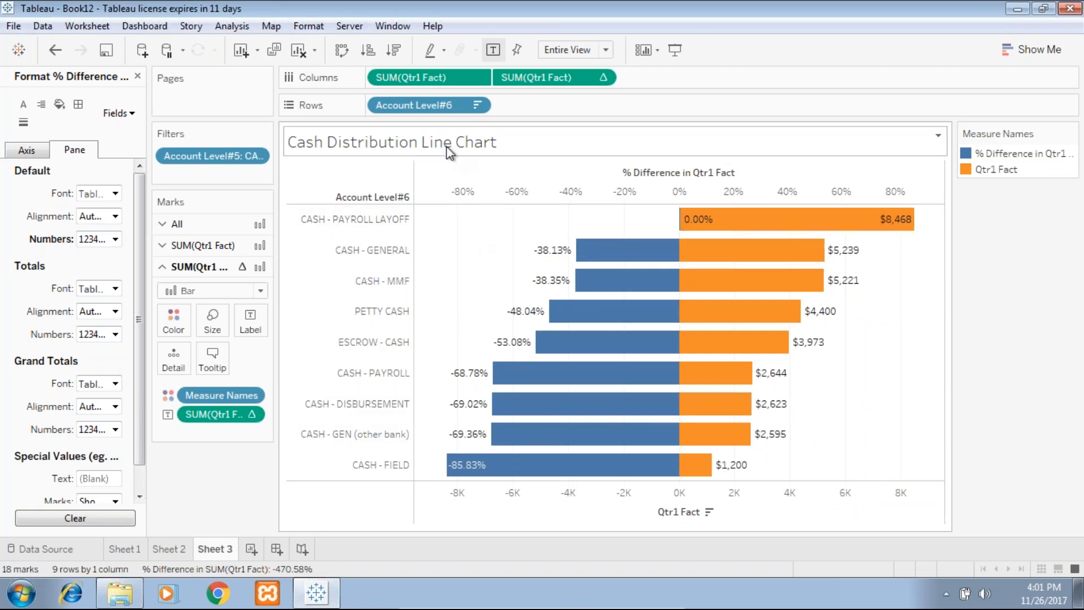
Append 'with respect to Payroll Layoff' to the bar chart's title and apply it
{"action": "double_click", "coordinate": [384, 142]}
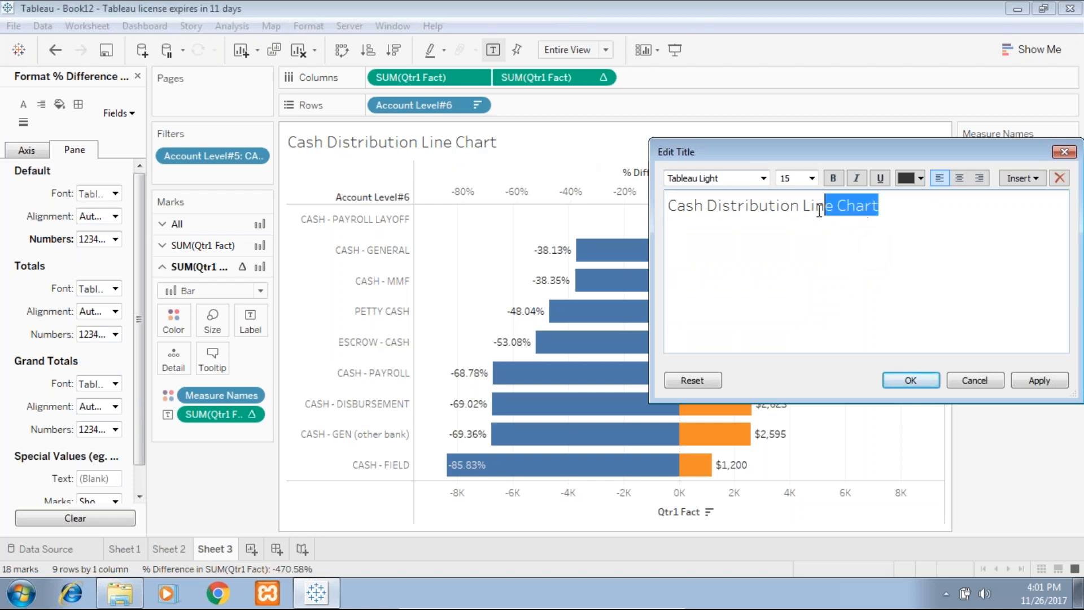
{"action": "type", "text": "with"}
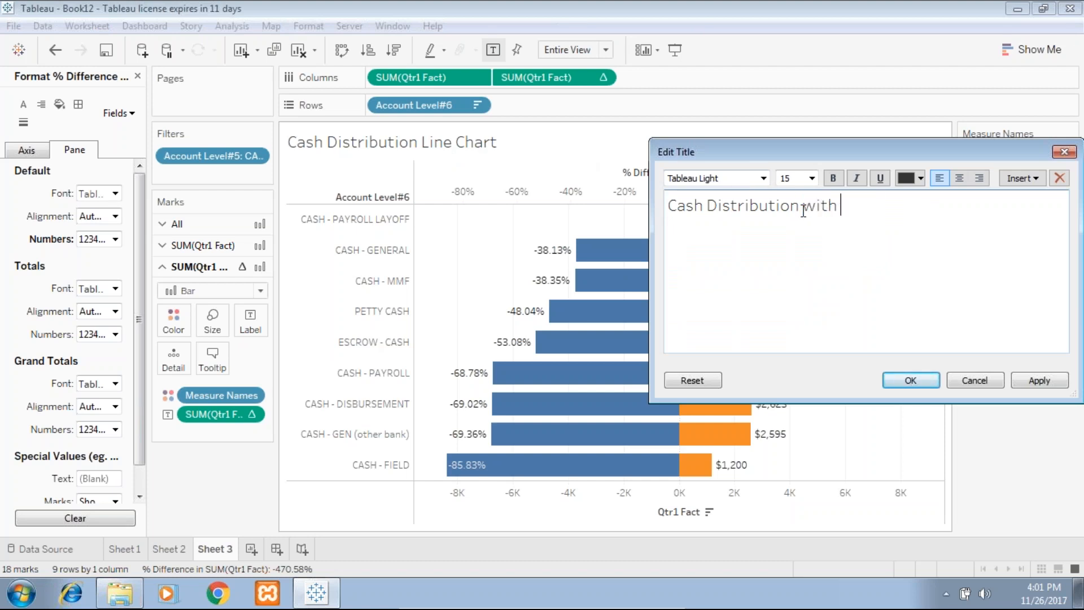
{"action": "type", "text": "respect to"}
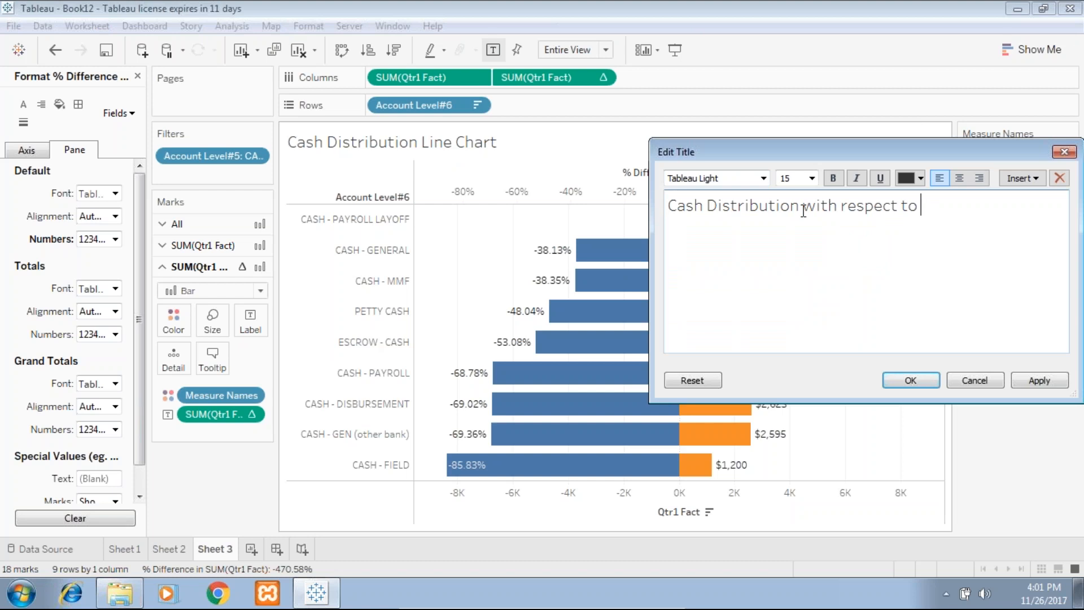
{"action": "type", "text": "Pa"}
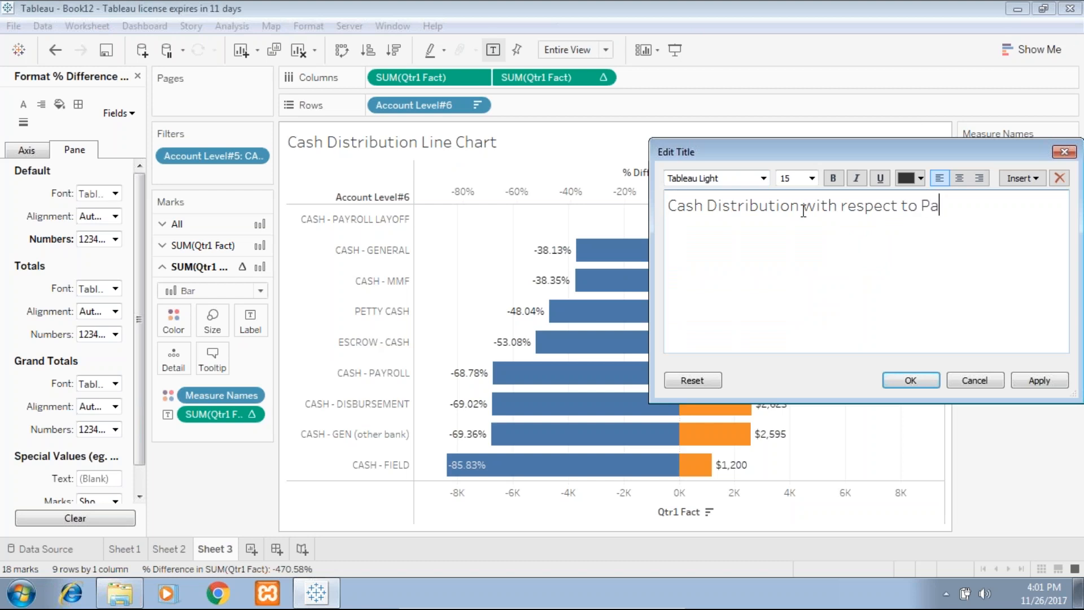
{"action": "type", "text": "y"}
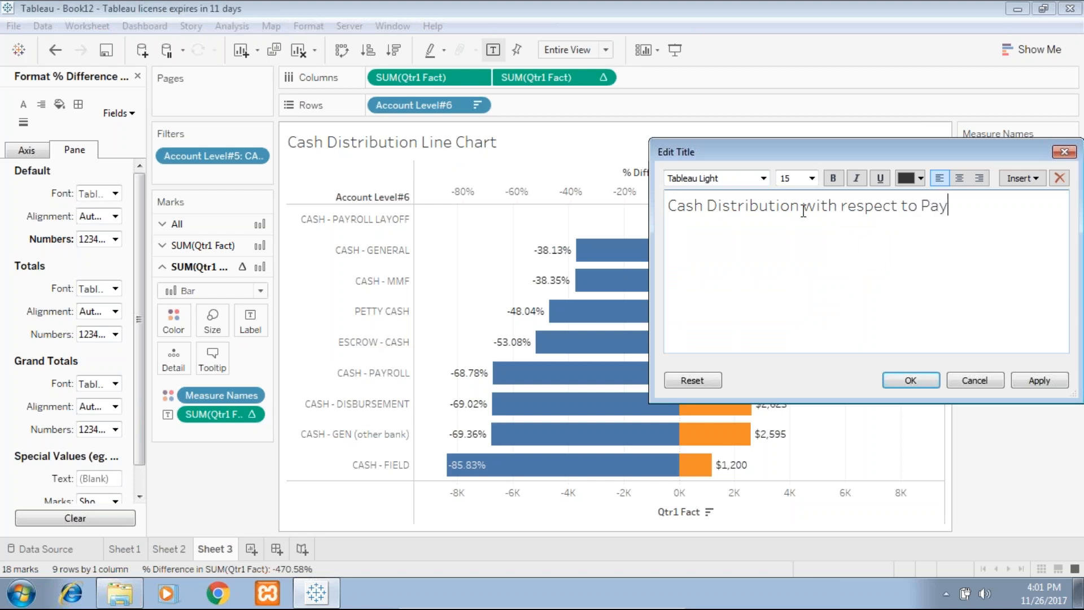
{"action": "type", "text": "roll Lay"}
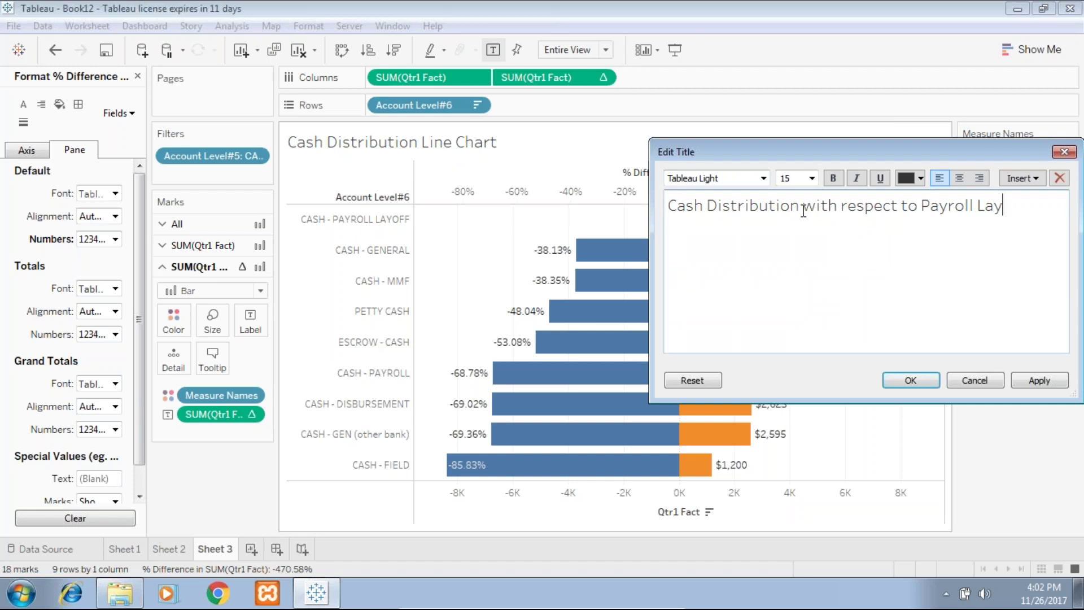
{"action": "type", "text": "of"}
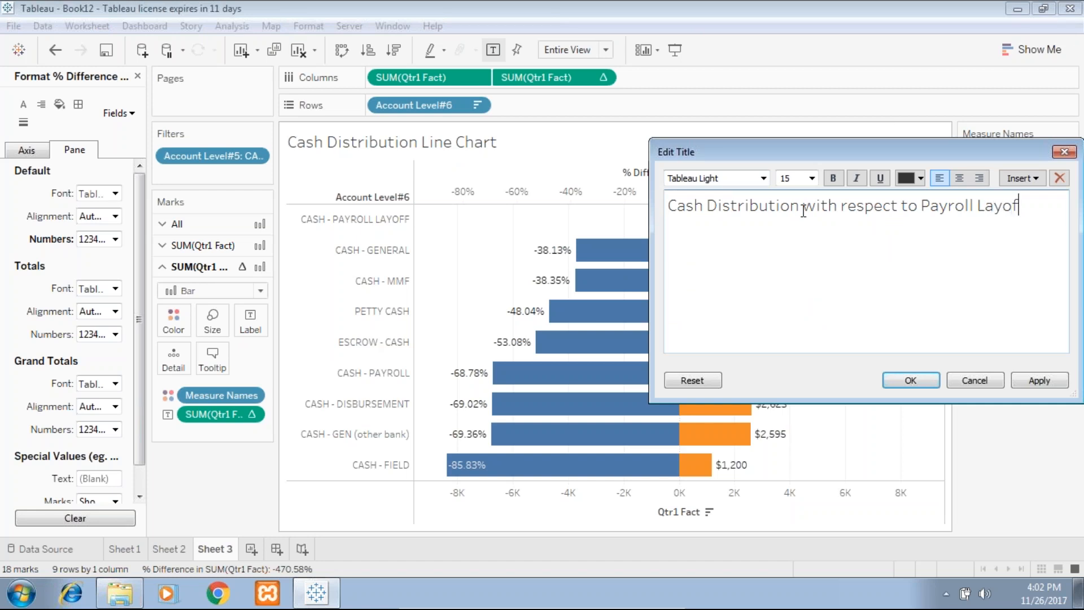
{"action": "left_click", "coordinate": [909, 379]}
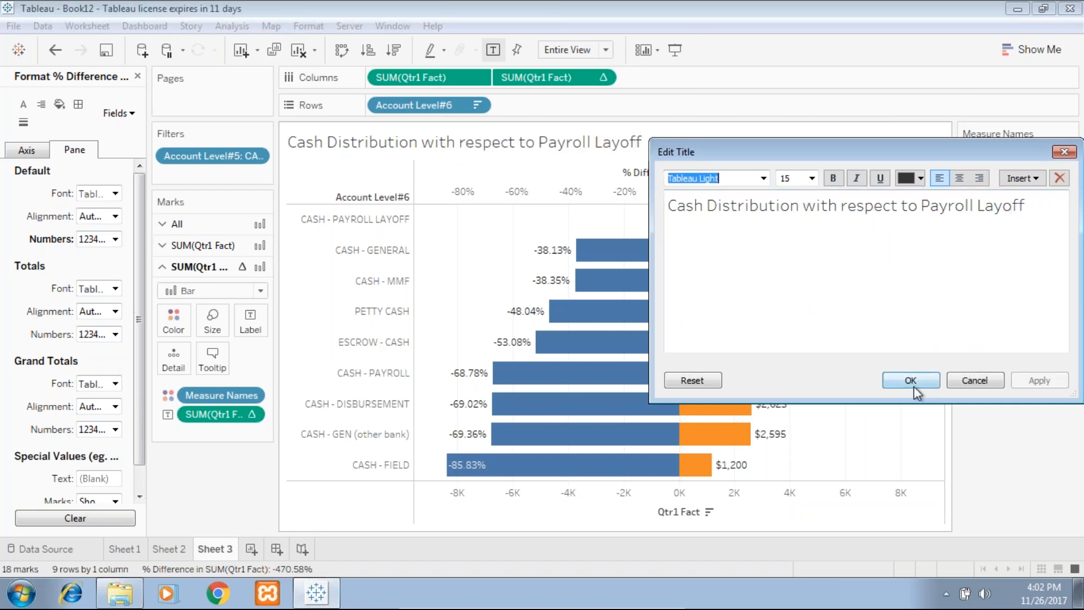
{"action": "left_click", "coordinate": [910, 380]}
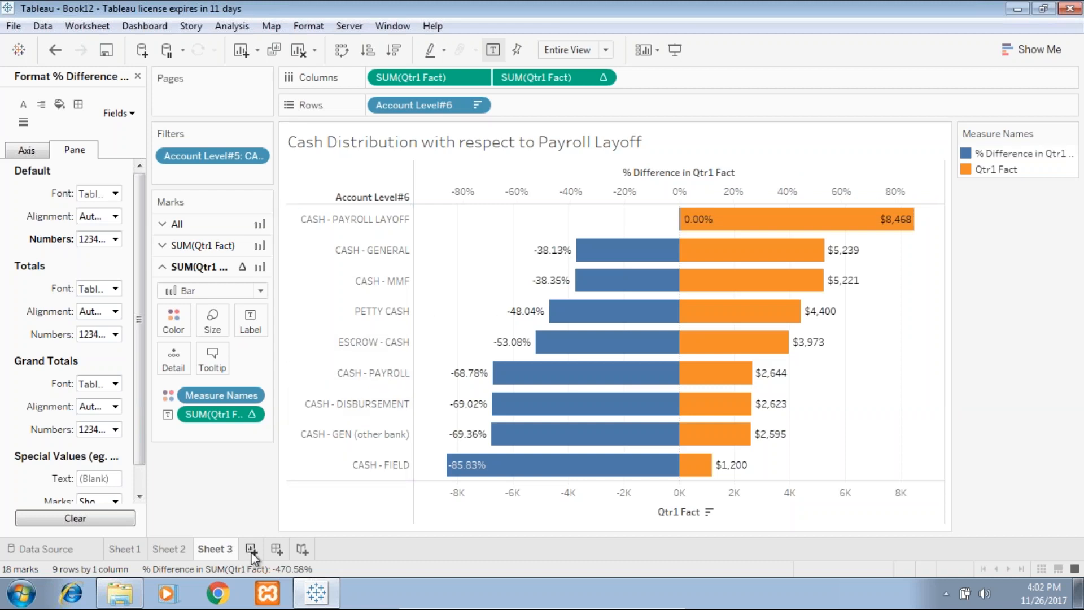
{"action": "mouse_move", "coordinate": [251, 548]}
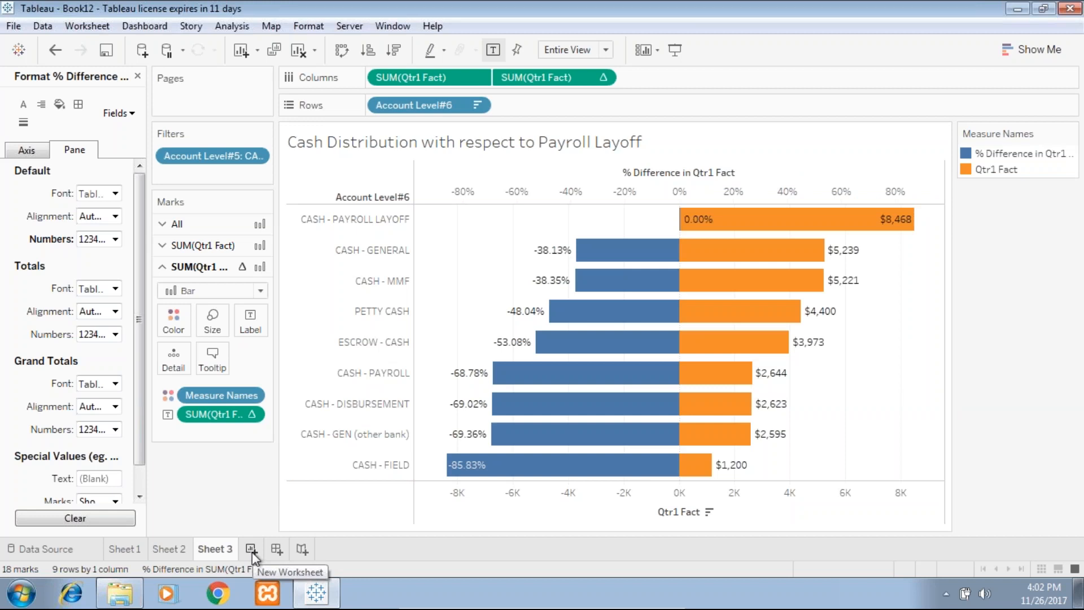
{"action": "mouse_move", "coordinate": [281, 515]}
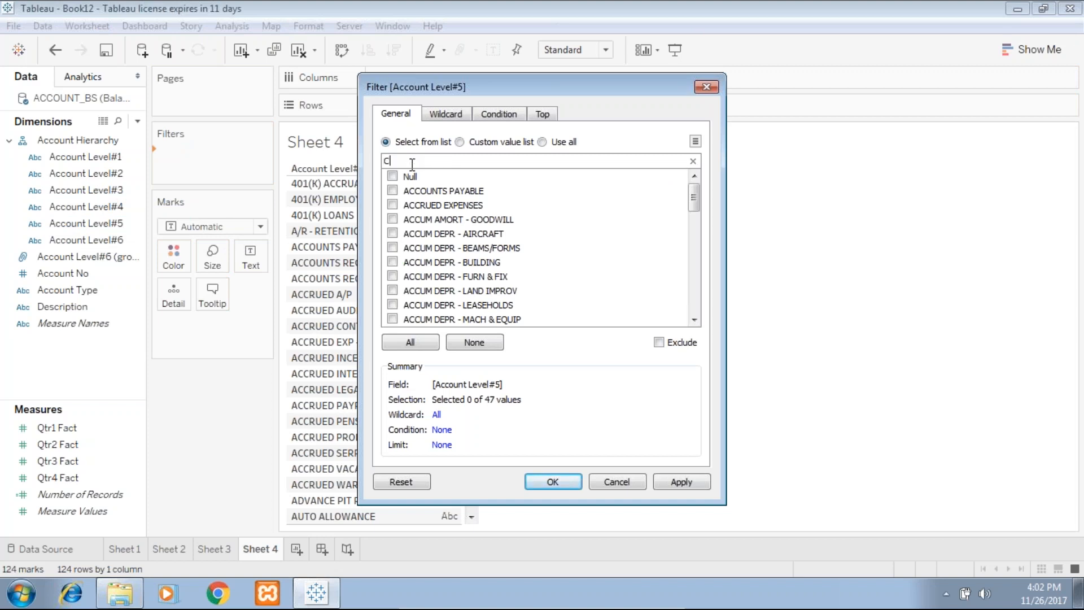
Filter the new sheet's Account Level#5 to CASH, listing the nine cash accounts' Qtr1 totals
{"action": "type", "text": "a"}
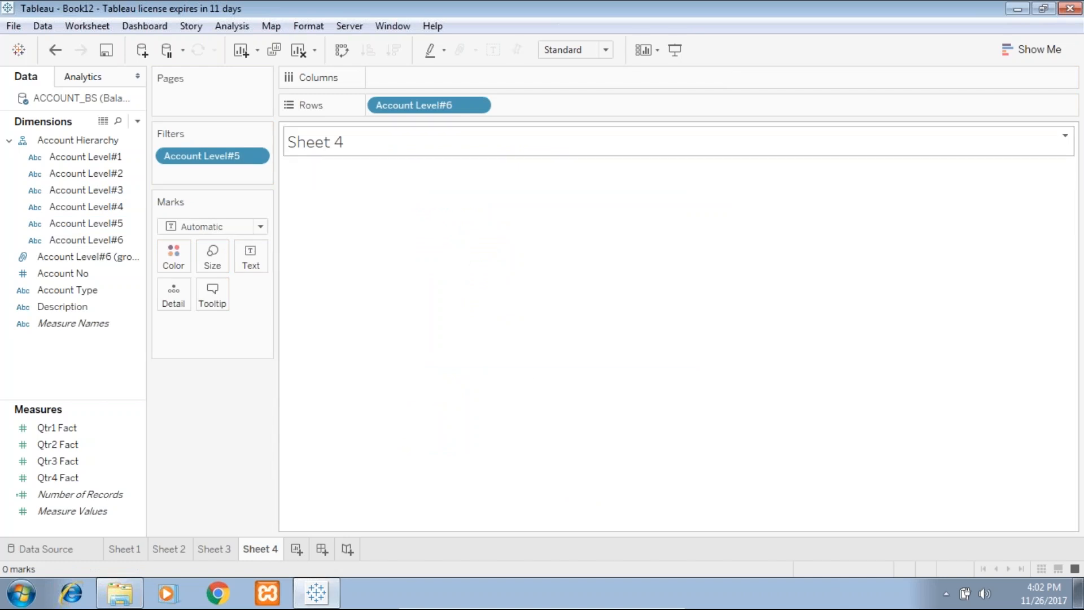
{"action": "left_click", "coordinate": [256, 155]}
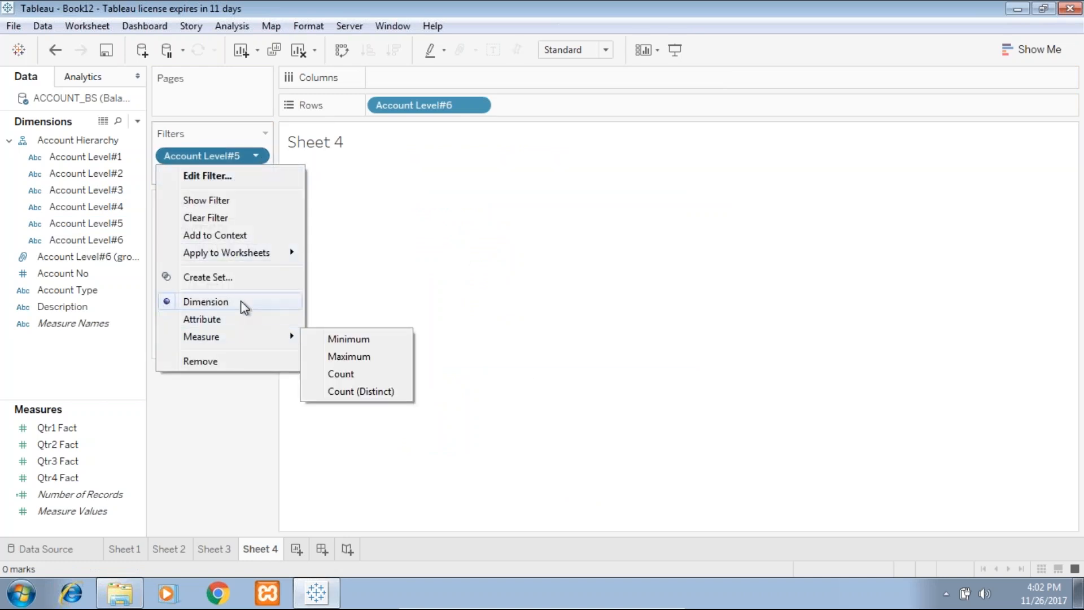
{"action": "left_click", "coordinate": [207, 175]}
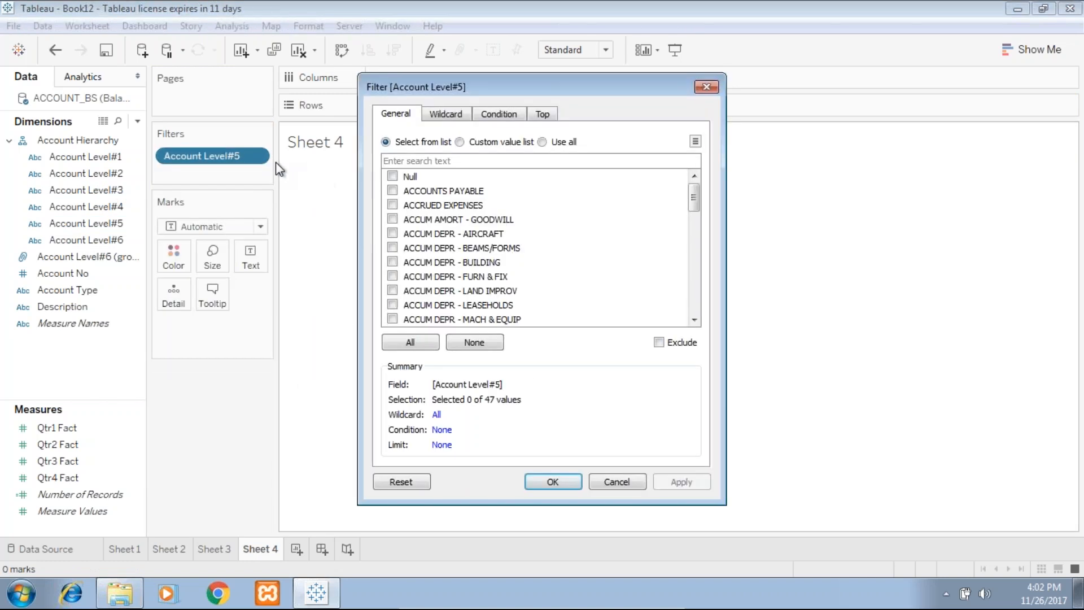
{"action": "type", "text": "Cash"}
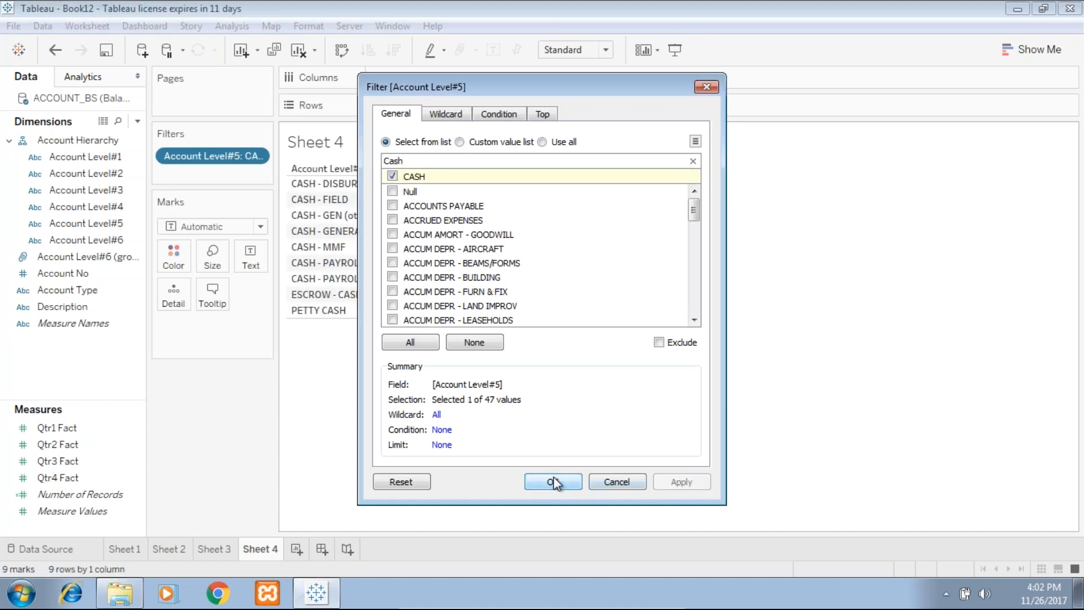
{"action": "left_click", "coordinate": [551, 481]}
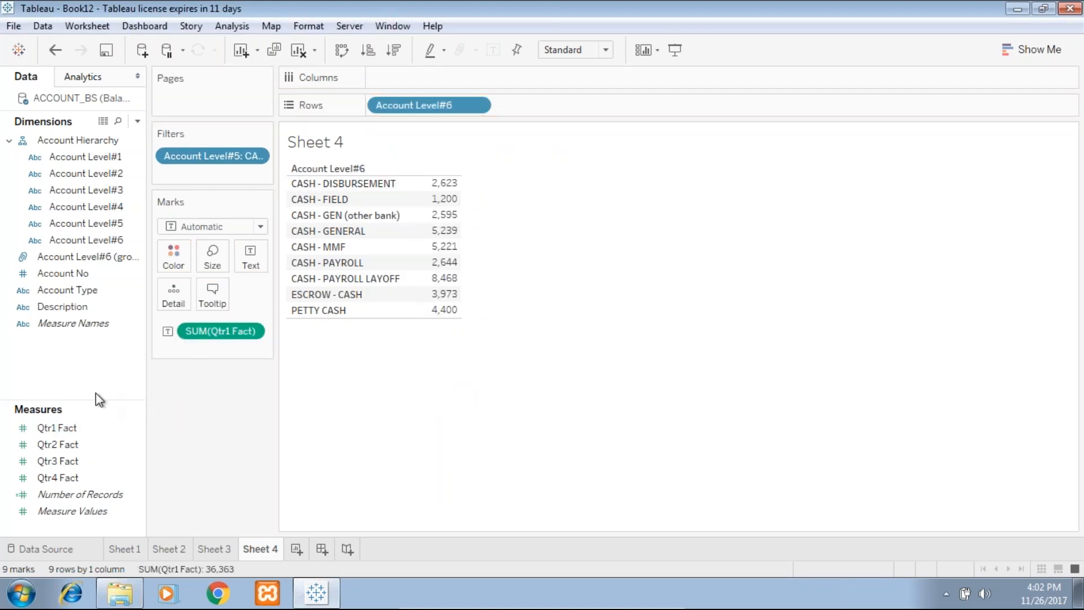
{"action": "mouse_move", "coordinate": [439, 200]}
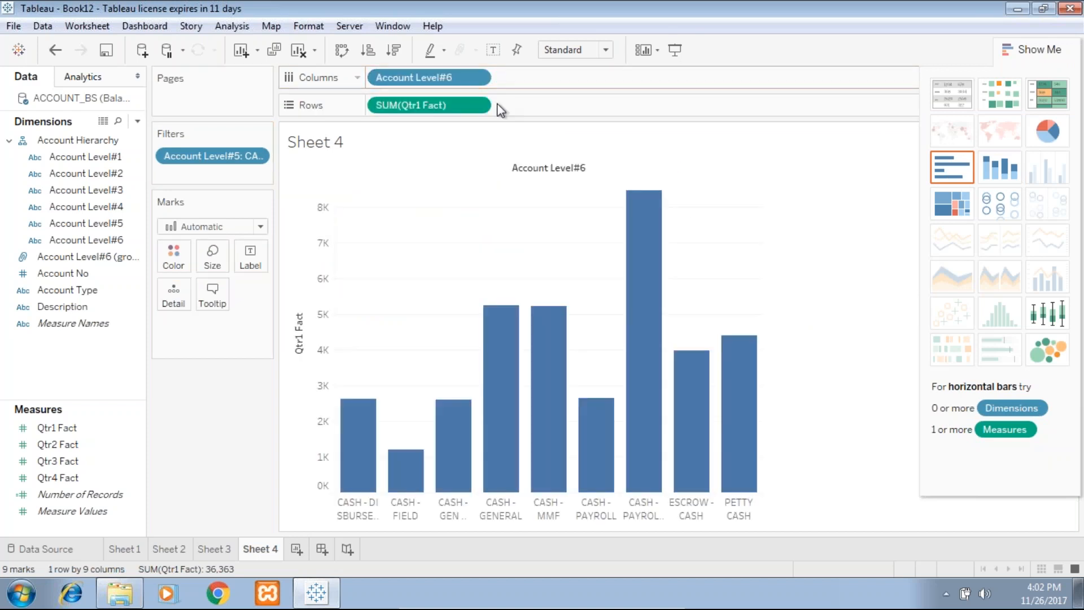
{"action": "mouse_move", "coordinate": [629, 169]}
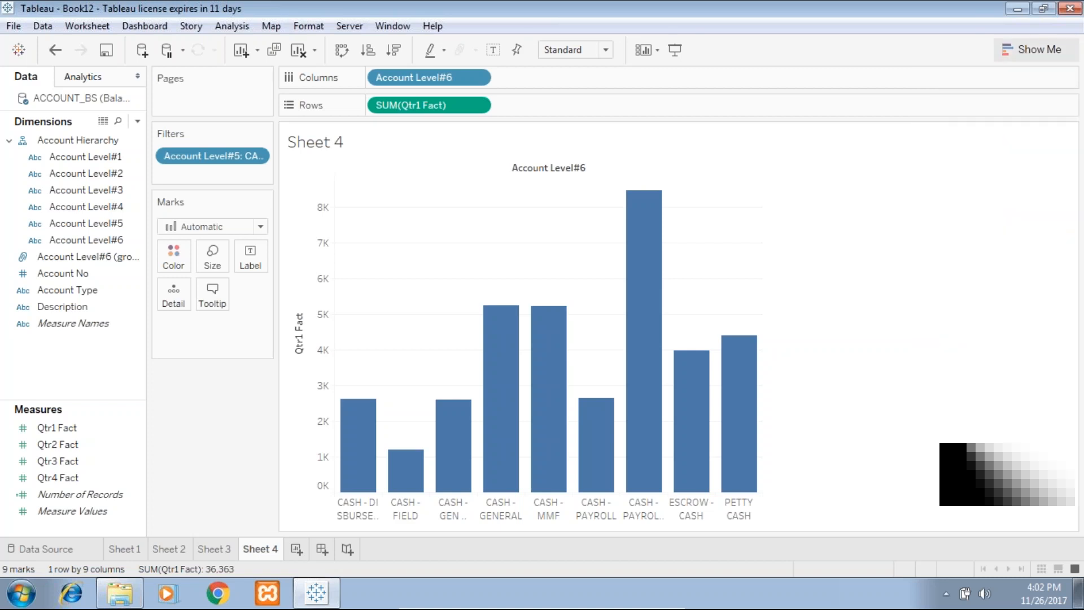
{"action": "mouse_move", "coordinate": [801, 69]}
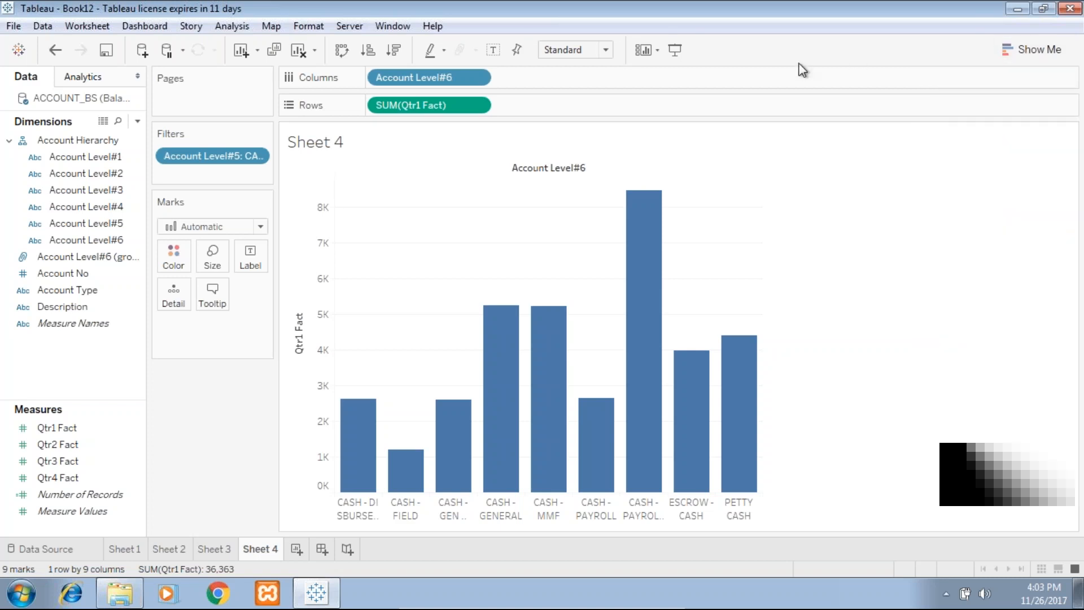
{"action": "mouse_move", "coordinate": [479, 105]}
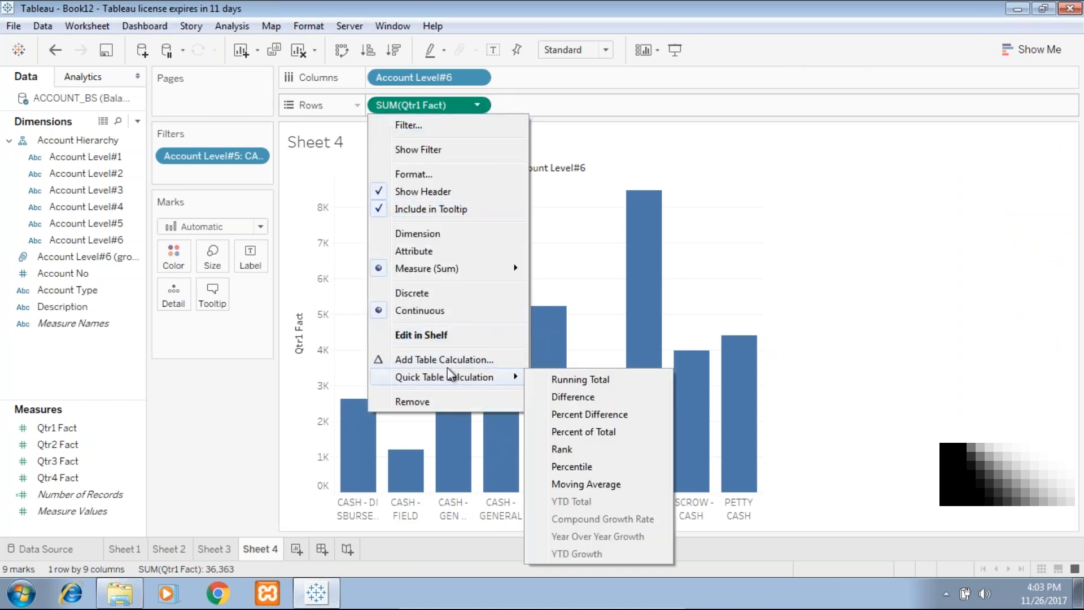
Turn SUM(Qtr1 Fact) into a Running Total quick table calculation
{"action": "left_click", "coordinate": [572, 396]}
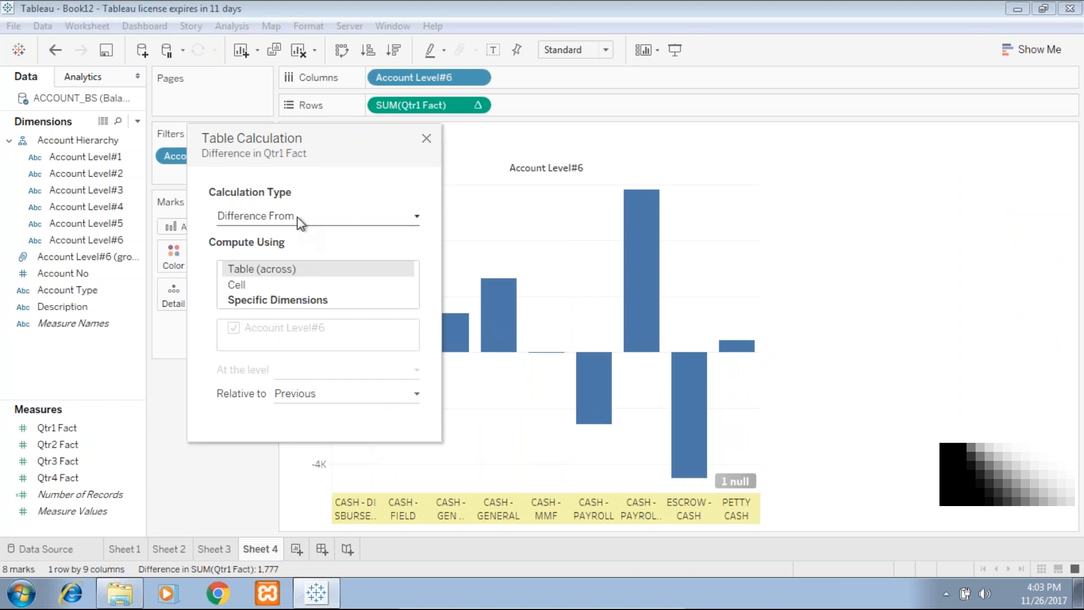
{"action": "left_click", "coordinate": [316, 215]}
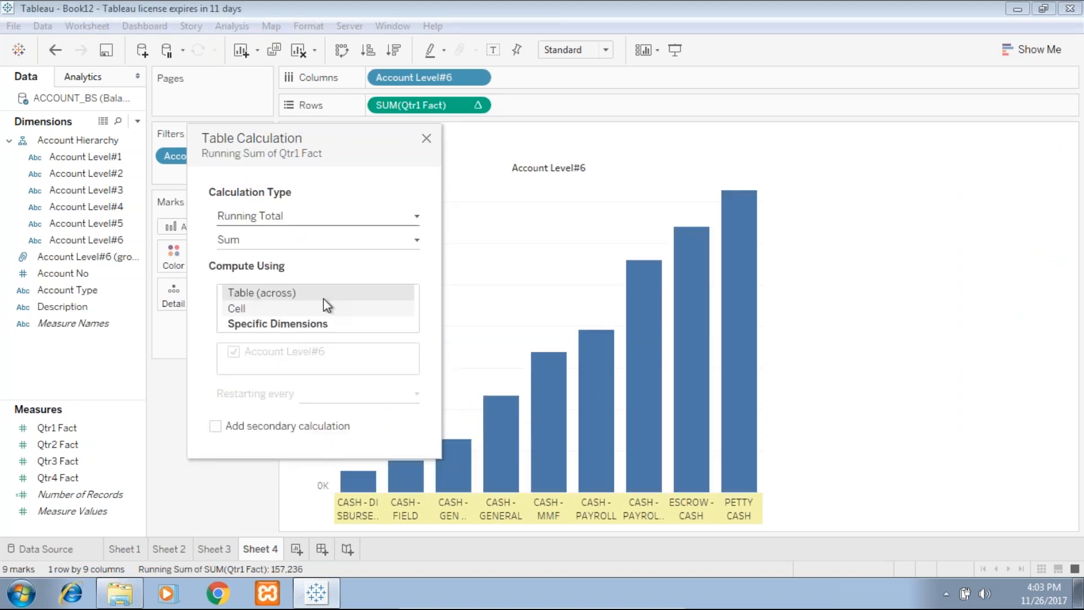
{"action": "left_click", "coordinate": [427, 139]}
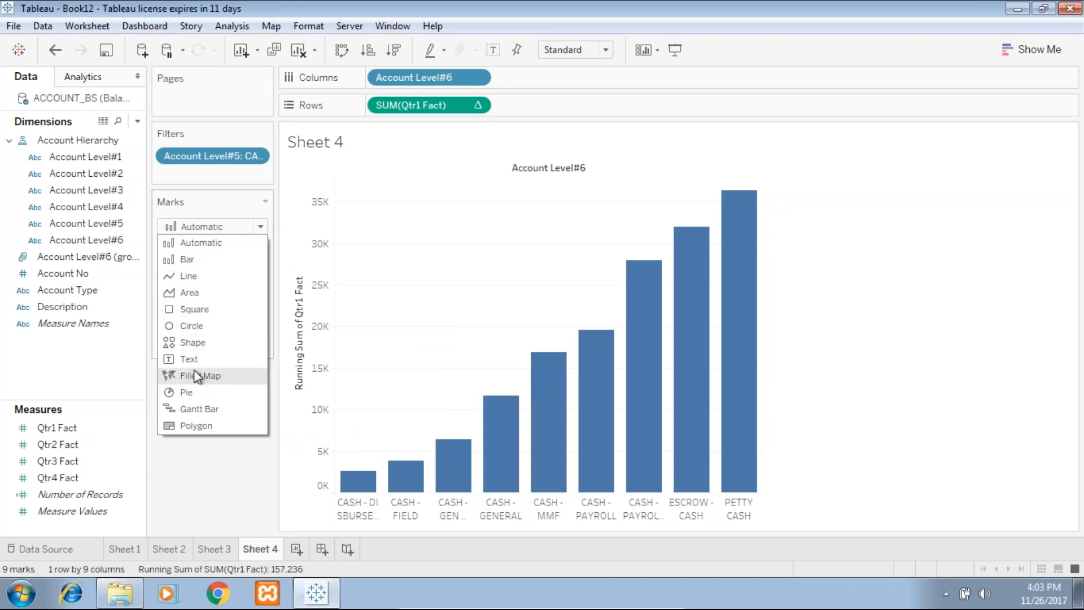
Switch the Marks card mark type to Gantt Bar
{"action": "left_click", "coordinate": [200, 409]}
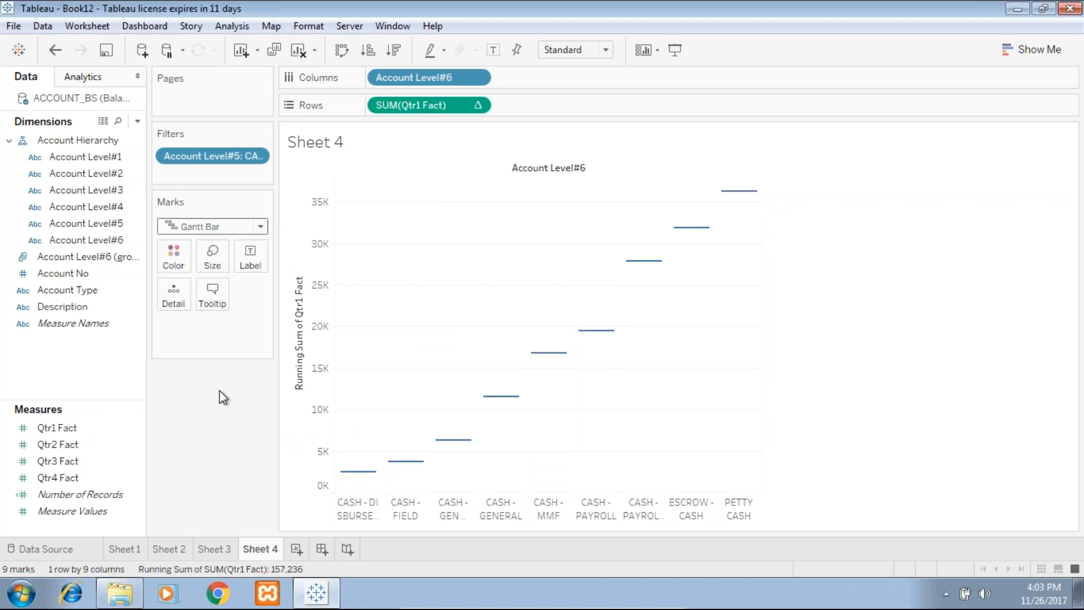
{"action": "mouse_move", "coordinate": [739, 191]}
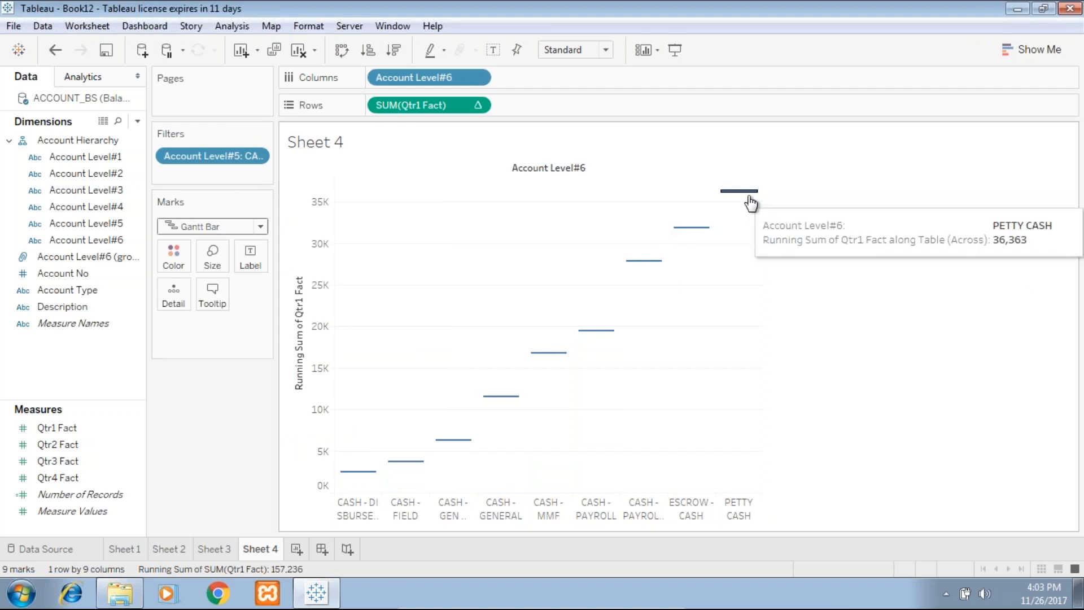
{"action": "mouse_move", "coordinate": [740, 326]}
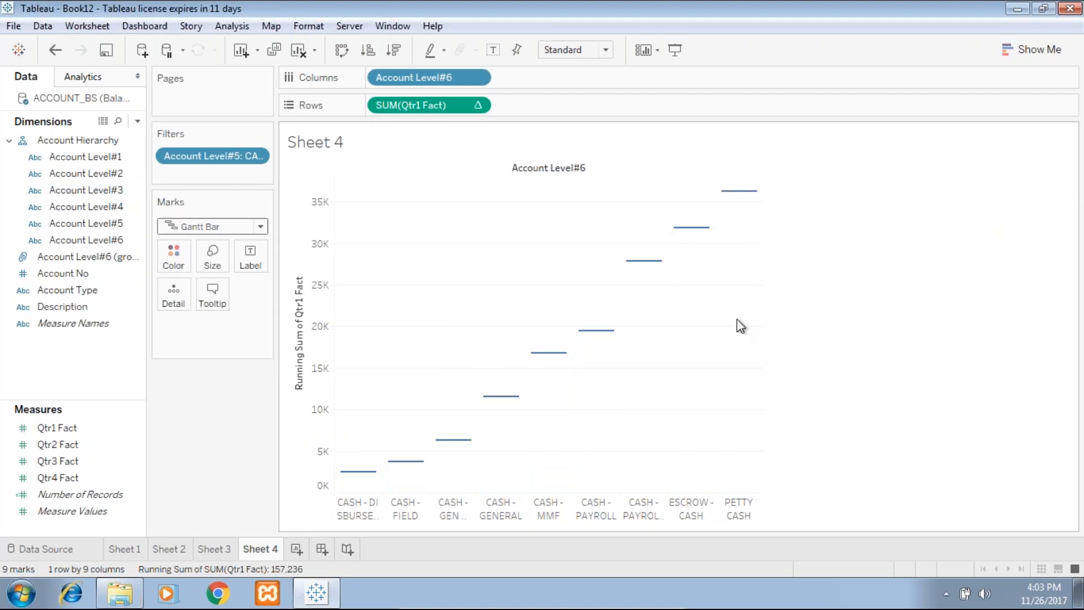
{"action": "mouse_move", "coordinate": [692, 326]}
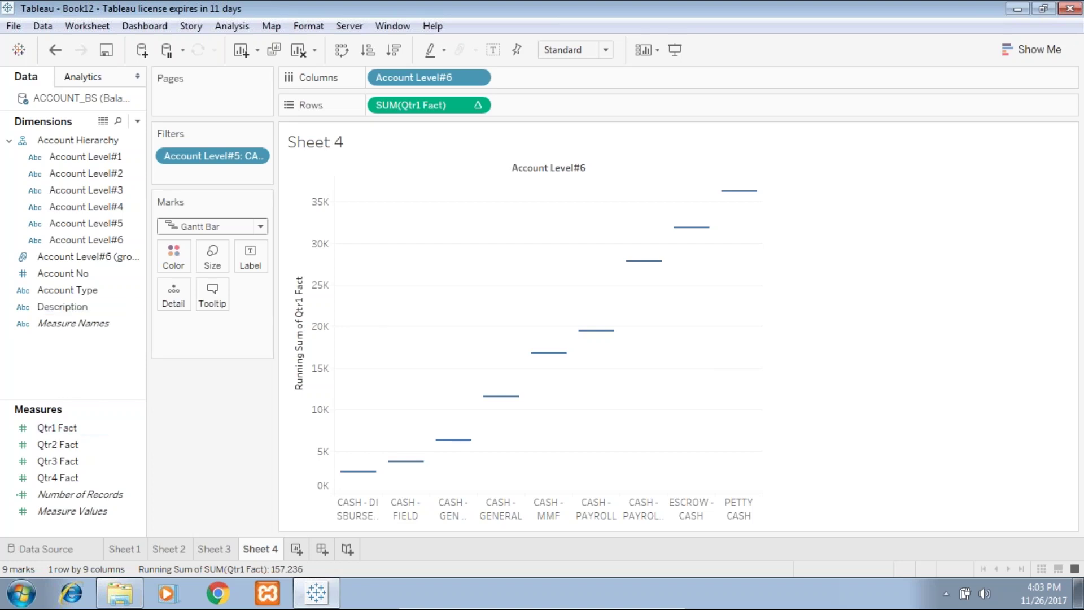
{"action": "mouse_move", "coordinate": [211, 256]}
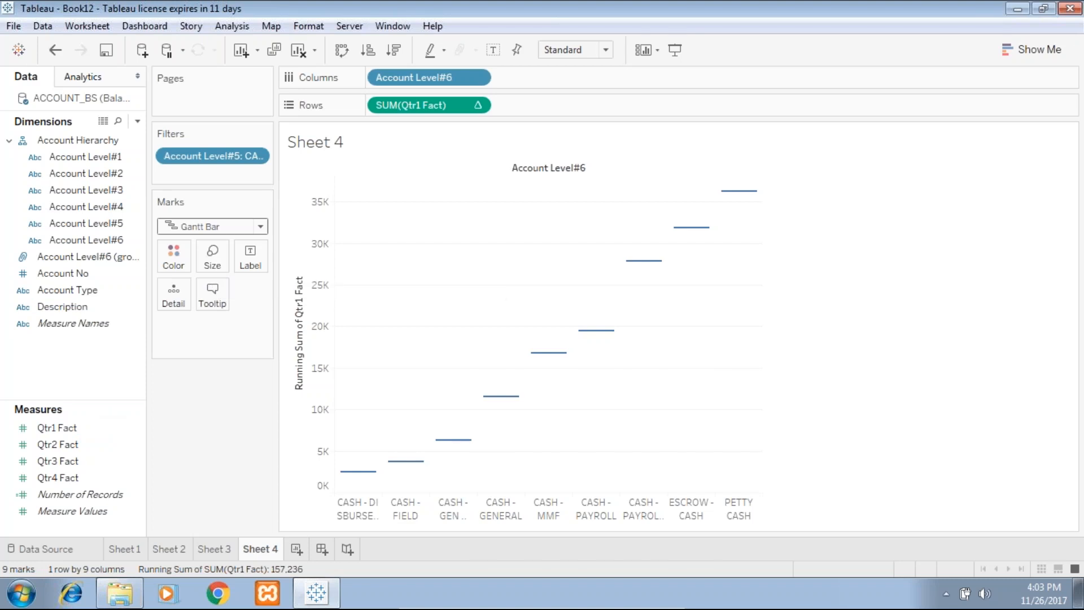
{"action": "right_click", "coordinate": [58, 428]}
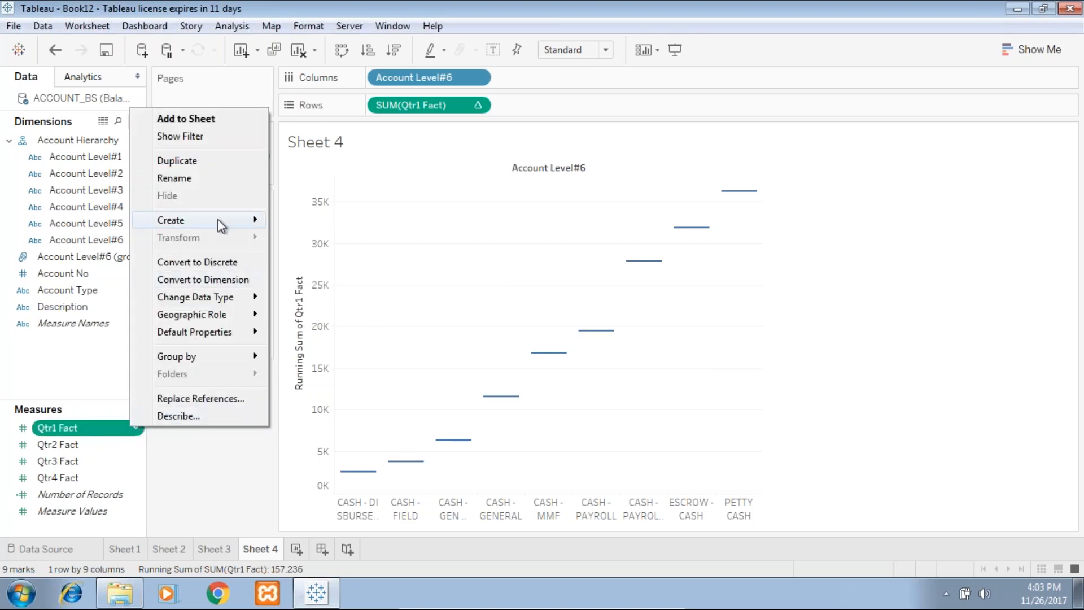
{"action": "left_click", "coordinate": [171, 219]}
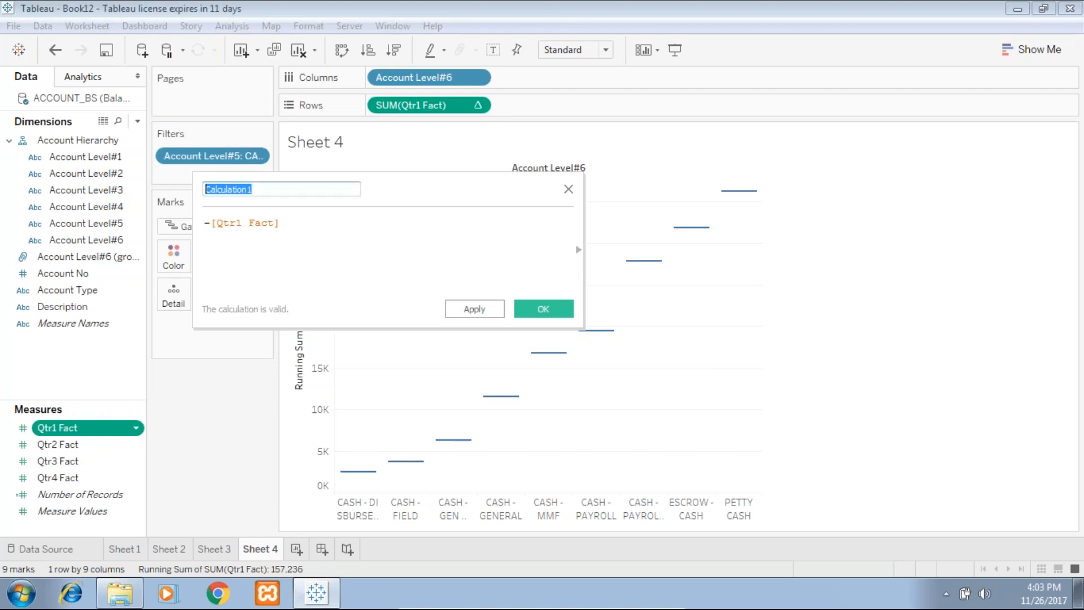
{"action": "type", "text": "Qtr 1"}
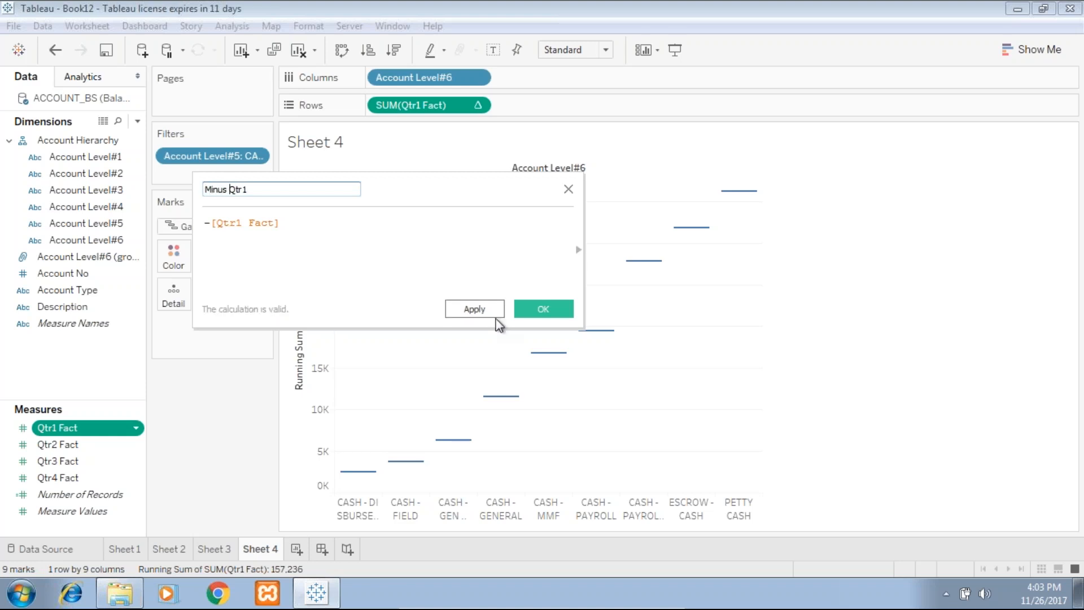
{"action": "left_click", "coordinate": [543, 308]}
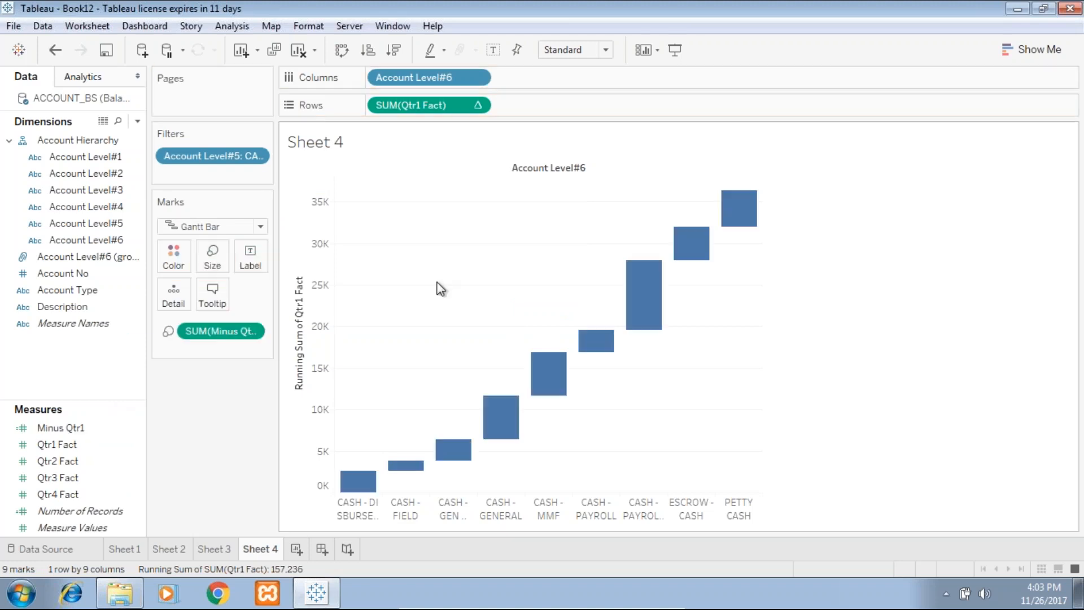
{"action": "mouse_move", "coordinate": [641, 295]}
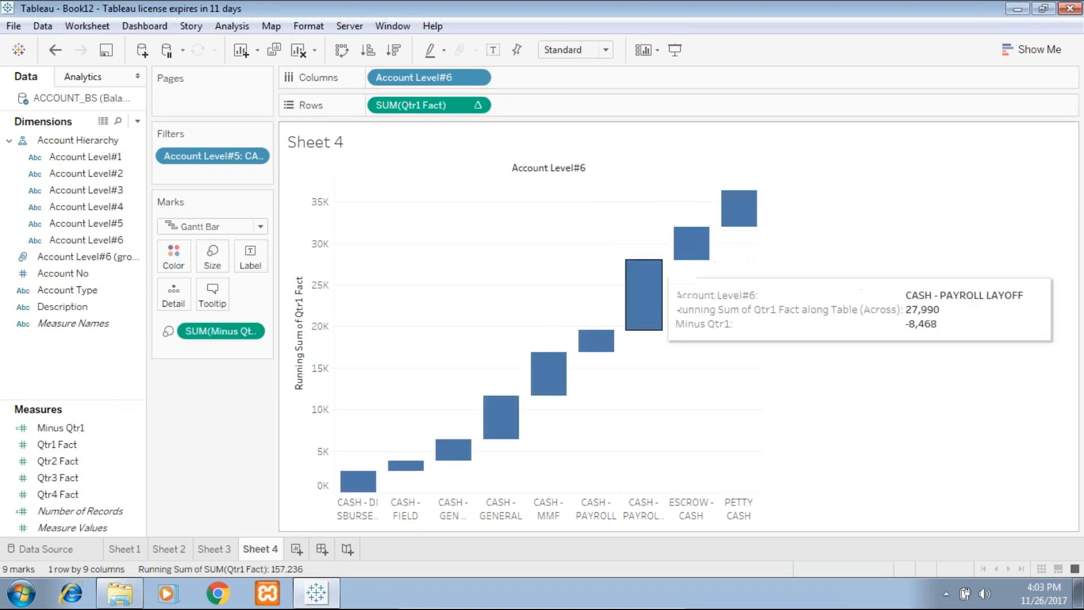
{"action": "mouse_move", "coordinate": [559, 276]}
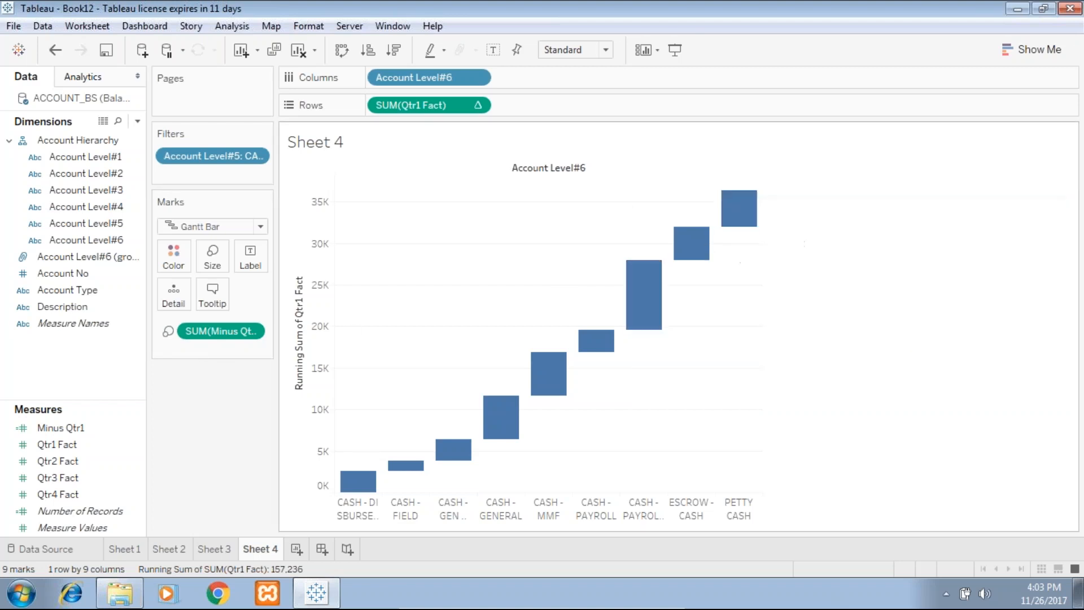
{"action": "mouse_move", "coordinate": [401, 419]}
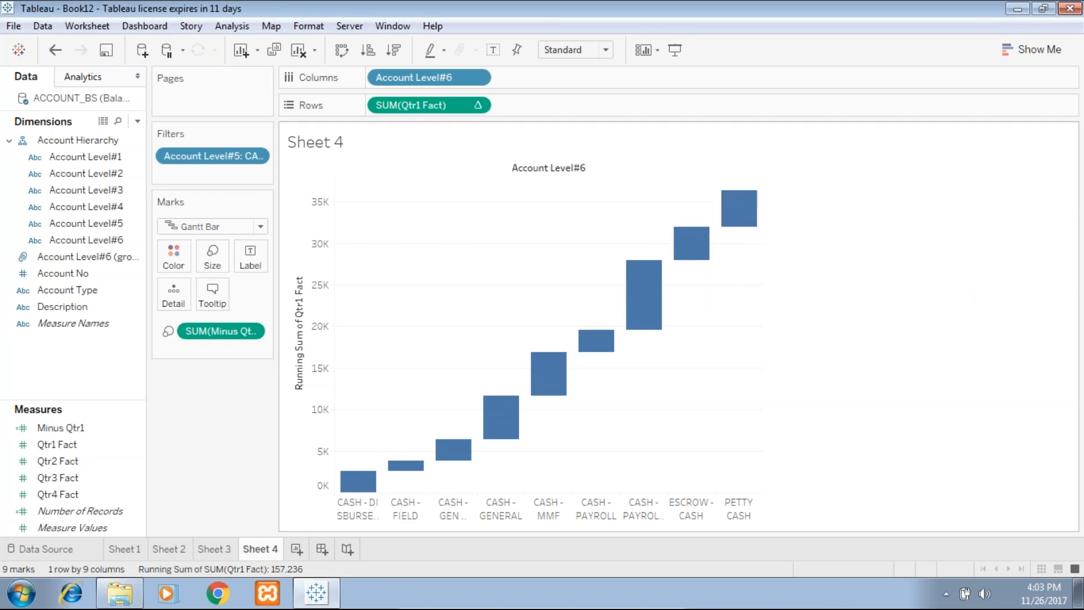
{"action": "mouse_move", "coordinate": [784, 344]}
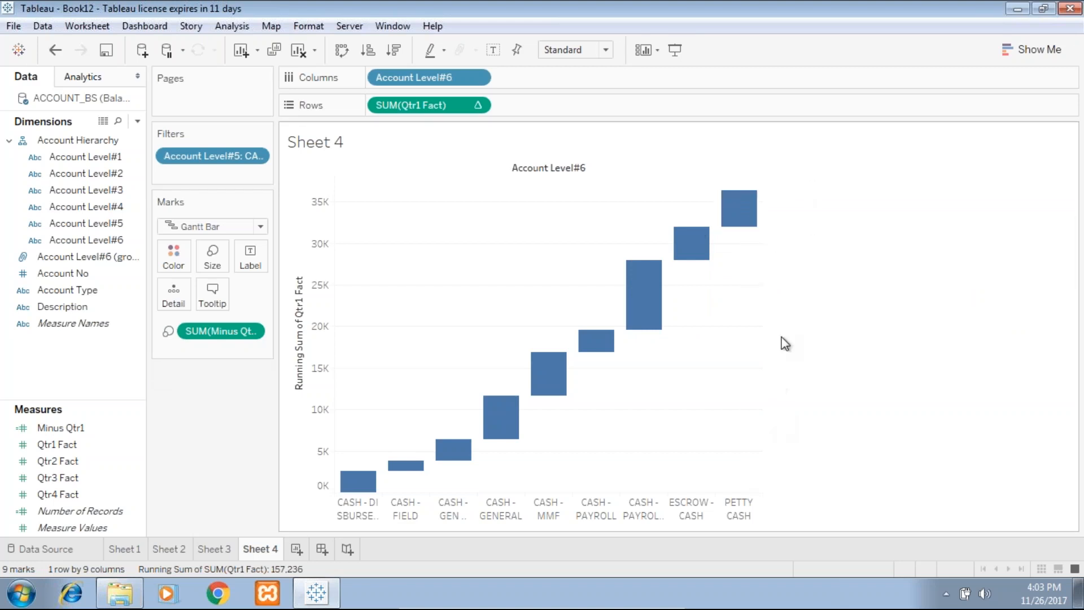
Show row grand totals and label every bar with Qtr1 values as standard currency
{"action": "left_click", "coordinate": [231, 26]}
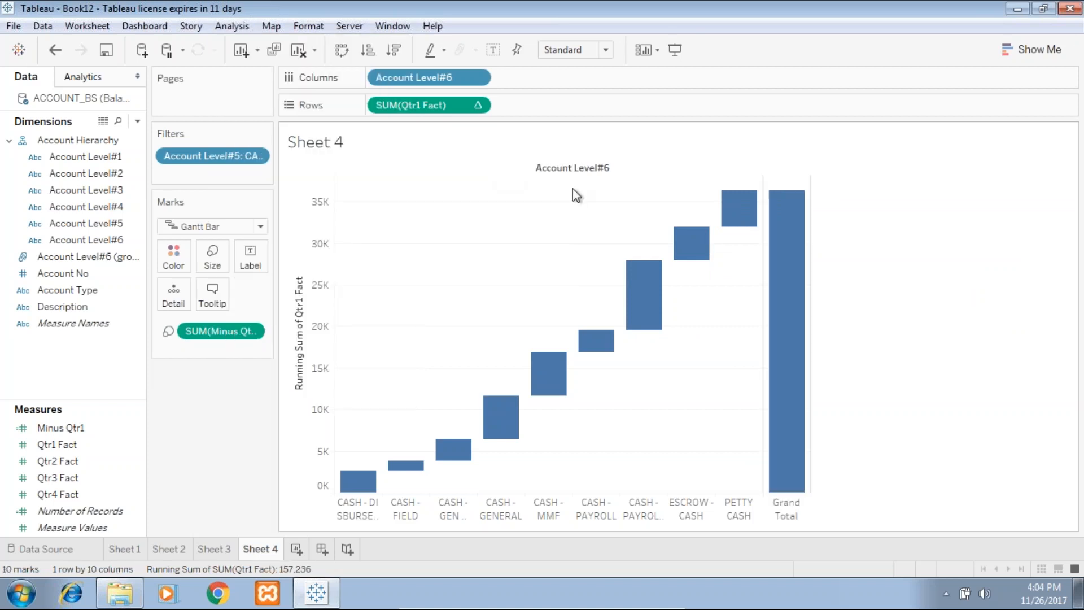
{"action": "mouse_move", "coordinate": [799, 329]}
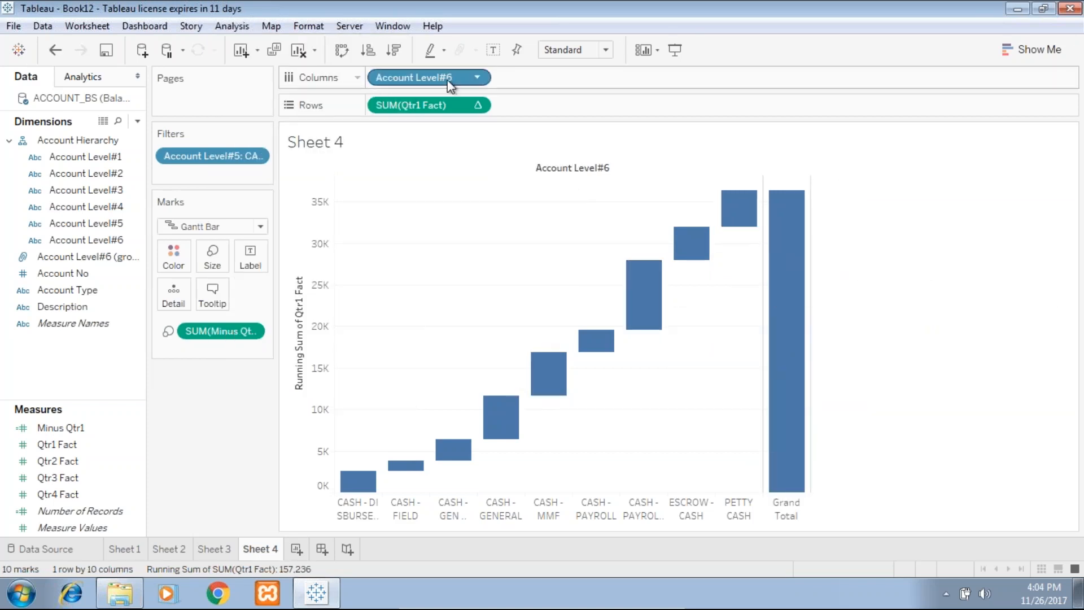
{"action": "left_click", "coordinate": [58, 444]}
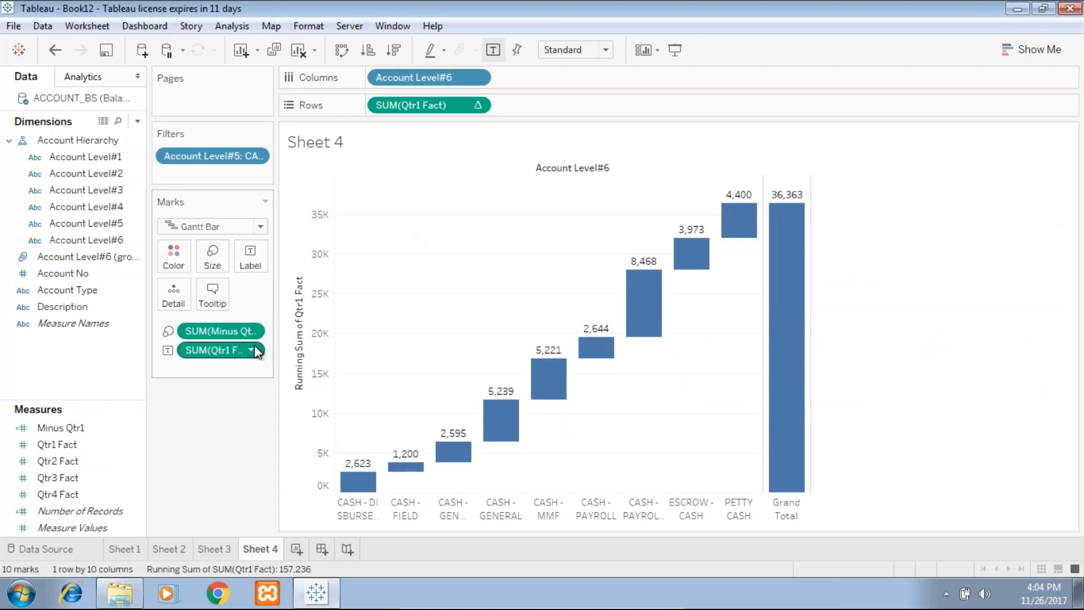
{"action": "left_click", "coordinate": [256, 350]}
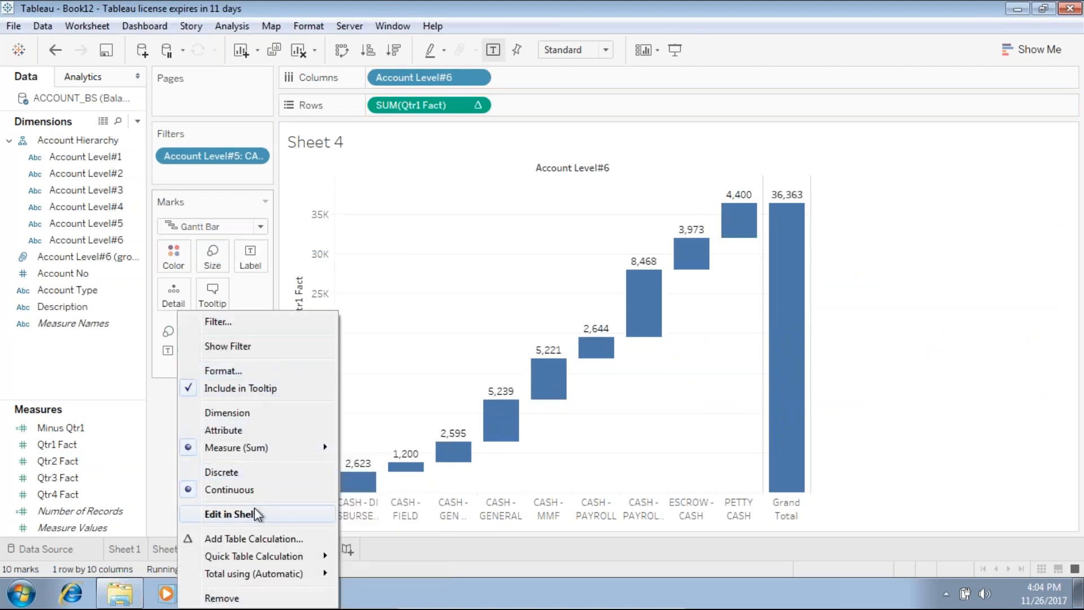
{"action": "mouse_move", "coordinate": [211, 302]}
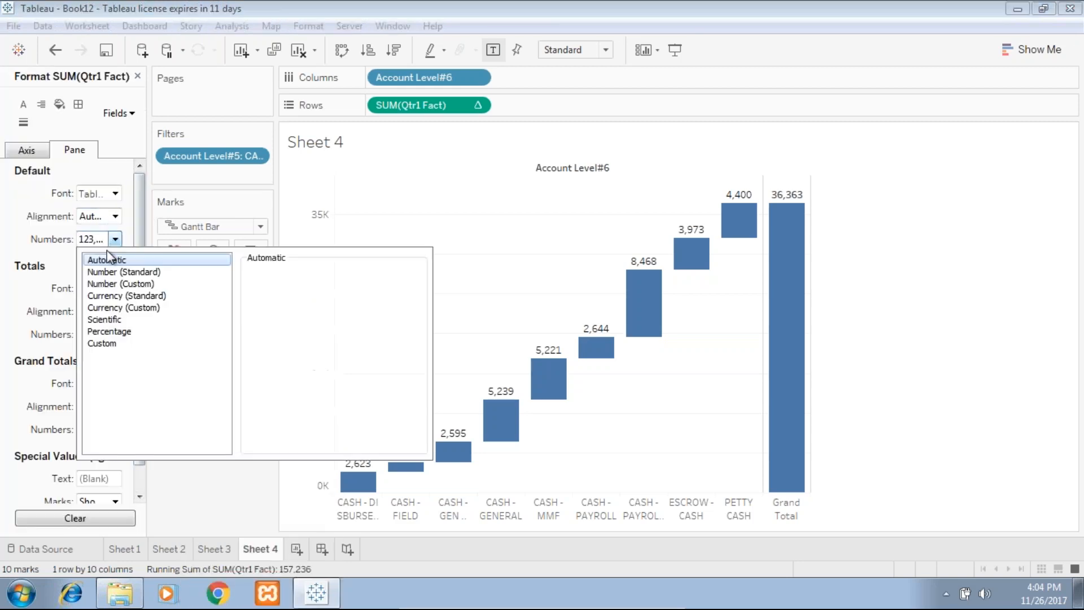
{"action": "mouse_move", "coordinate": [126, 295]}
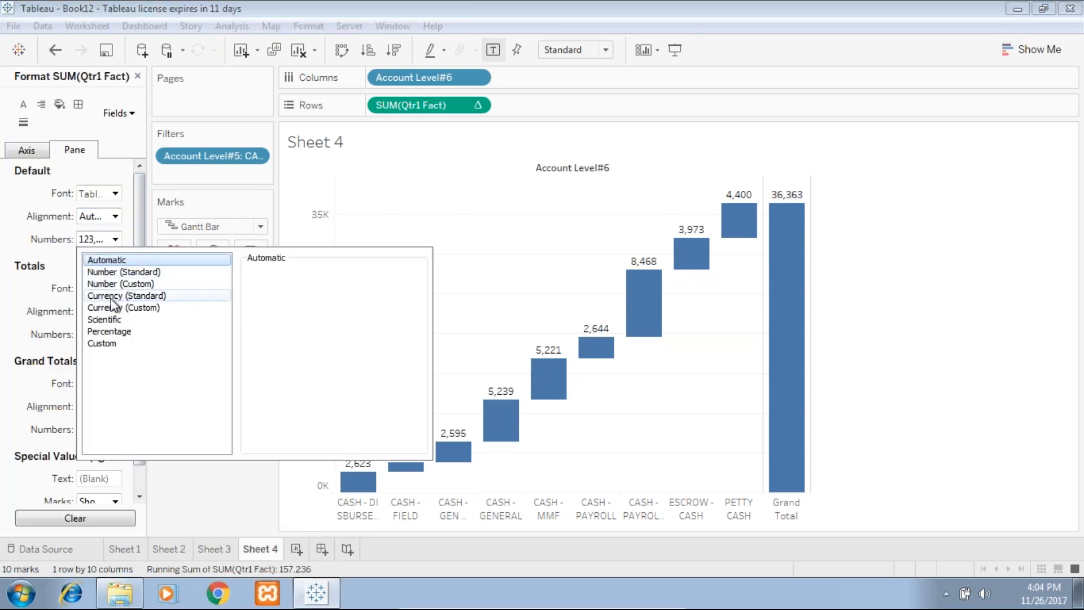
{"action": "left_click", "coordinate": [127, 295]}
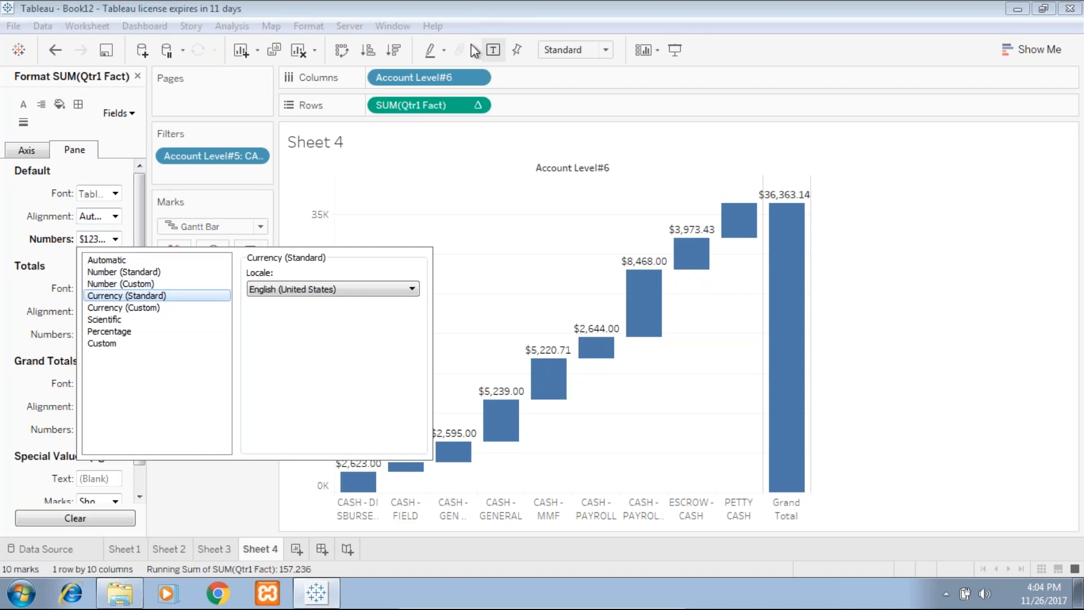
{"action": "left_click", "coordinate": [127, 307]}
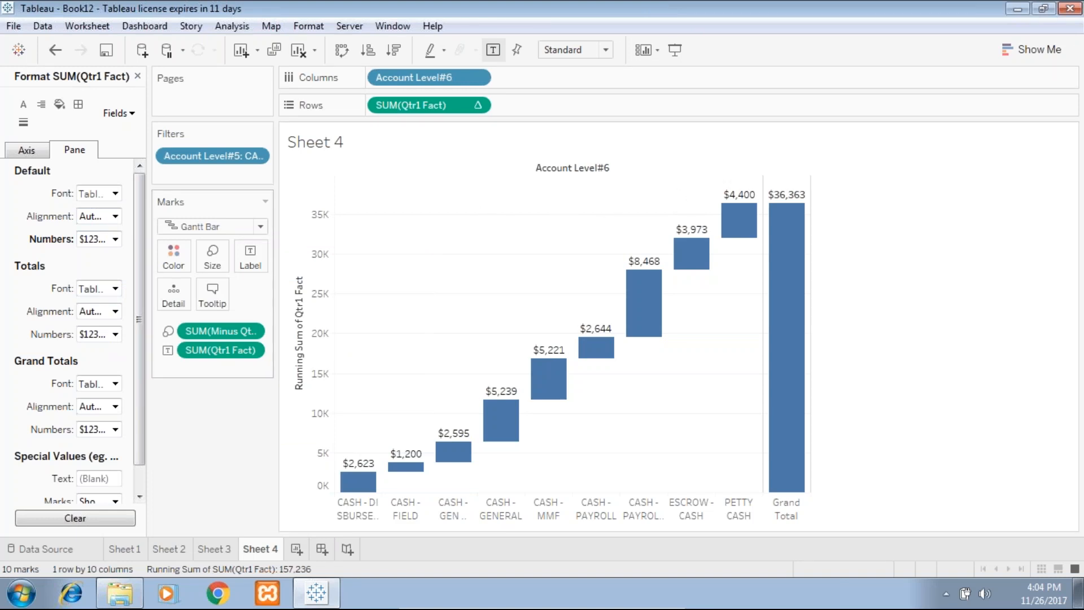
Color the waterfall bars by Qtr1 Fact using the Red-Gold palette ($1,200 to $8,468)
{"action": "left_click", "coordinate": [137, 76]}
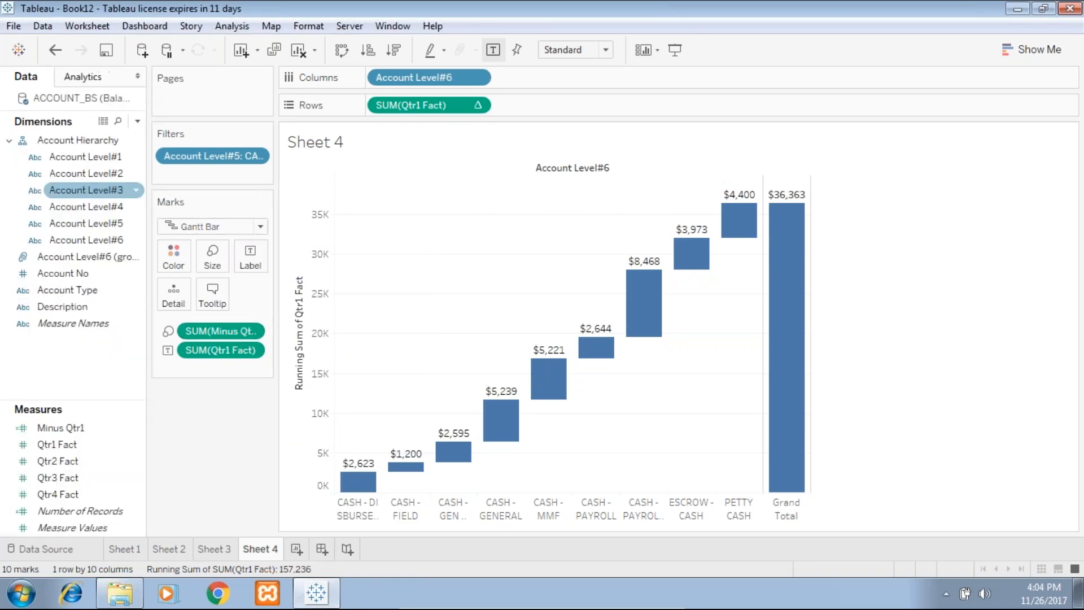
{"action": "left_click", "coordinate": [58, 444]}
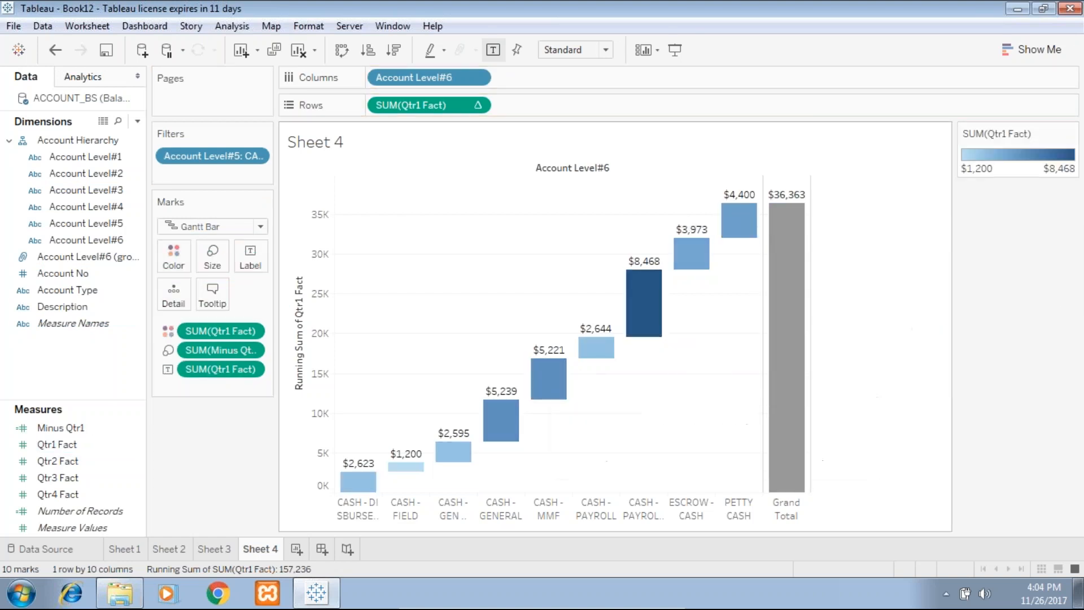
{"action": "left_click", "coordinate": [1070, 133]}
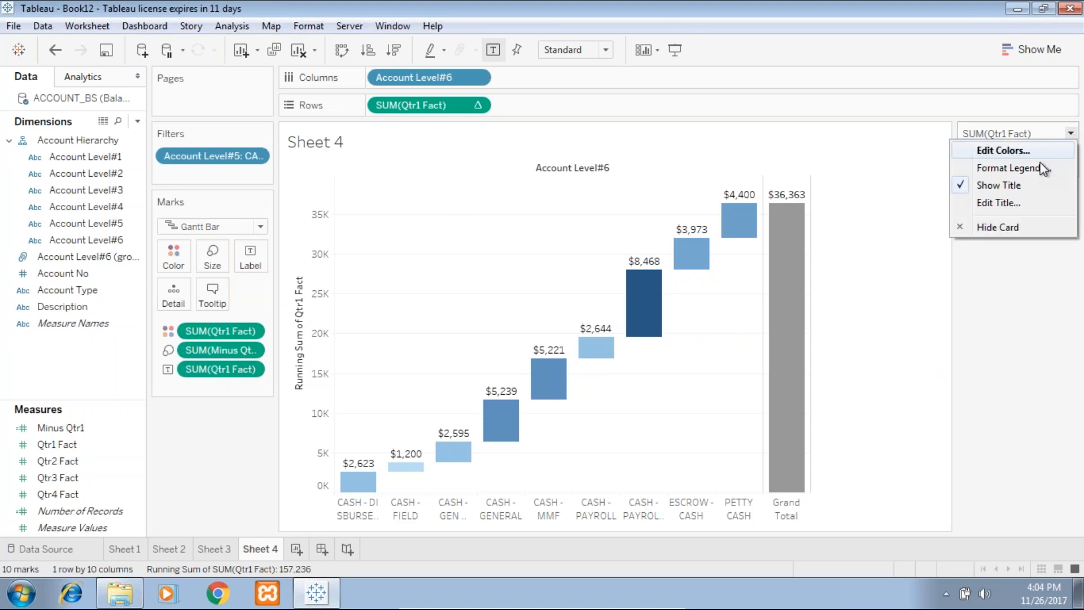
{"action": "left_click", "coordinate": [1003, 151]}
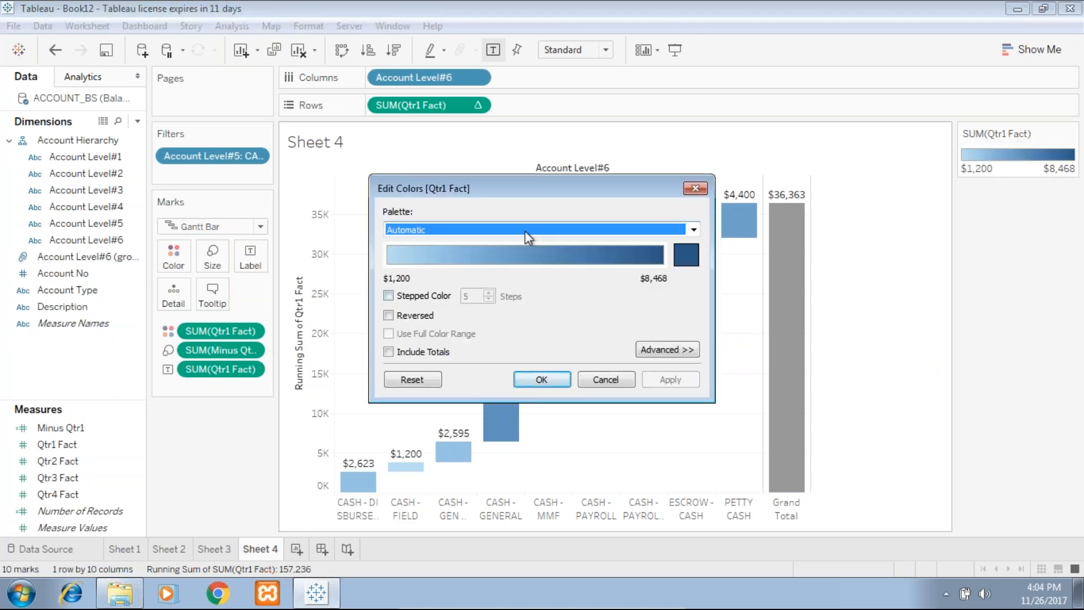
{"action": "left_click", "coordinate": [691, 229]}
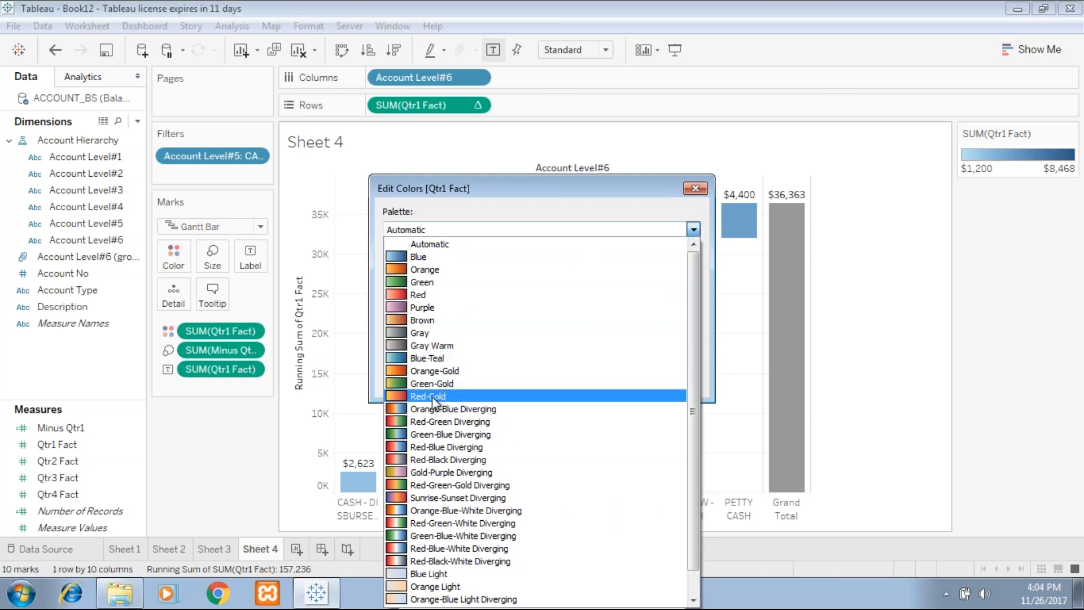
{"action": "left_click", "coordinate": [427, 396]}
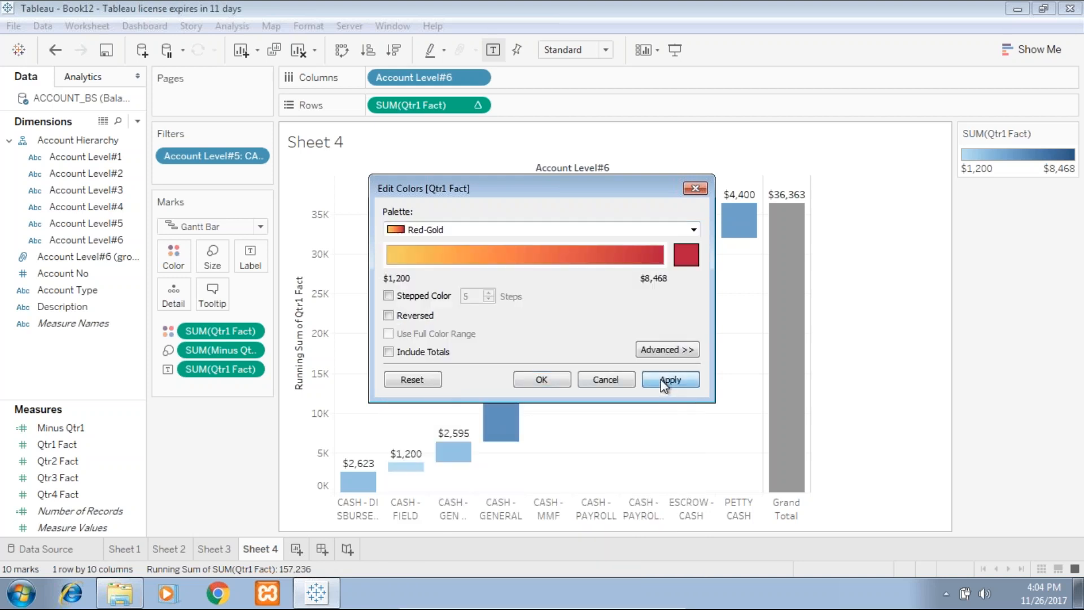
{"action": "left_click", "coordinate": [668, 380]}
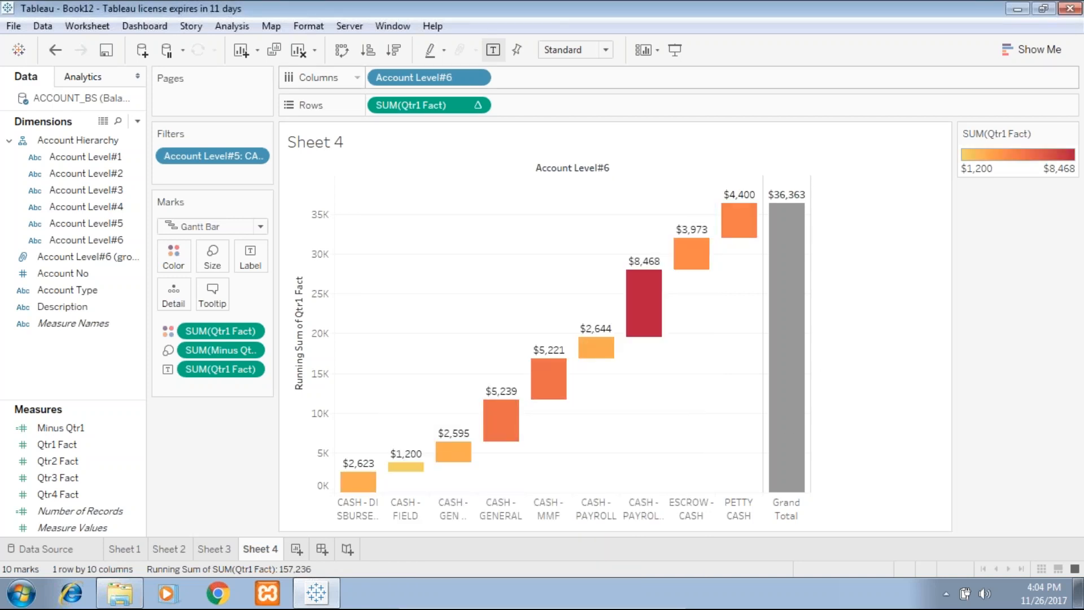
{"action": "mouse_move", "coordinate": [739, 220]}
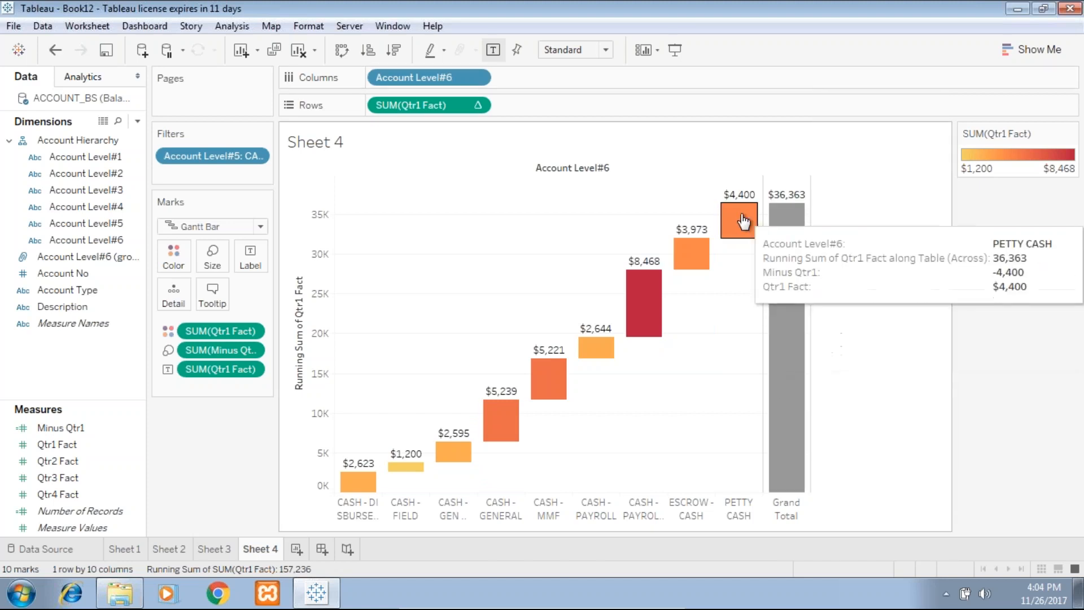
{"action": "mouse_move", "coordinate": [504, 483]}
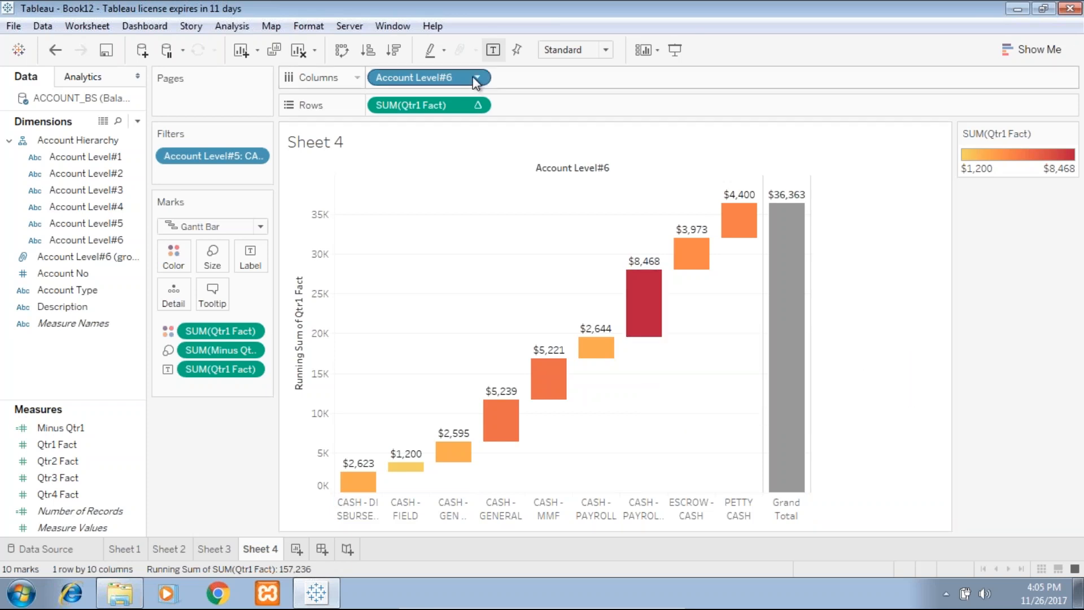
Sort Account Level#6 descending by Qtr1 Fact, from PAYROLL LAYOFF down to FIELD
{"action": "left_click", "coordinate": [474, 77]}
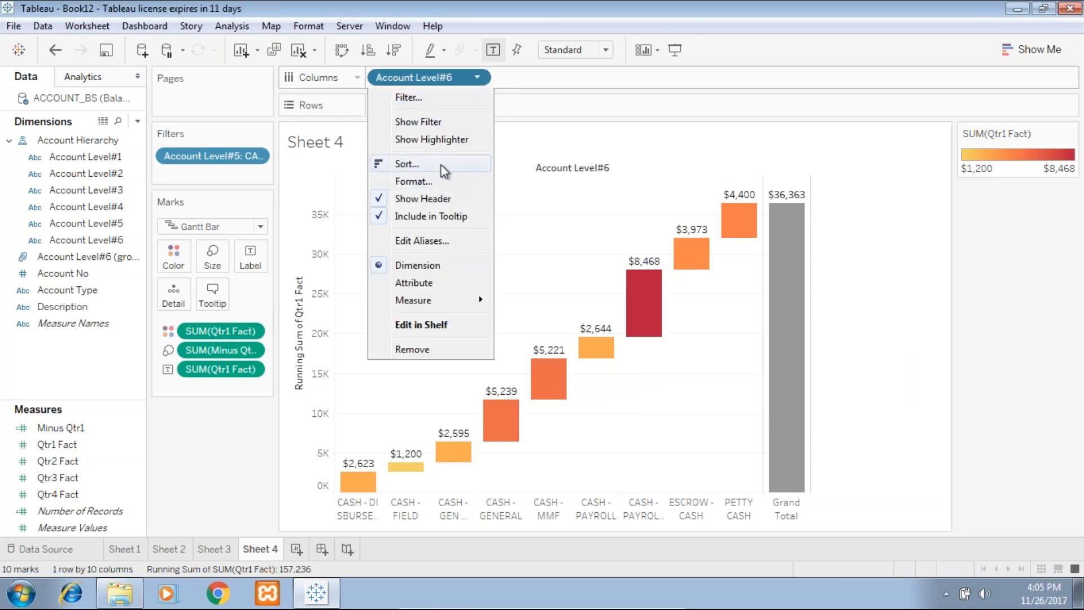
{"action": "left_click", "coordinate": [407, 164]}
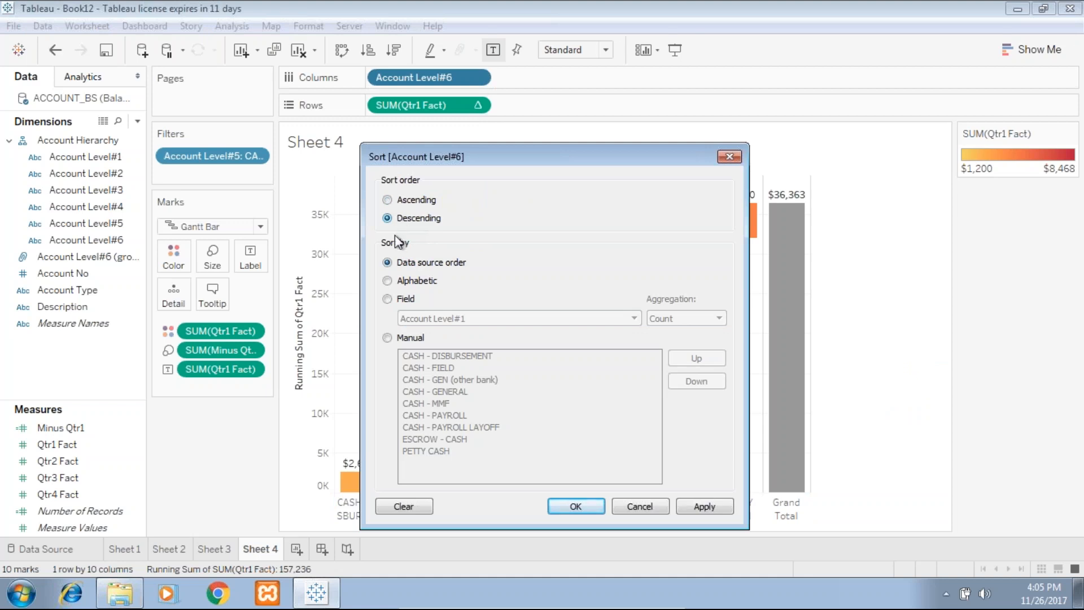
{"action": "left_click", "coordinate": [388, 298]}
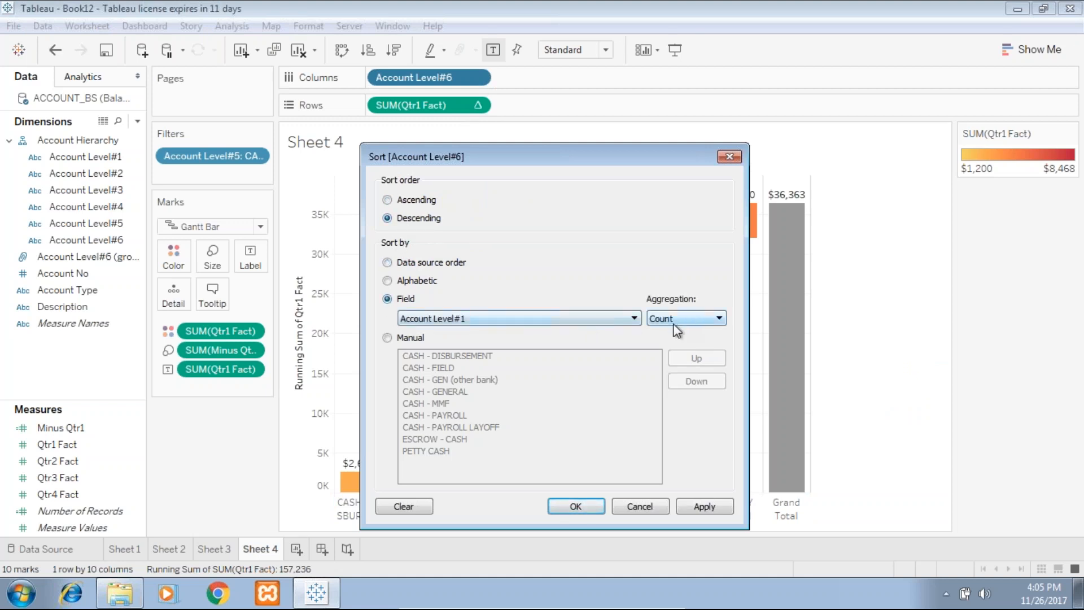
{"action": "mouse_move", "coordinate": [1069, 424]}
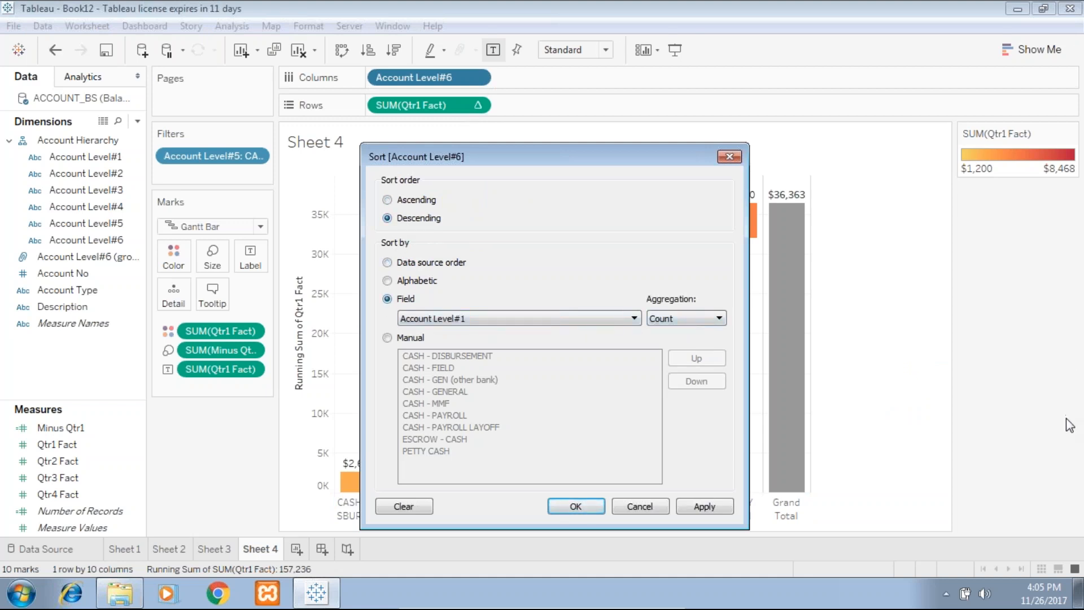
{"action": "mouse_move", "coordinate": [916, 416]}
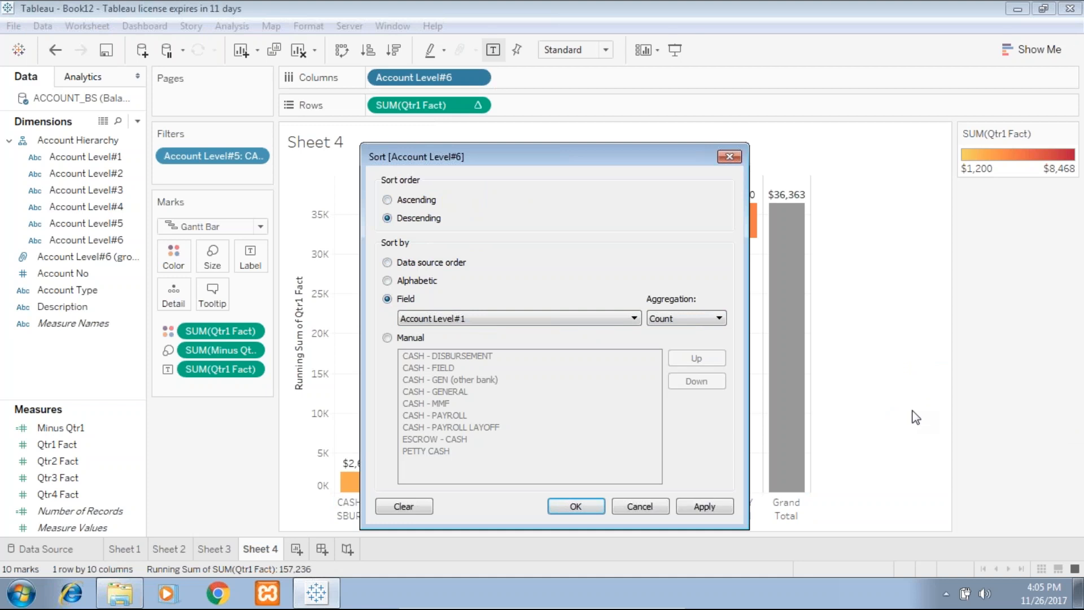
{"action": "left_click", "coordinate": [575, 506]}
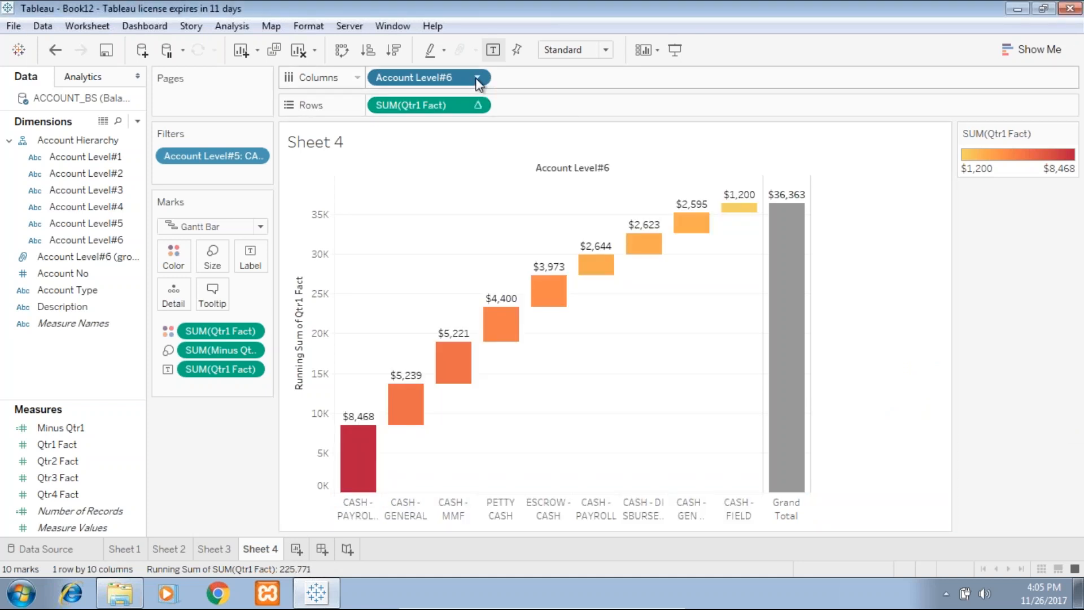
{"action": "left_click", "coordinate": [475, 77]}
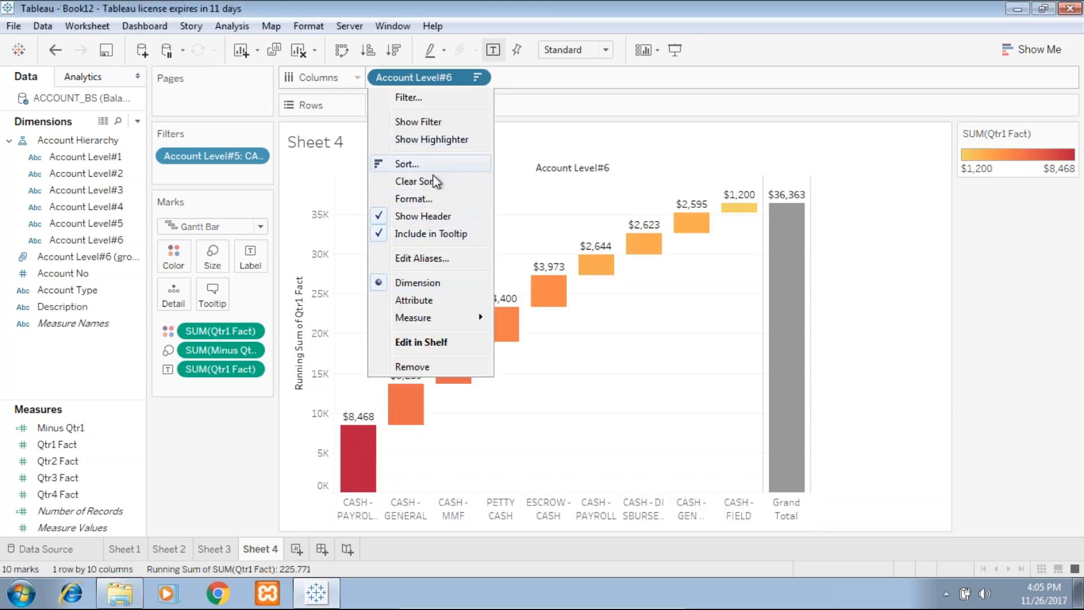
{"action": "left_click", "coordinate": [407, 164]}
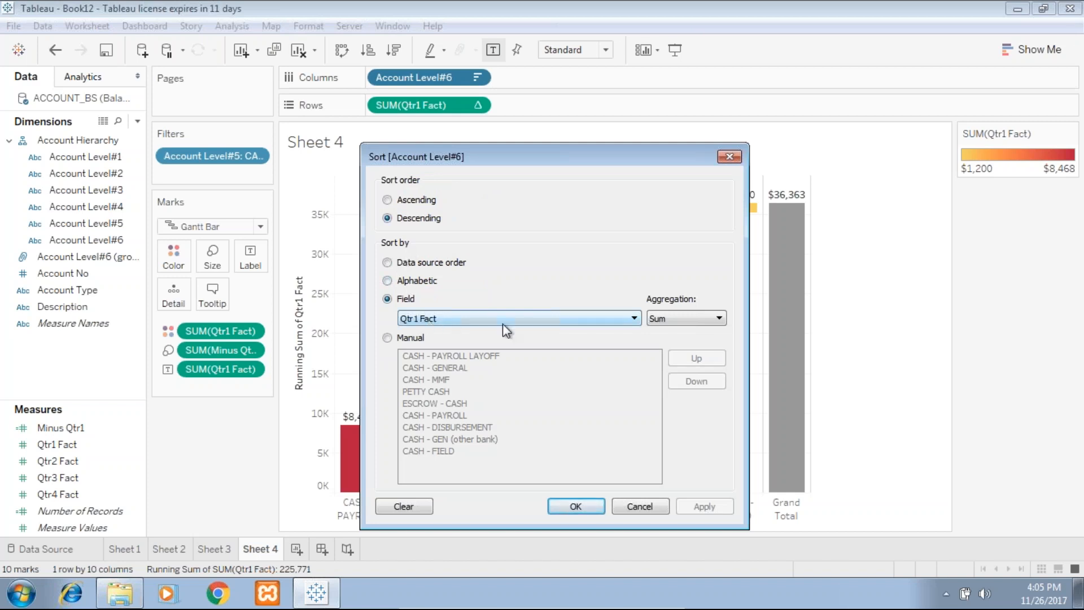
{"action": "left_click", "coordinate": [575, 506]}
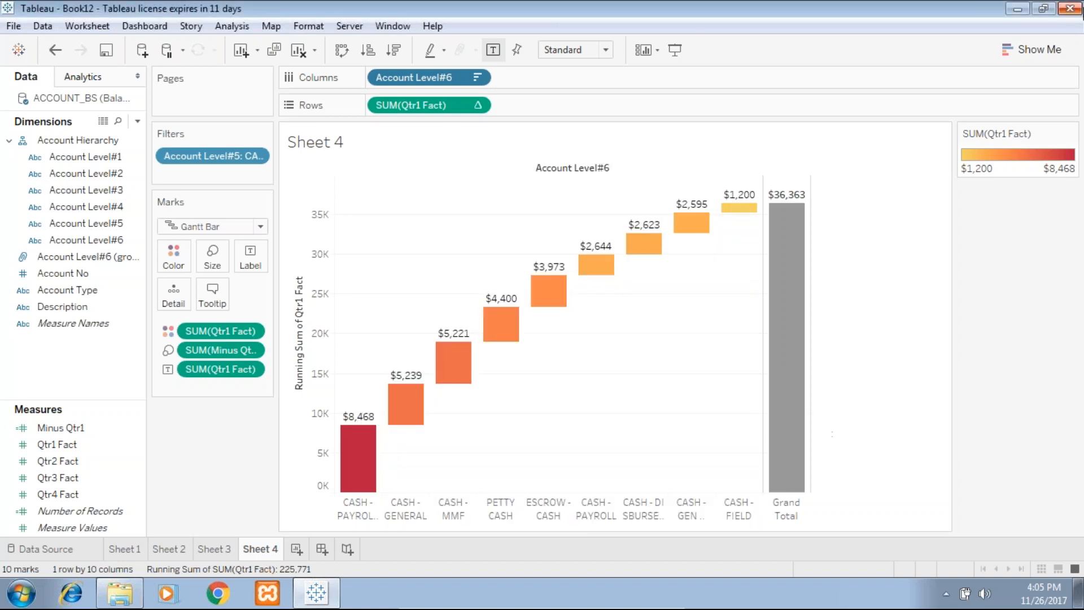
{"action": "mouse_move", "coordinate": [1059, 44]}
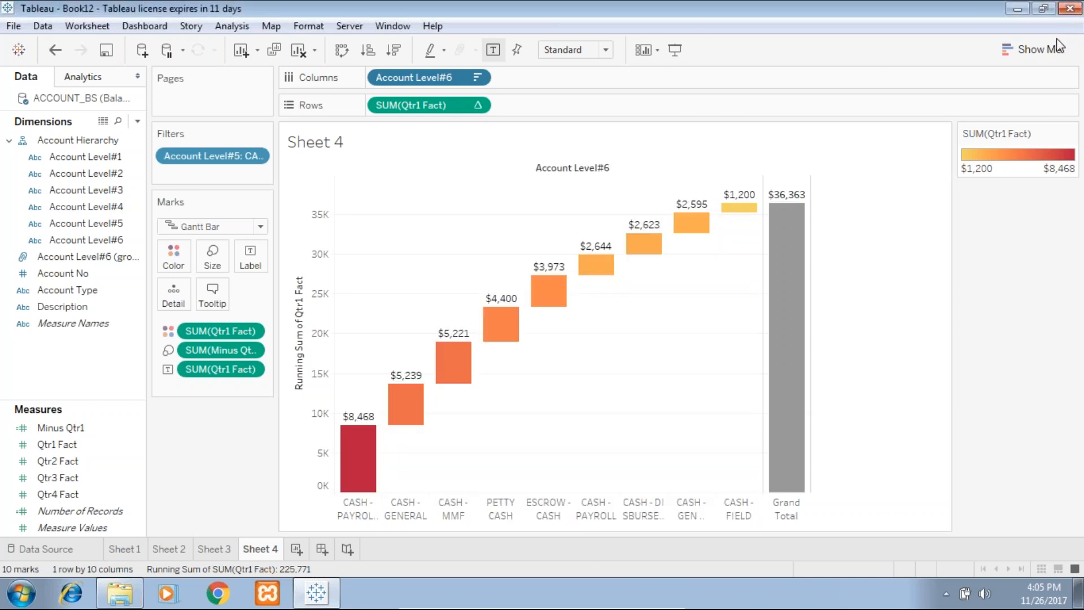
{"action": "mouse_move", "coordinate": [358, 453]}
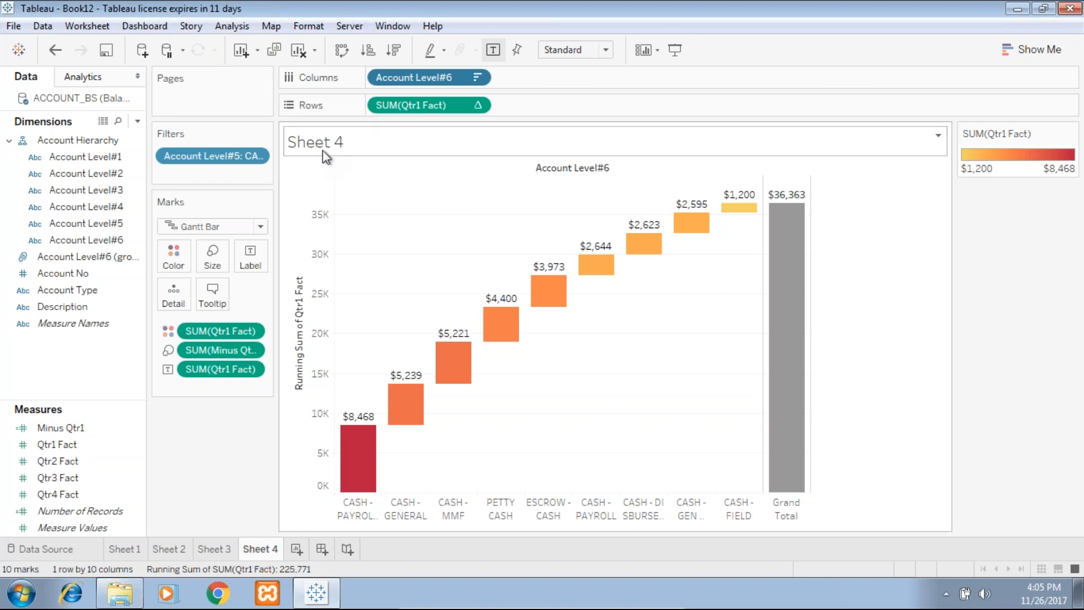
Replace the Sheet 4 title with 'Waterfall Chart View Cash Distribution'
{"action": "double_click", "coordinate": [315, 142]}
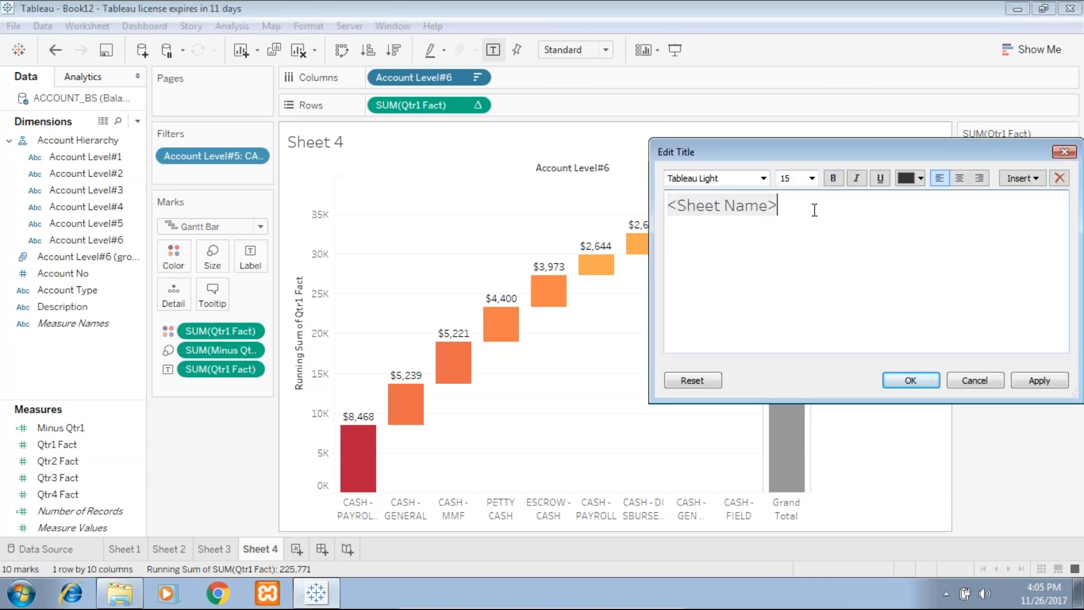
{"action": "type", "text": "Water"}
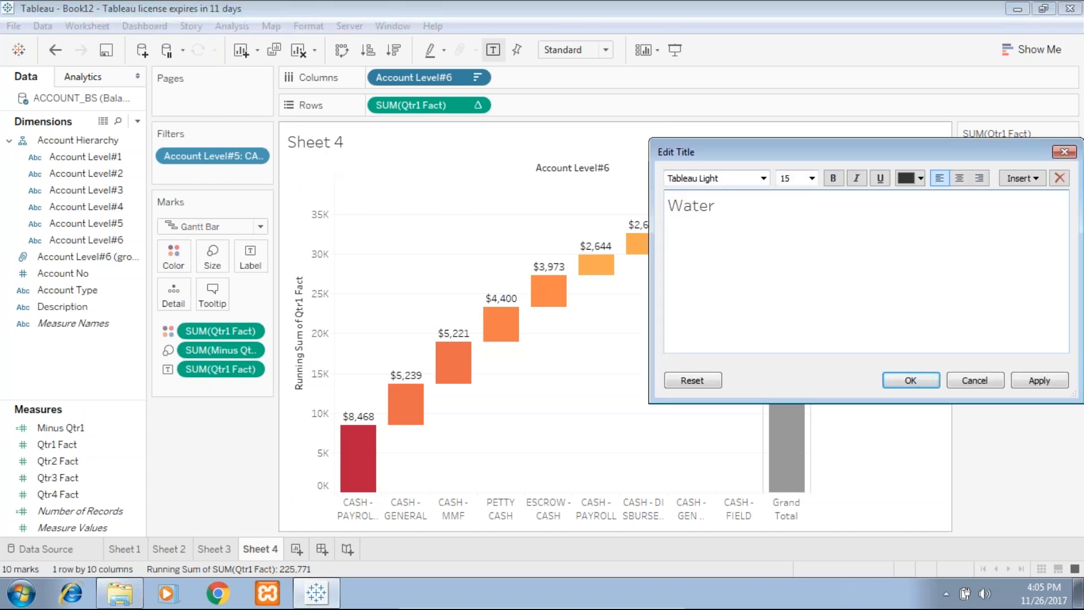
{"action": "type", "text": "fall Chart View"}
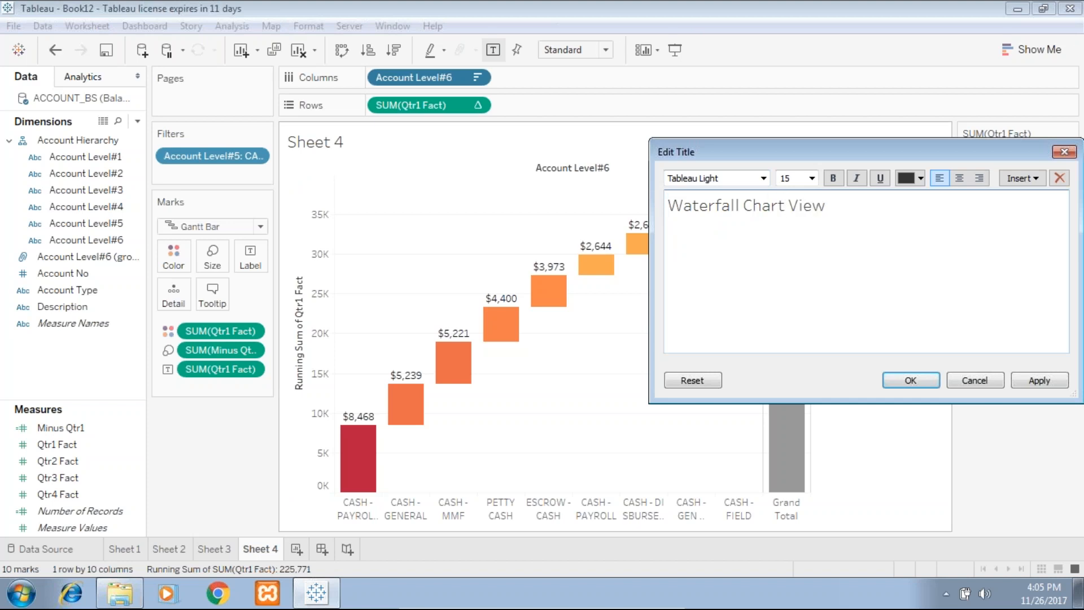
{"action": "type", "text": "Cash Distri"}
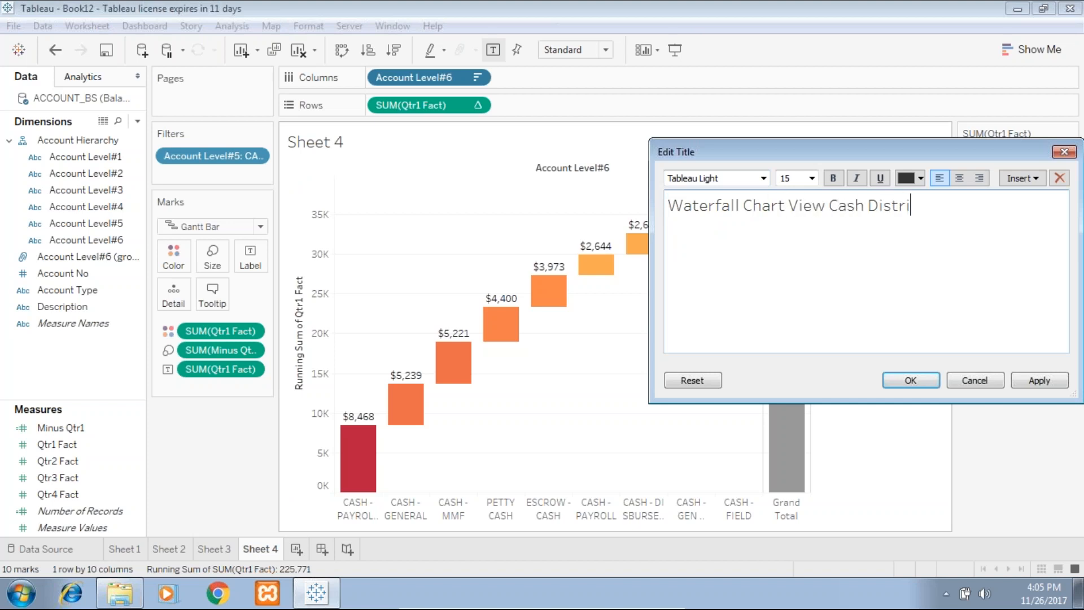
{"action": "type", "text": "bution"}
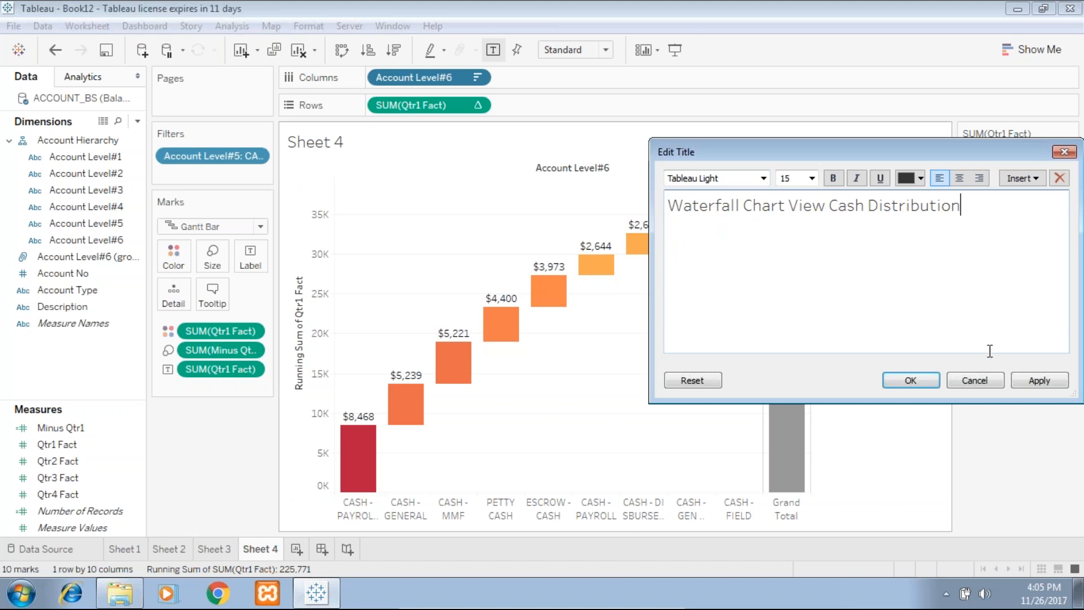
{"action": "left_click", "coordinate": [909, 380]}
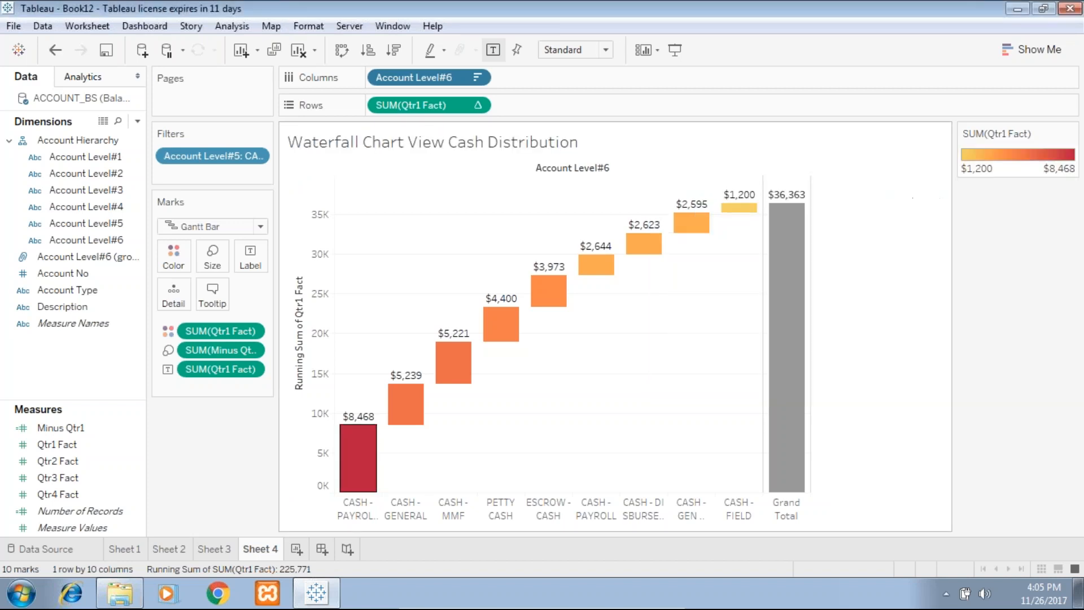
Add a new worksheet and a new dashboard, Dashboard 1, for the four views
{"action": "left_click", "coordinate": [342, 549]}
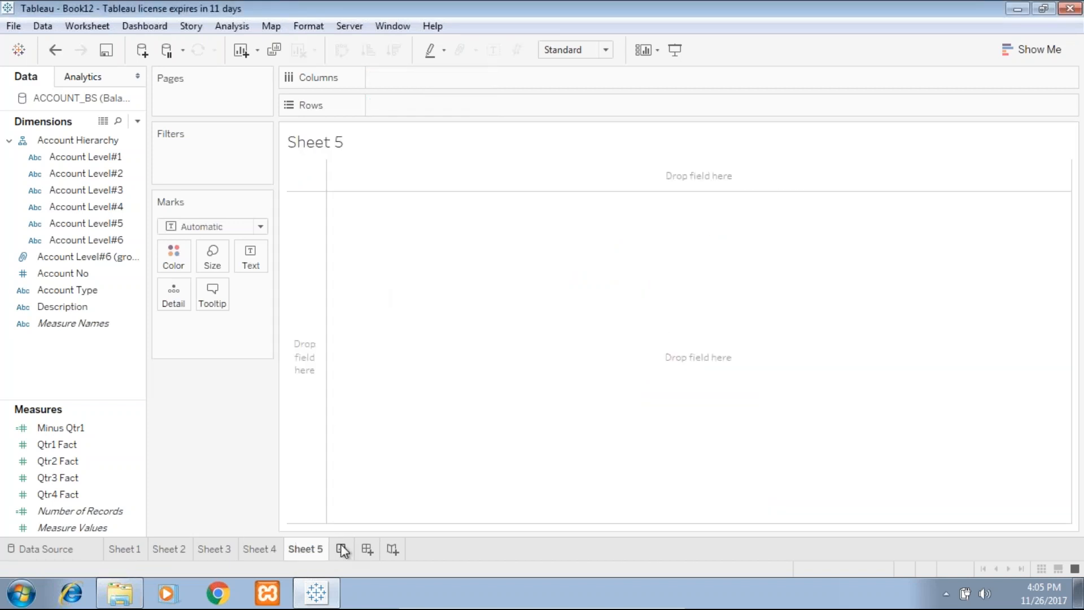
{"action": "left_click", "coordinate": [341, 550]}
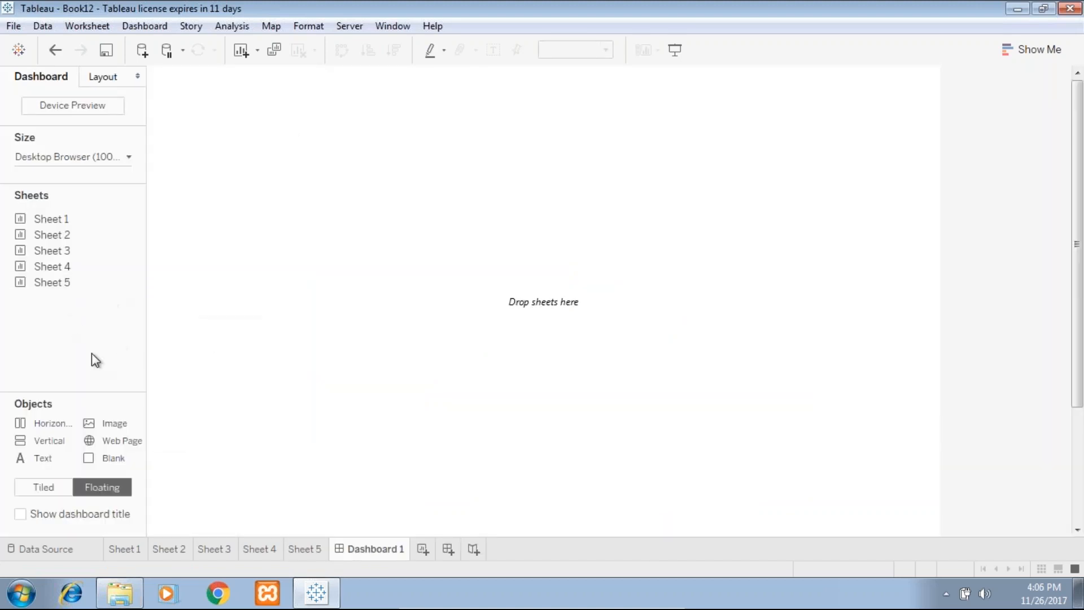
{"action": "mouse_move", "coordinate": [91, 370]}
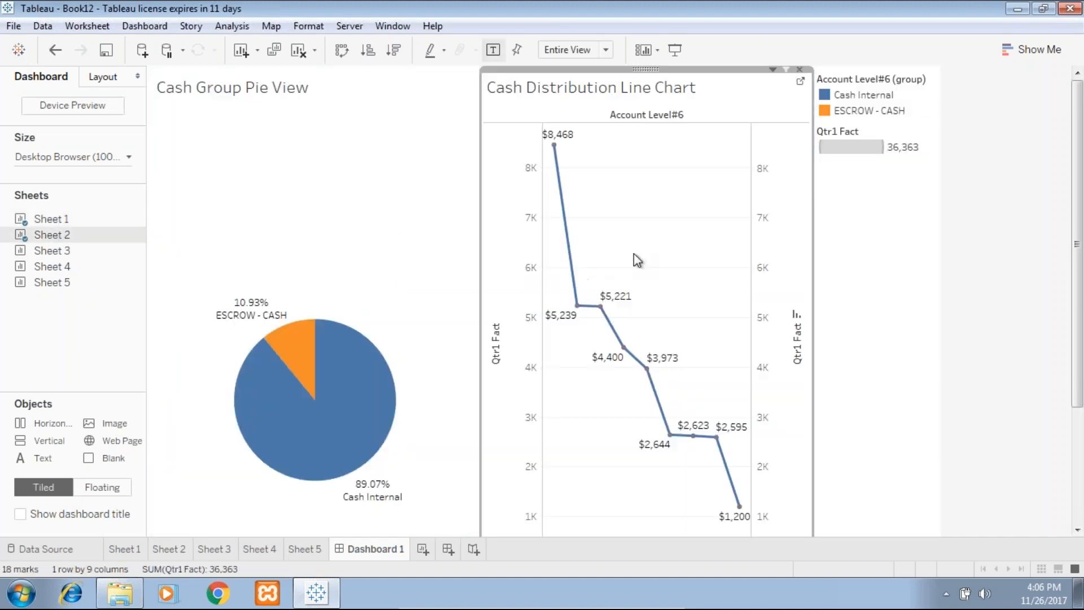
{"action": "mouse_move", "coordinate": [44, 250]}
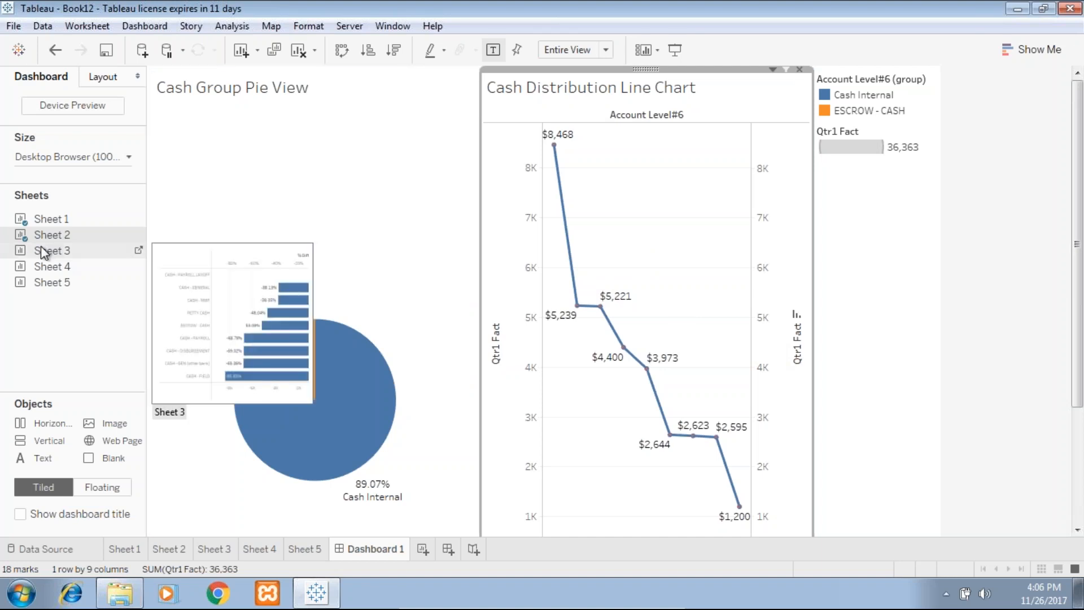
{"action": "scroll", "scroll_direction": "down", "scroll_amount": 3}
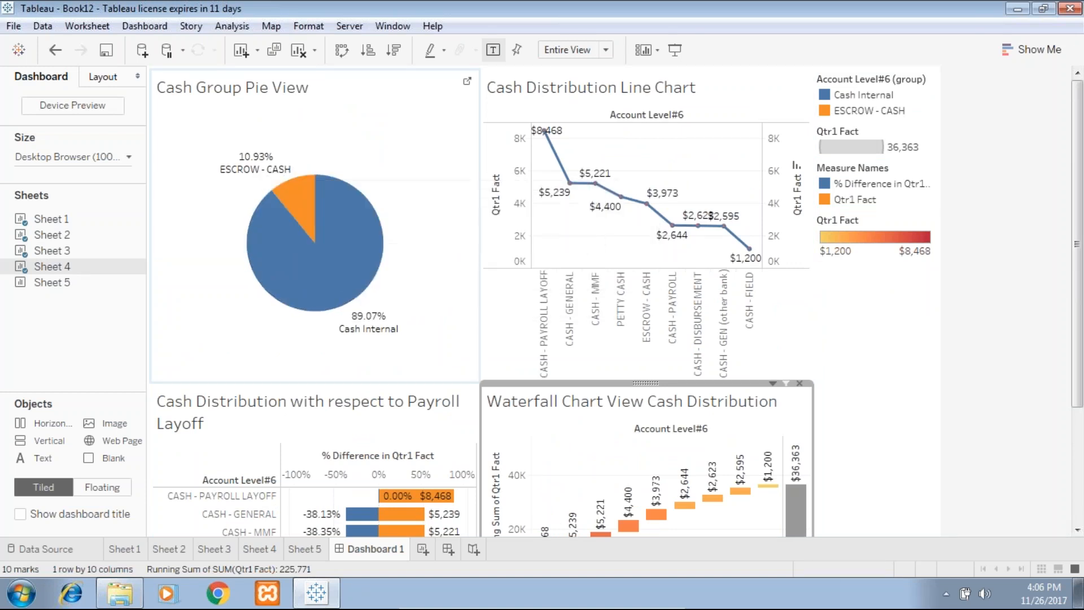
{"action": "mouse_move", "coordinate": [304, 187]}
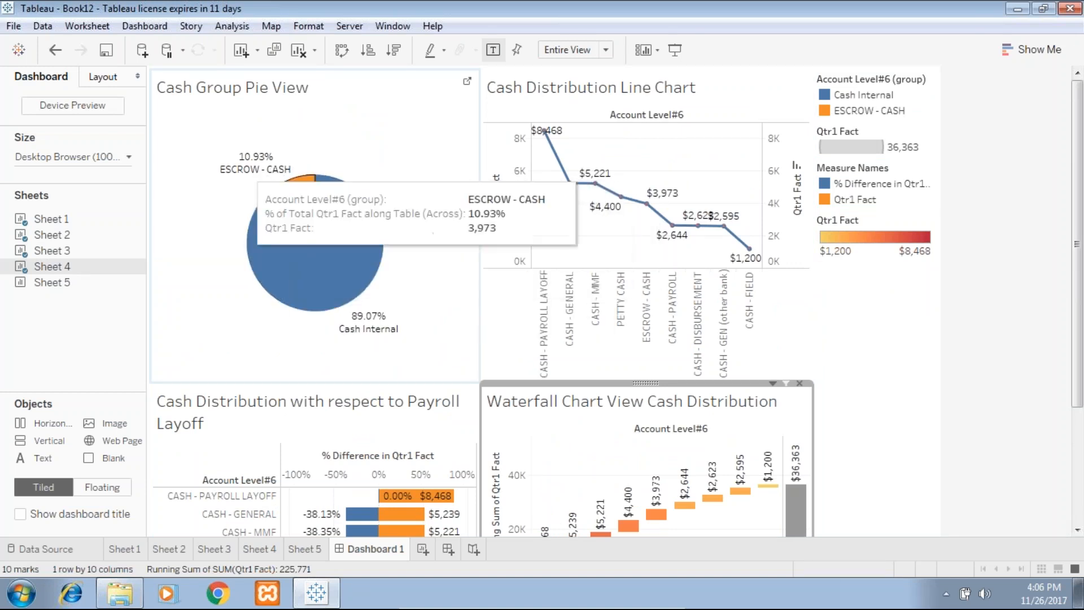
{"action": "mouse_move", "coordinate": [549, 151]}
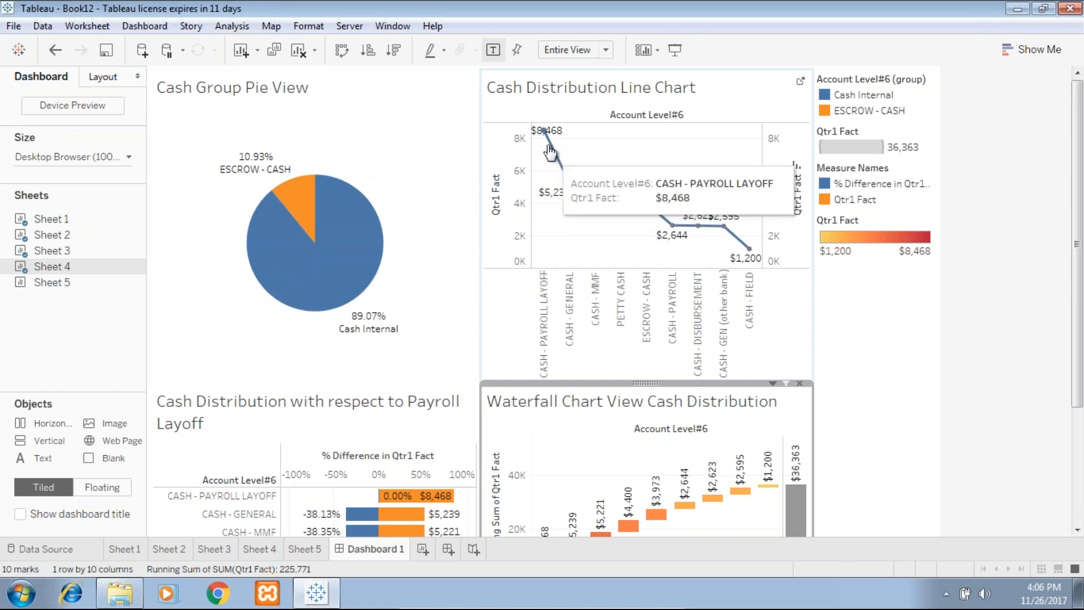
{"action": "mouse_move", "coordinate": [560, 298]}
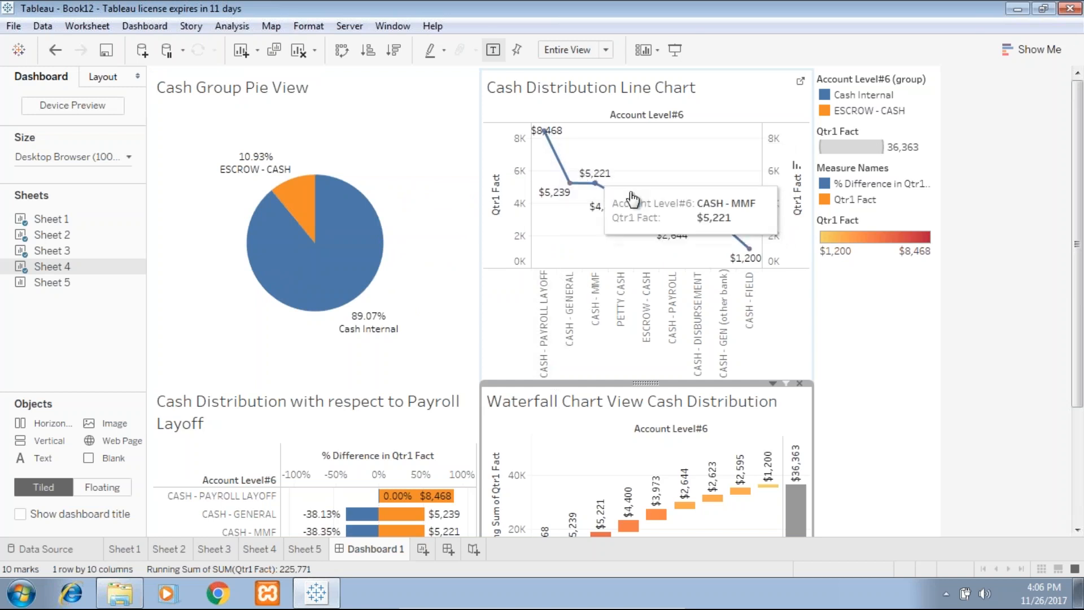
Scroll the finished dashboard, then switch to the Balance_Sheet_v1 Excel window
{"action": "scroll", "scroll_direction": "down", "scroll_amount": 3}
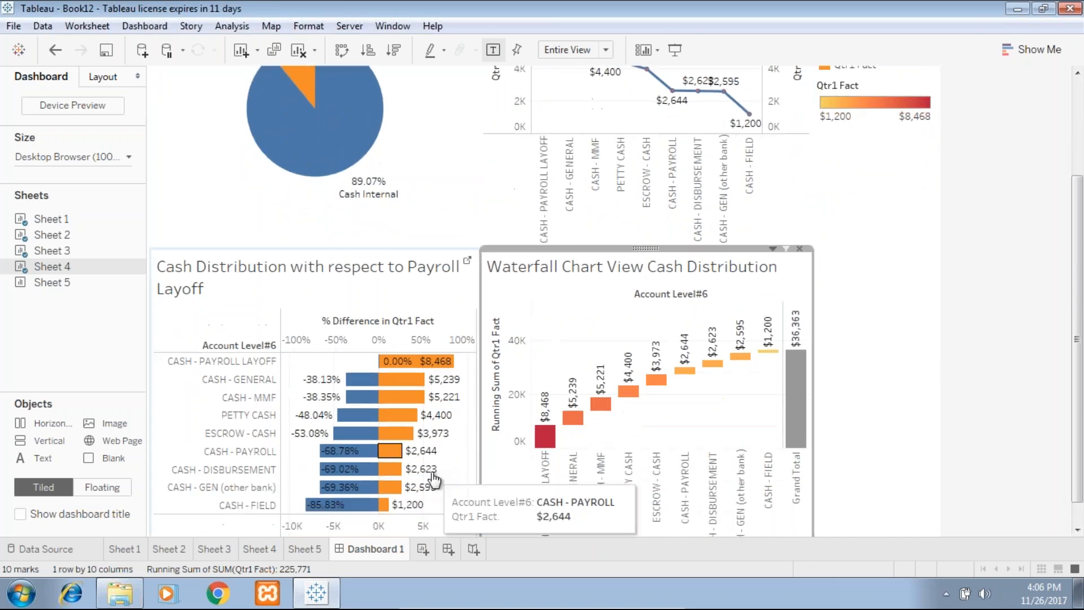
{"action": "mouse_move", "coordinate": [400, 399]}
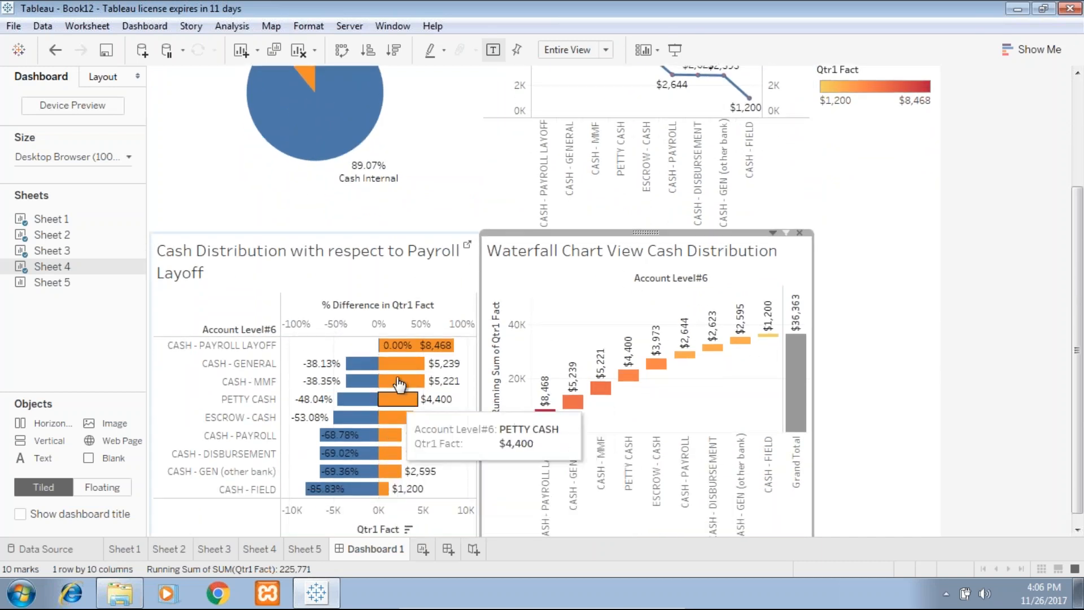
{"action": "mouse_move", "coordinate": [422, 349]}
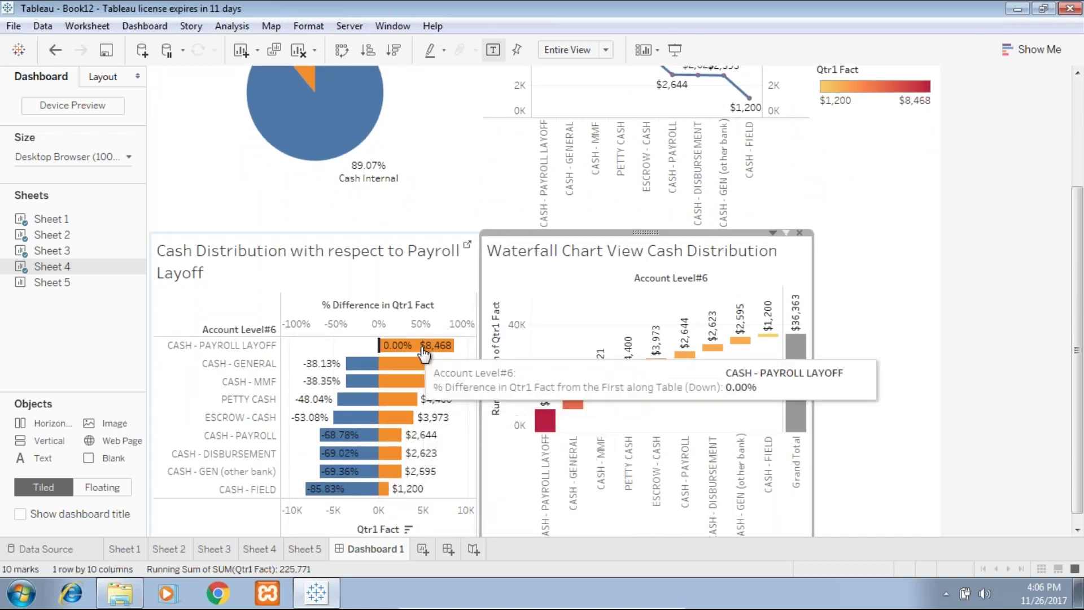
{"action": "mouse_move", "coordinate": [363, 363]}
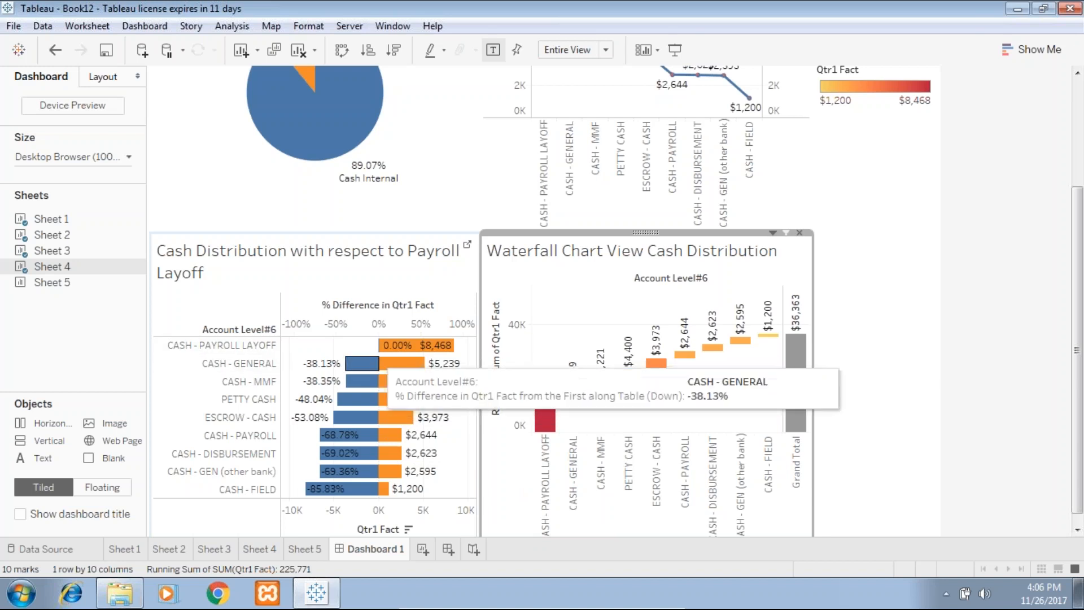
{"action": "mouse_move", "coordinate": [332, 368]}
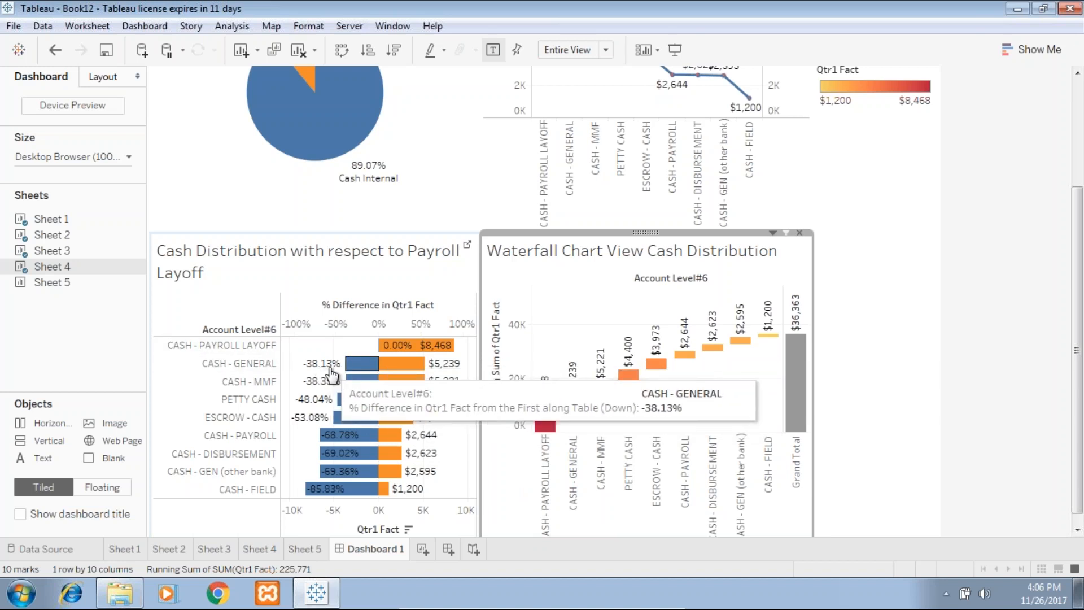
{"action": "mouse_move", "coordinate": [237, 354]}
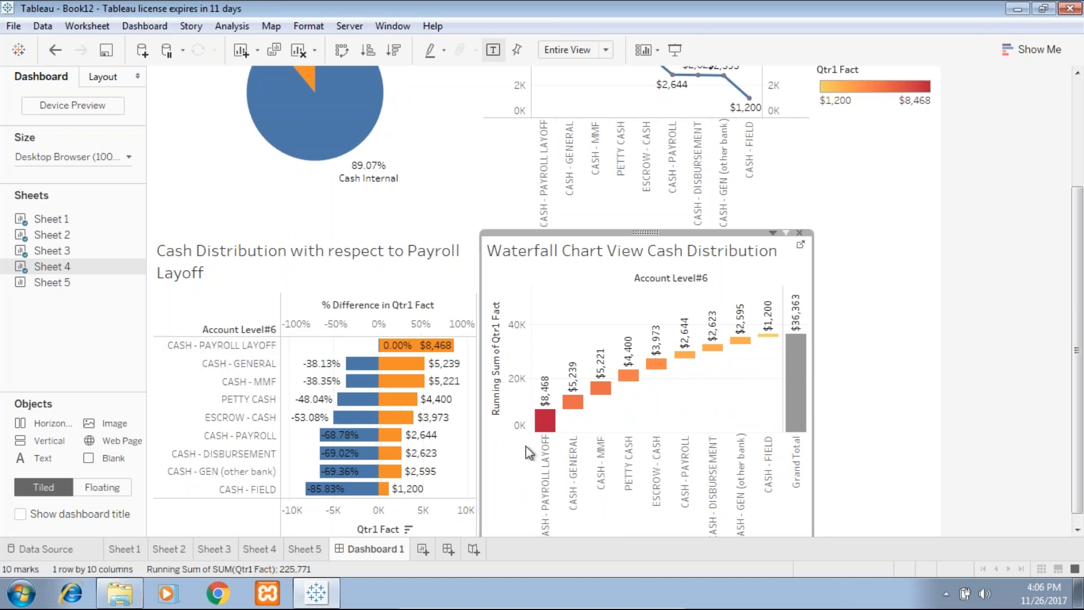
{"action": "mouse_move", "coordinate": [603, 443]}
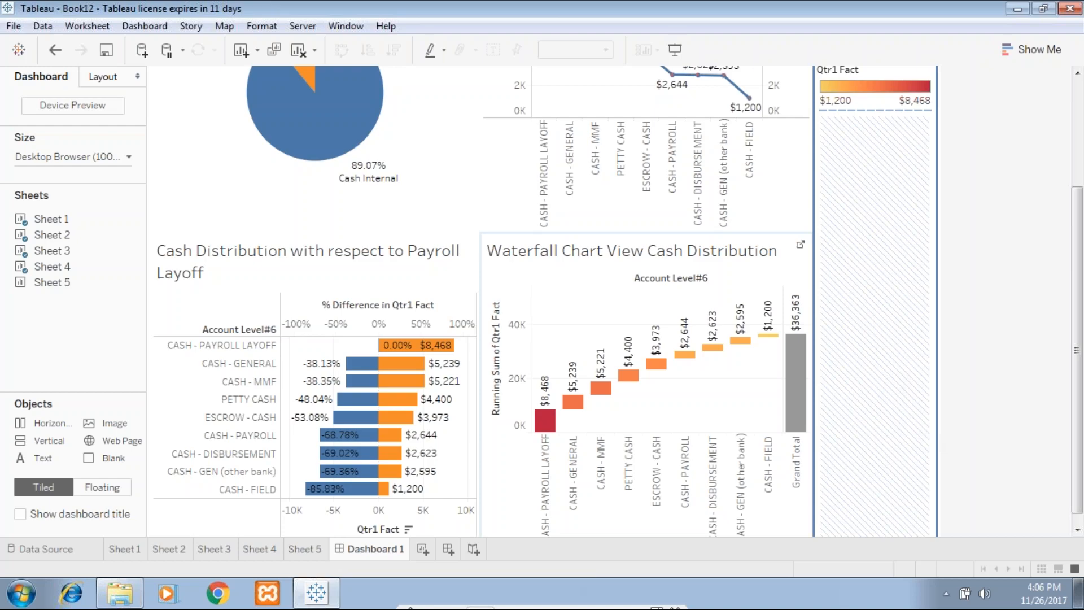
{"action": "left_click", "coordinate": [463, 592]}
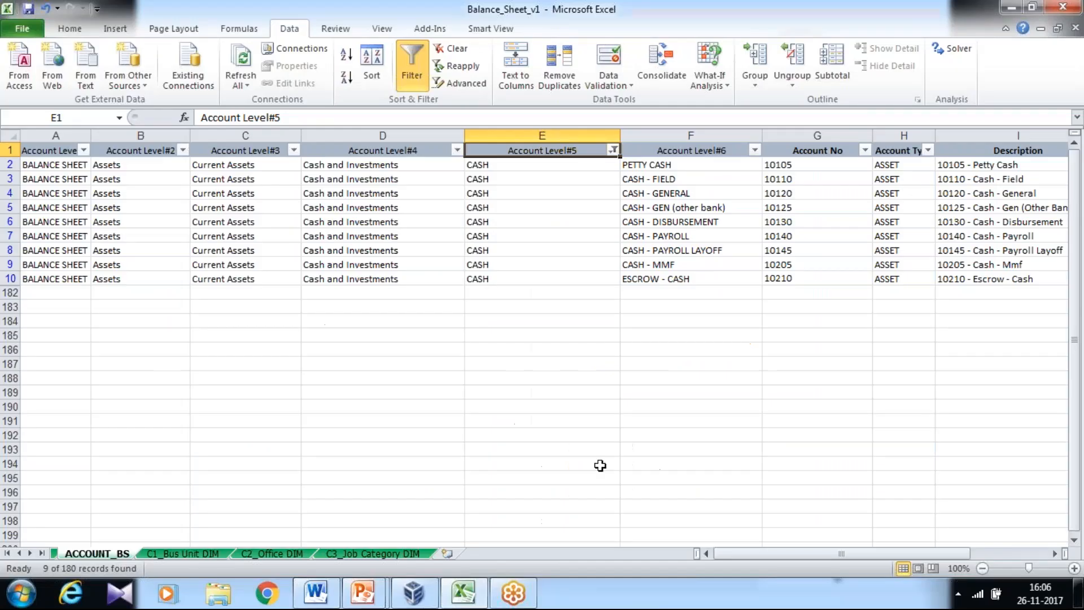